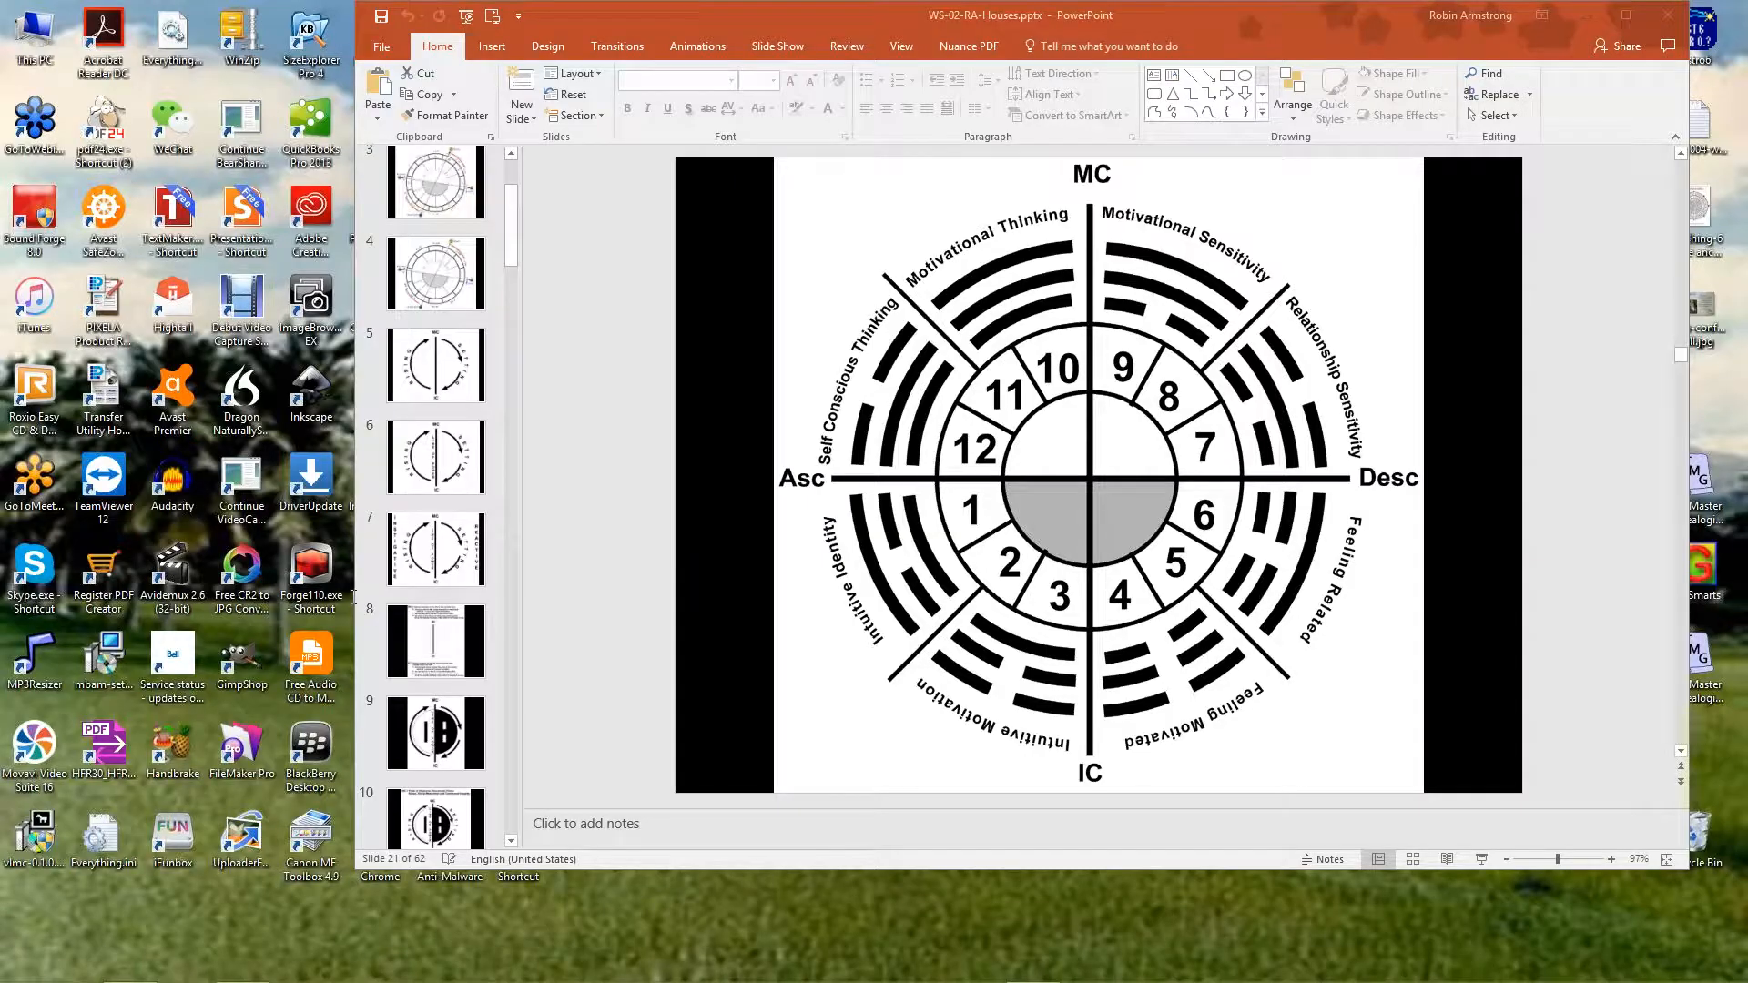
mouse_move(830, 912)
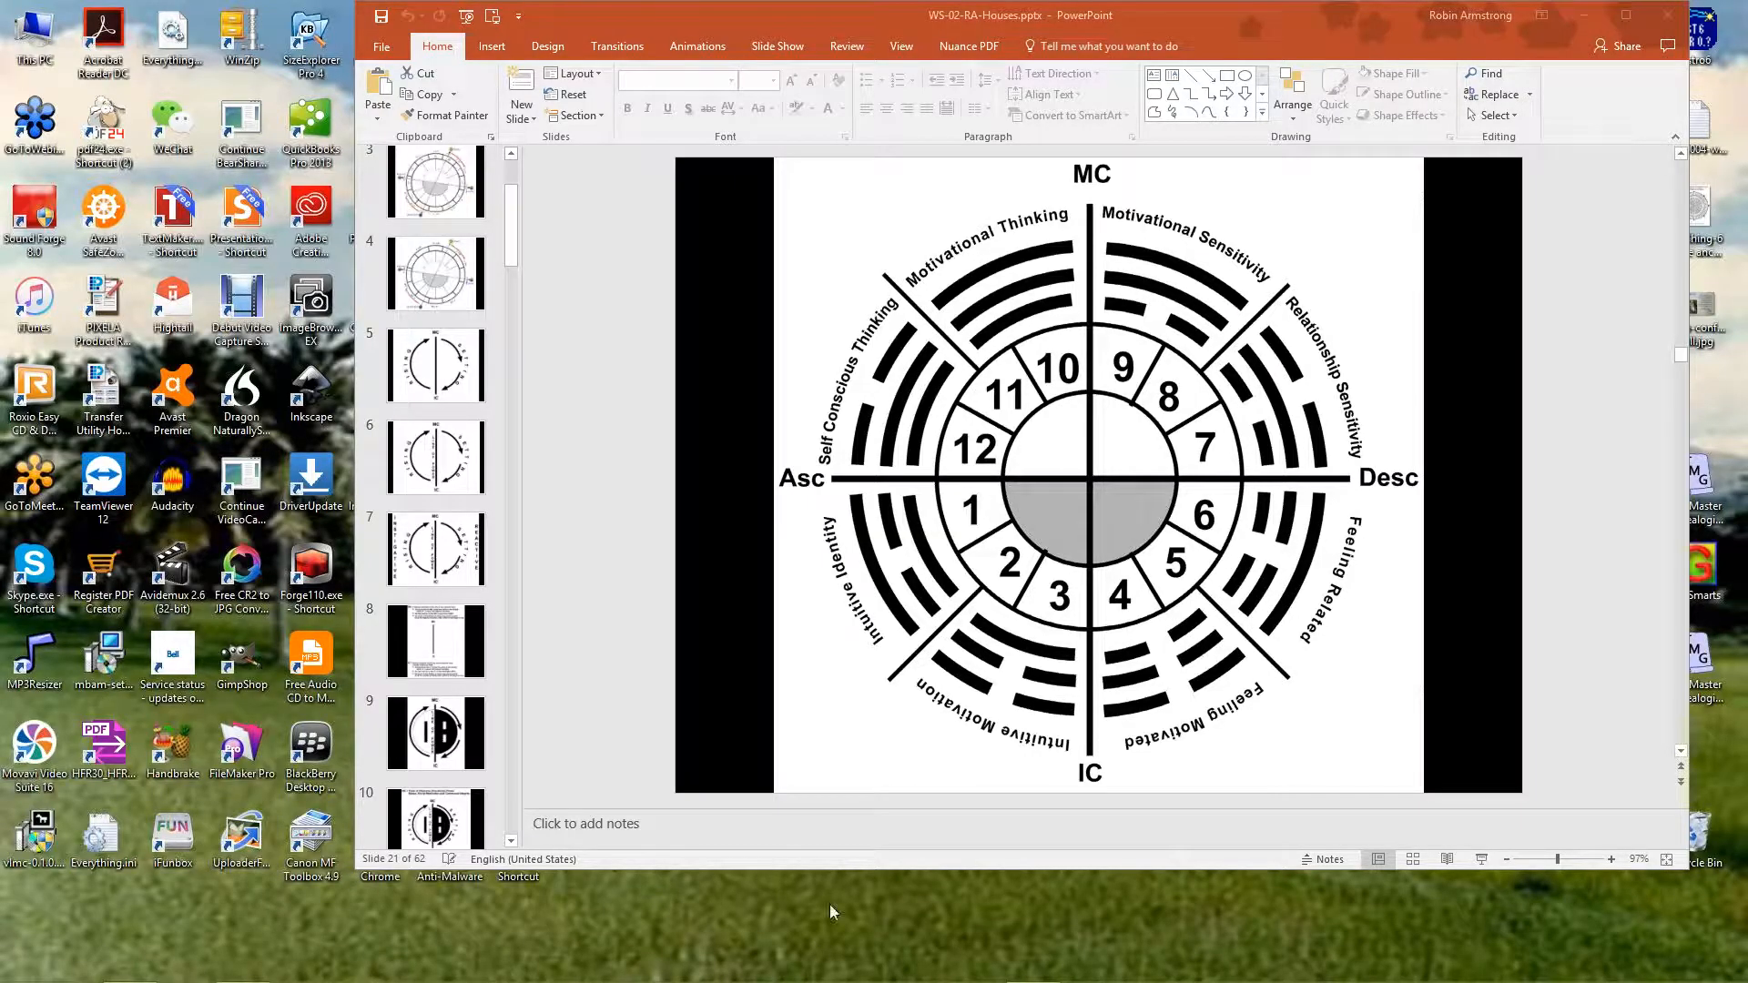
mouse_move(902, 796)
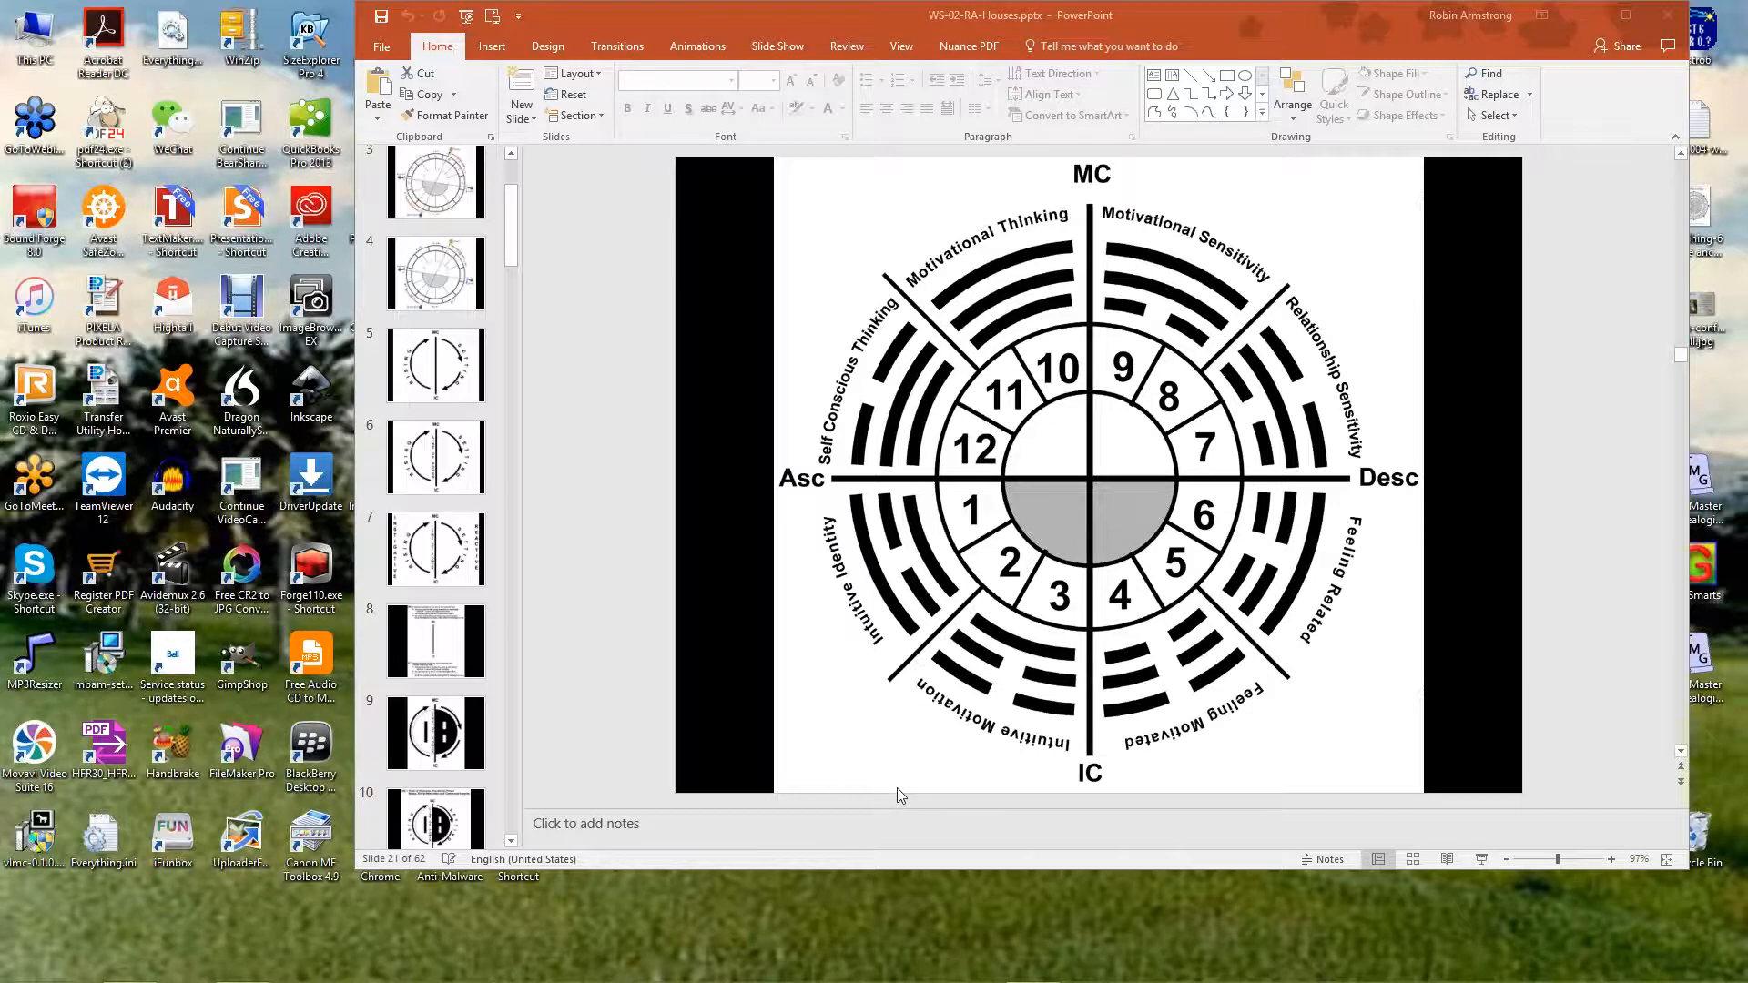
mouse_move(830, 216)
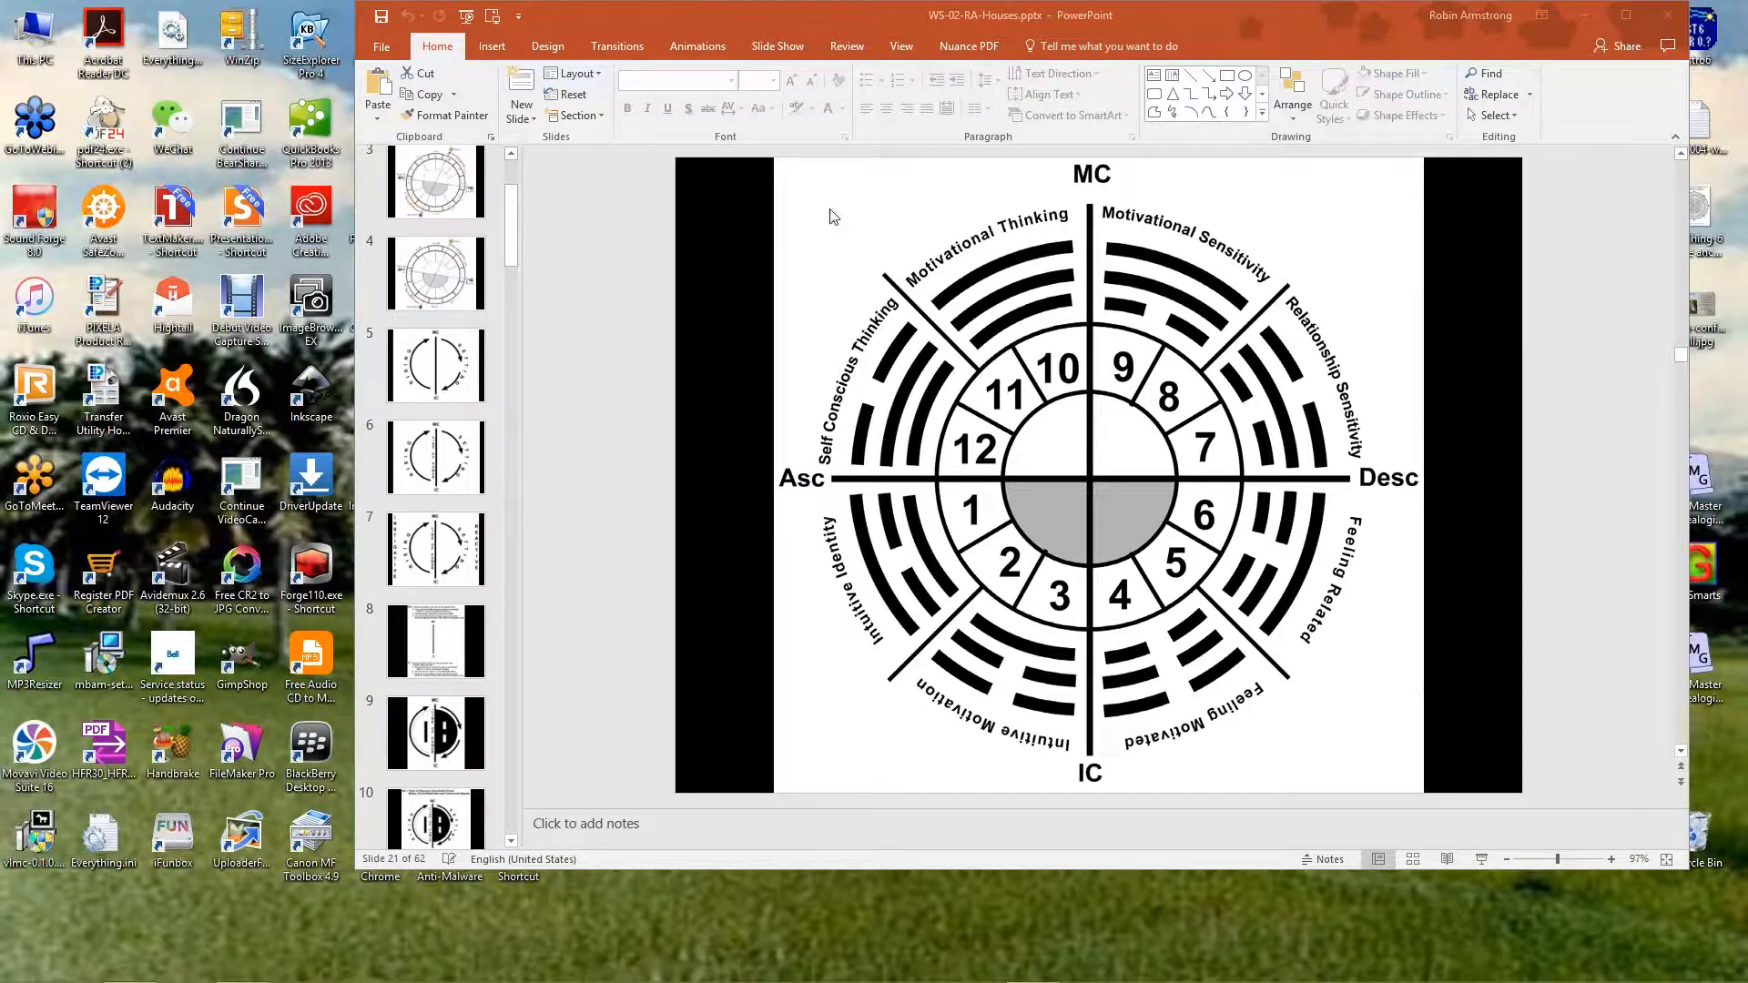
mouse_move(1269, 831)
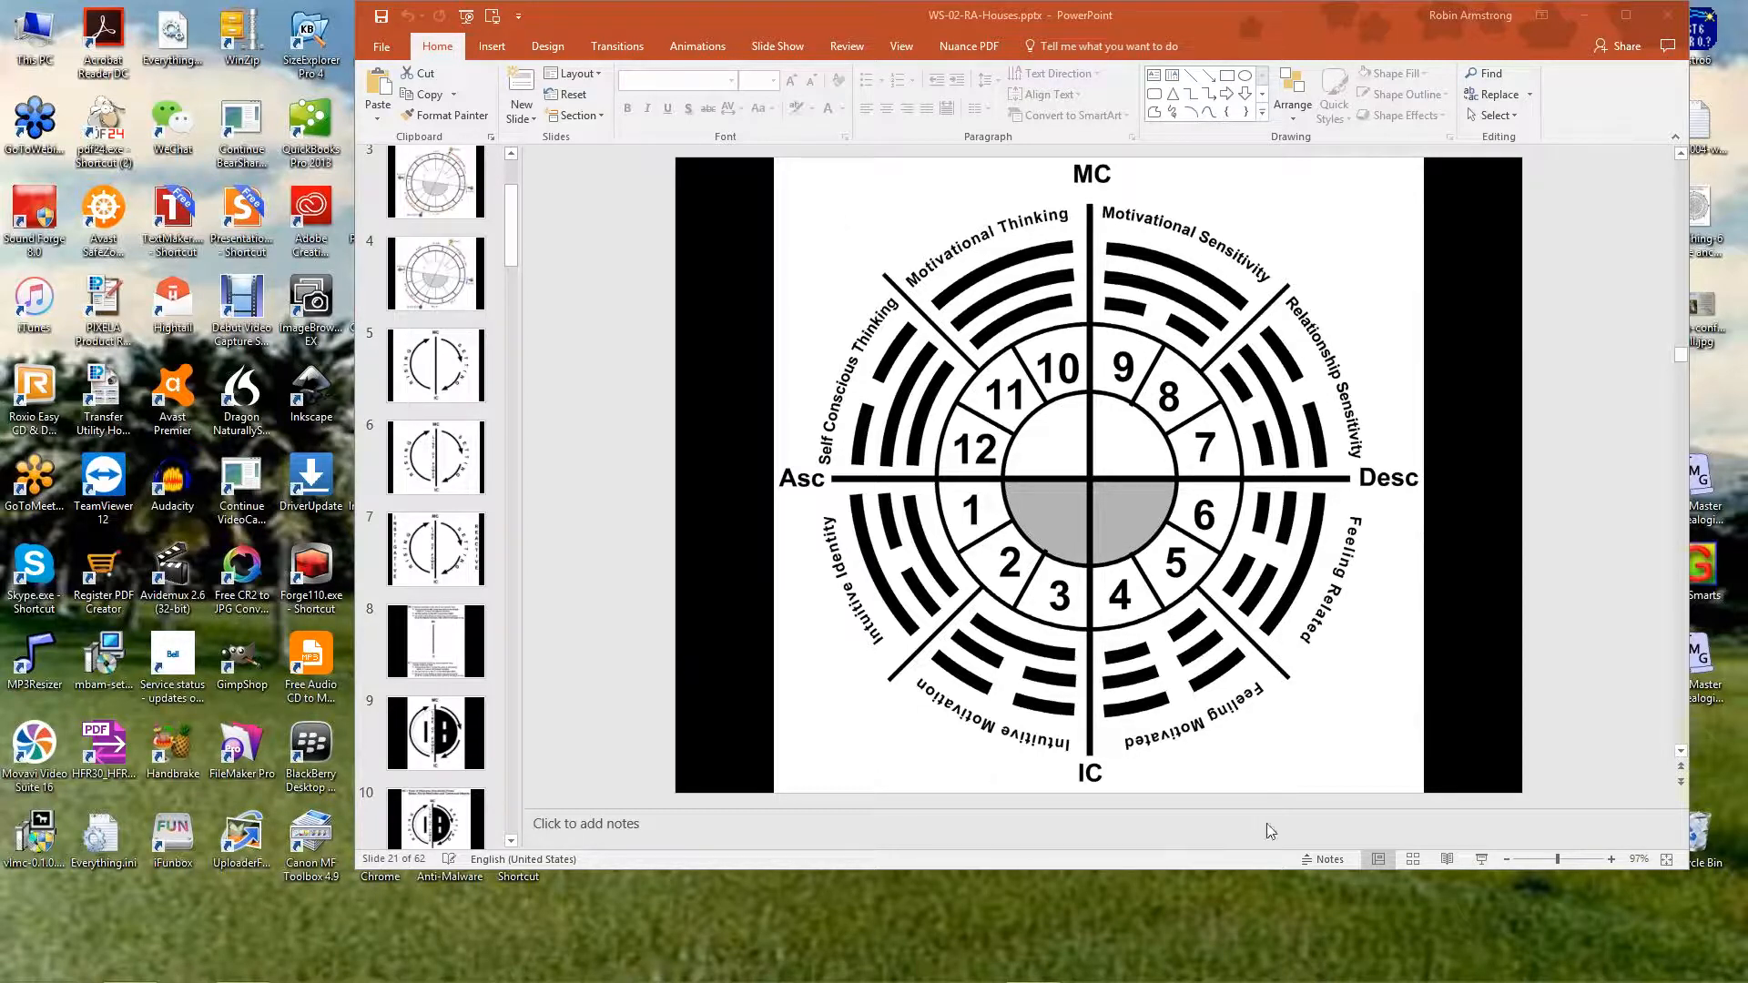
mouse_move(798, 750)
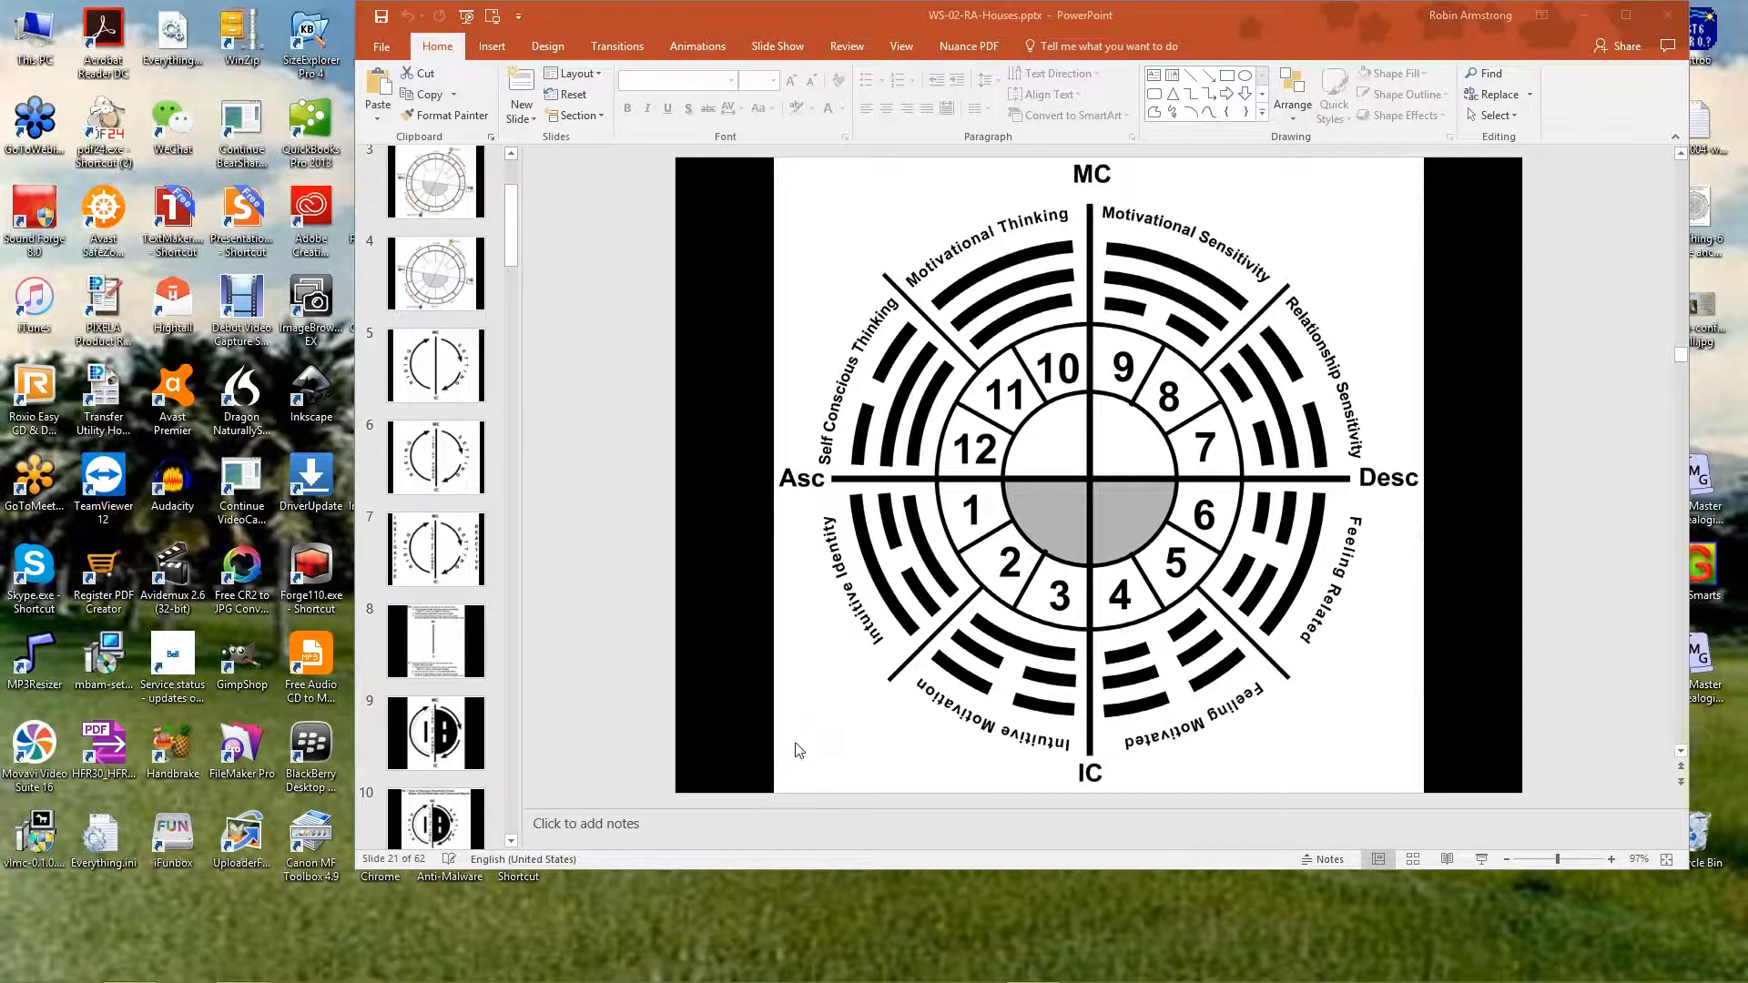
mouse_move(798, 709)
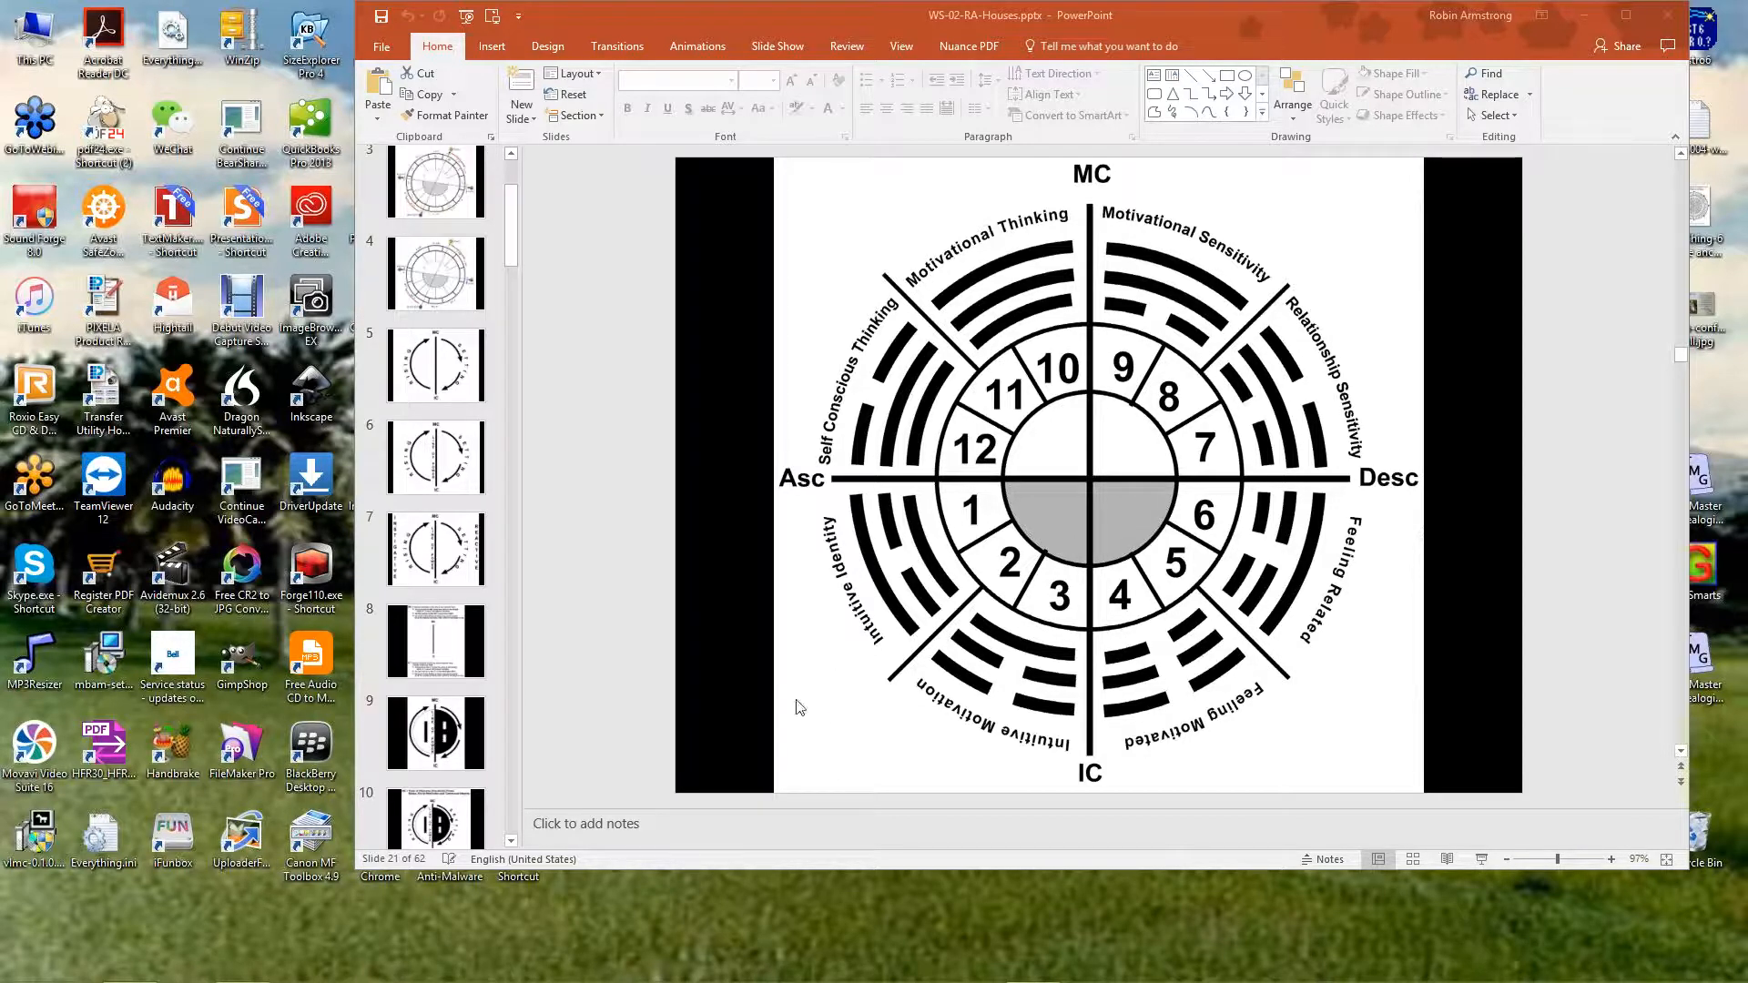
mouse_move(868, 679)
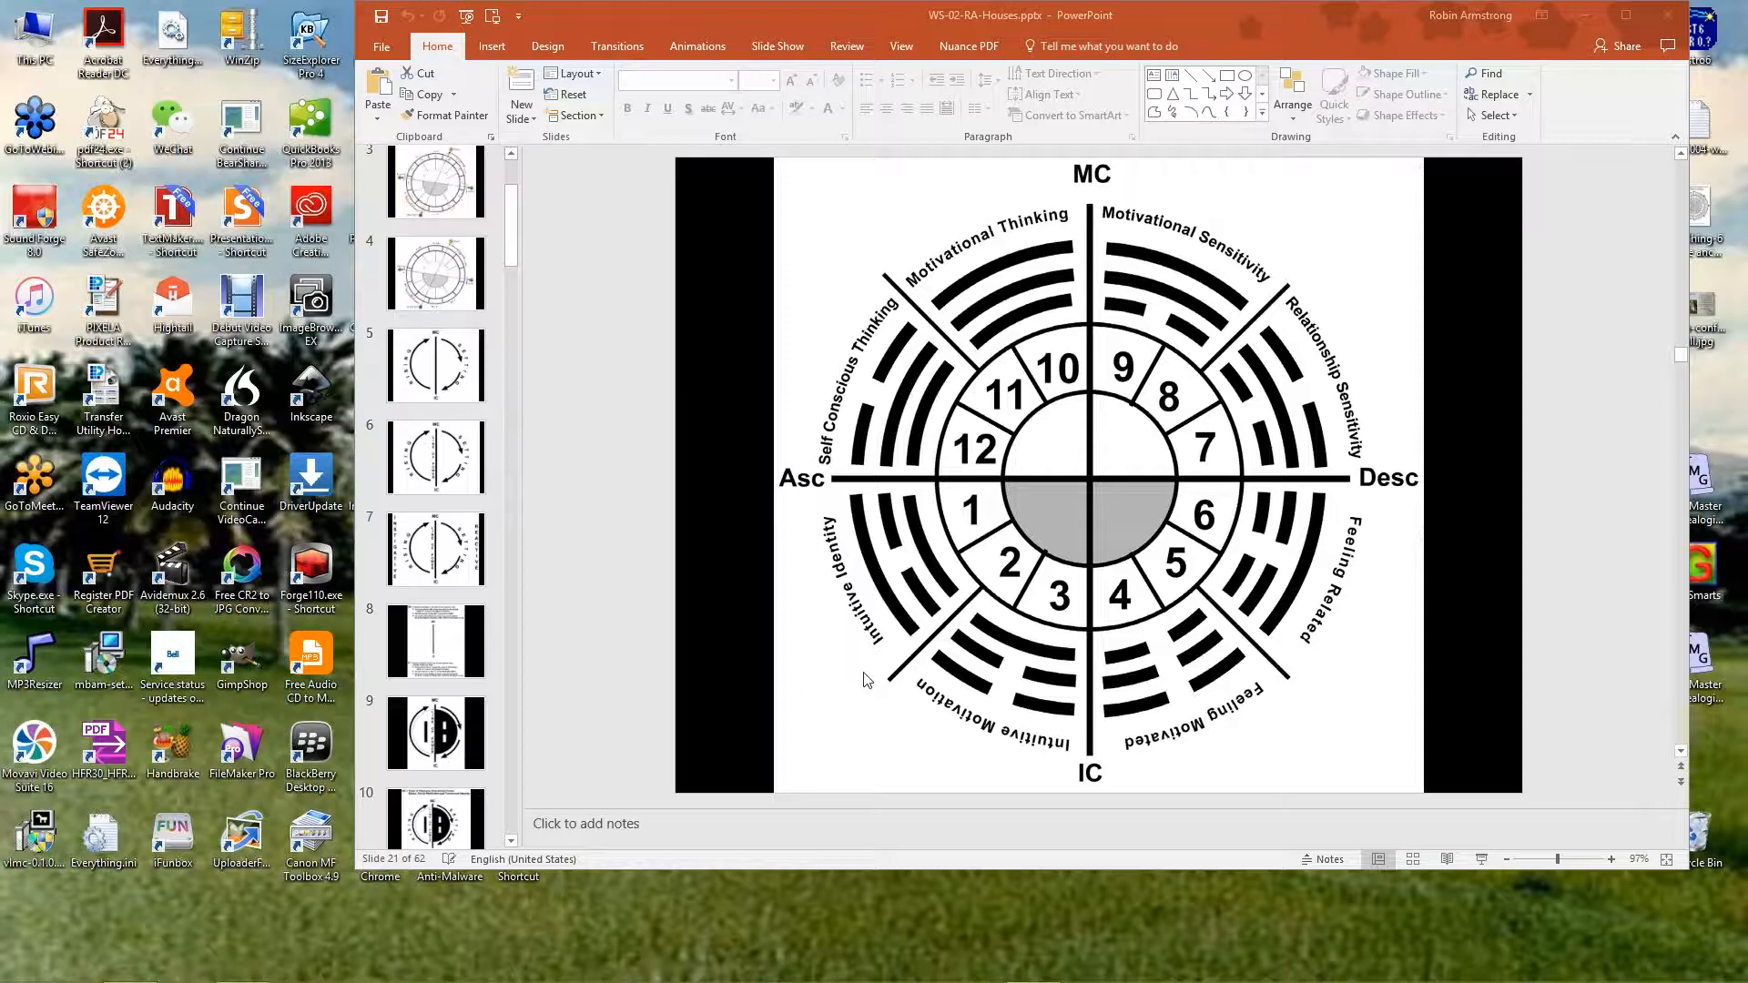
mouse_move(935, 623)
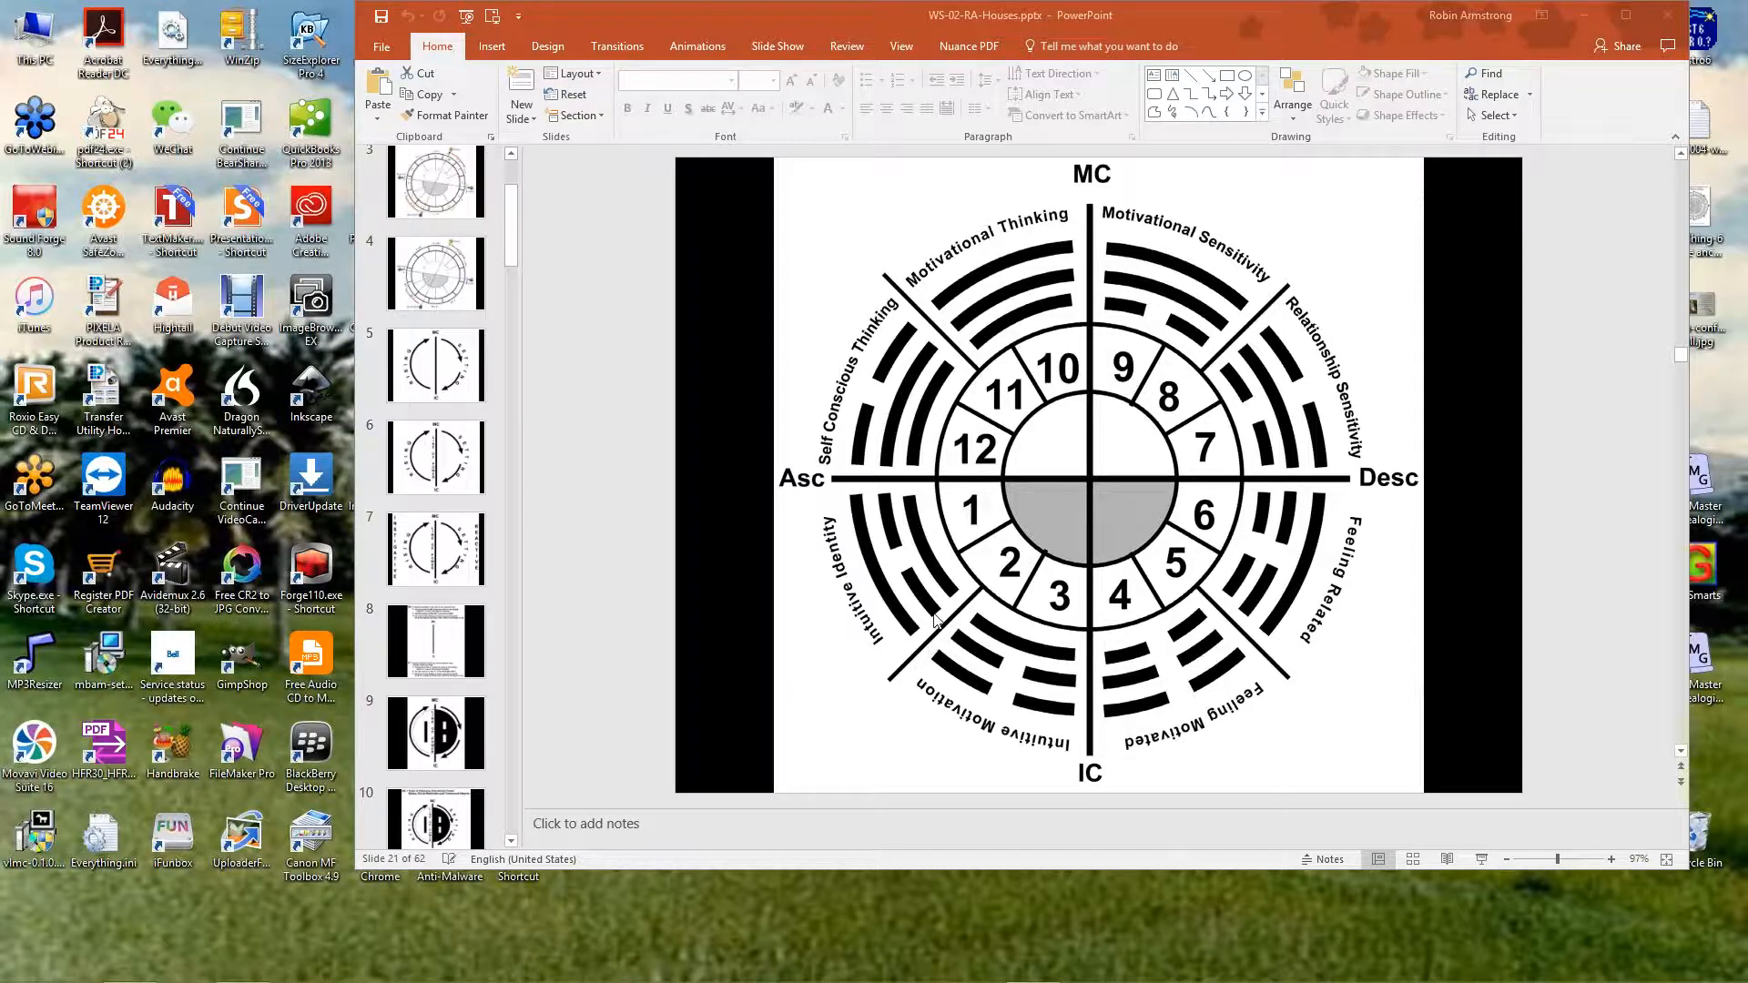
mouse_move(140, 594)
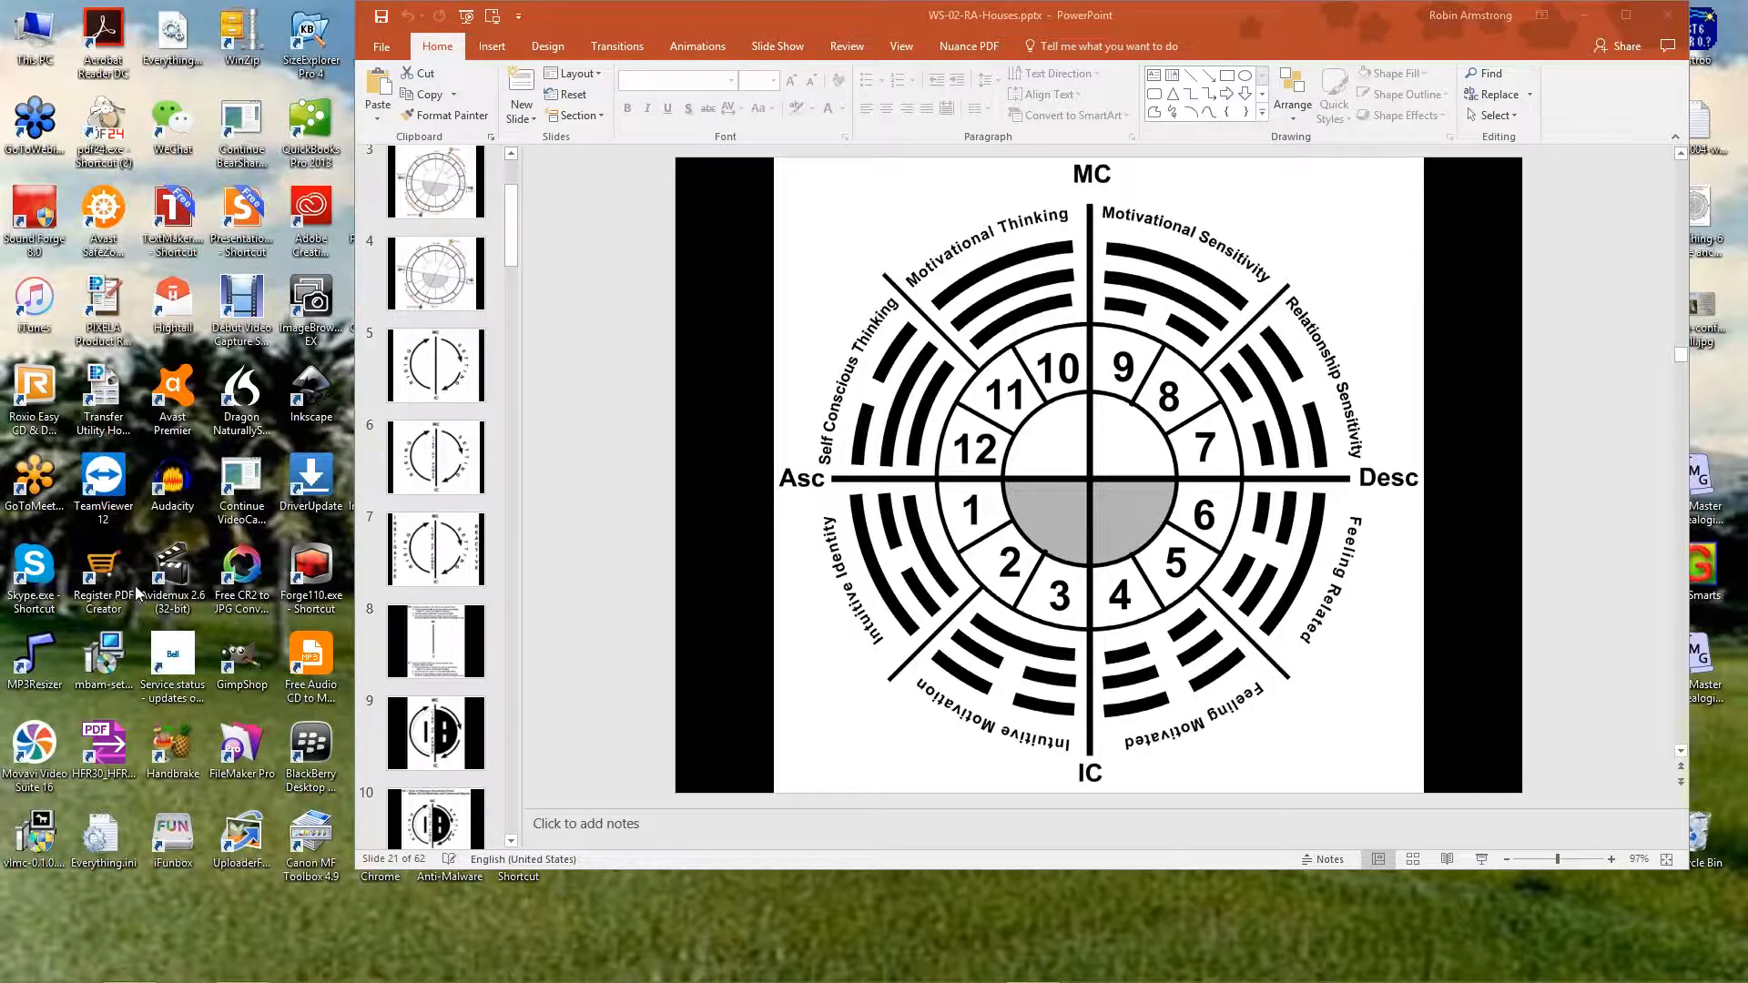
mouse_move(703, 571)
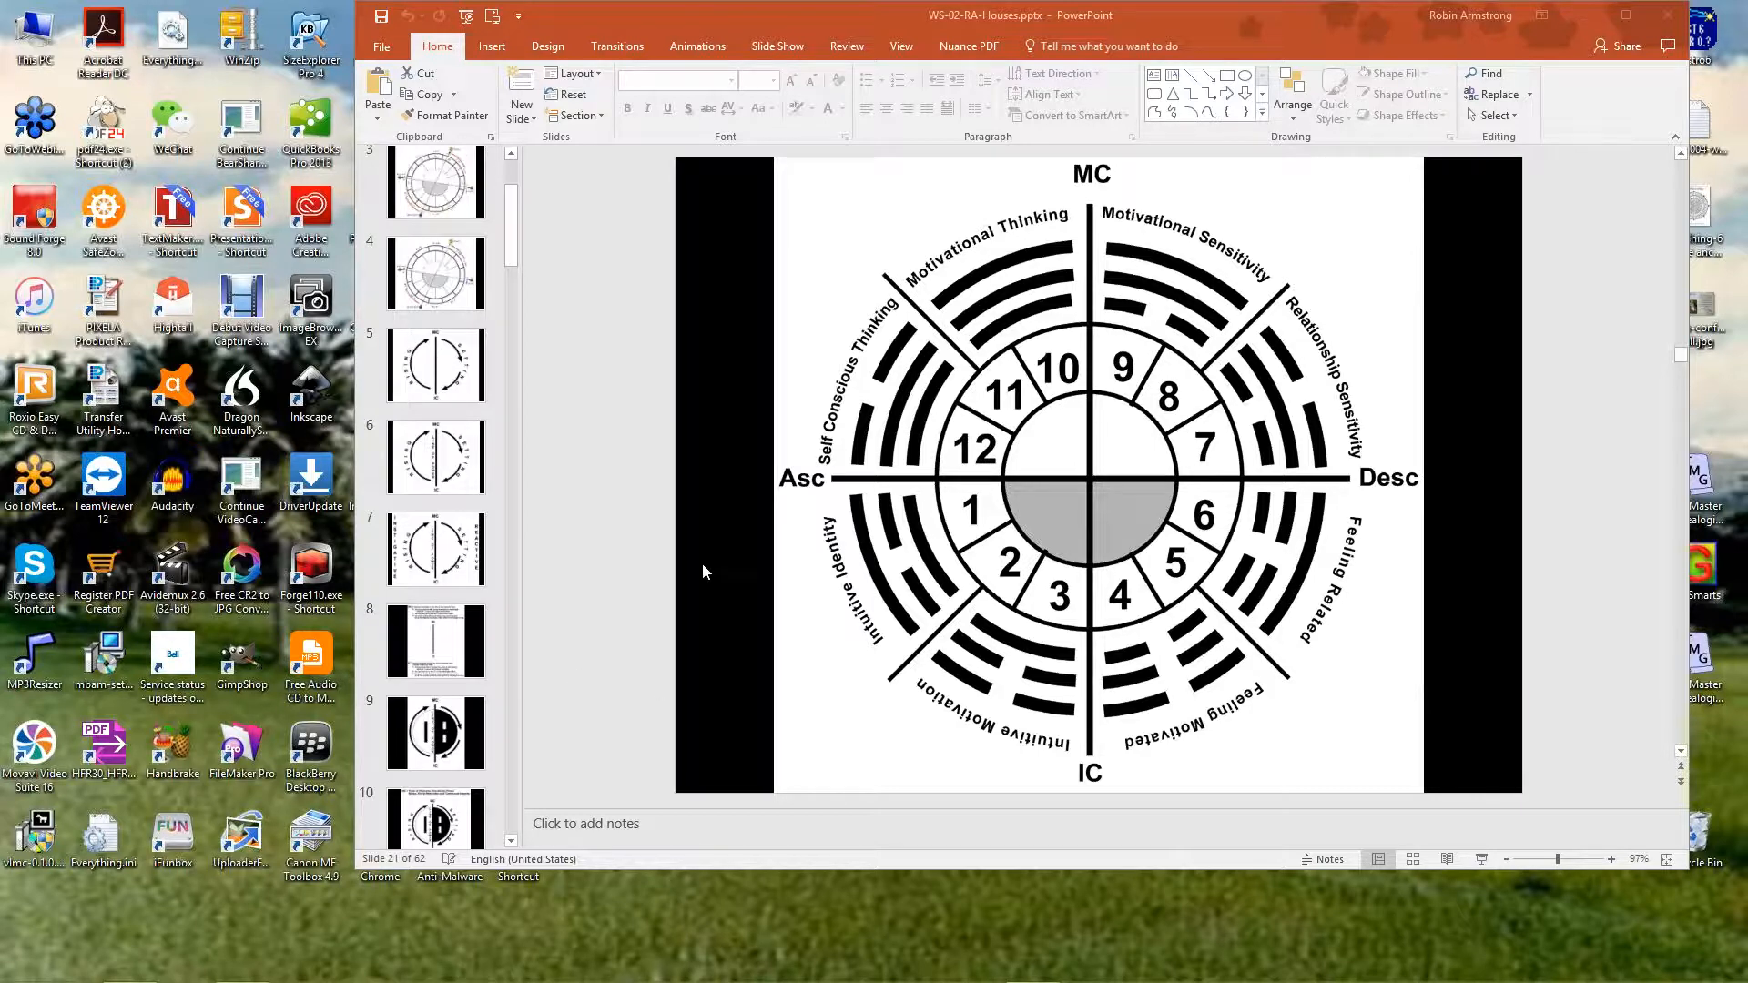
mouse_move(1345, 656)
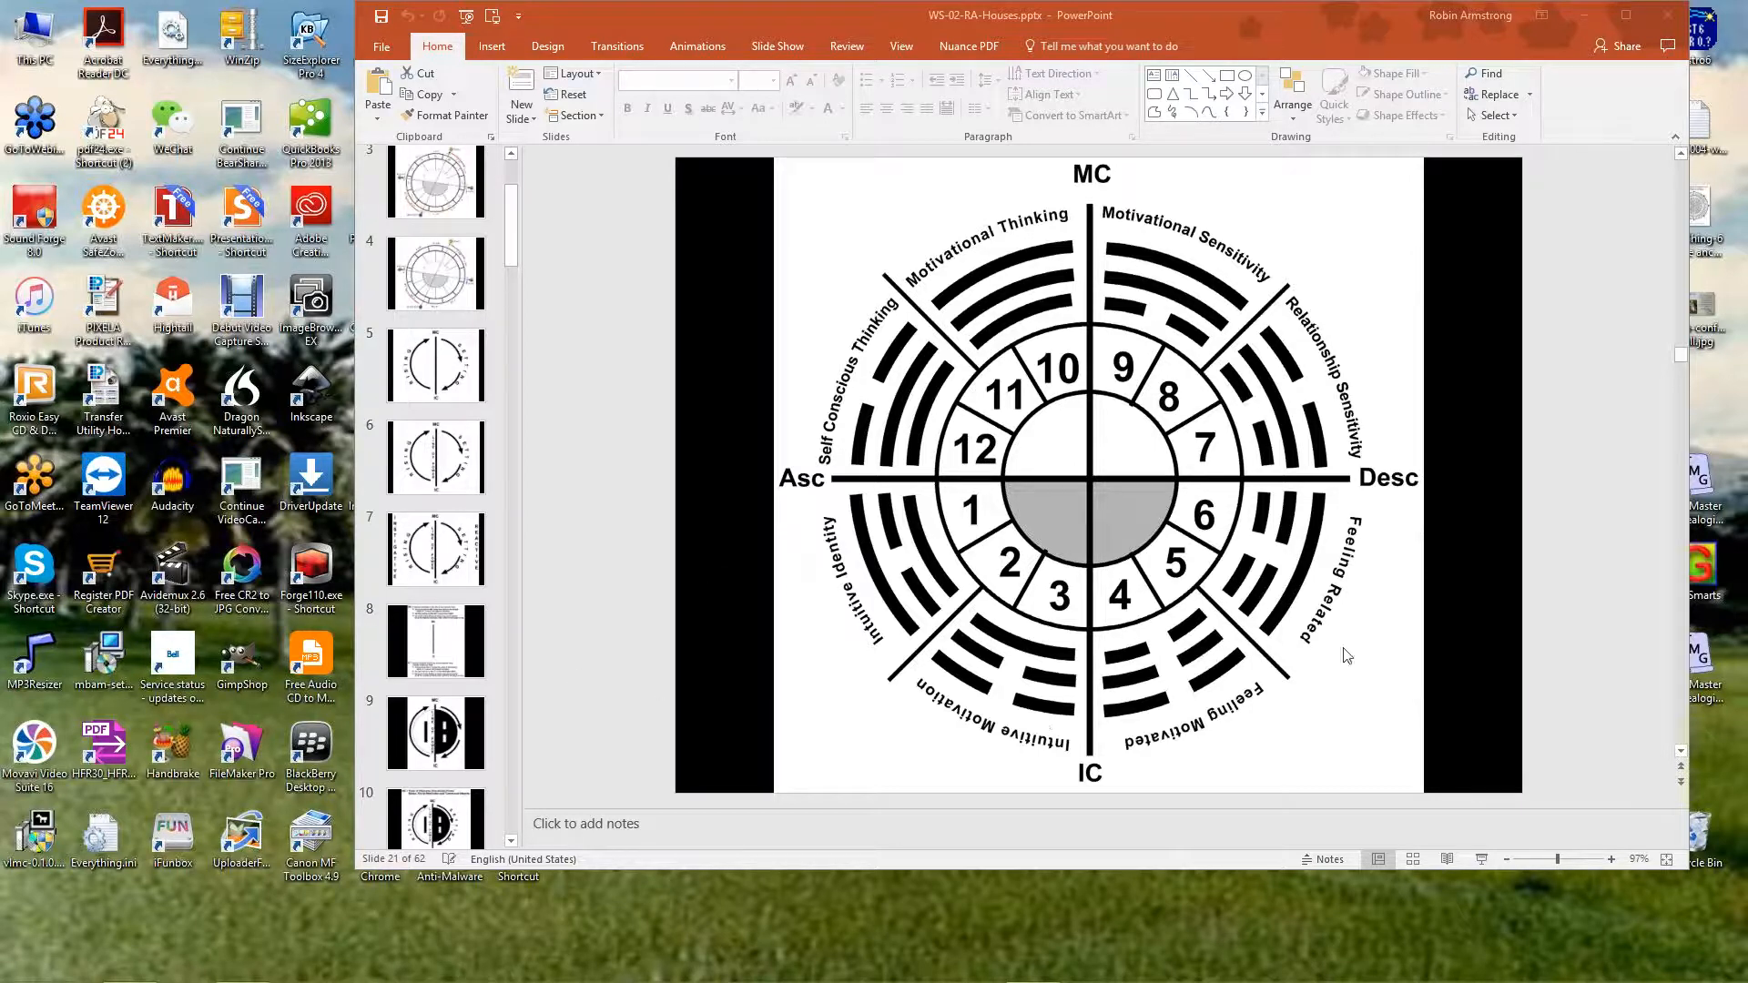
mouse_move(1302, 725)
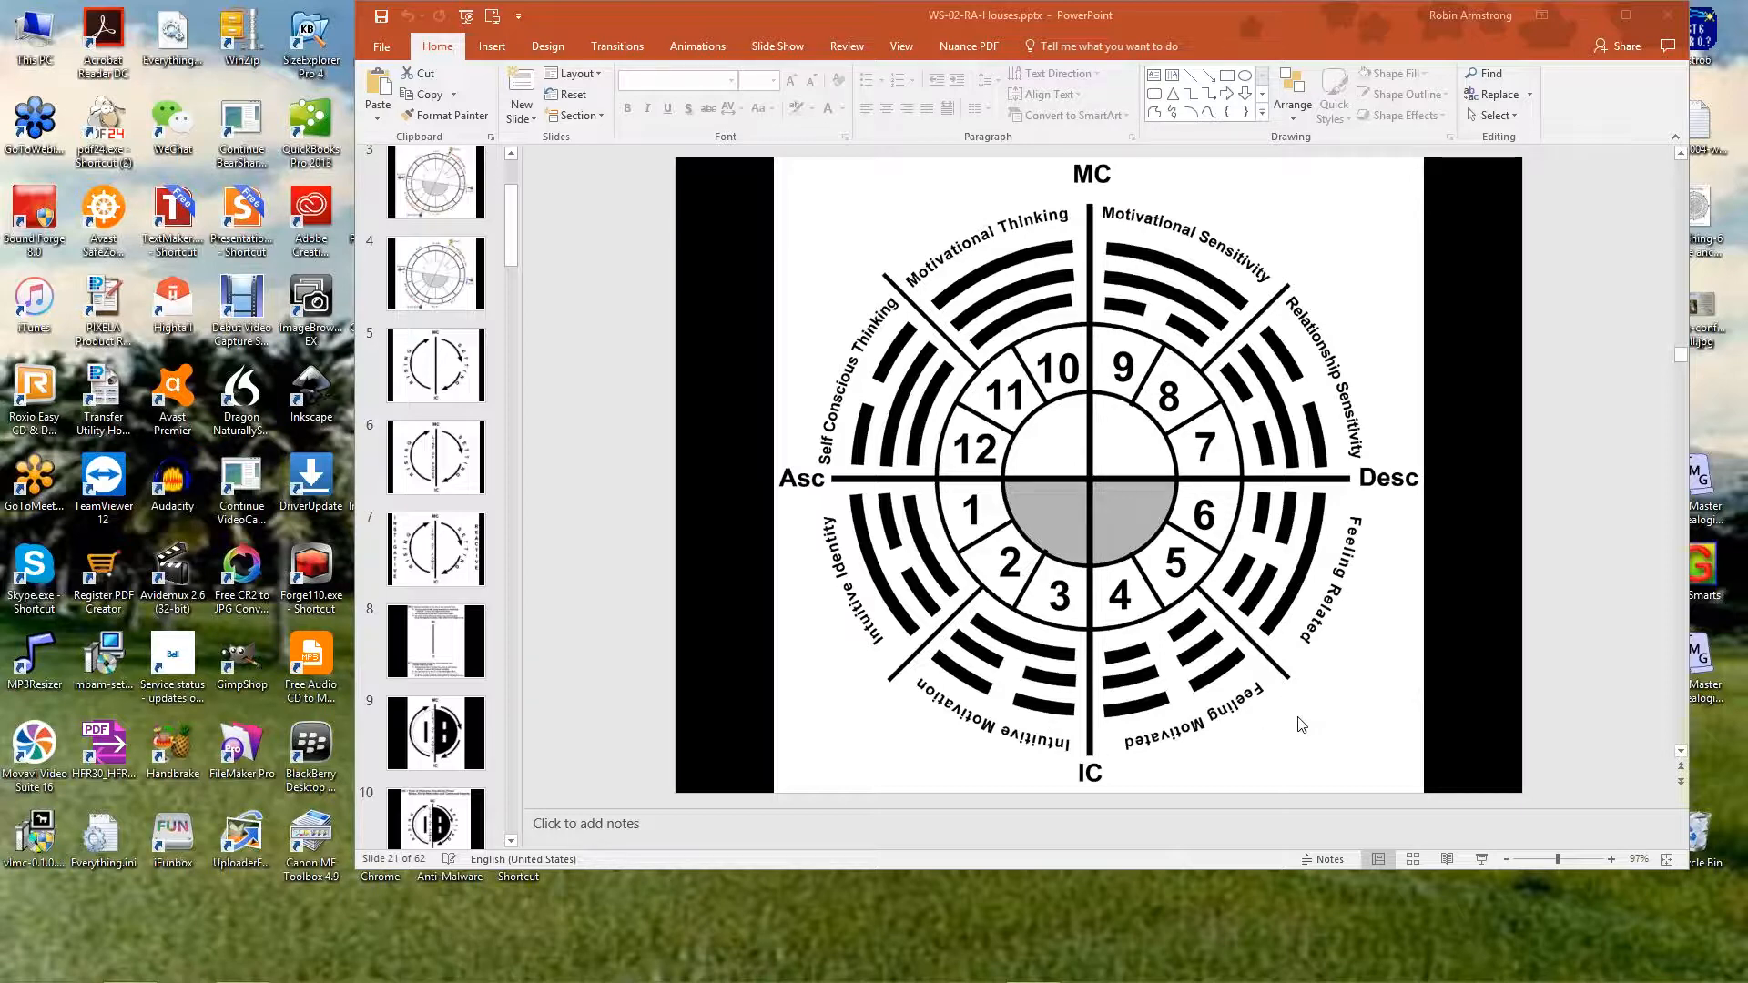
mouse_move(782, 228)
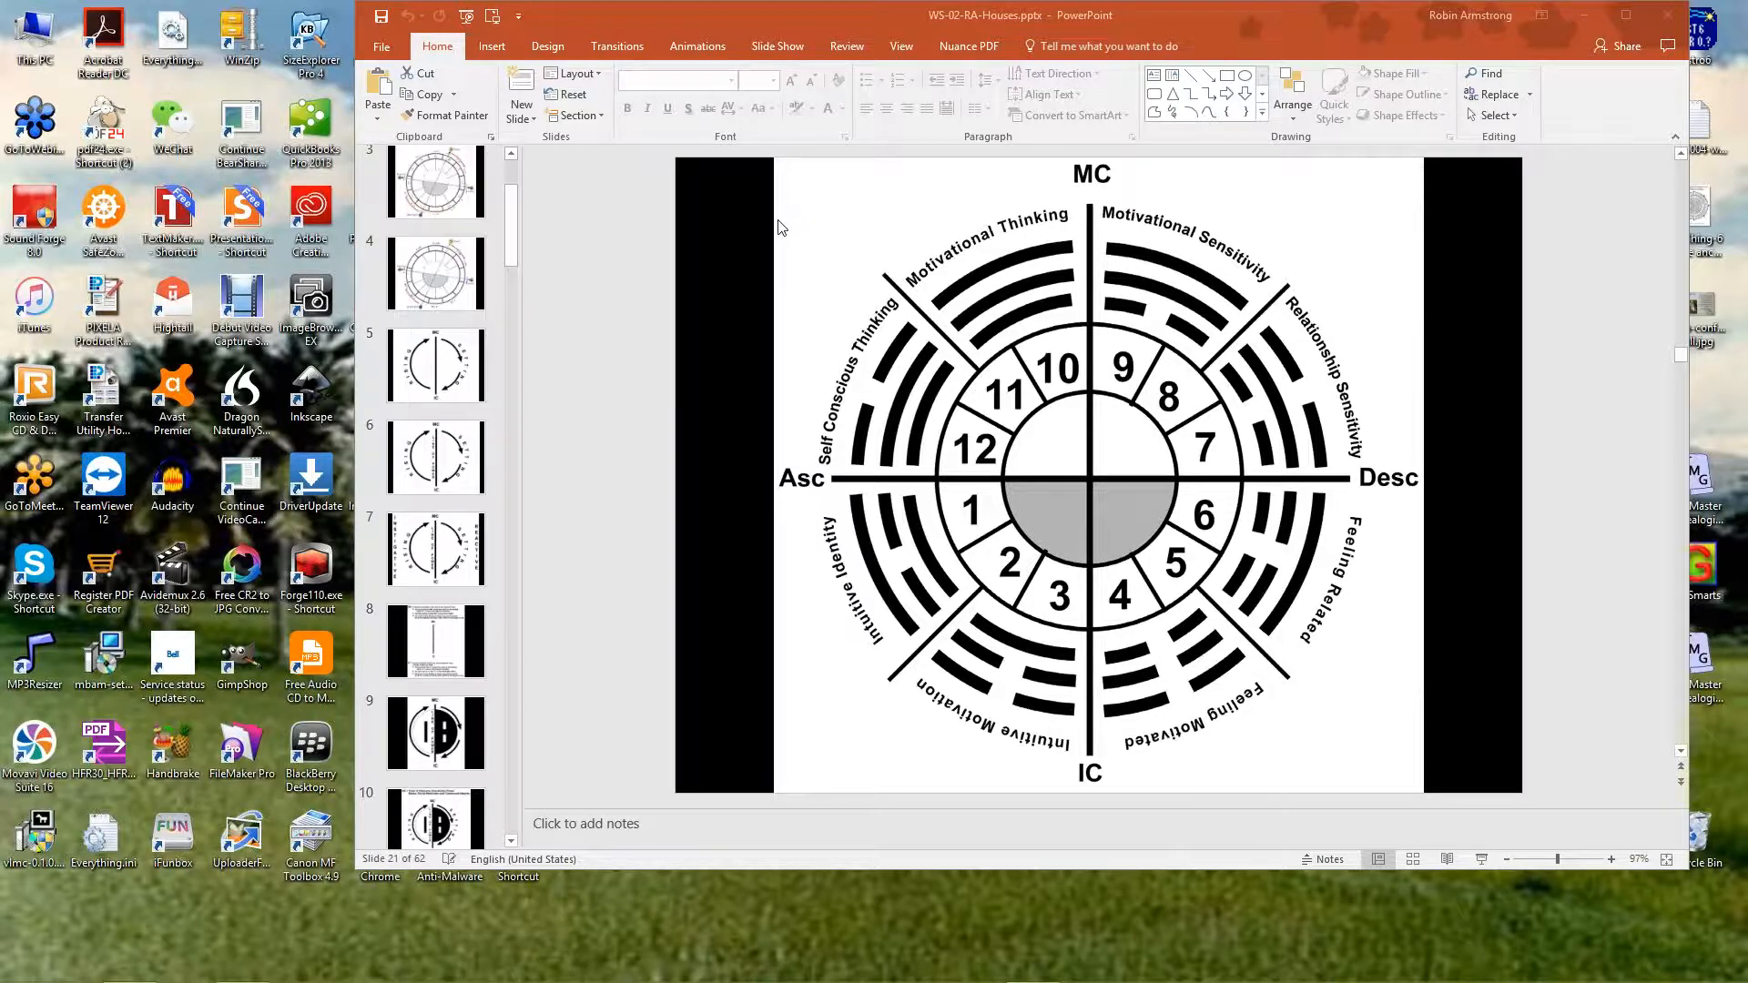
mouse_move(817, 235)
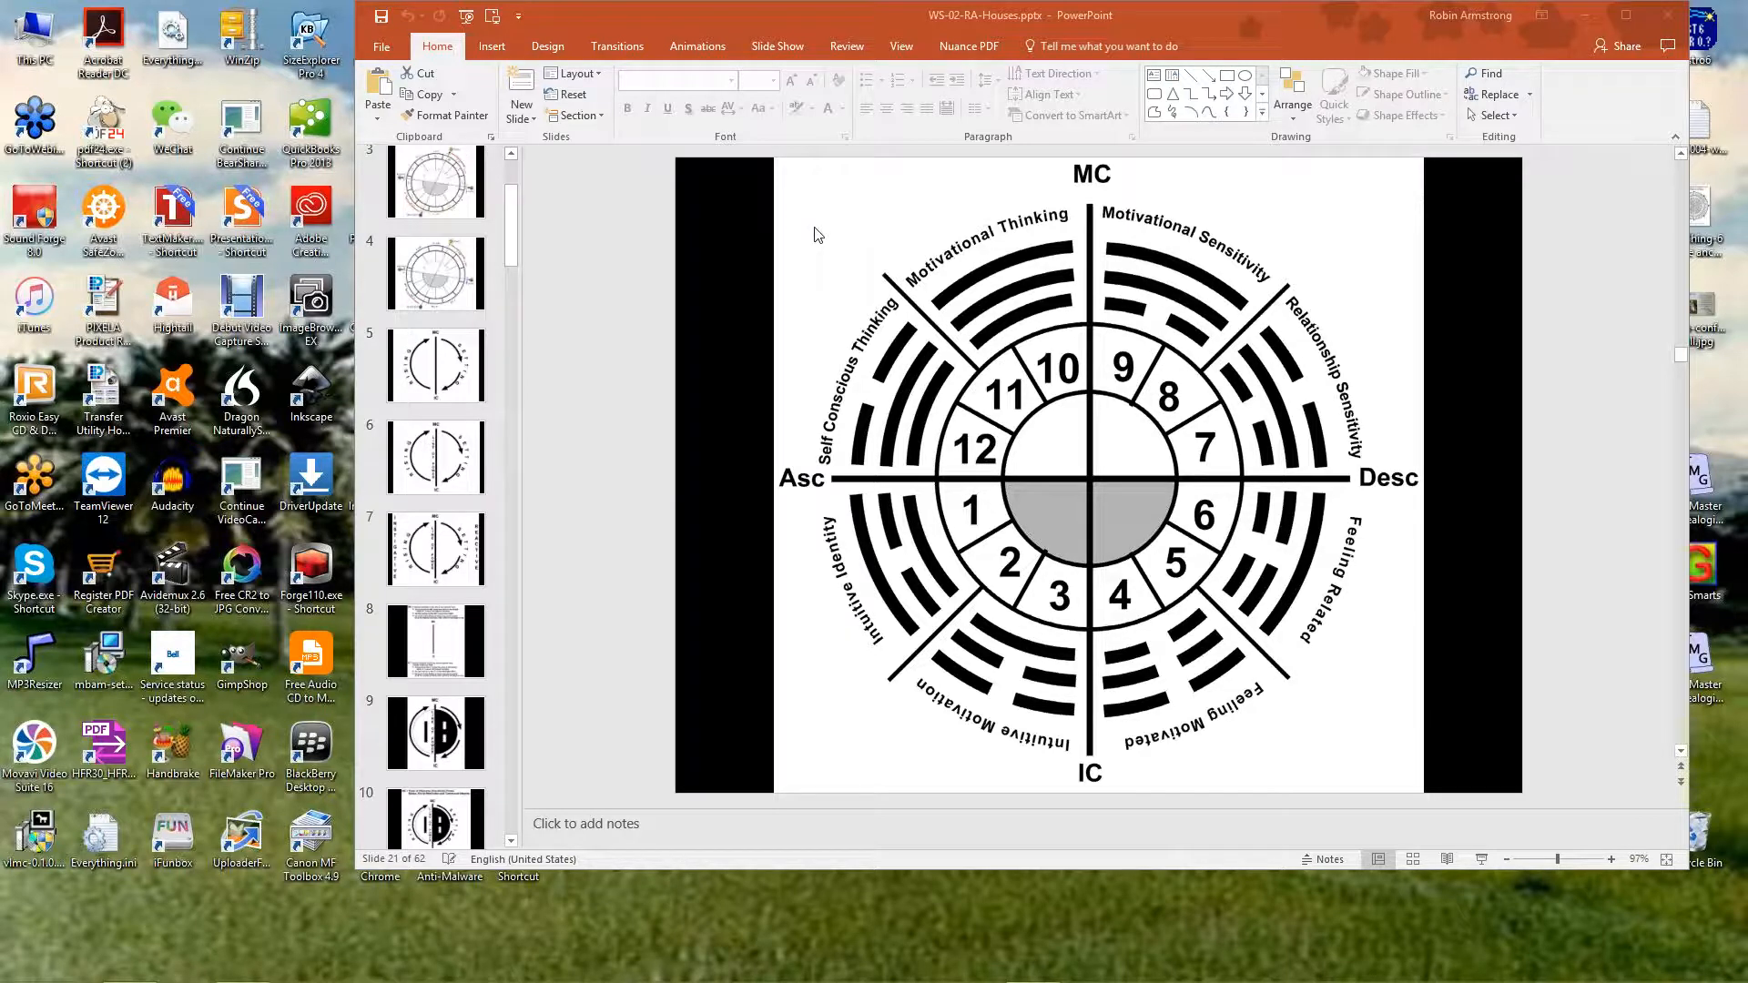
mouse_move(847, 249)
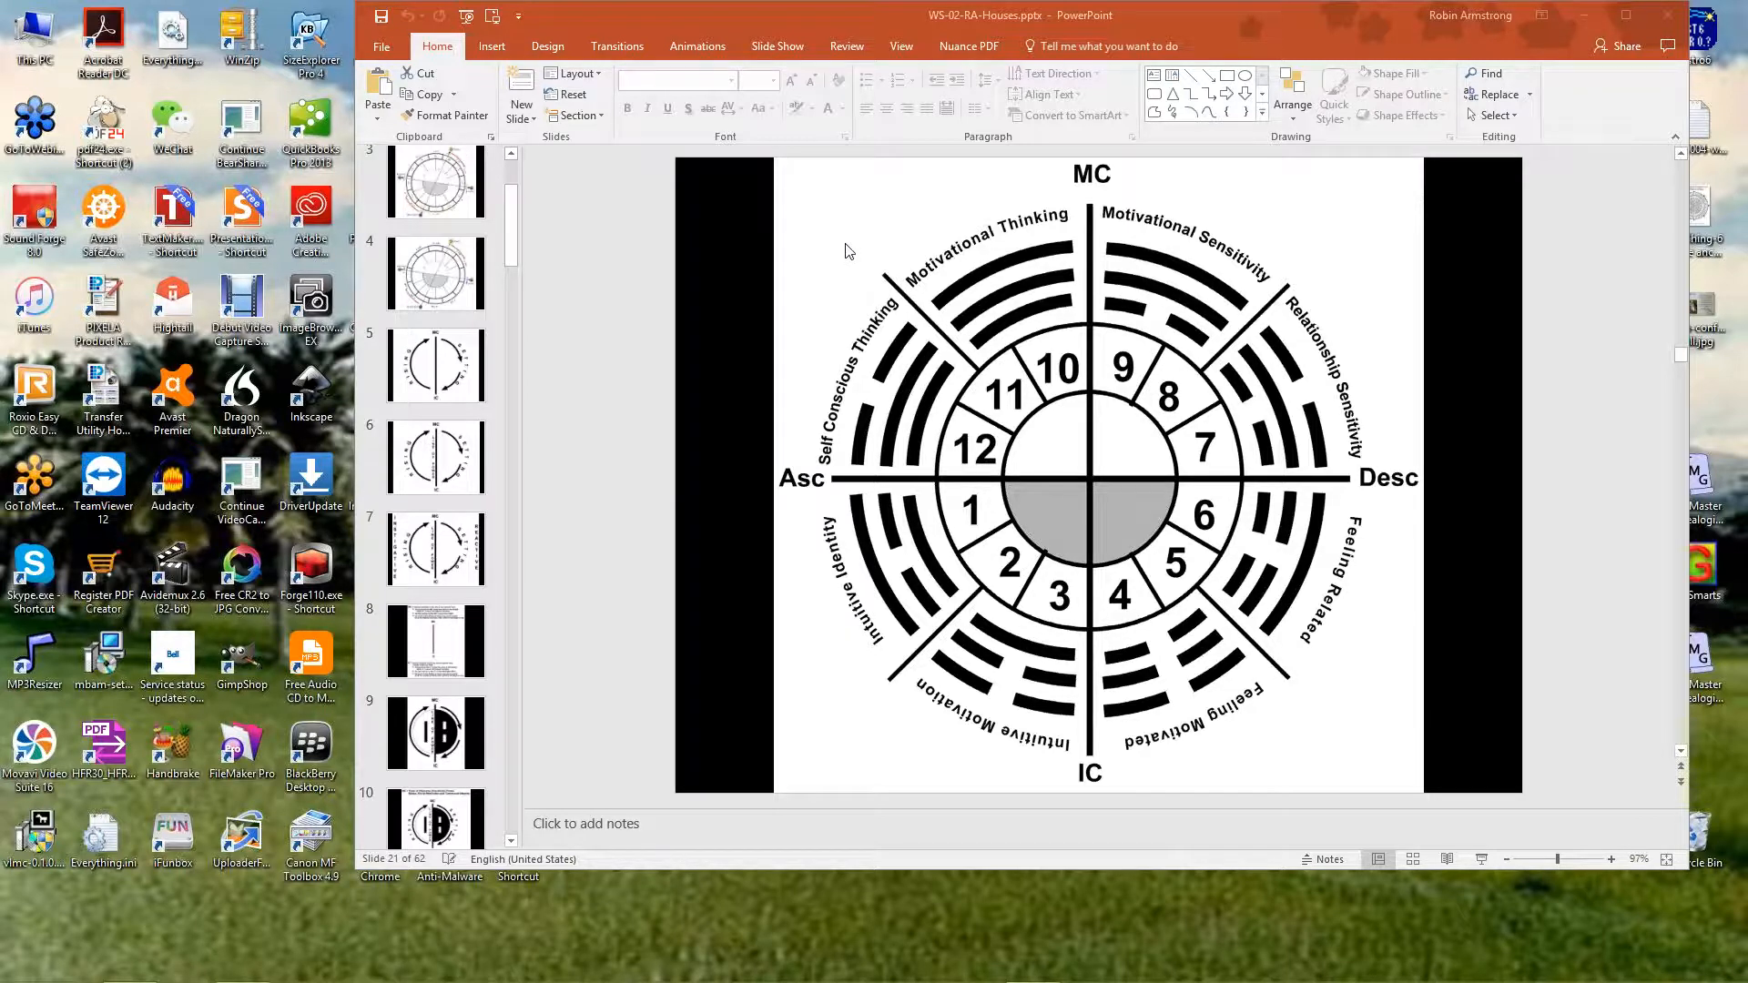
mouse_move(850, 257)
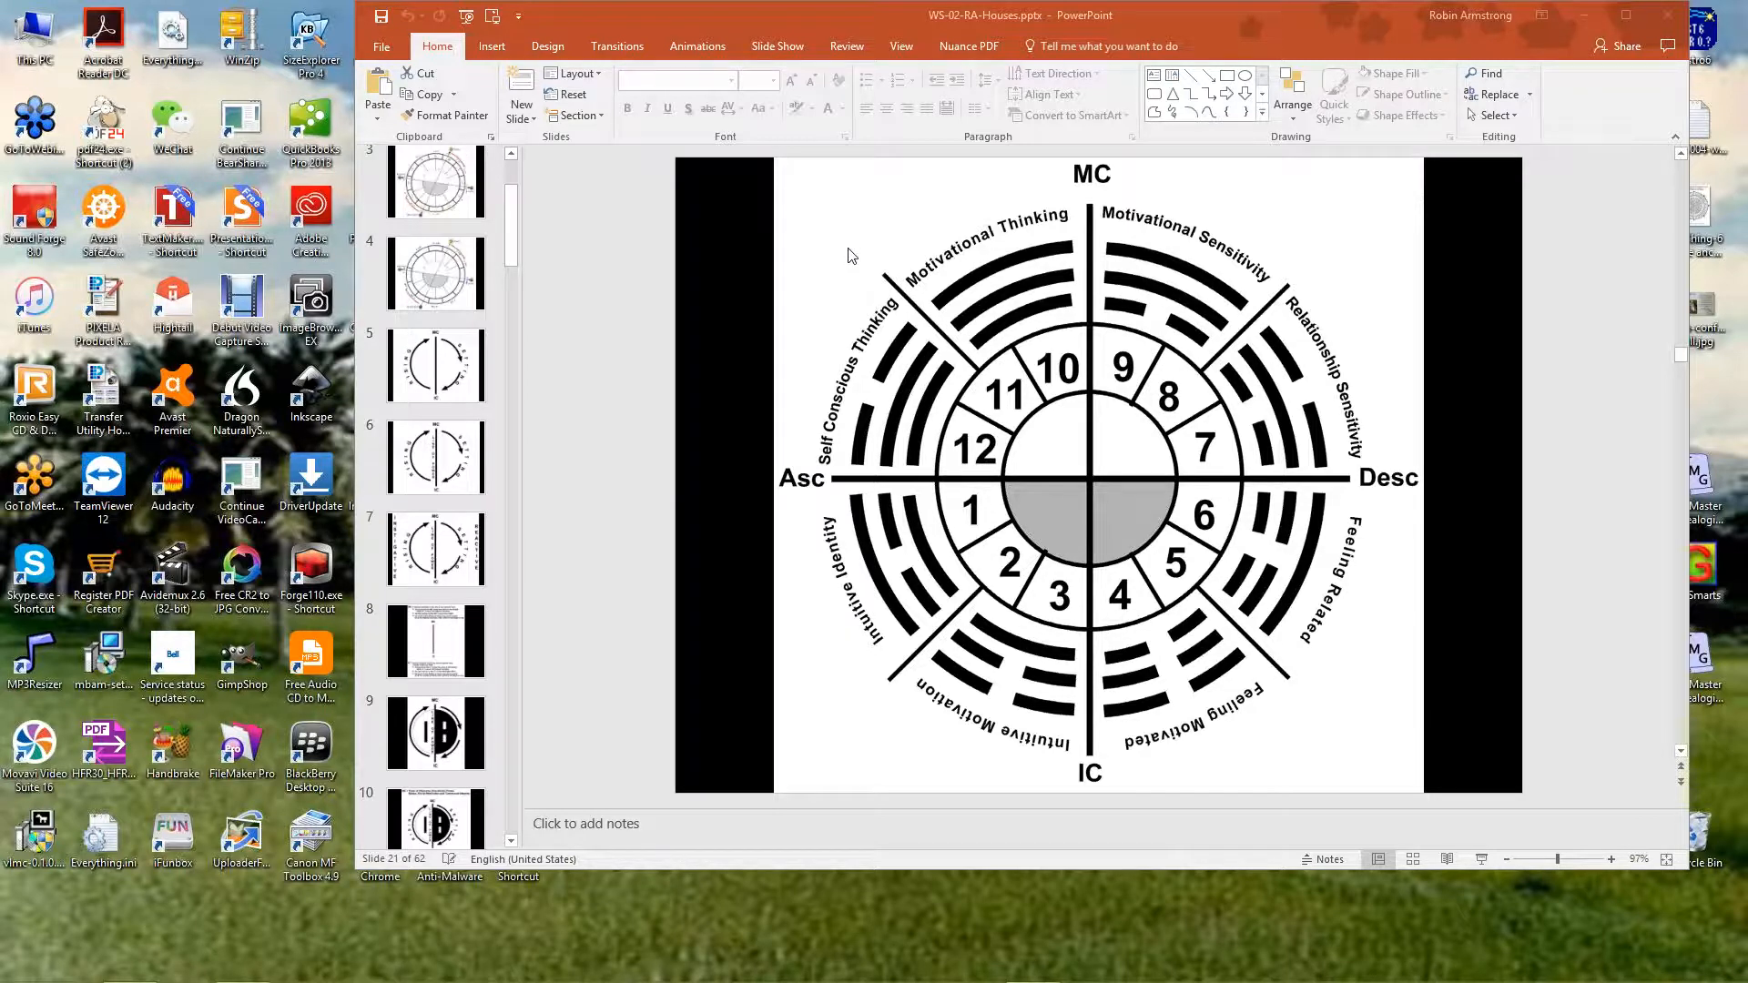
mouse_move(1124, 409)
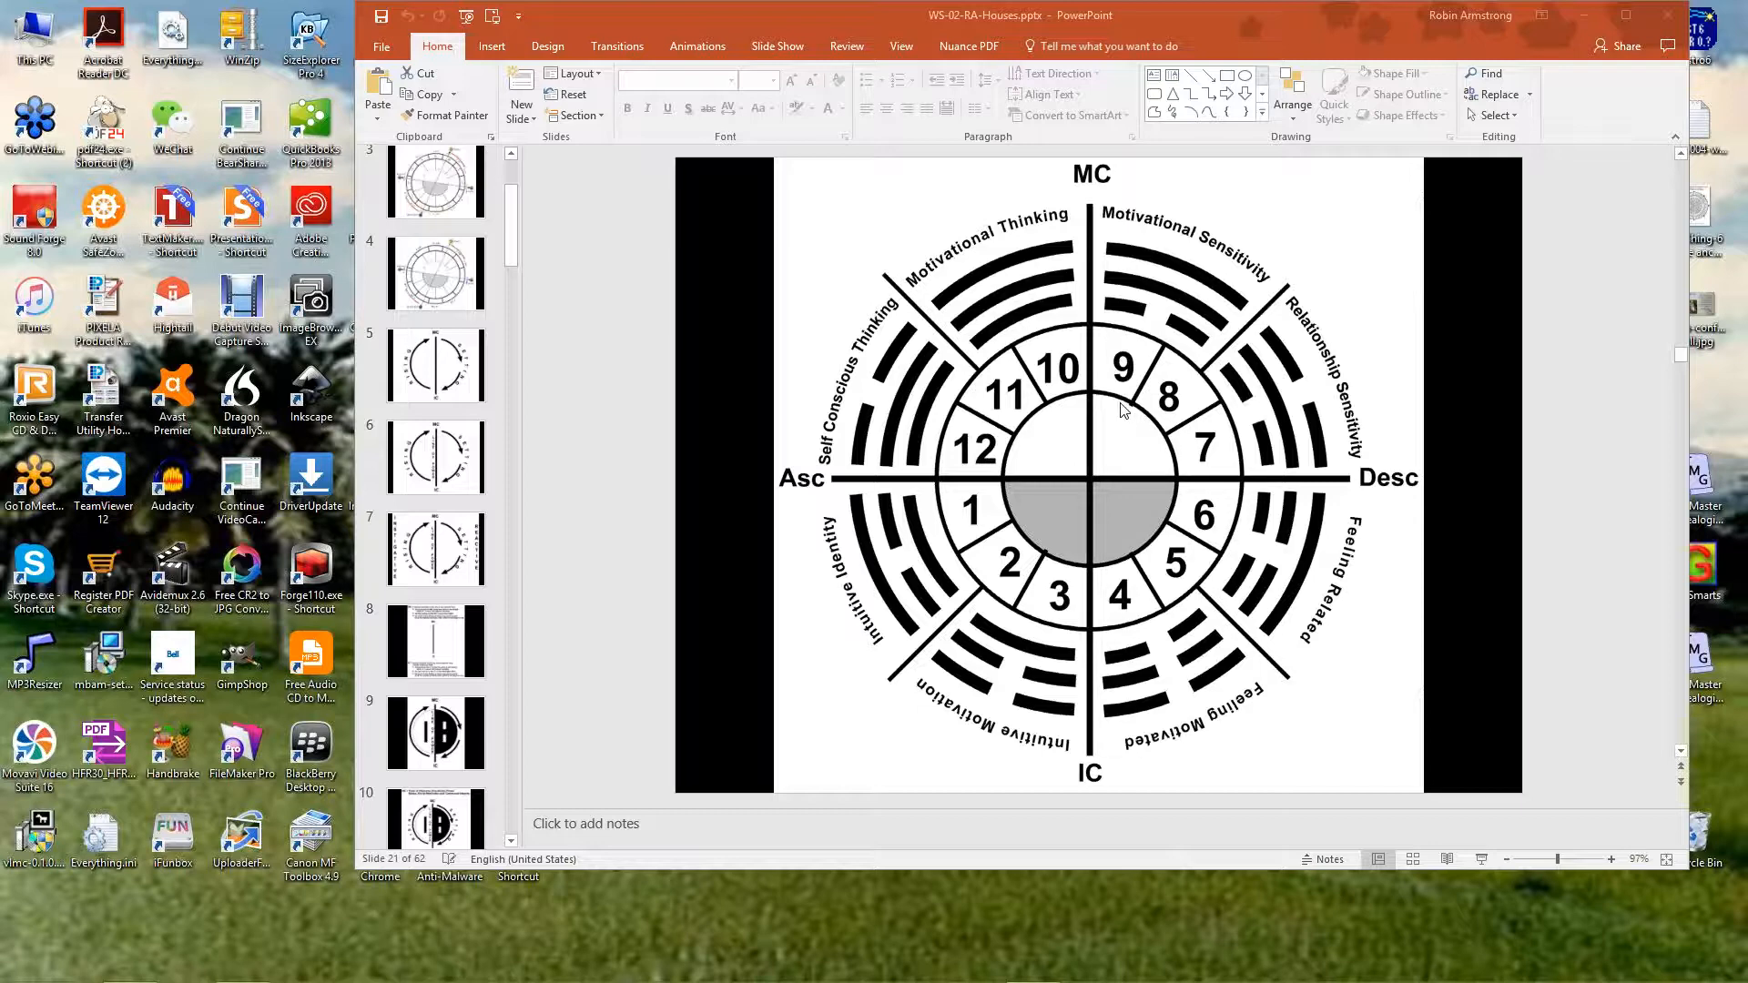
mouse_move(1114, 403)
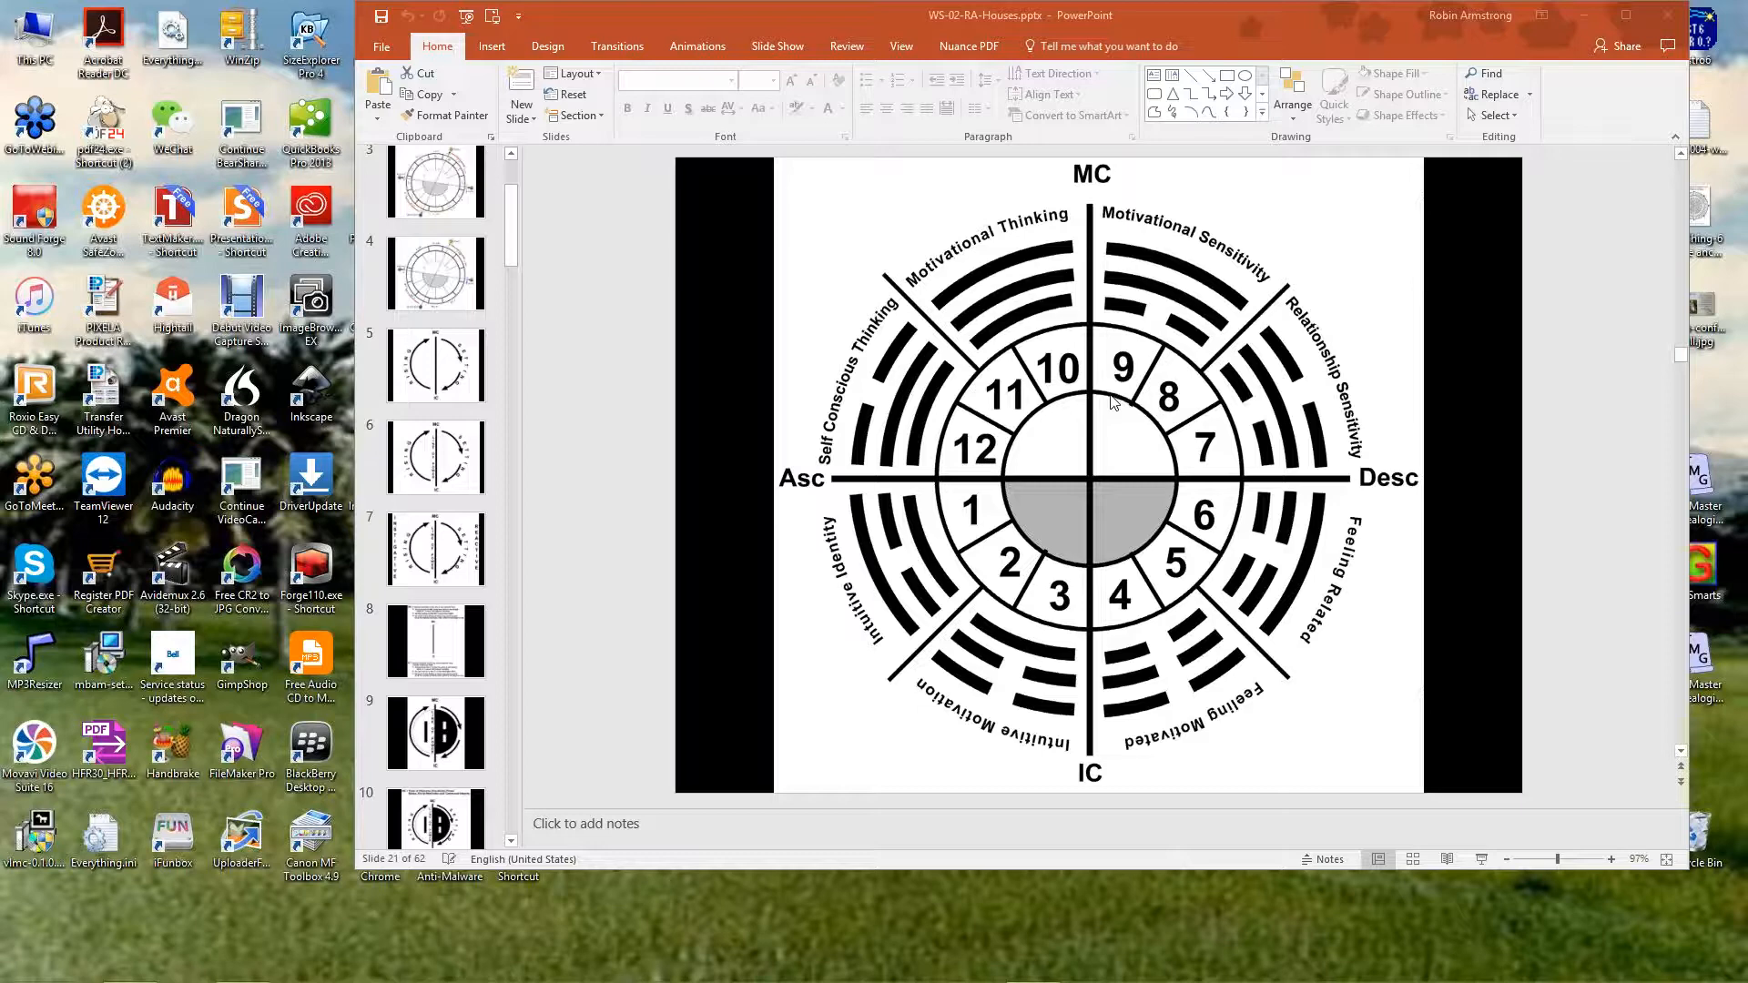
mouse_move(1149, 575)
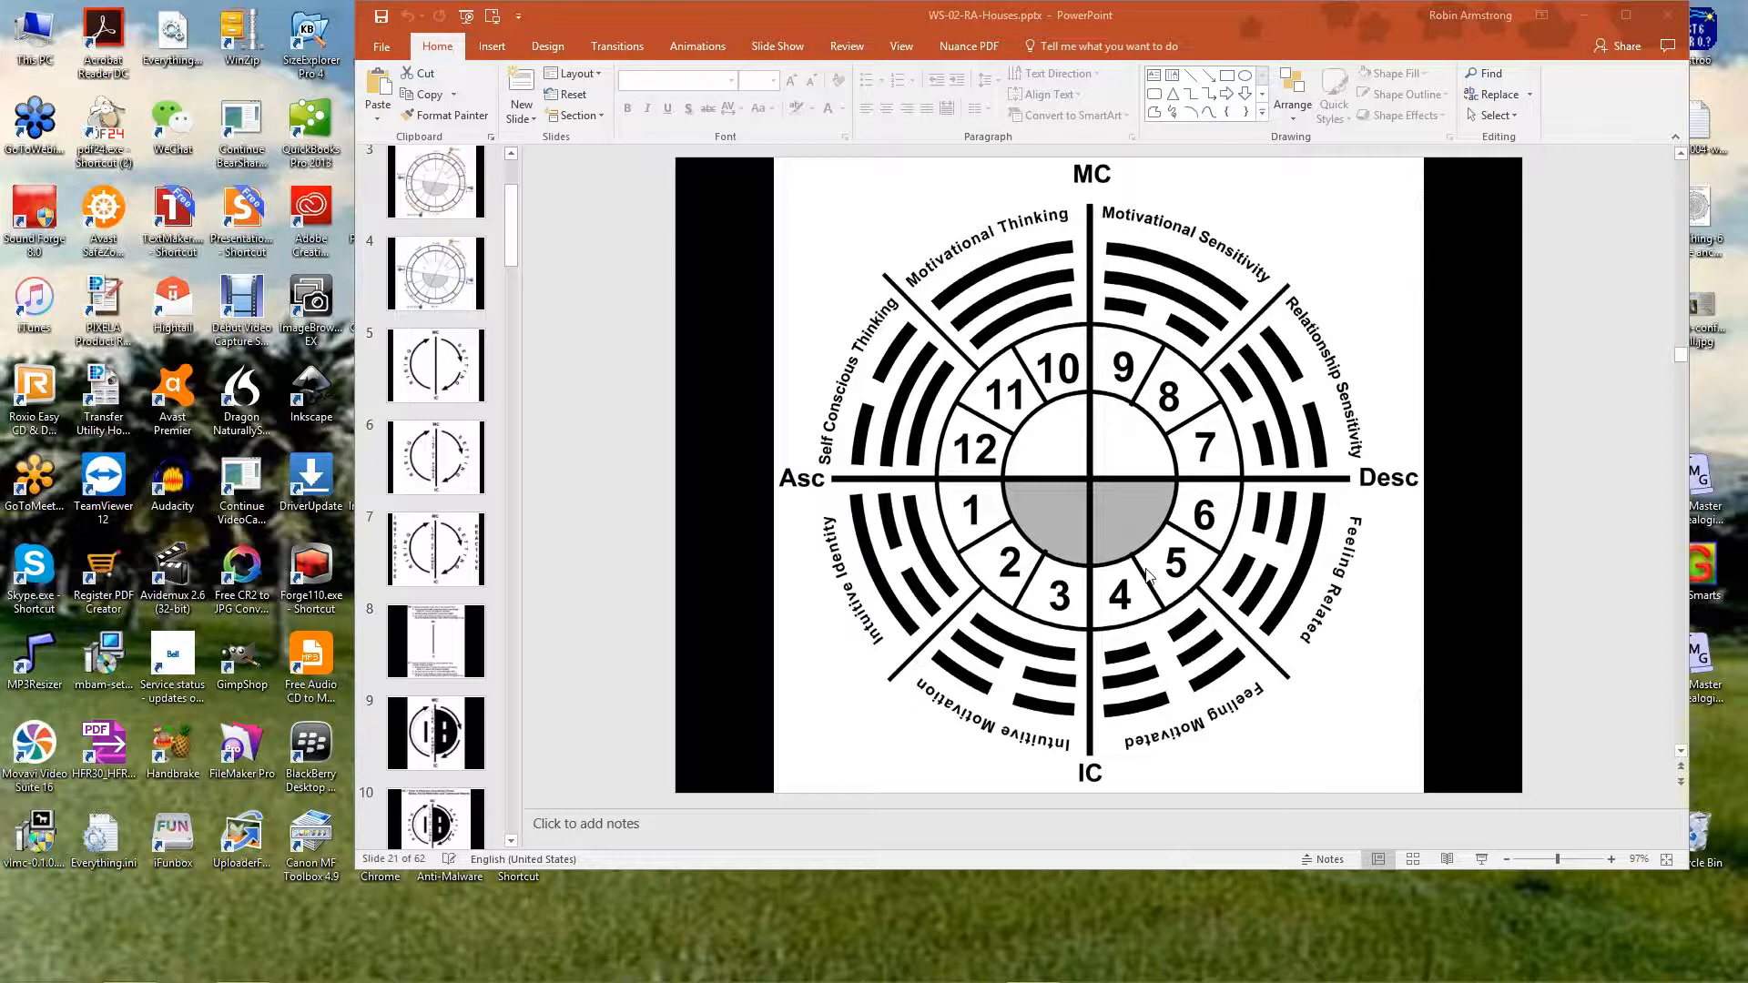
mouse_move(1347, 619)
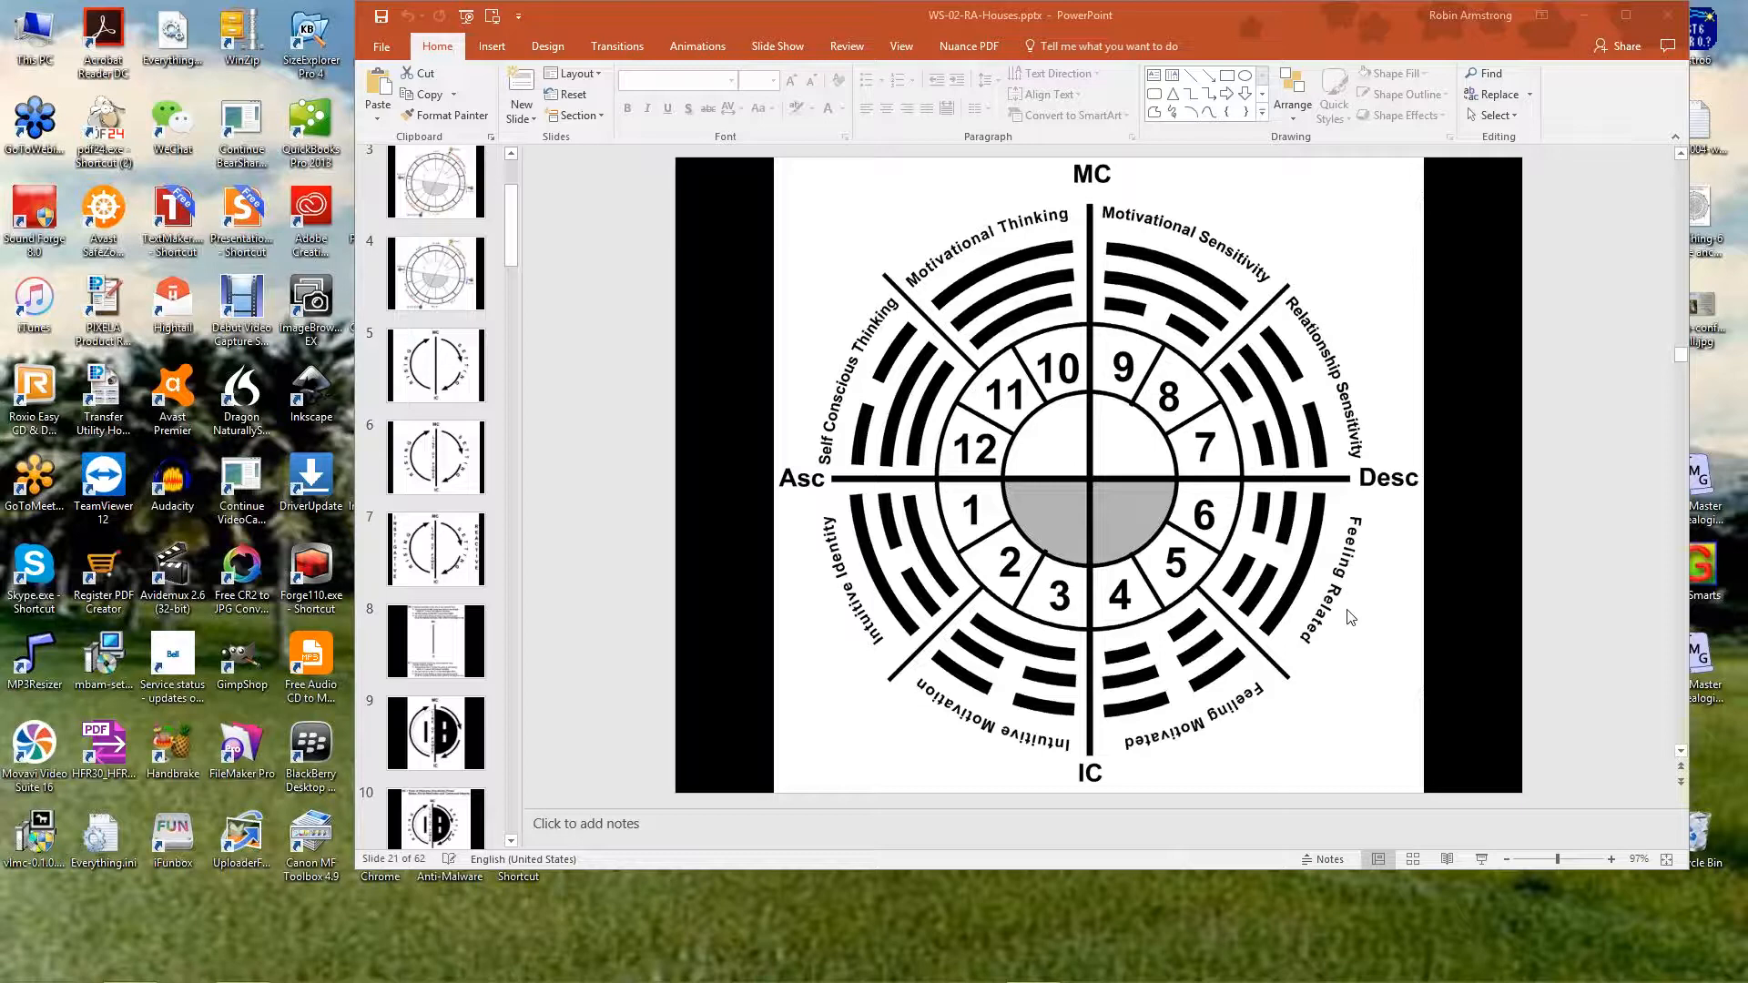
mouse_move(1347, 617)
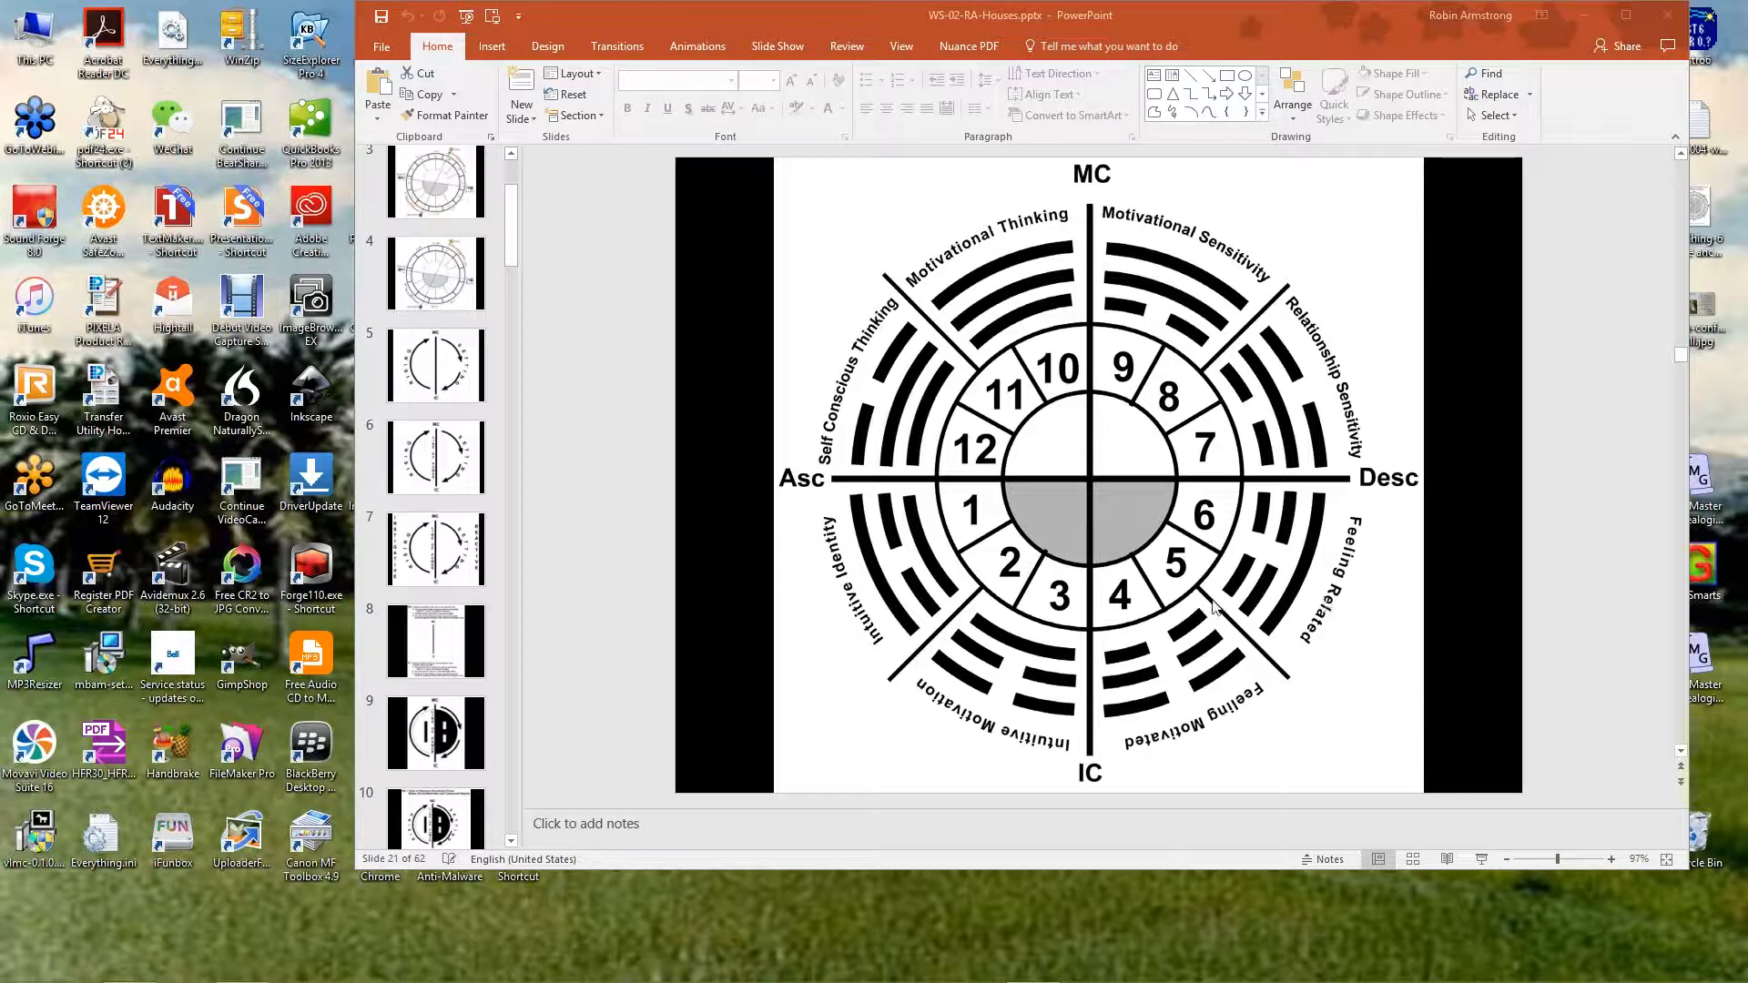
mouse_move(923, 490)
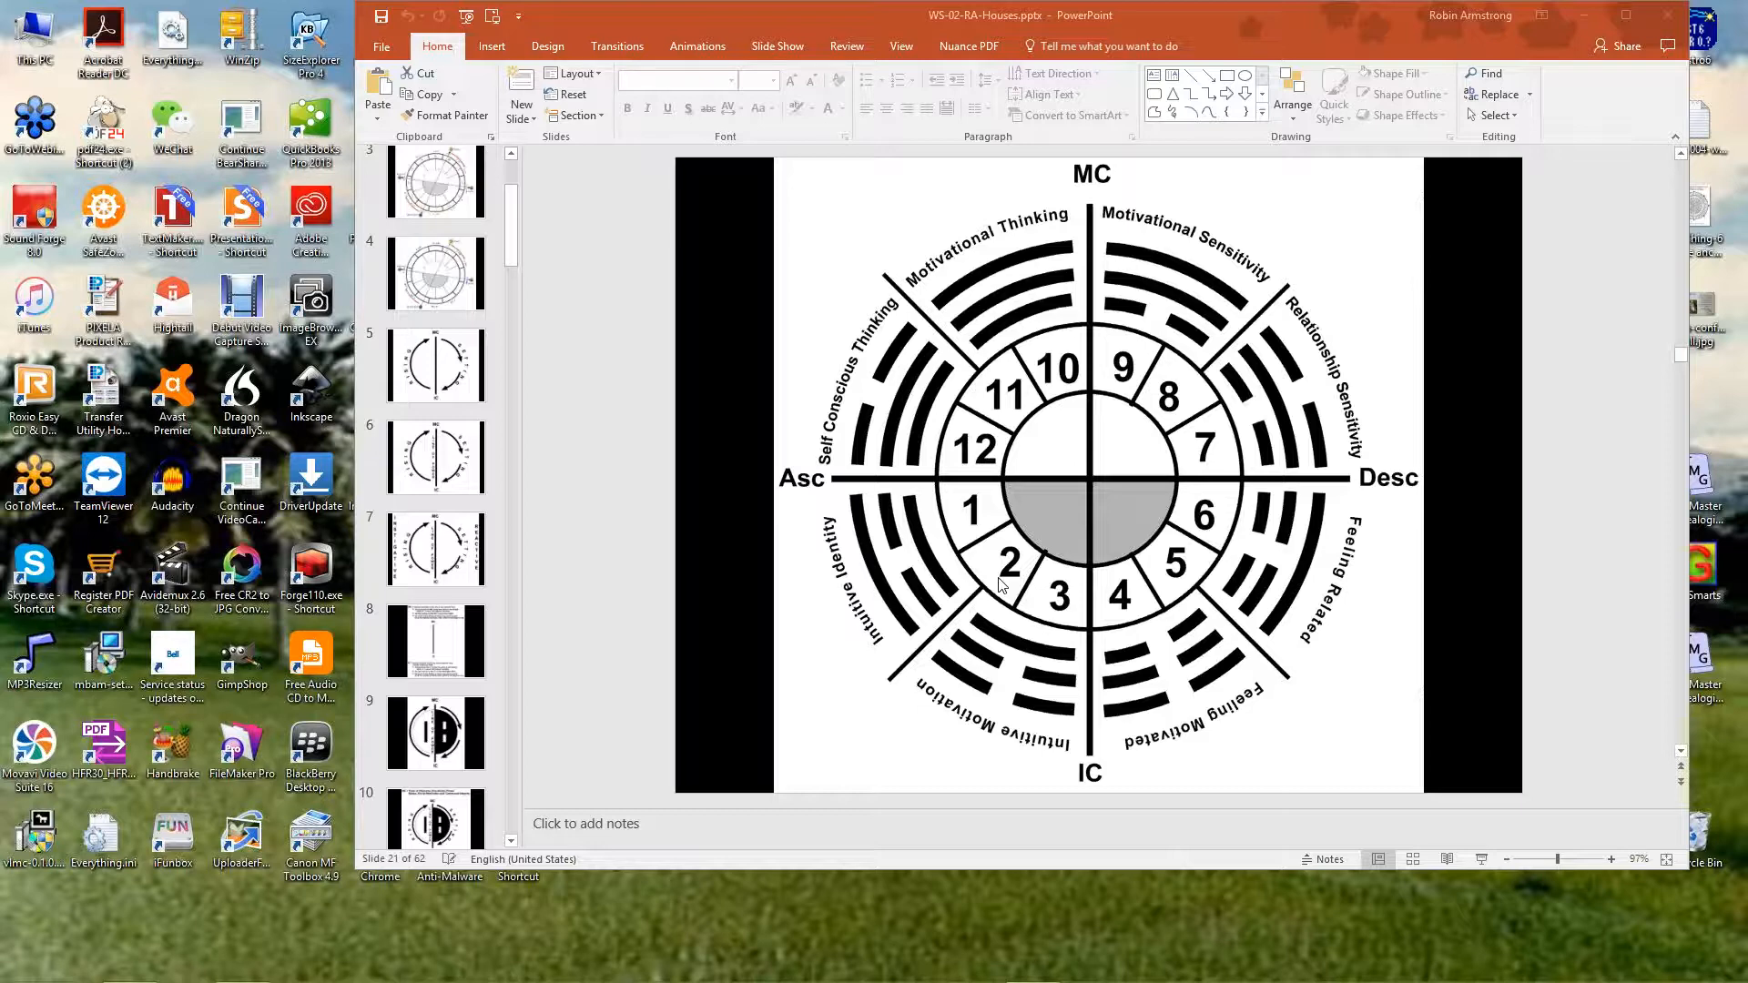
mouse_move(996, 579)
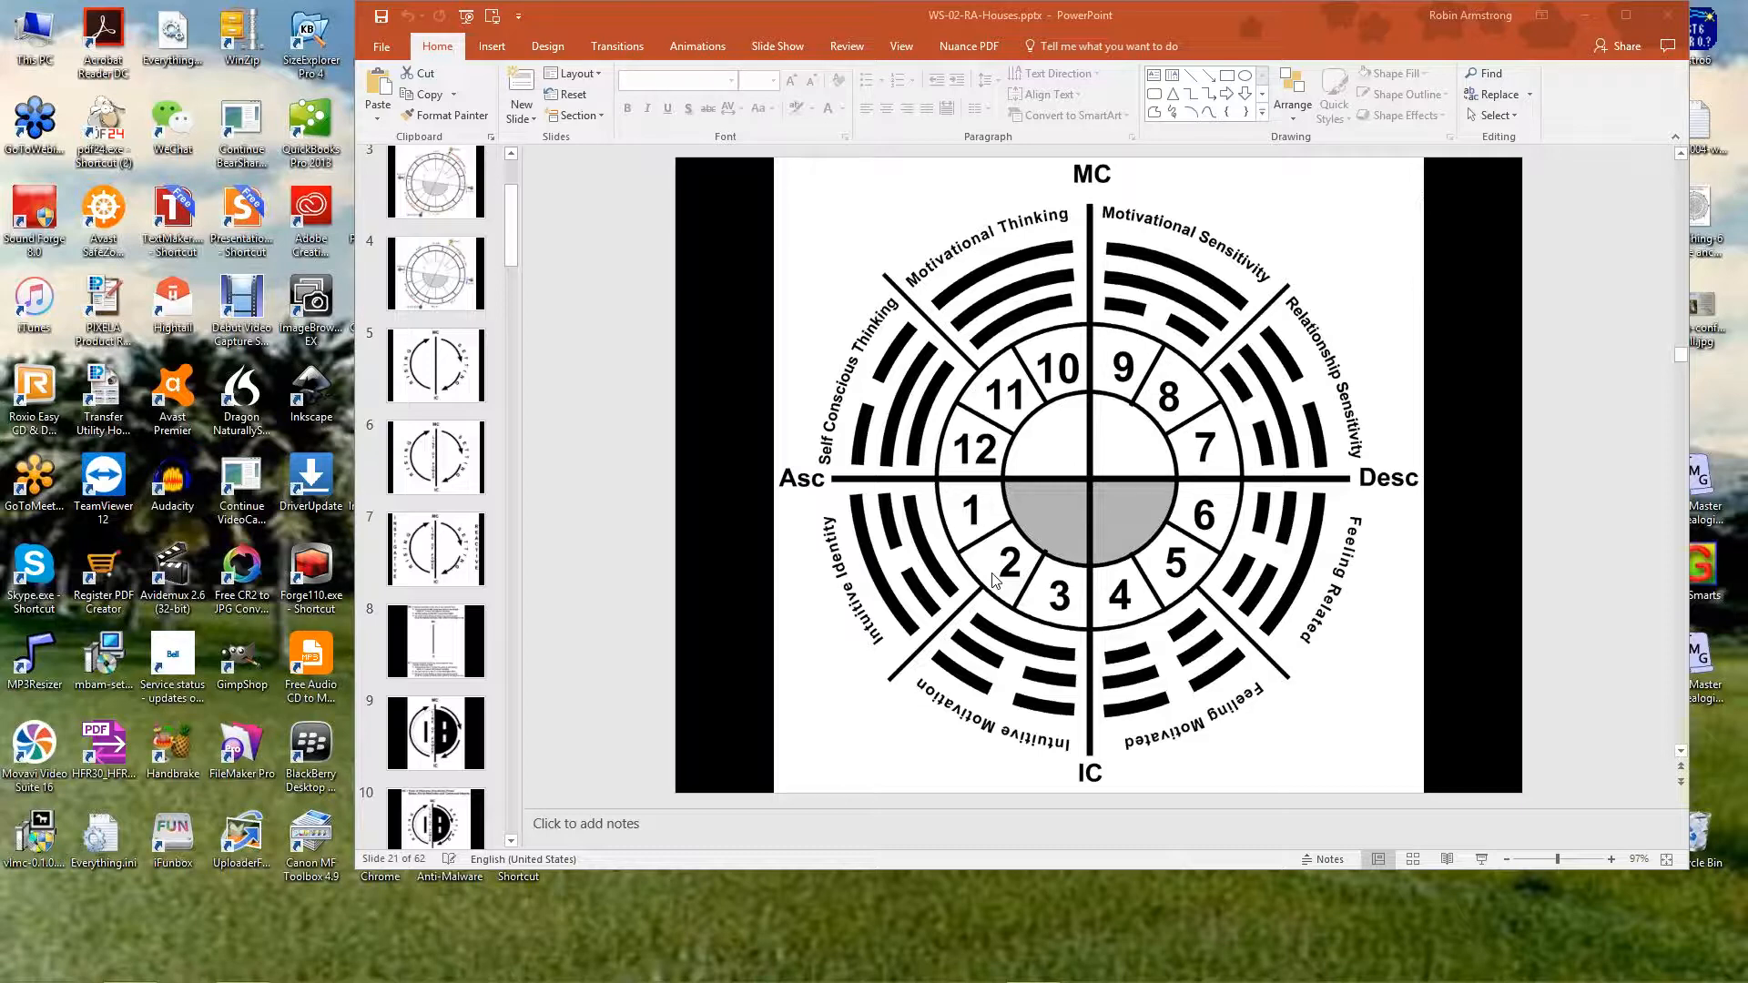
mouse_move(930, 710)
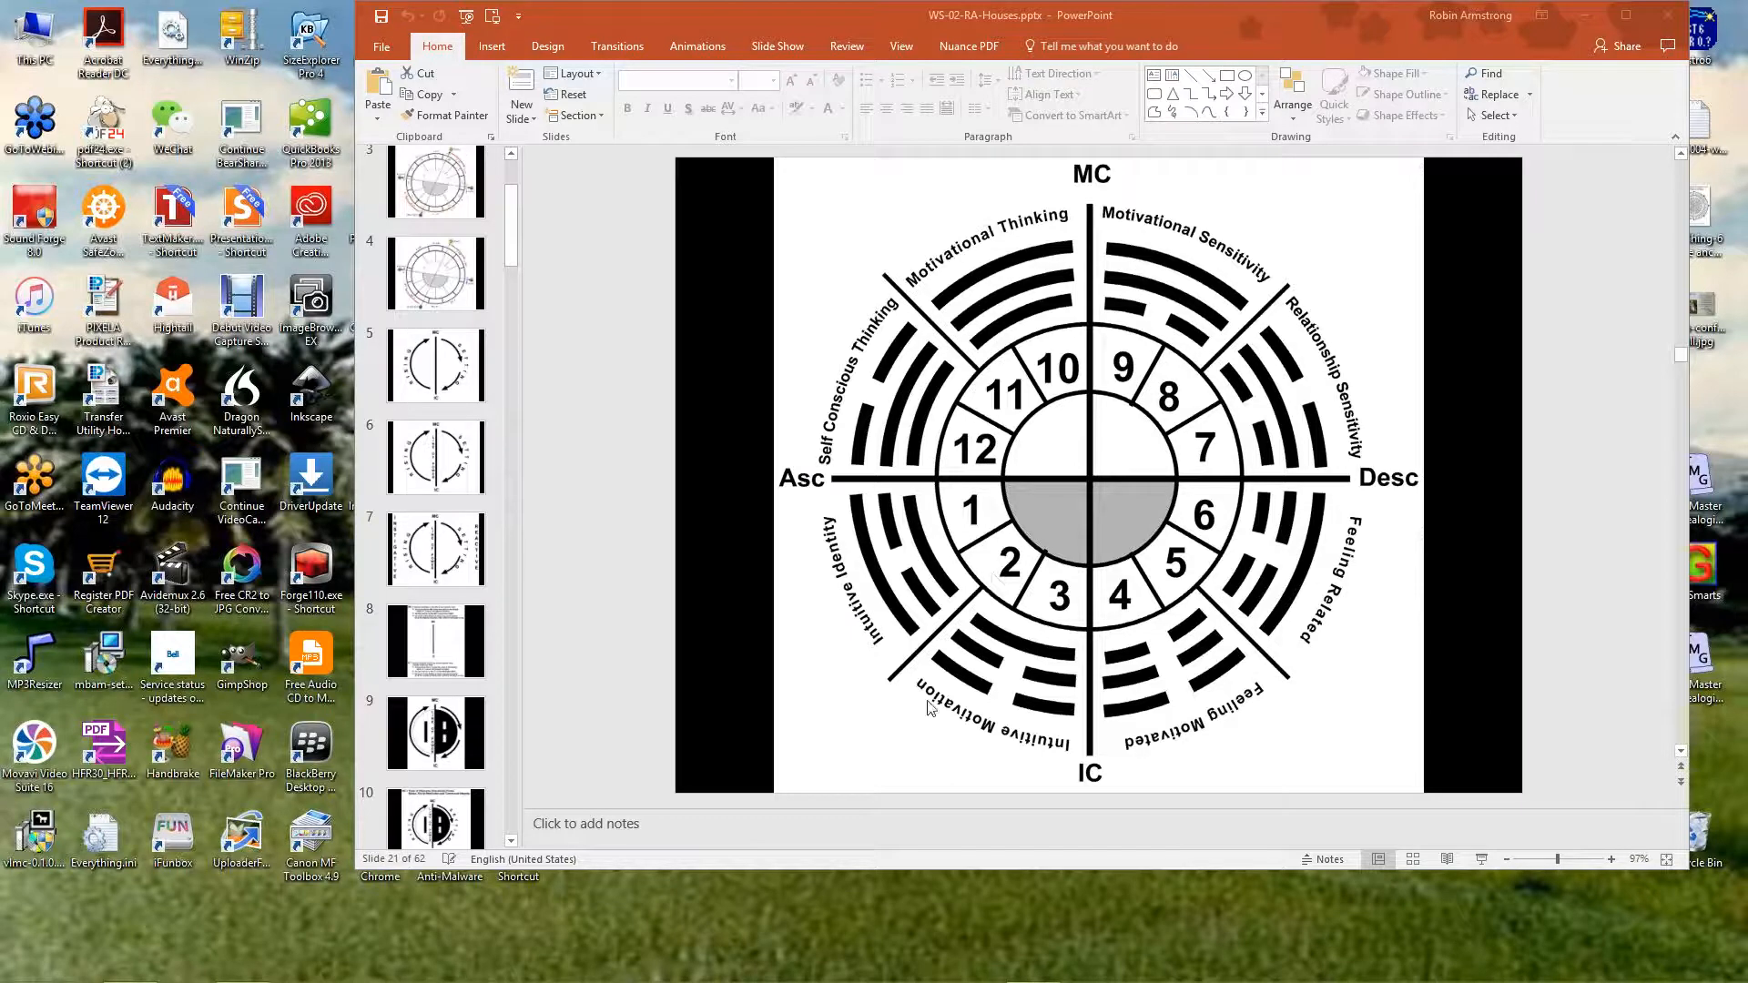
mouse_move(1012, 620)
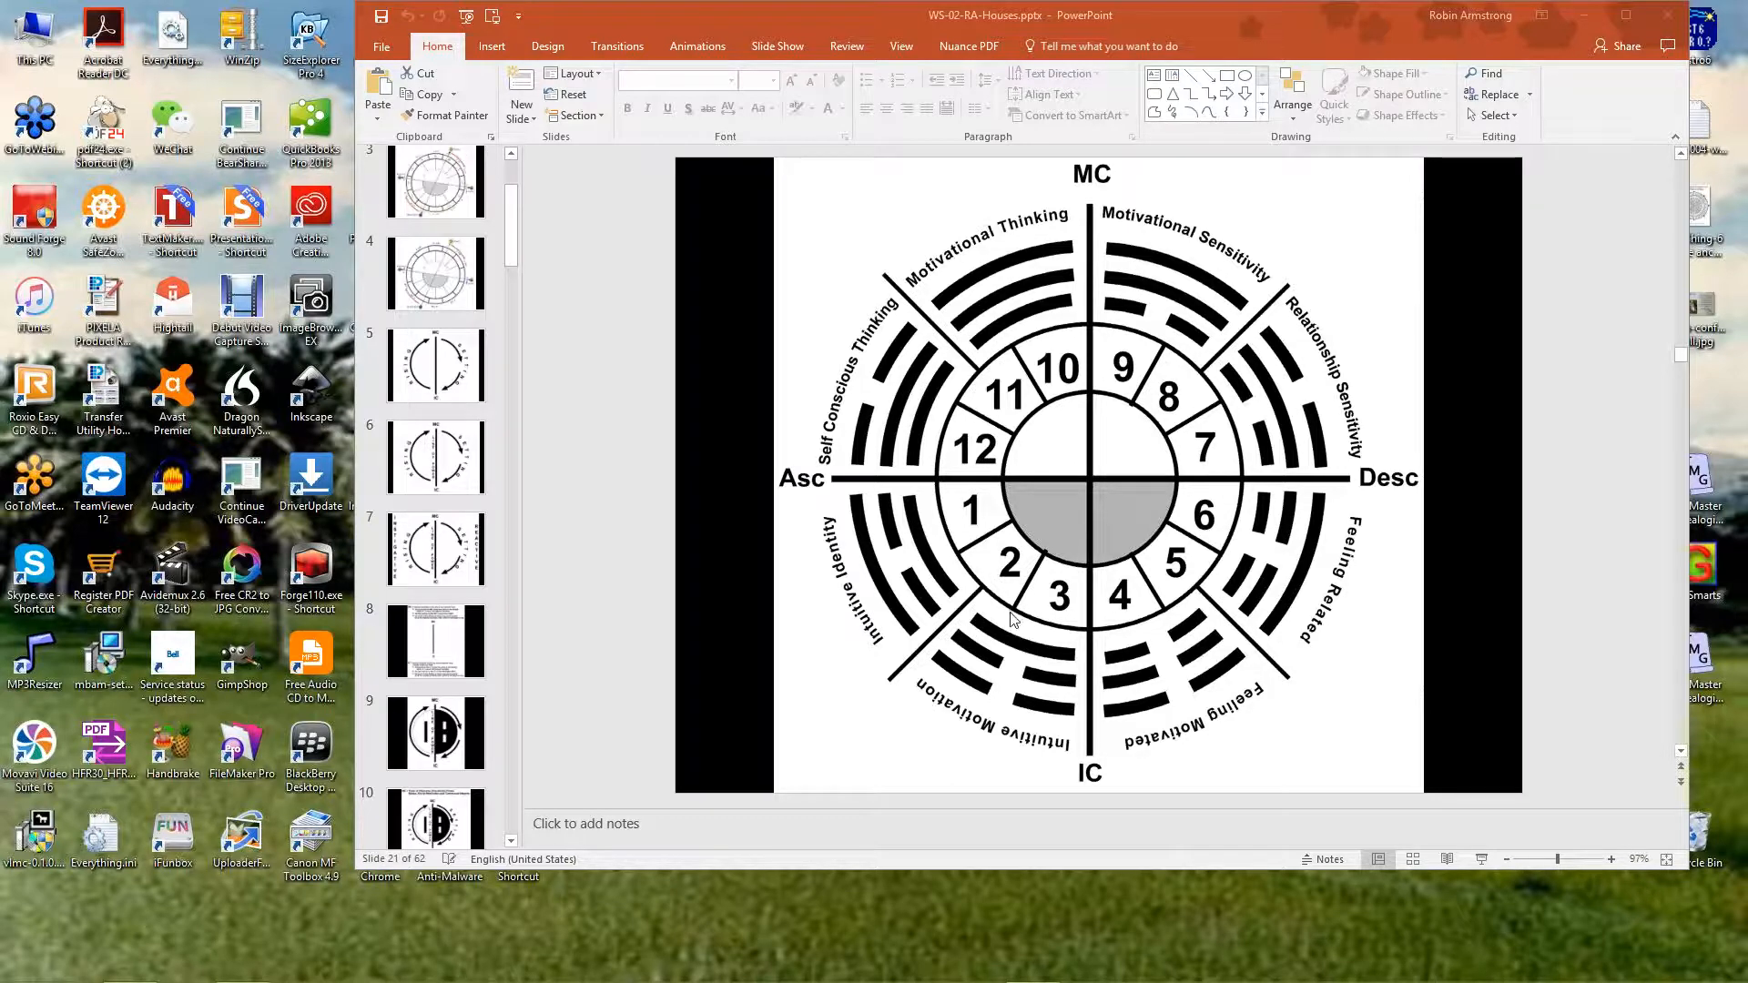
mouse_move(934, 724)
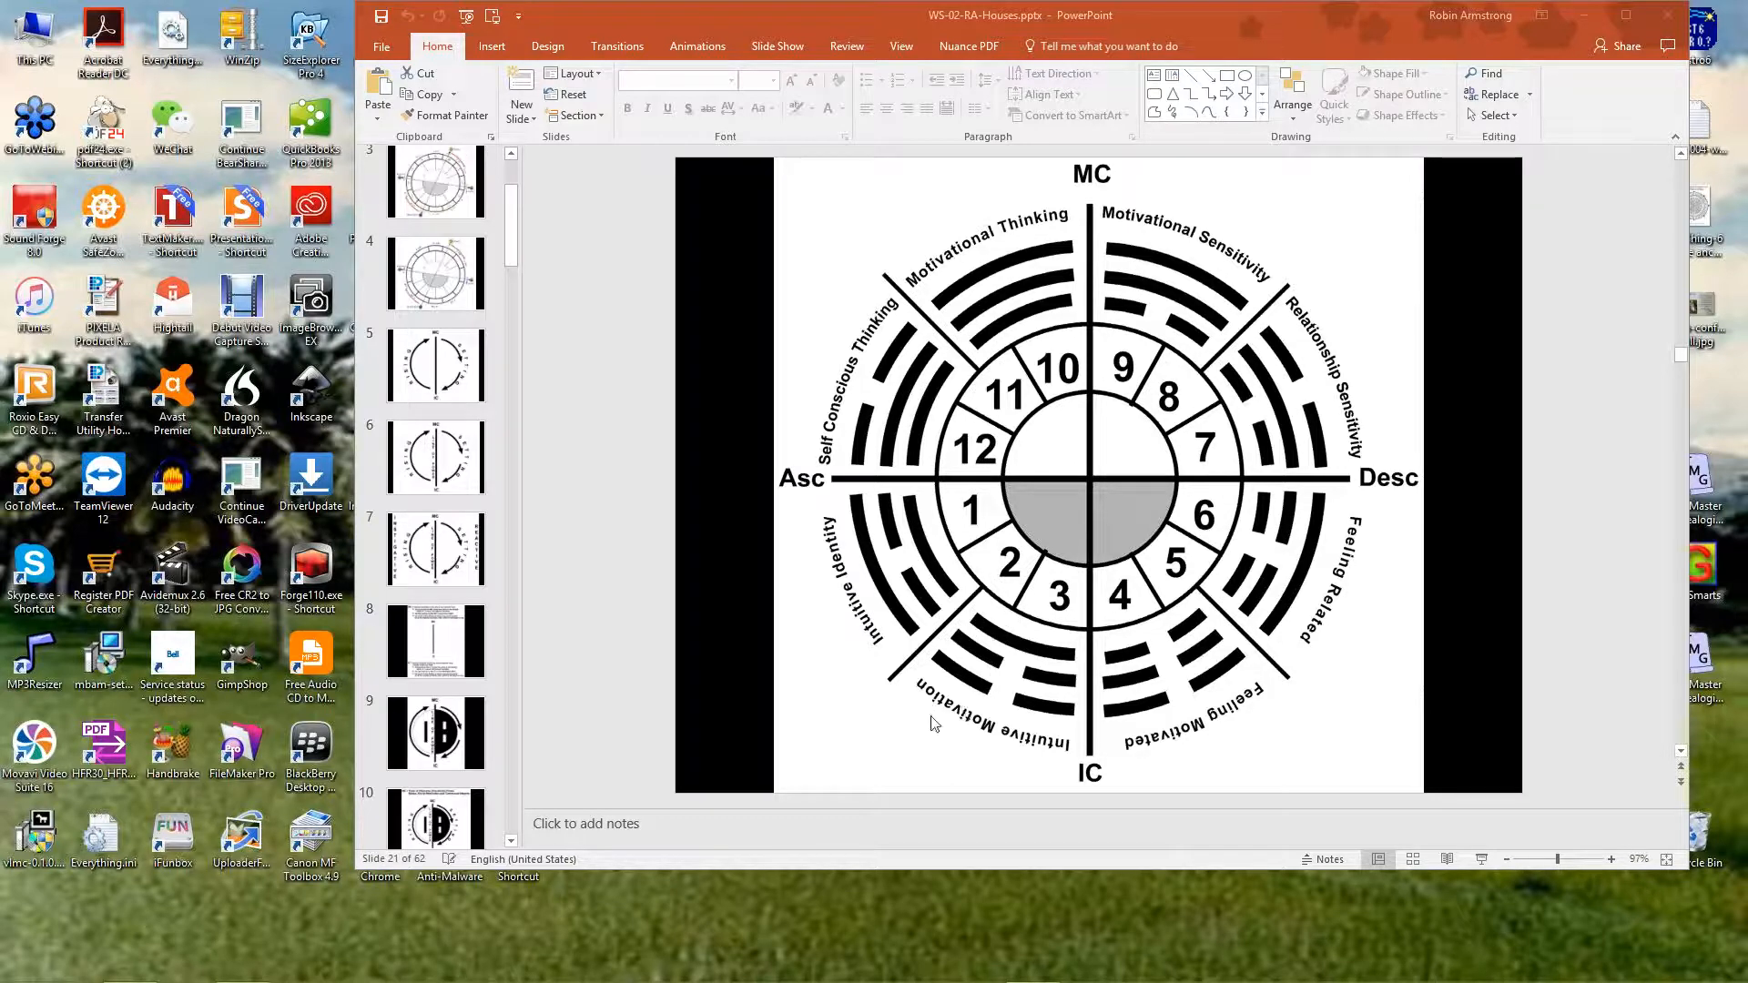
mouse_move(991, 727)
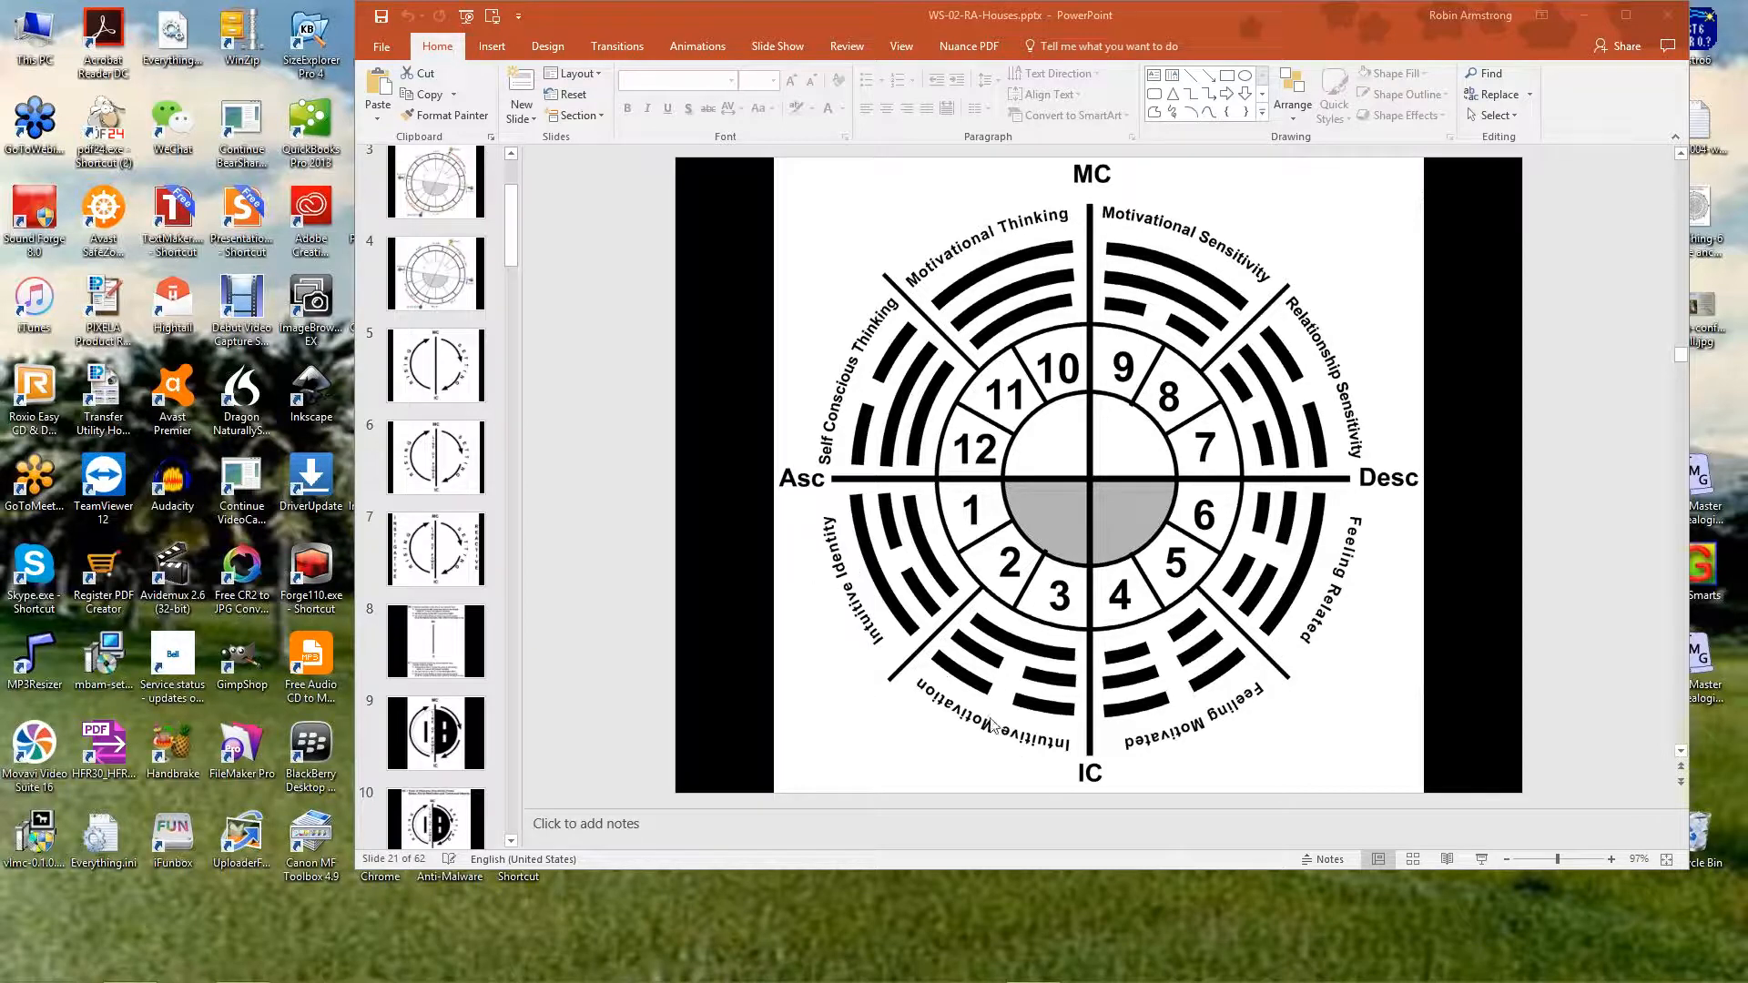
mouse_move(1070, 761)
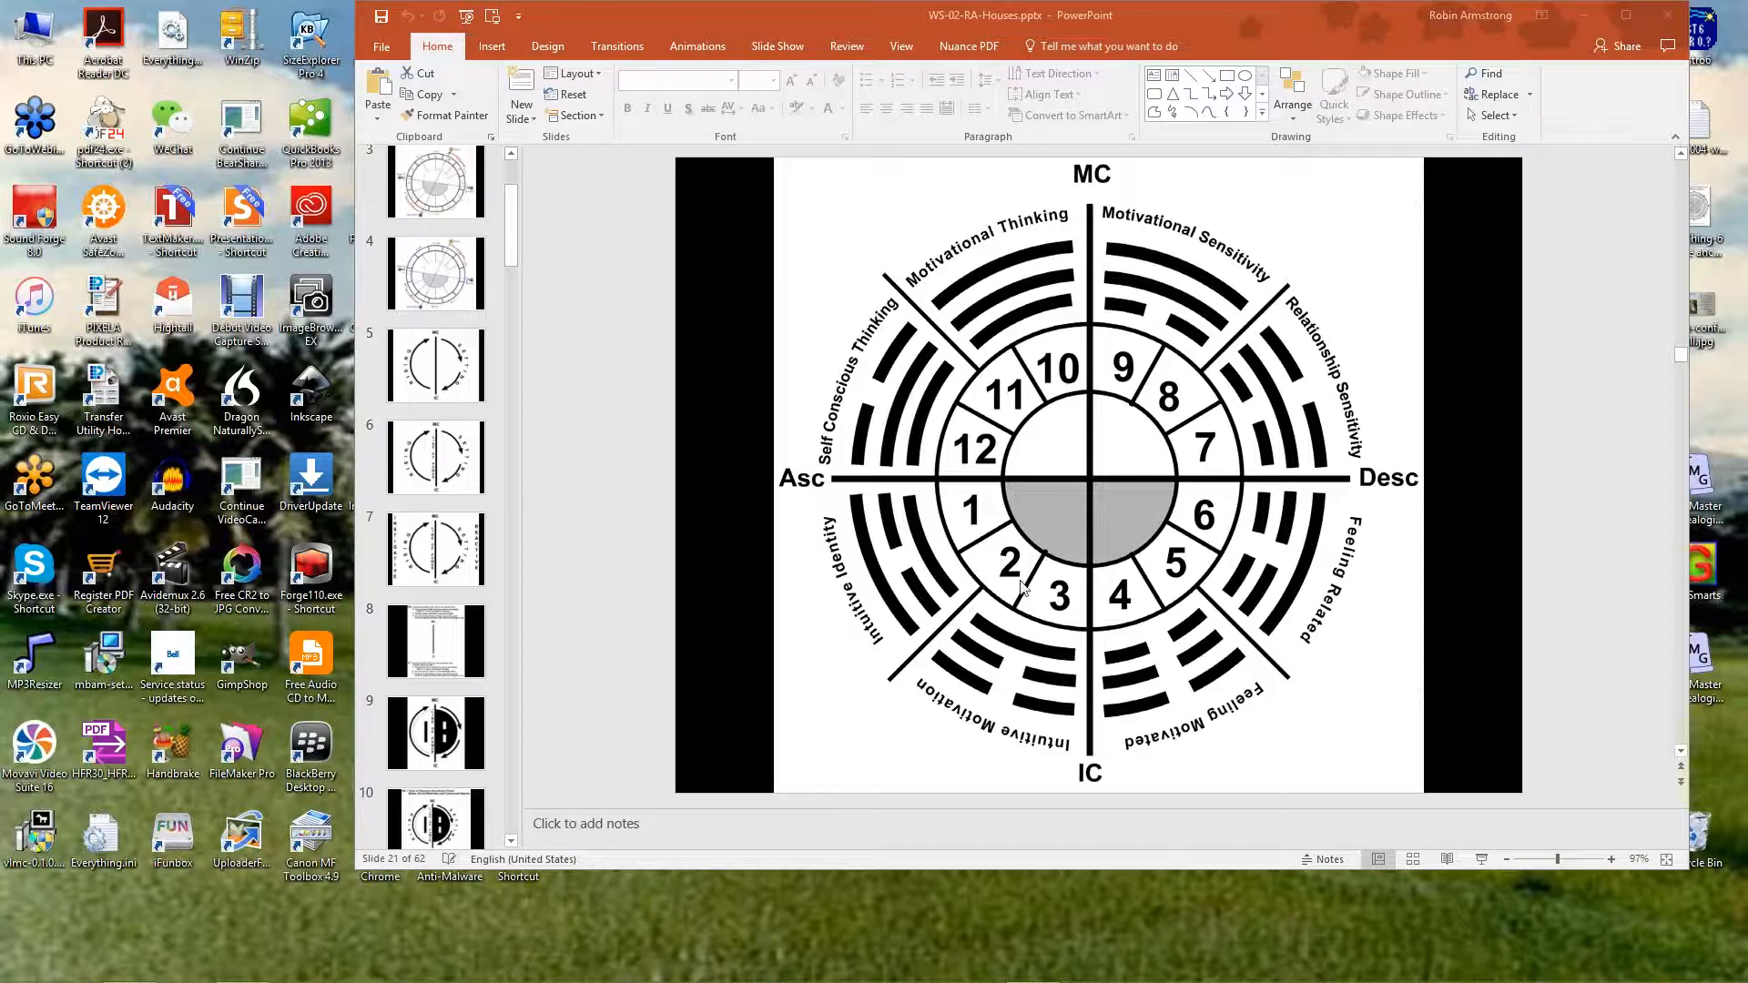
mouse_move(1309, 401)
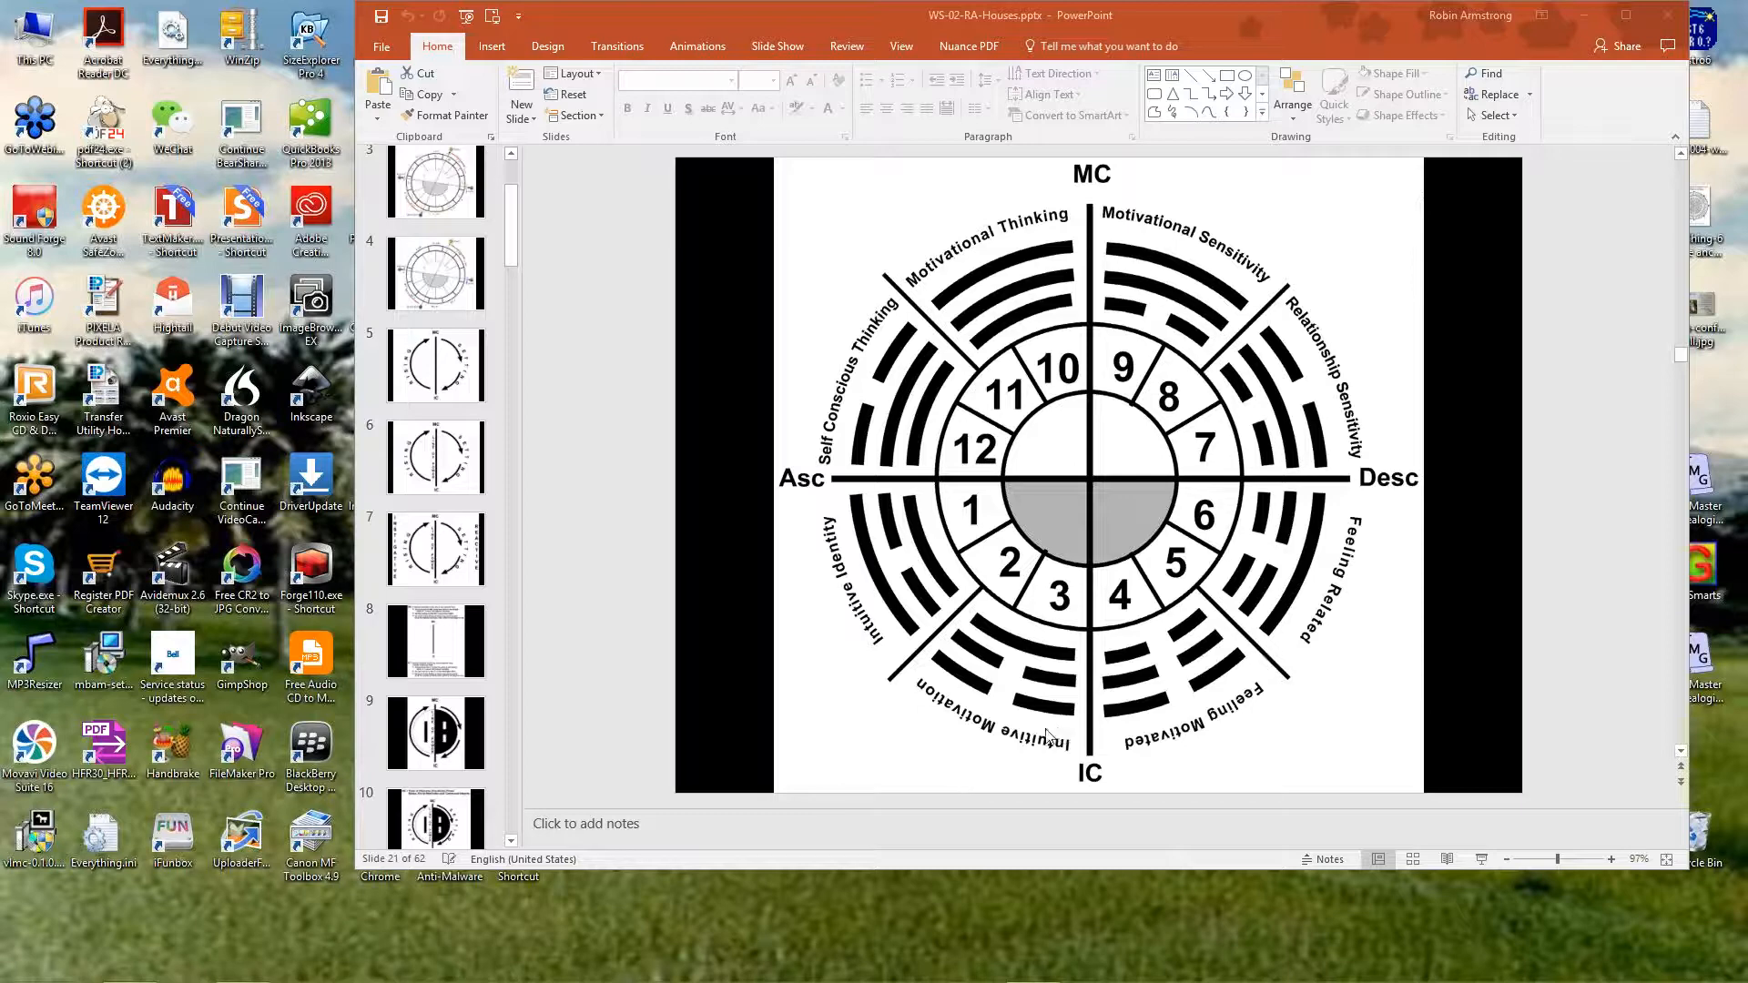
mouse_move(792, 534)
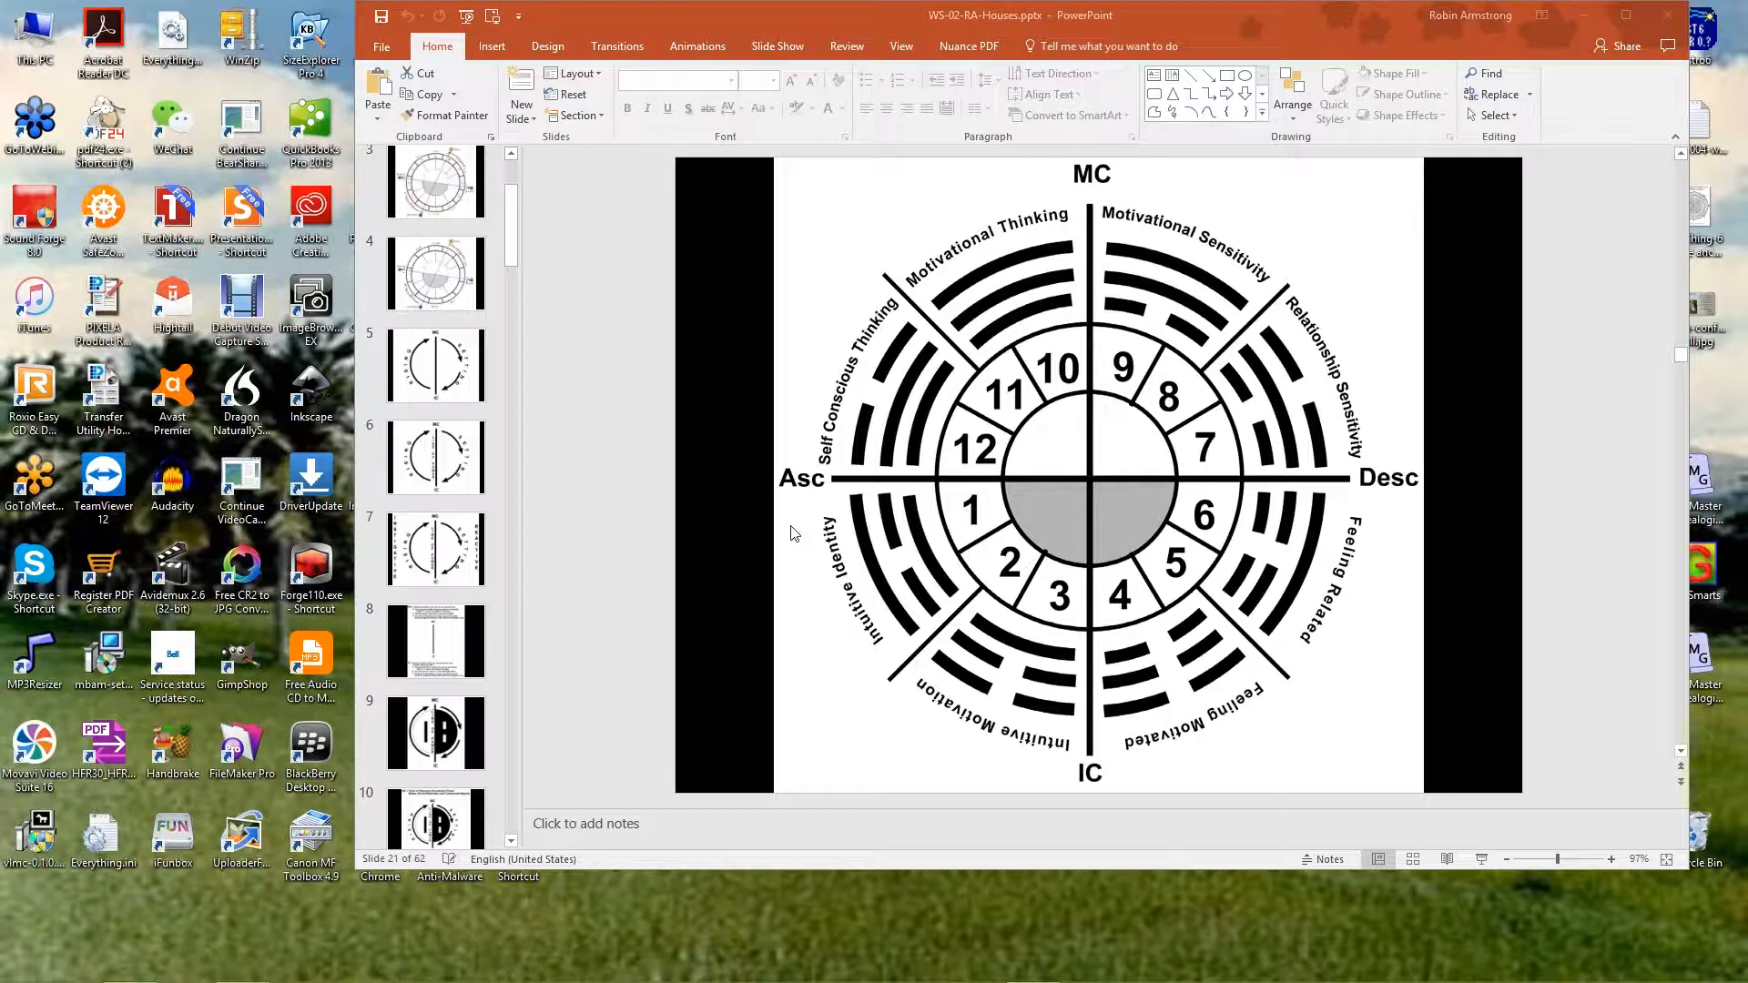
mouse_move(908, 659)
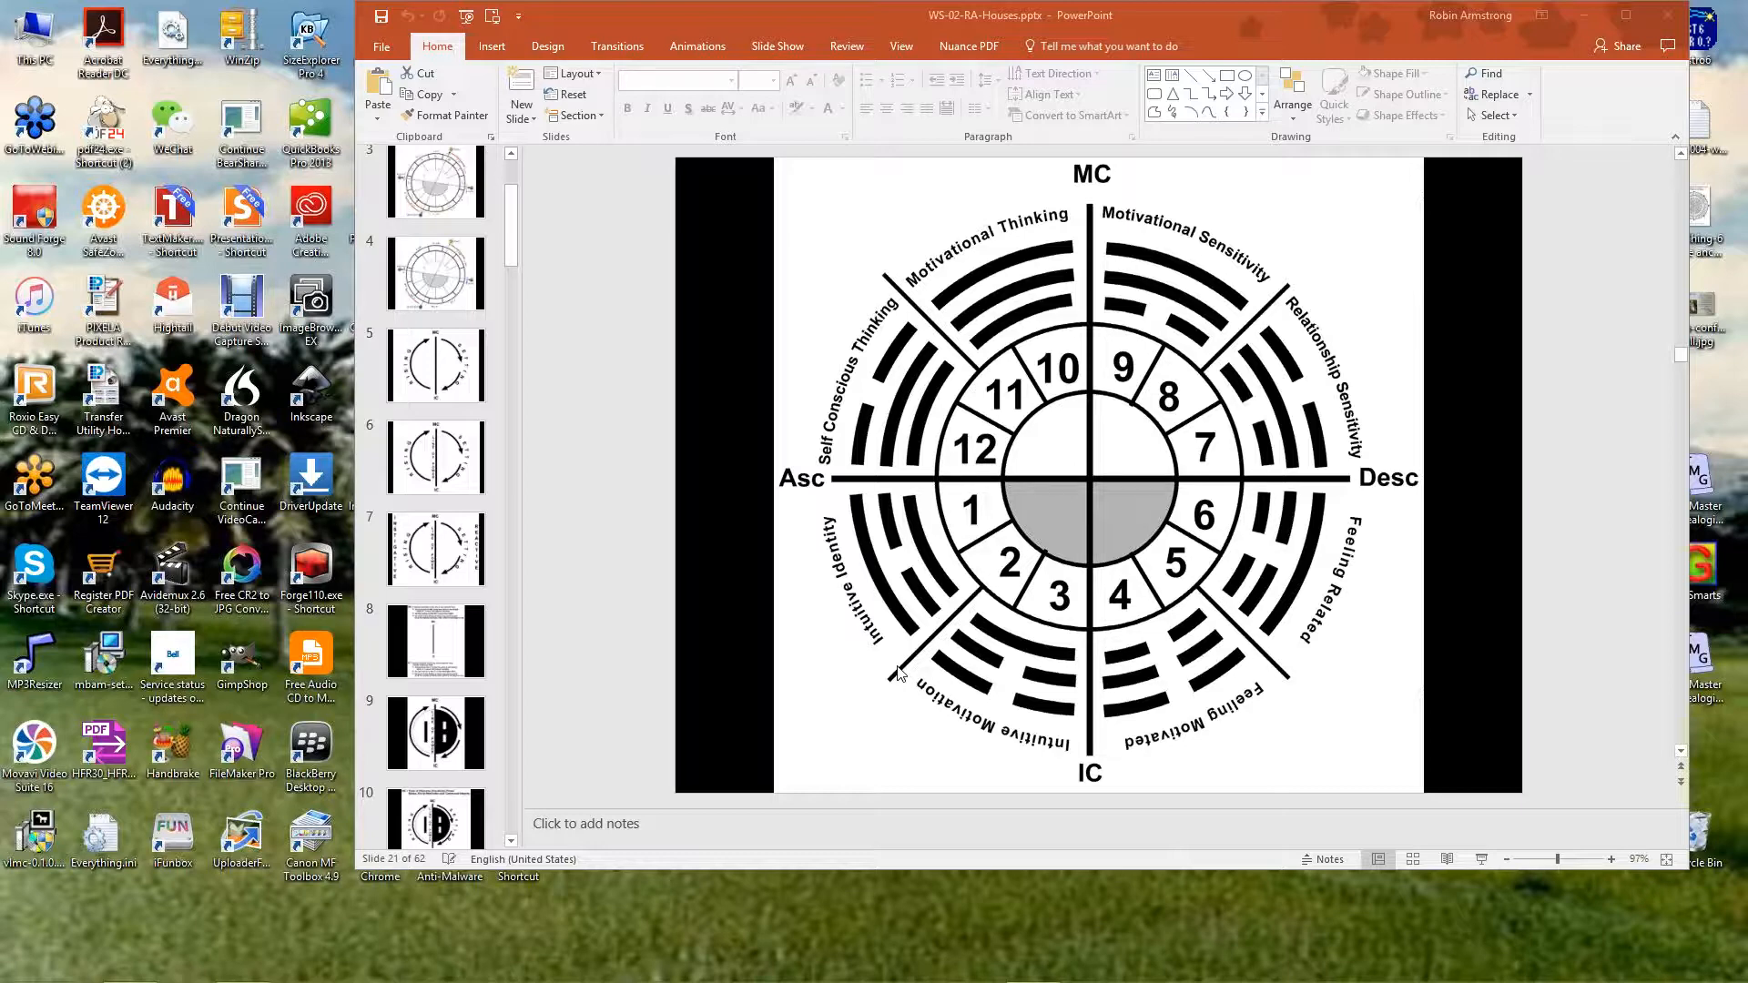
mouse_move(858, 666)
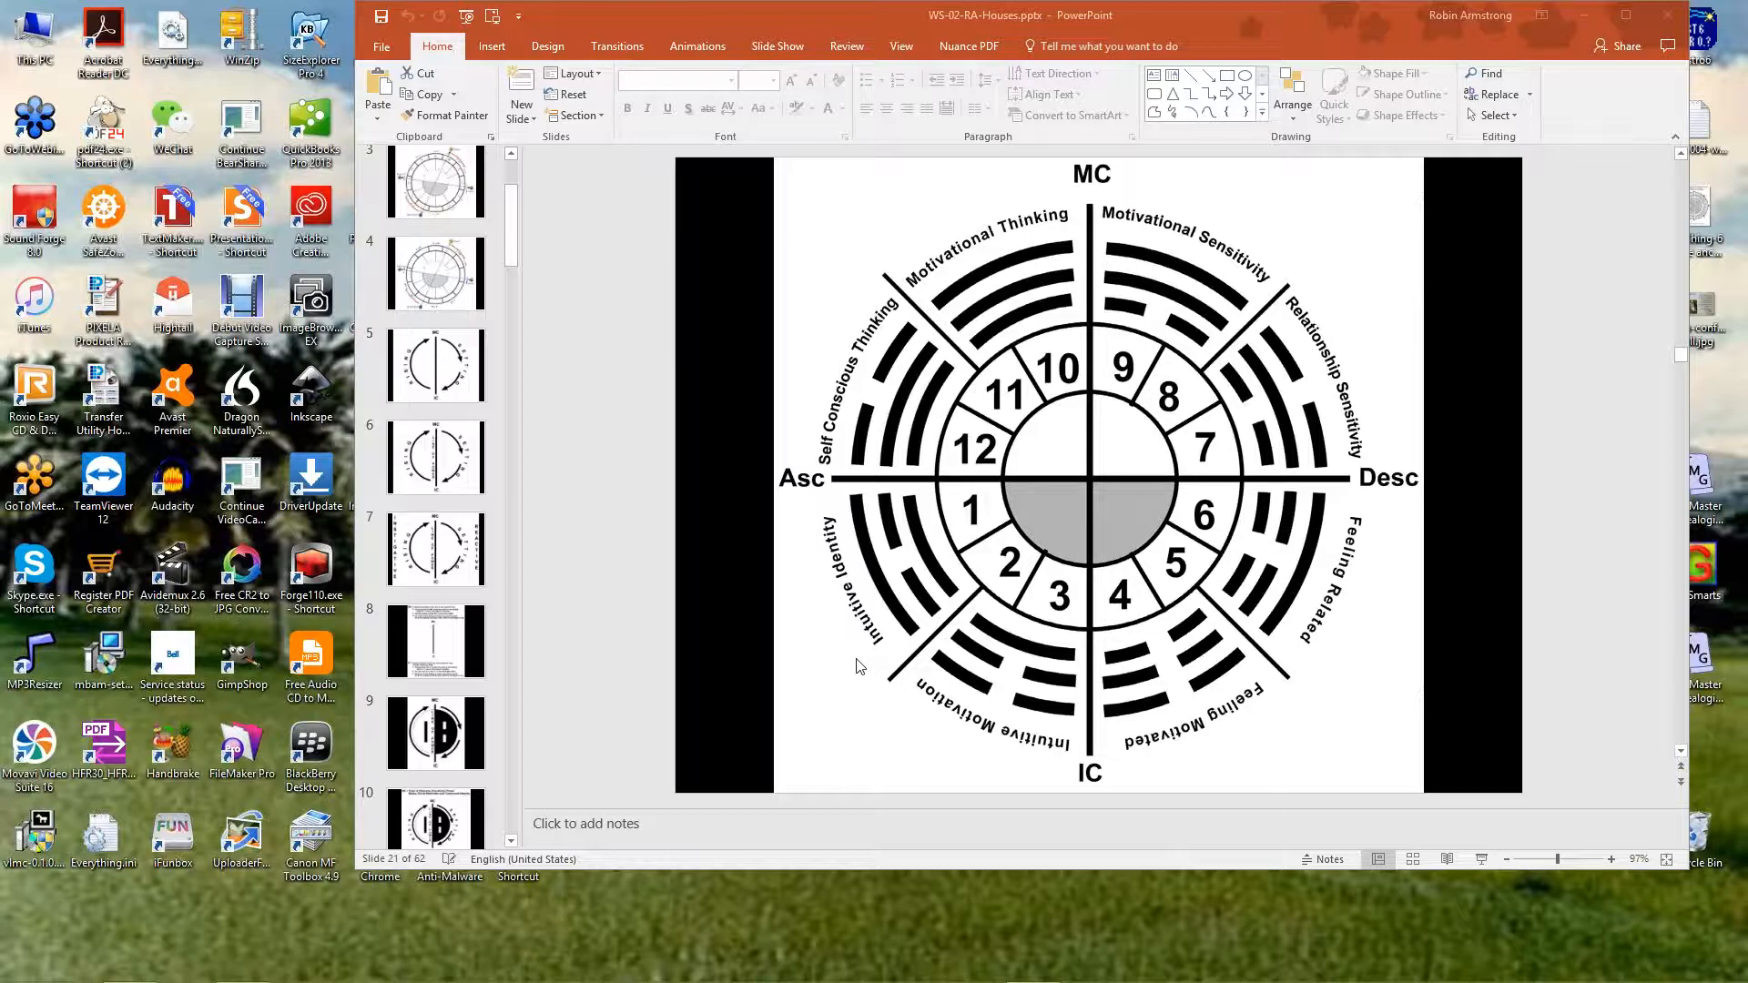
mouse_move(809, 679)
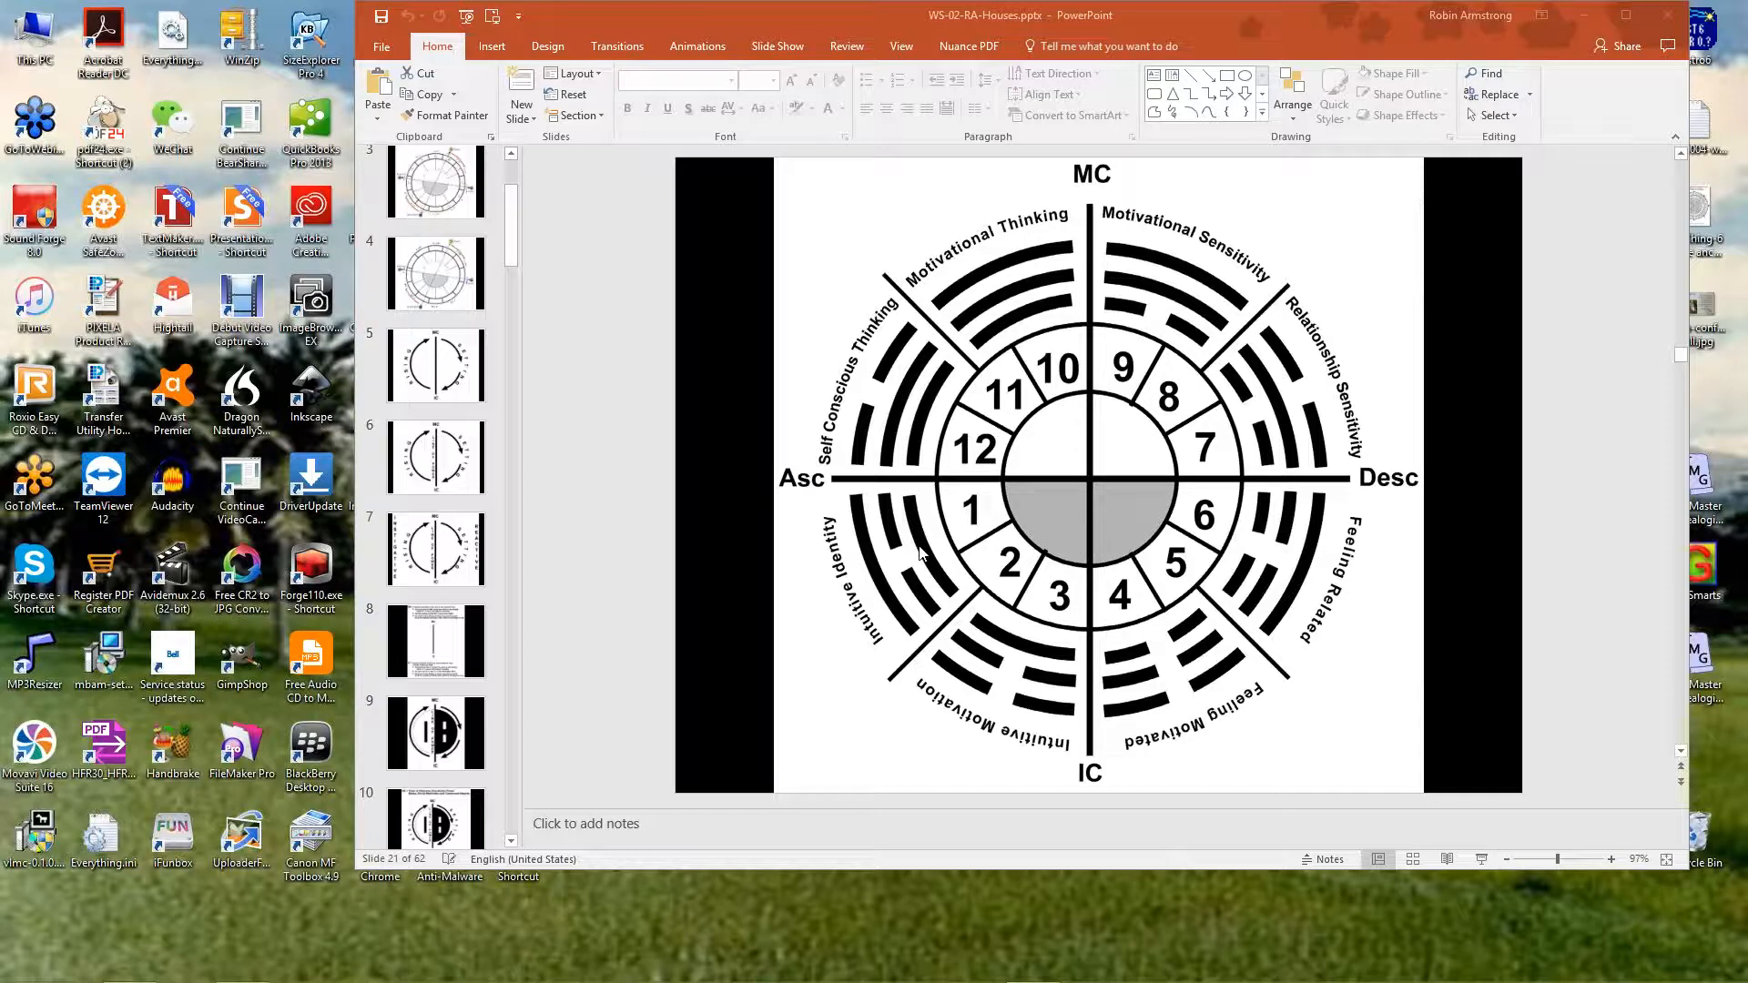
mouse_move(867, 21)
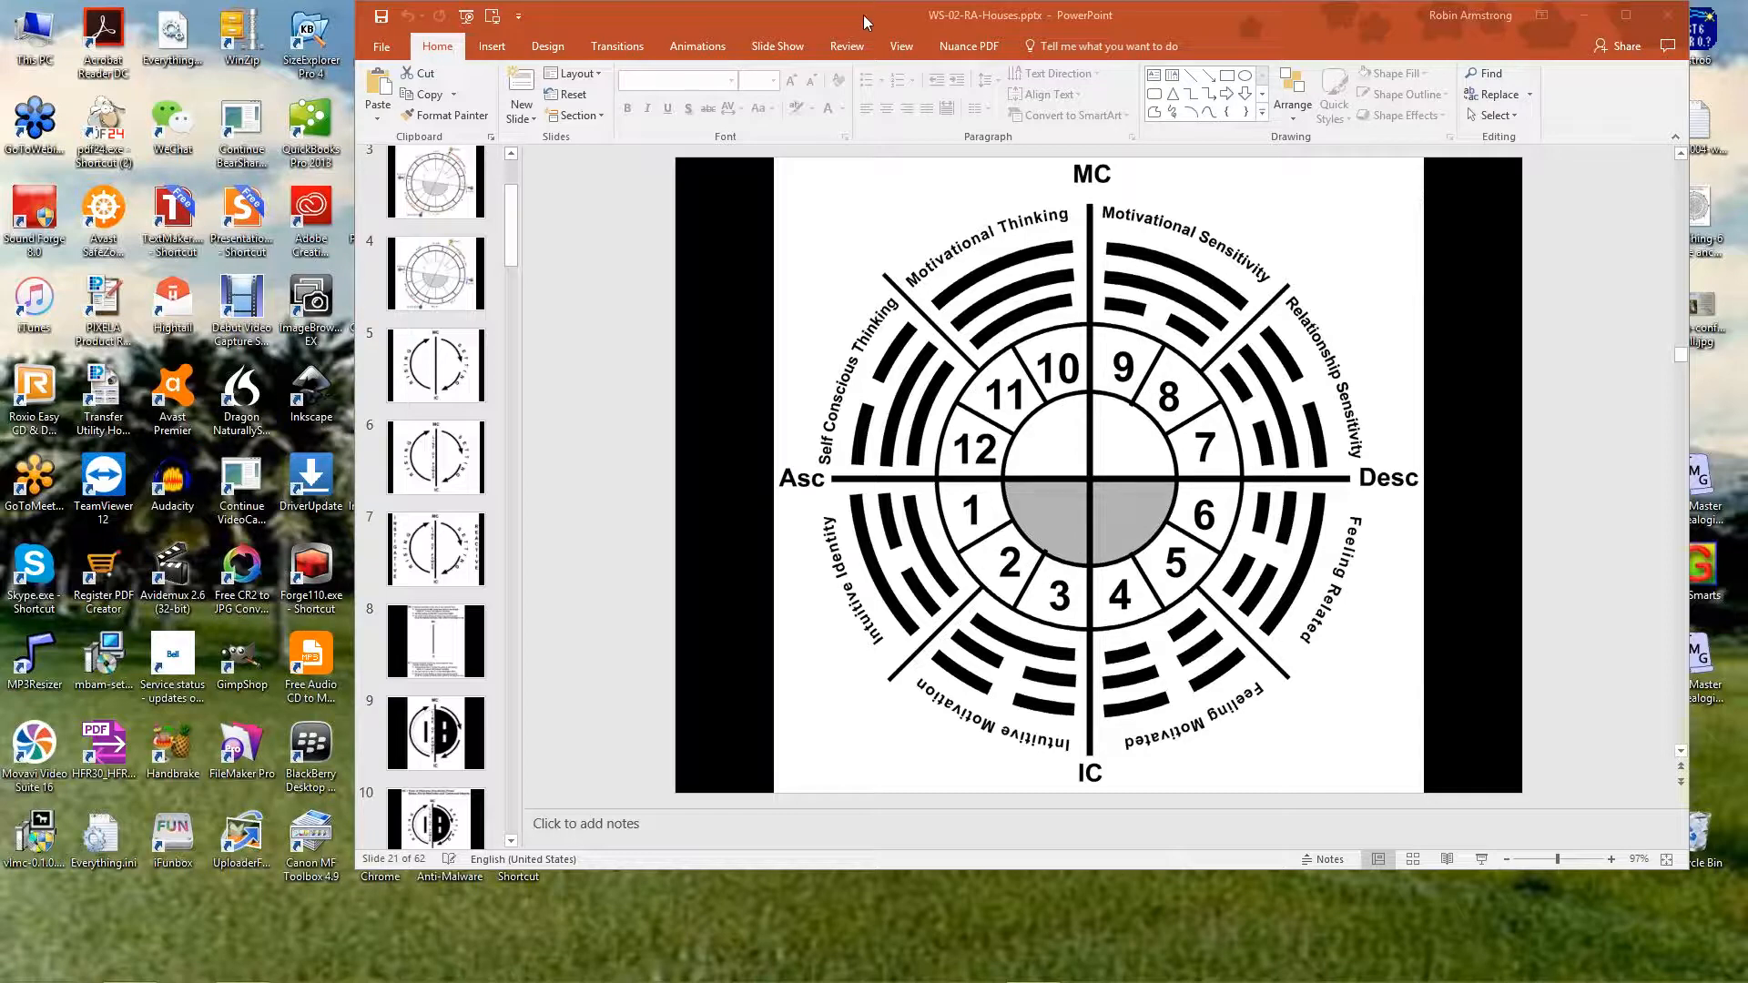
mouse_move(908, 697)
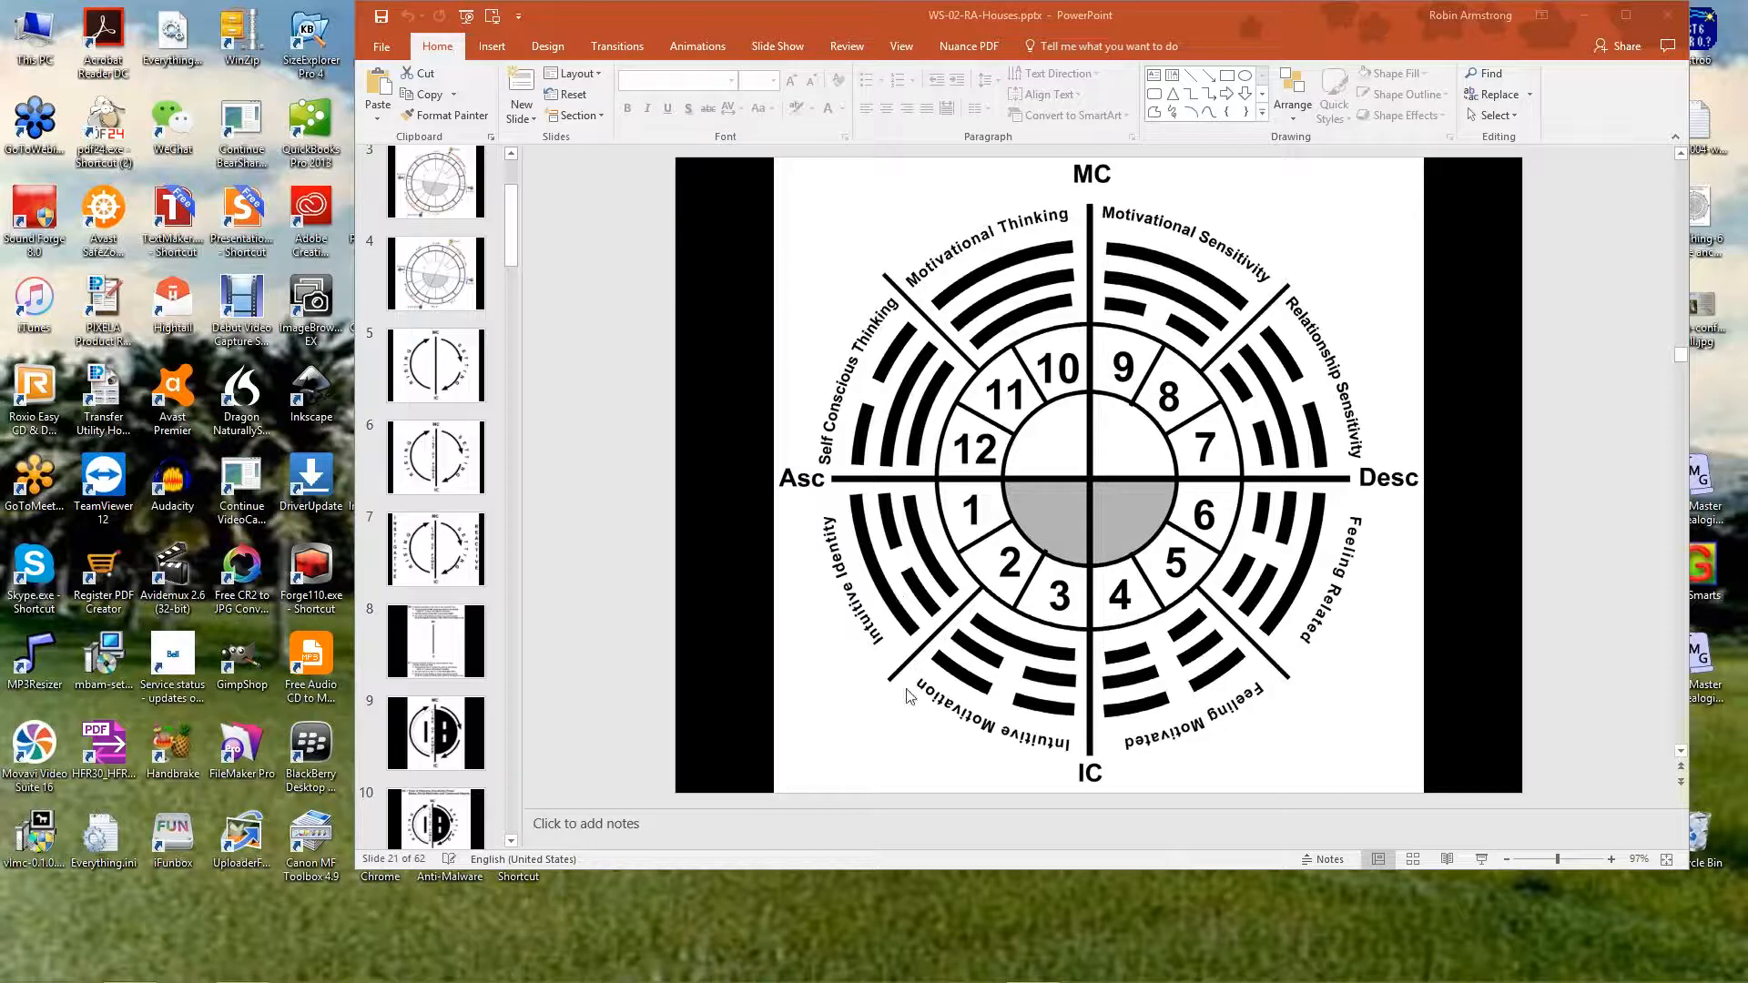
mouse_move(810, 839)
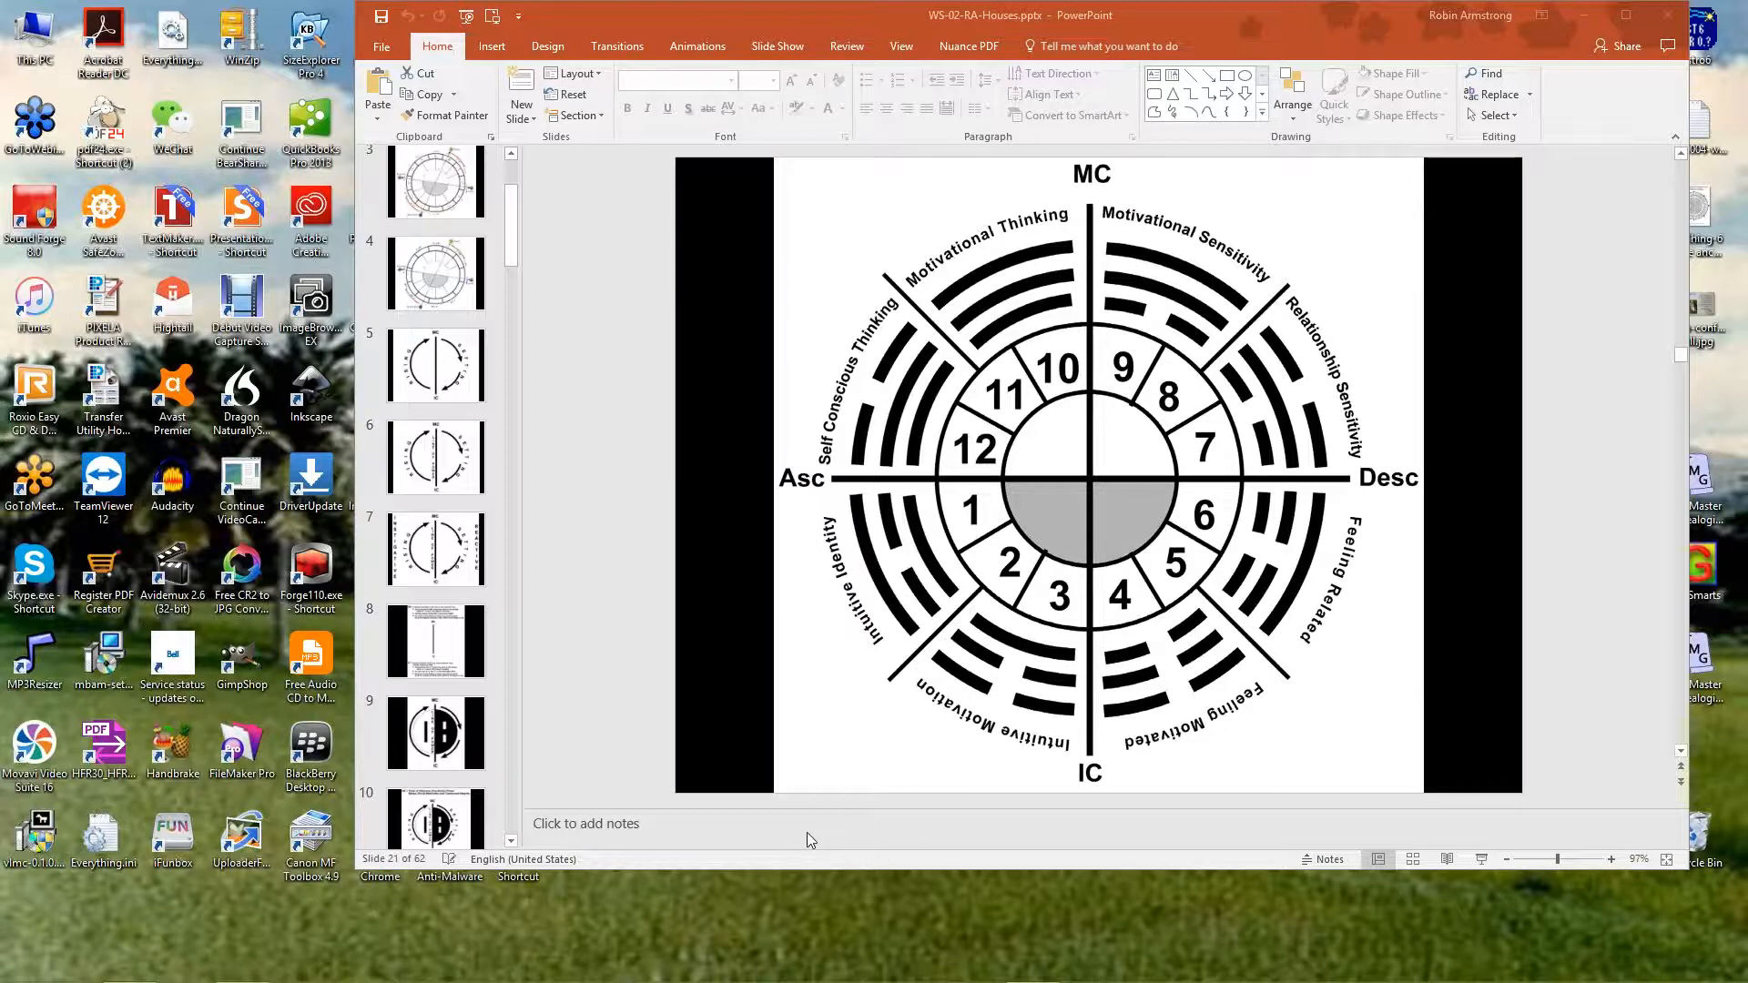
mouse_move(856, 426)
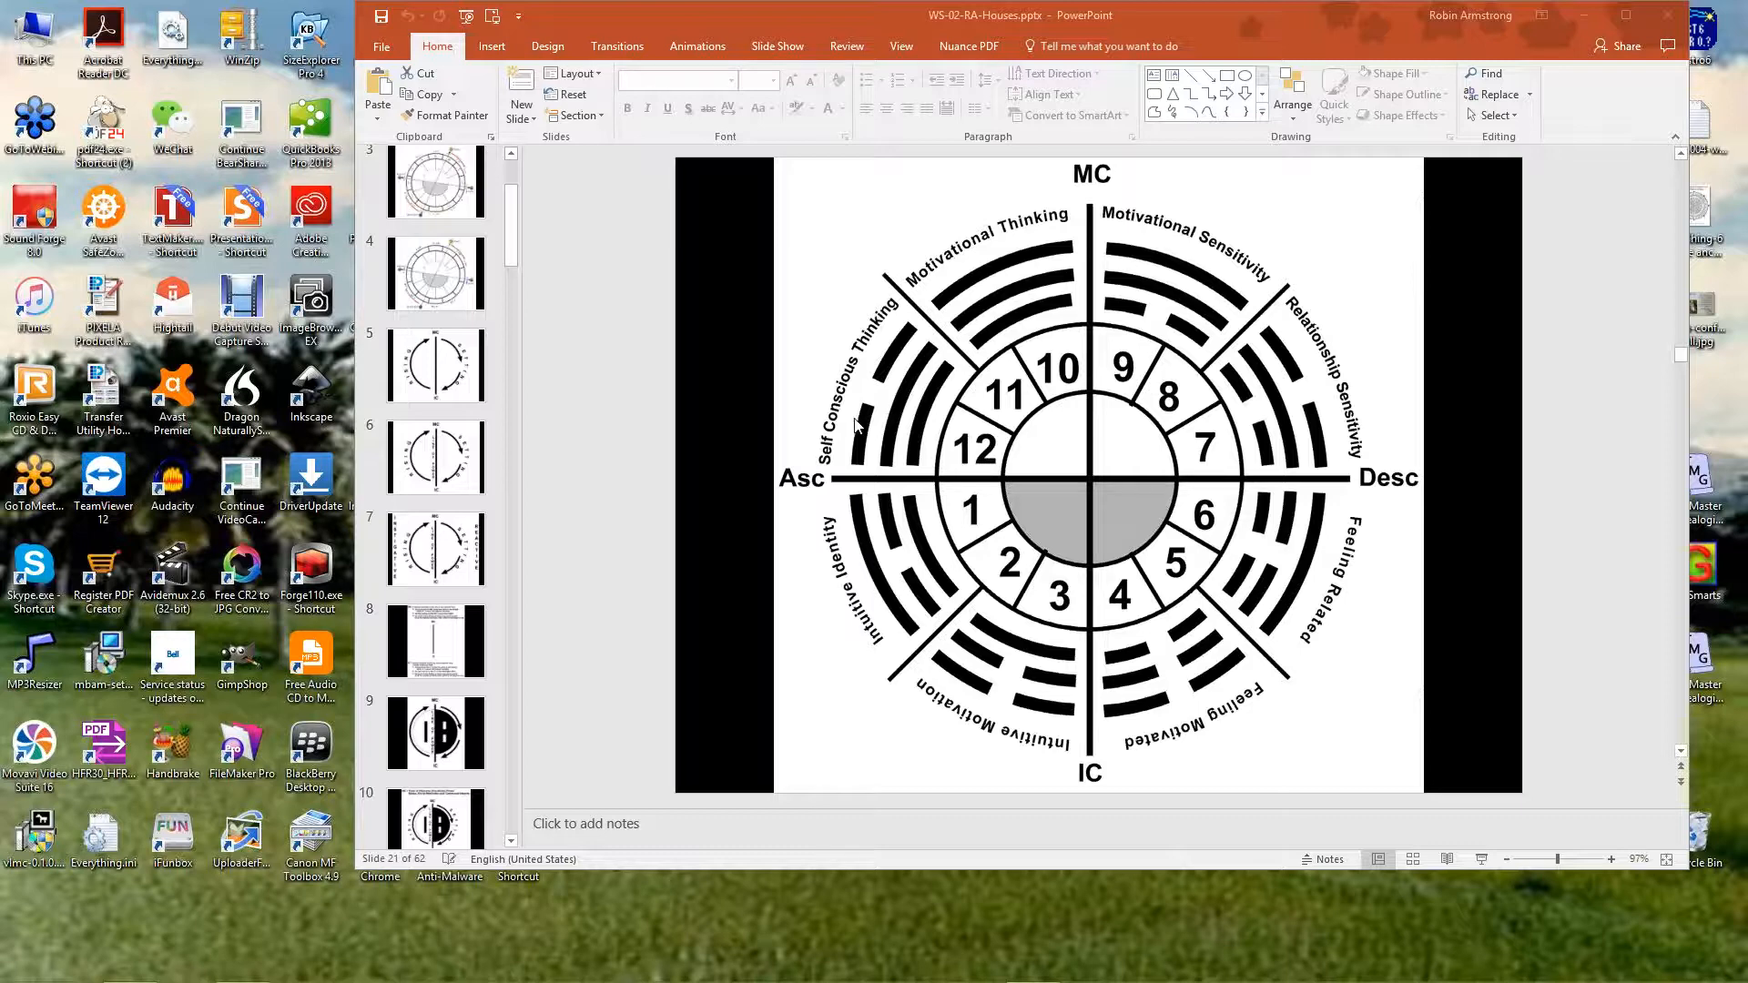
mouse_move(845, 440)
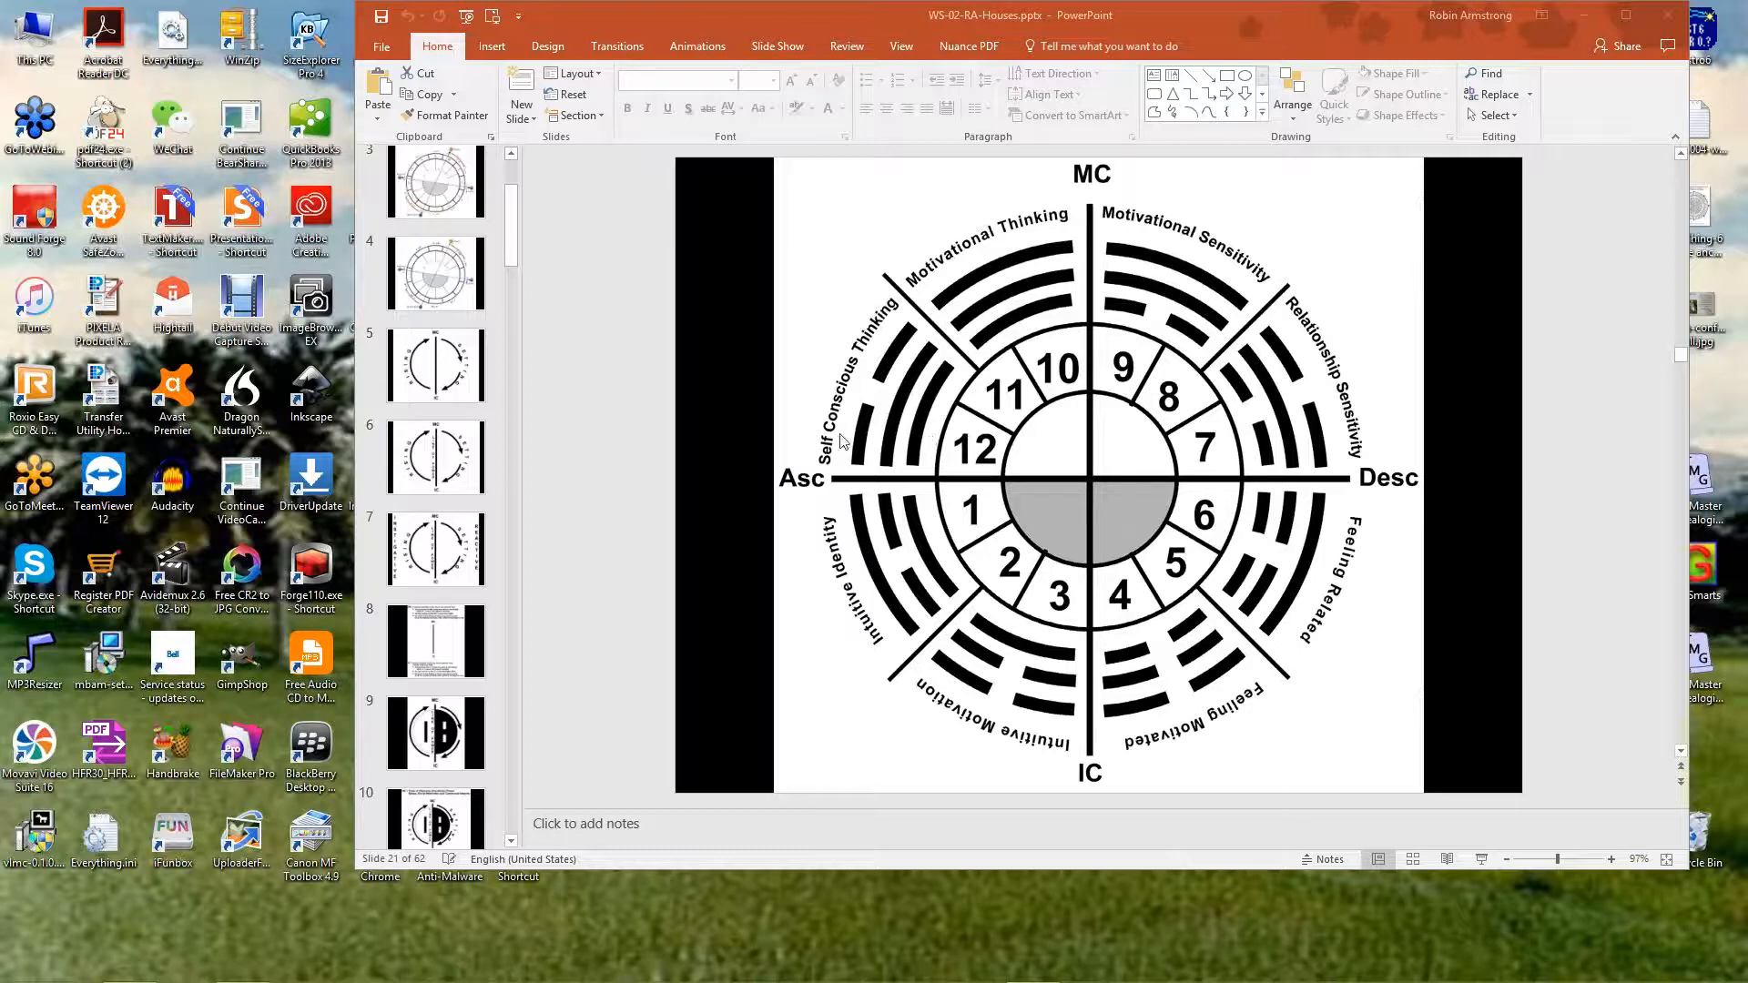
mouse_move(847, 429)
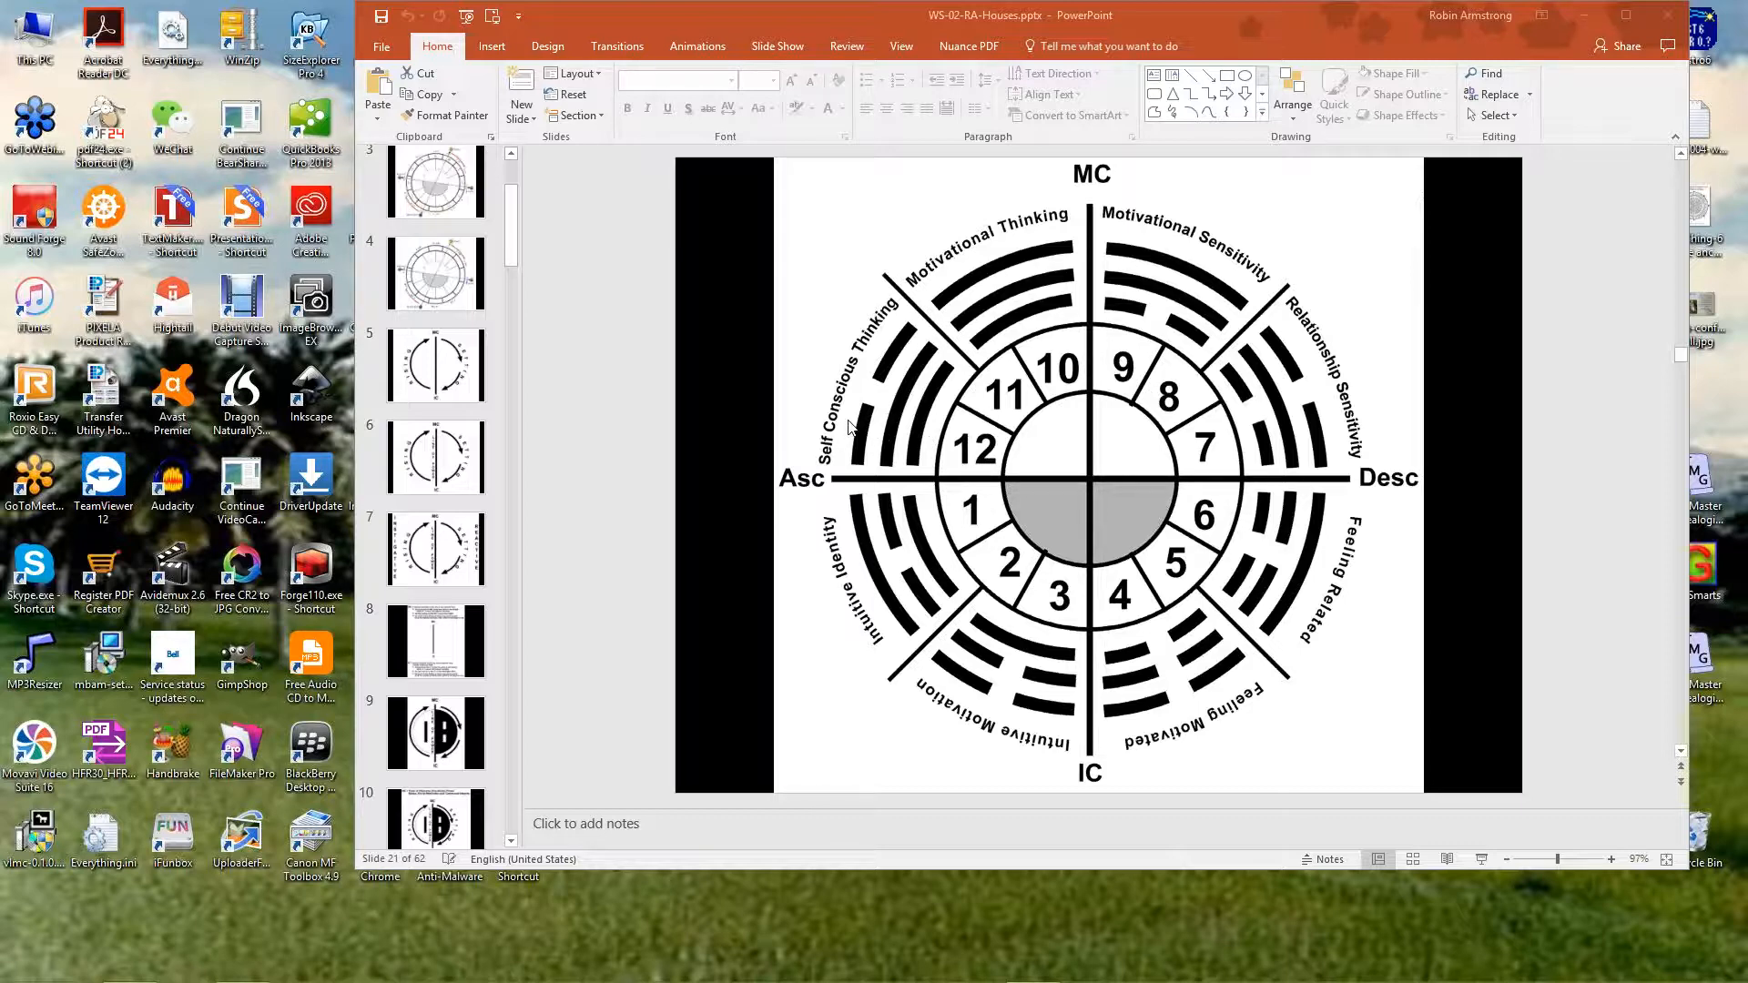
mouse_move(1318, 386)
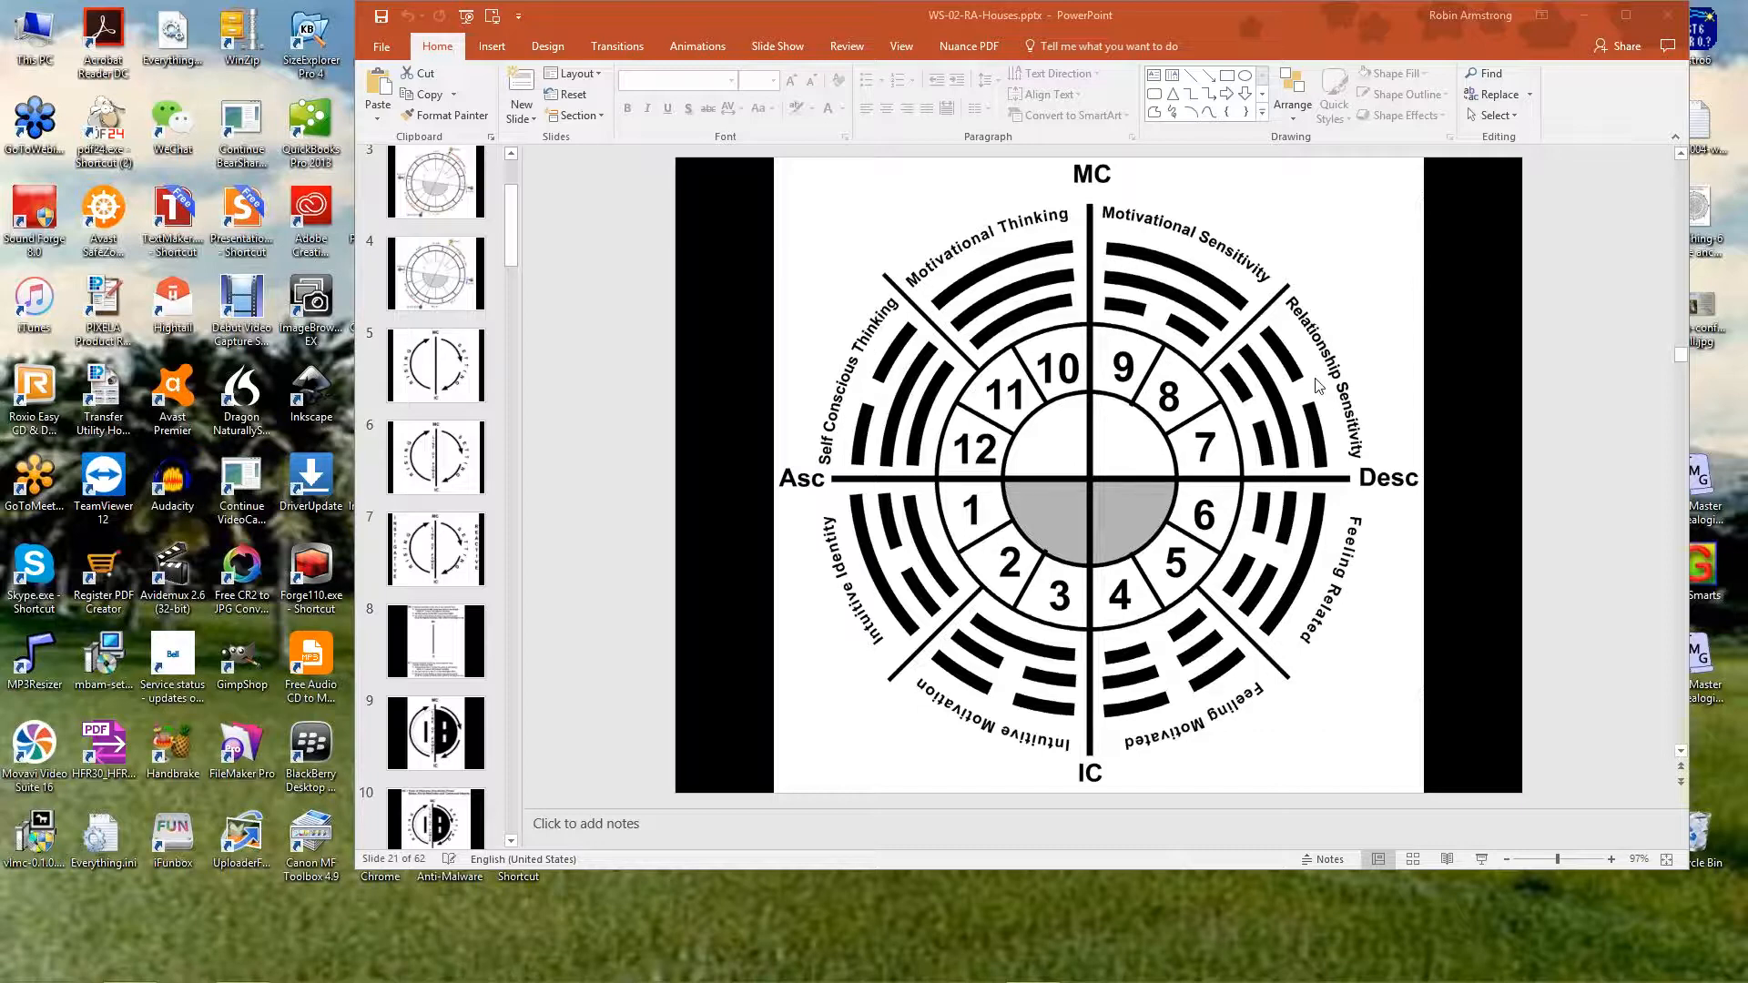
mouse_move(1314, 475)
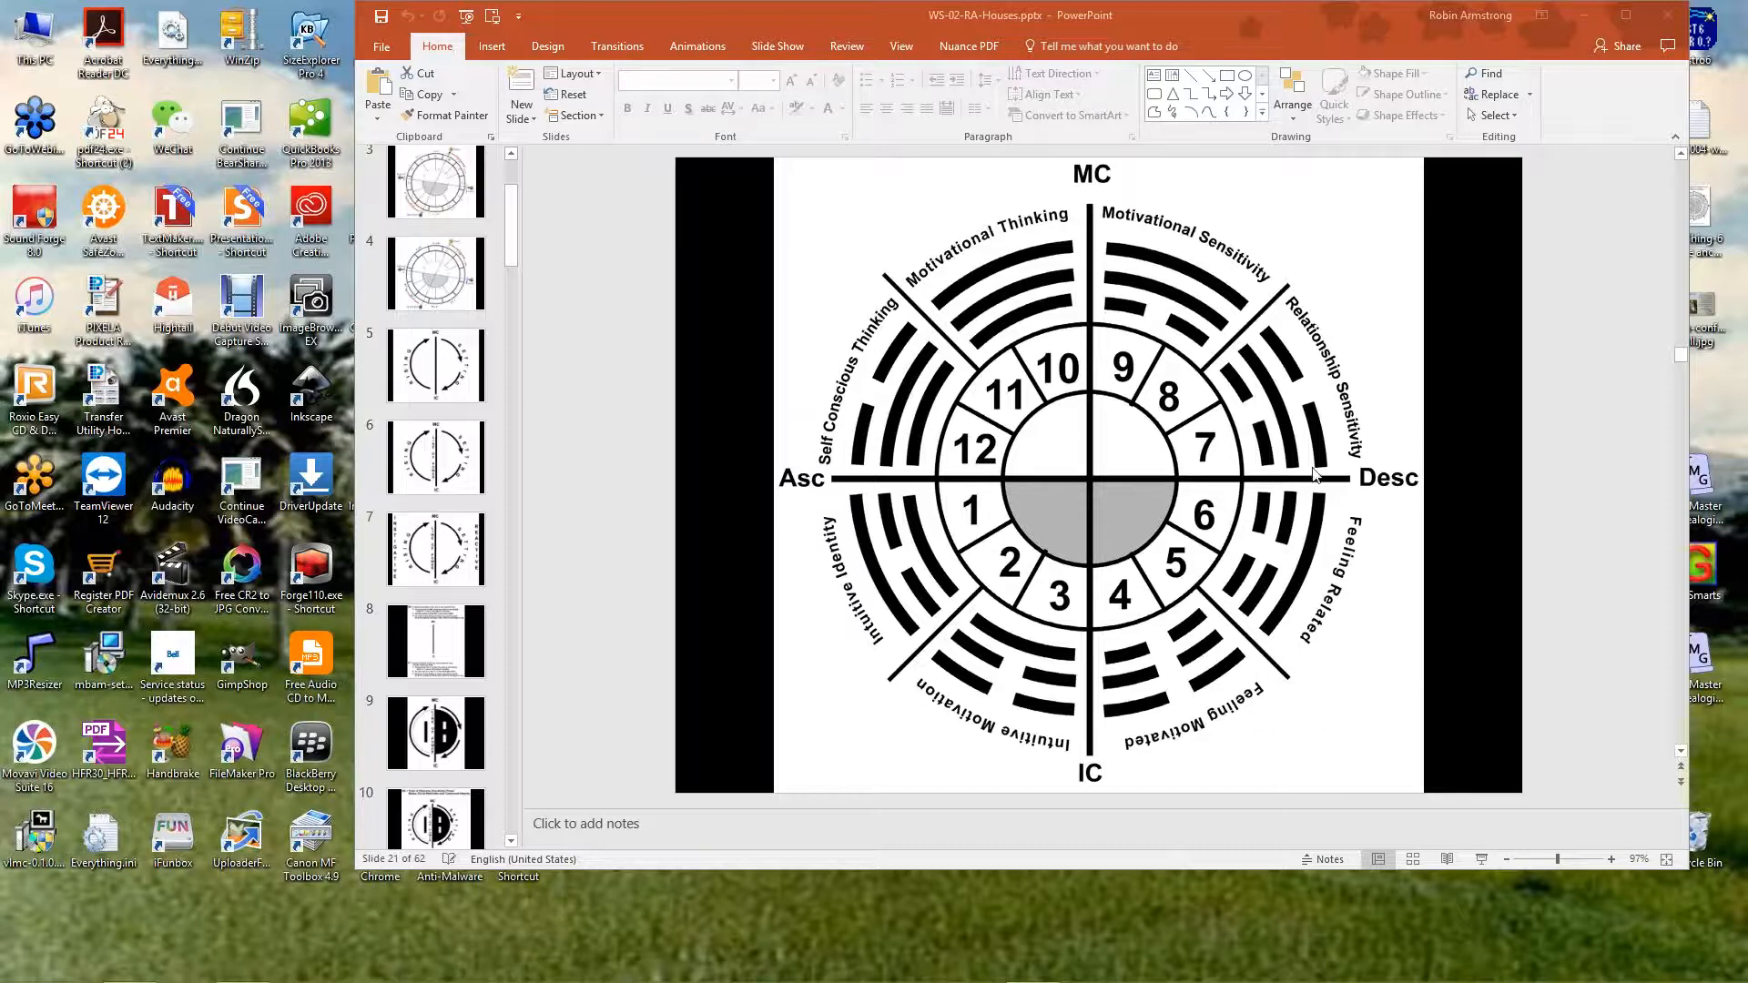
mouse_move(1225, 448)
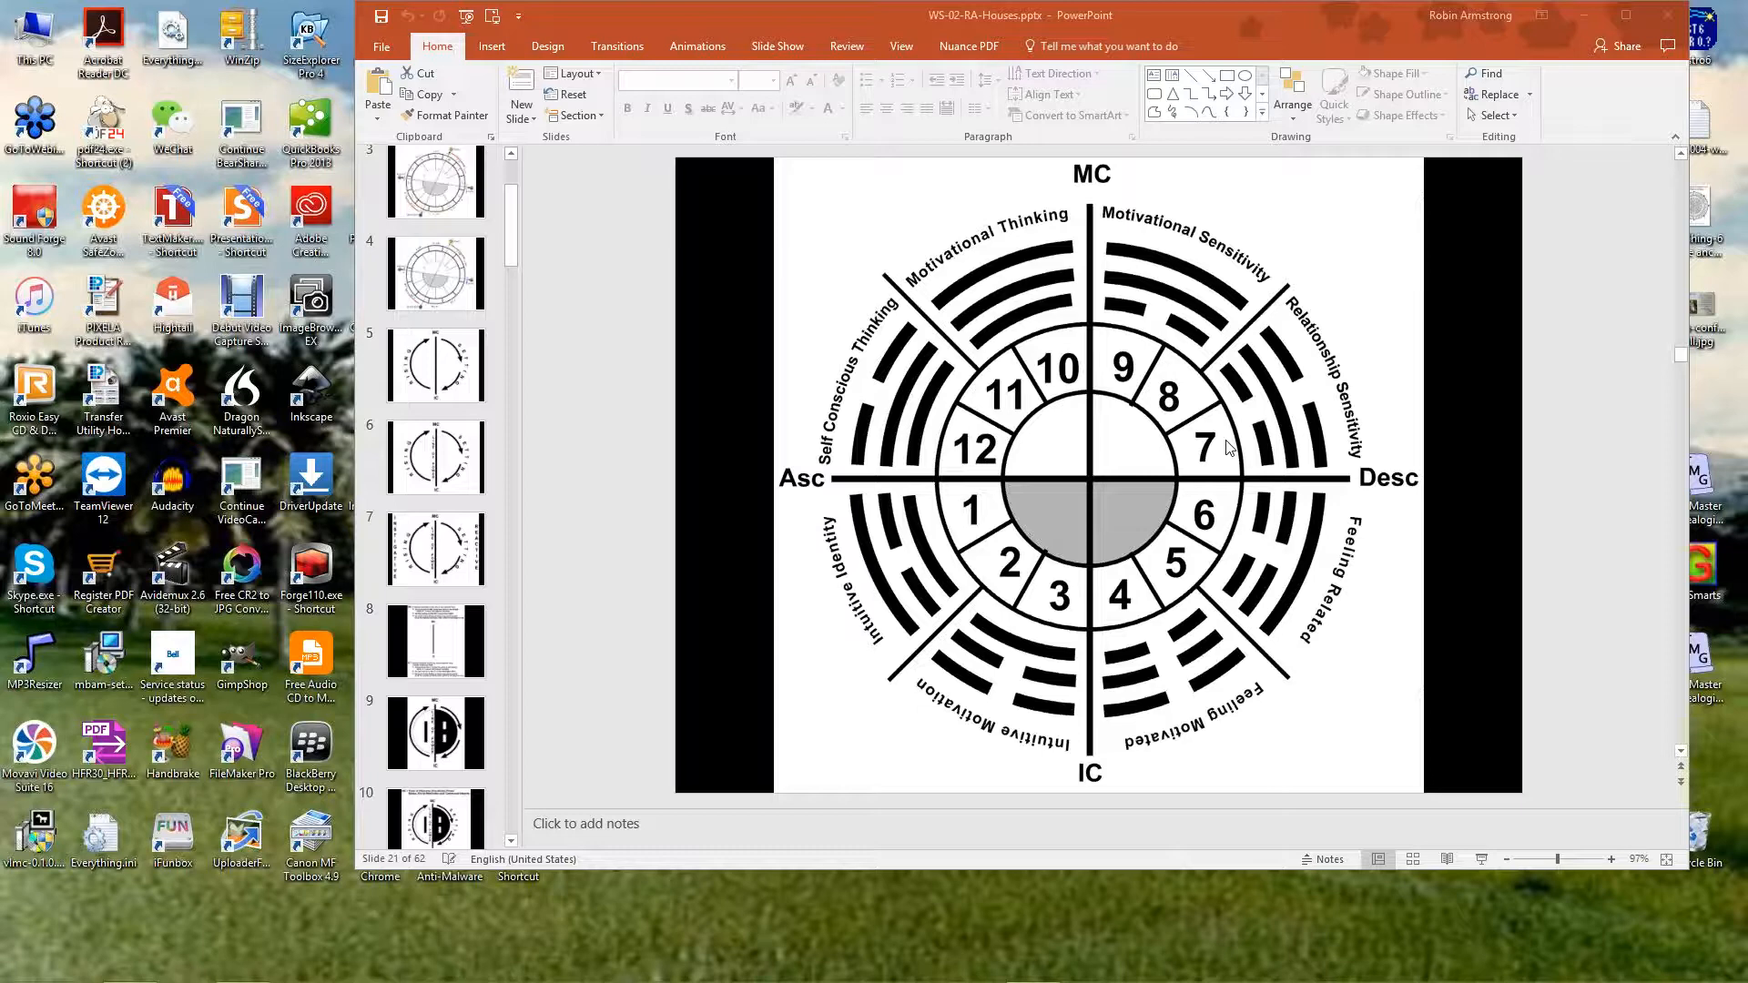
mouse_move(814, 488)
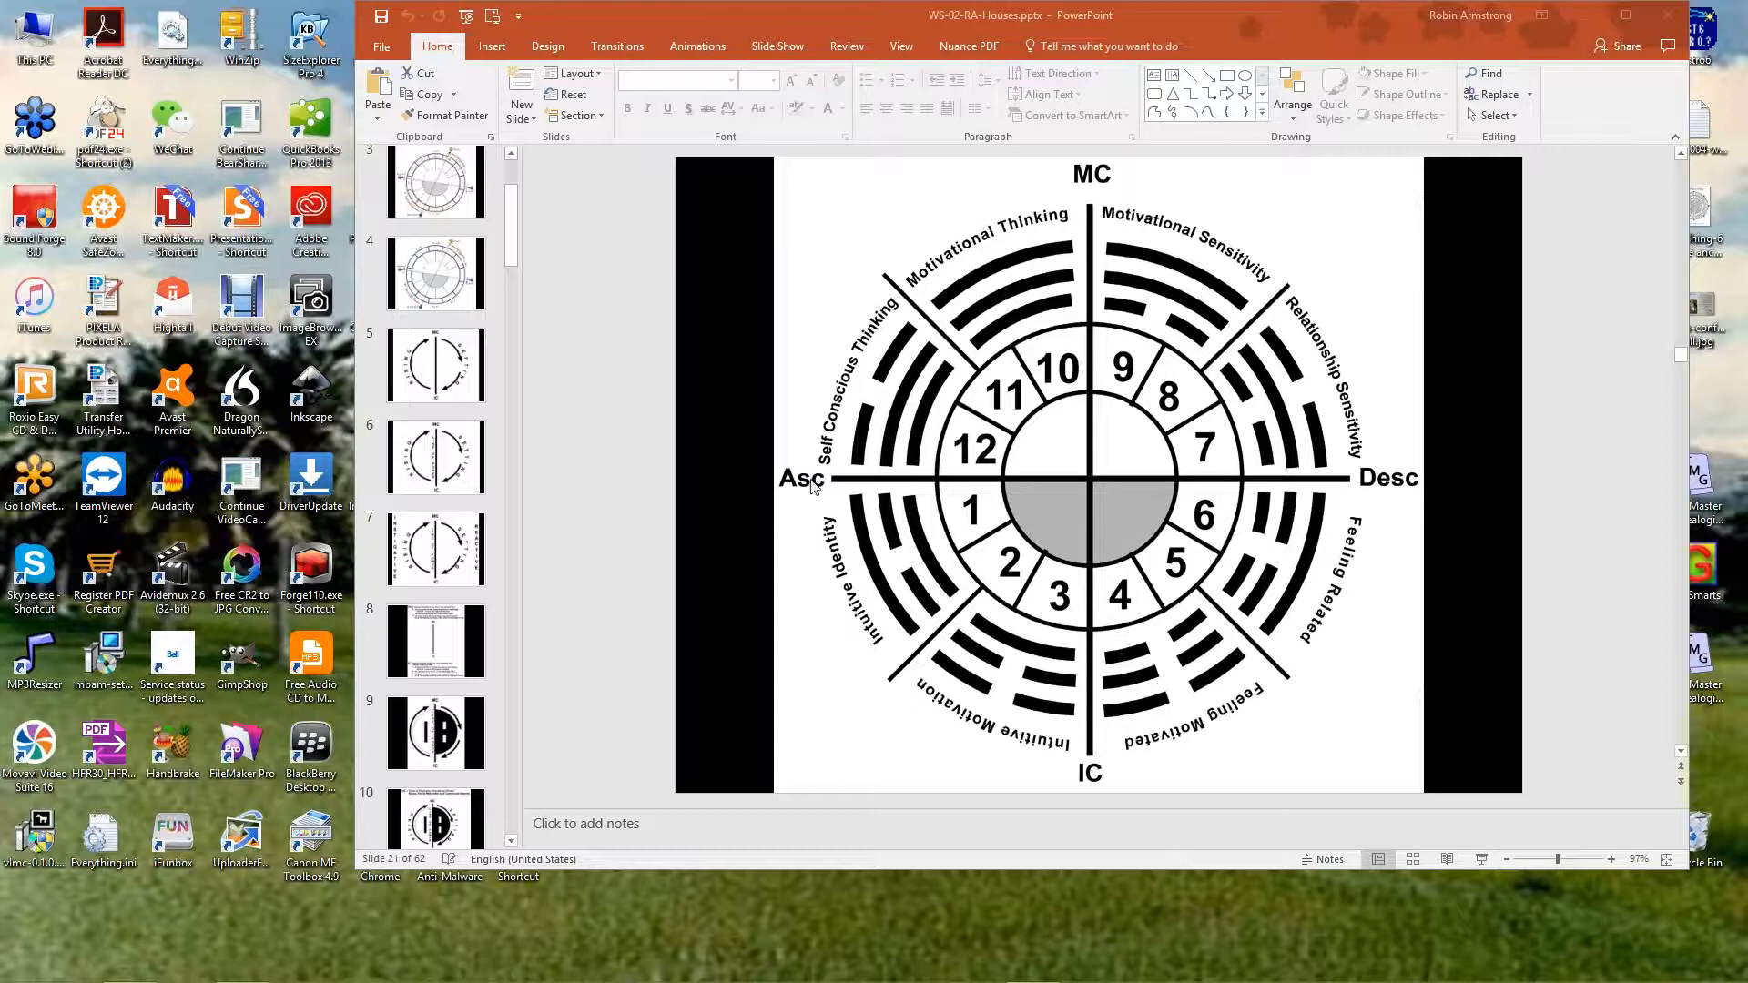
mouse_move(1125, 406)
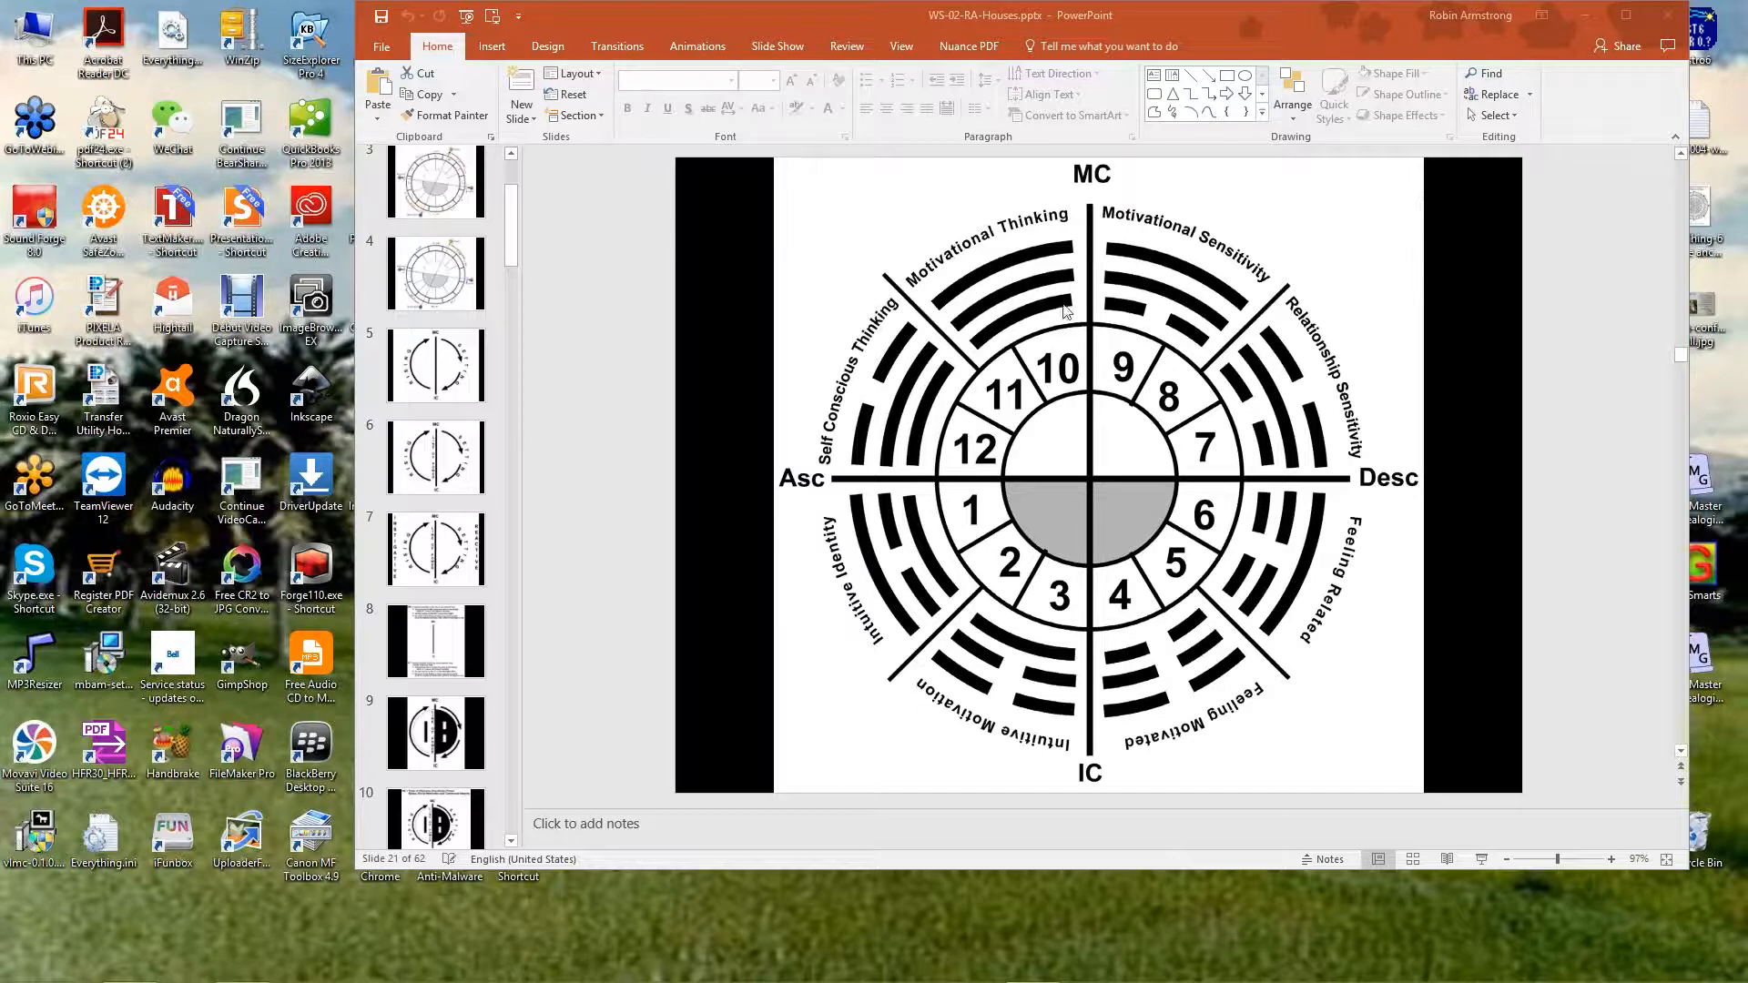
mouse_move(1294, 513)
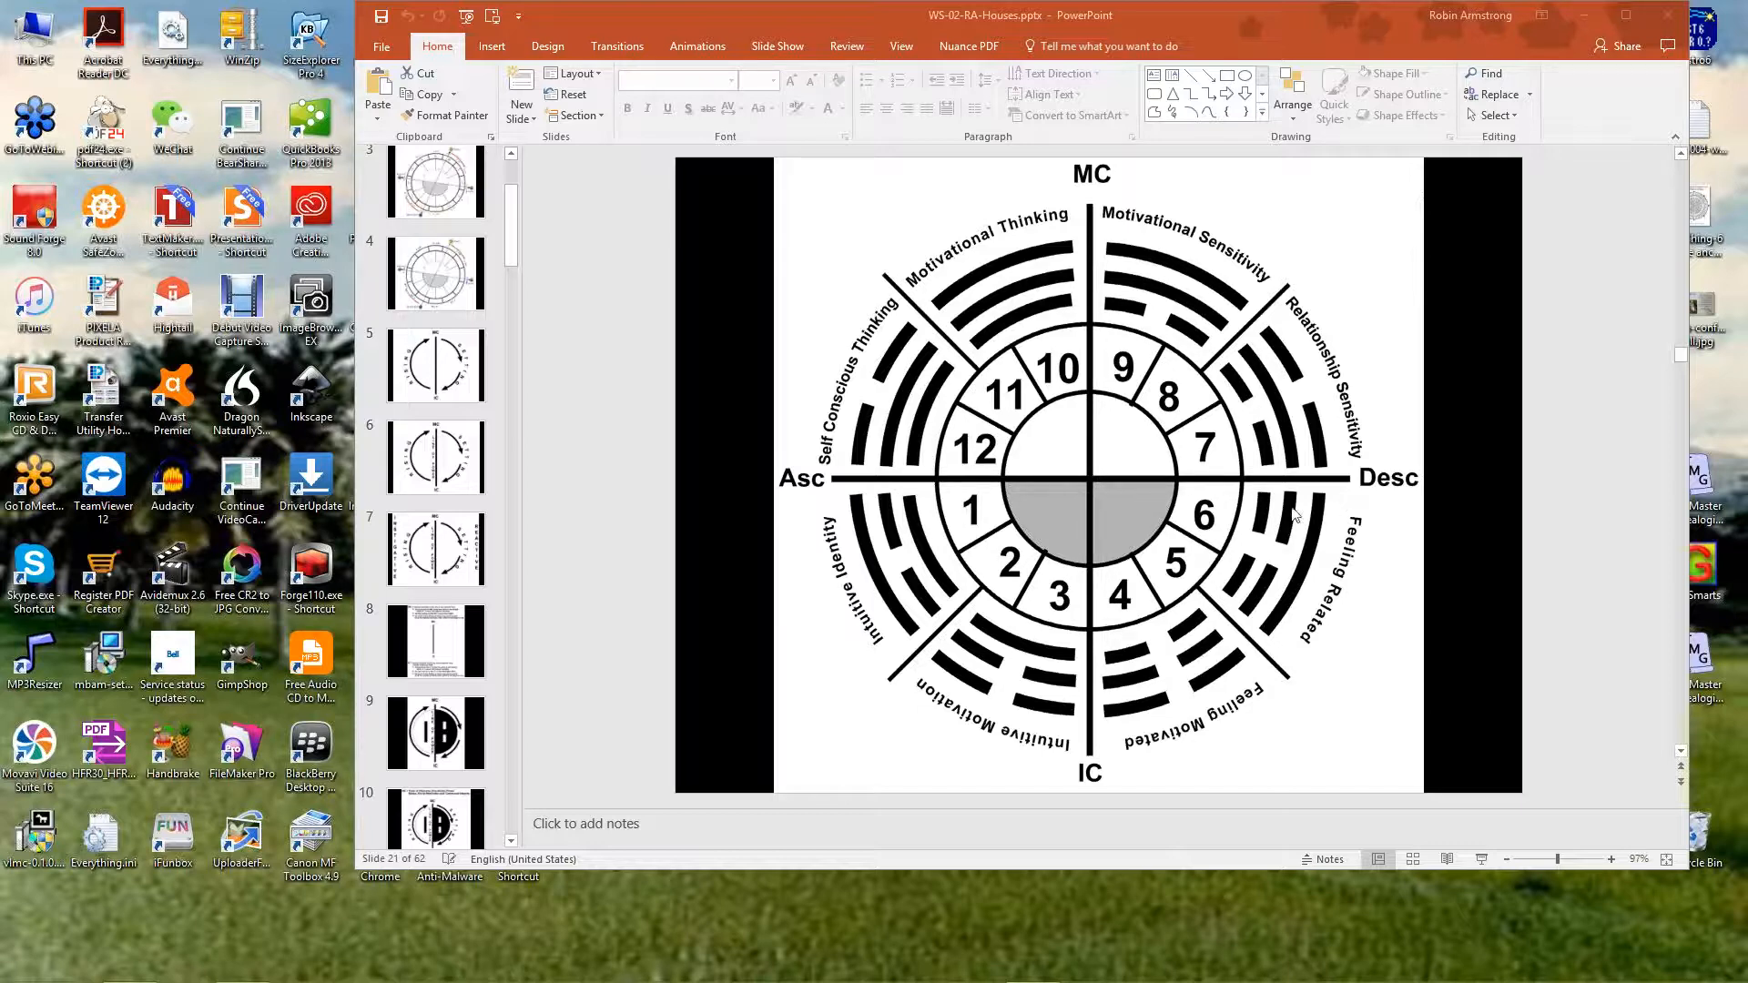
mouse_move(1123, 643)
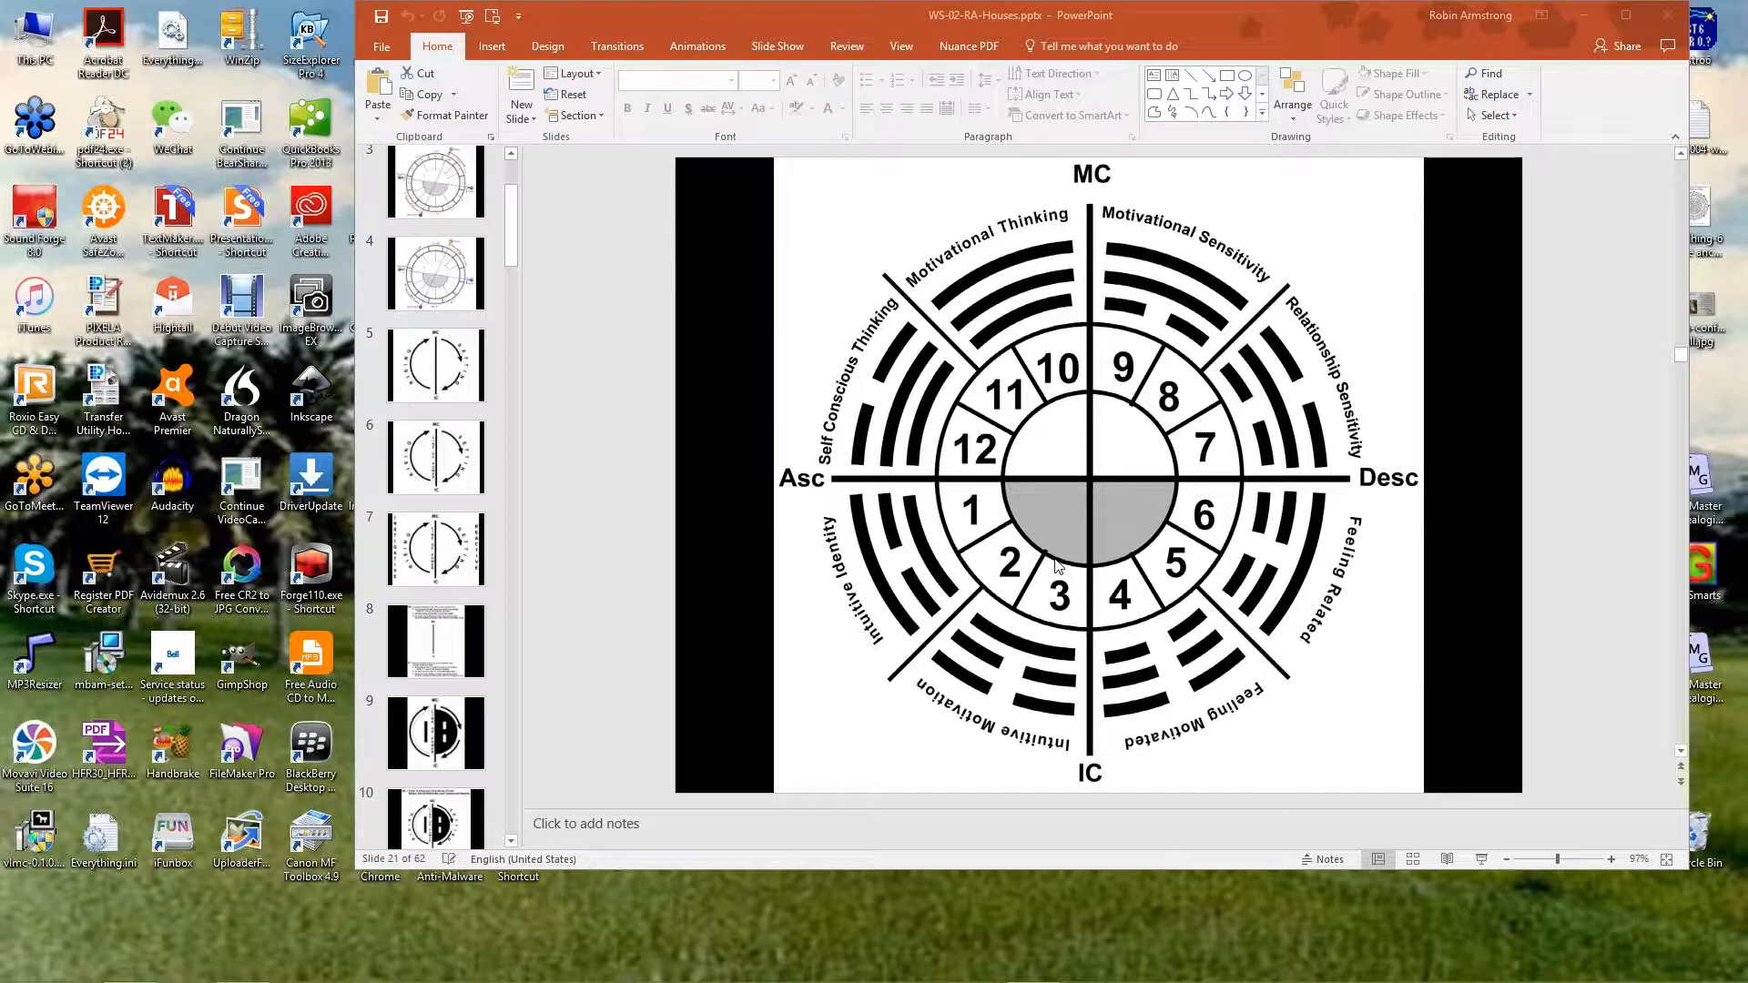
mouse_move(936, 557)
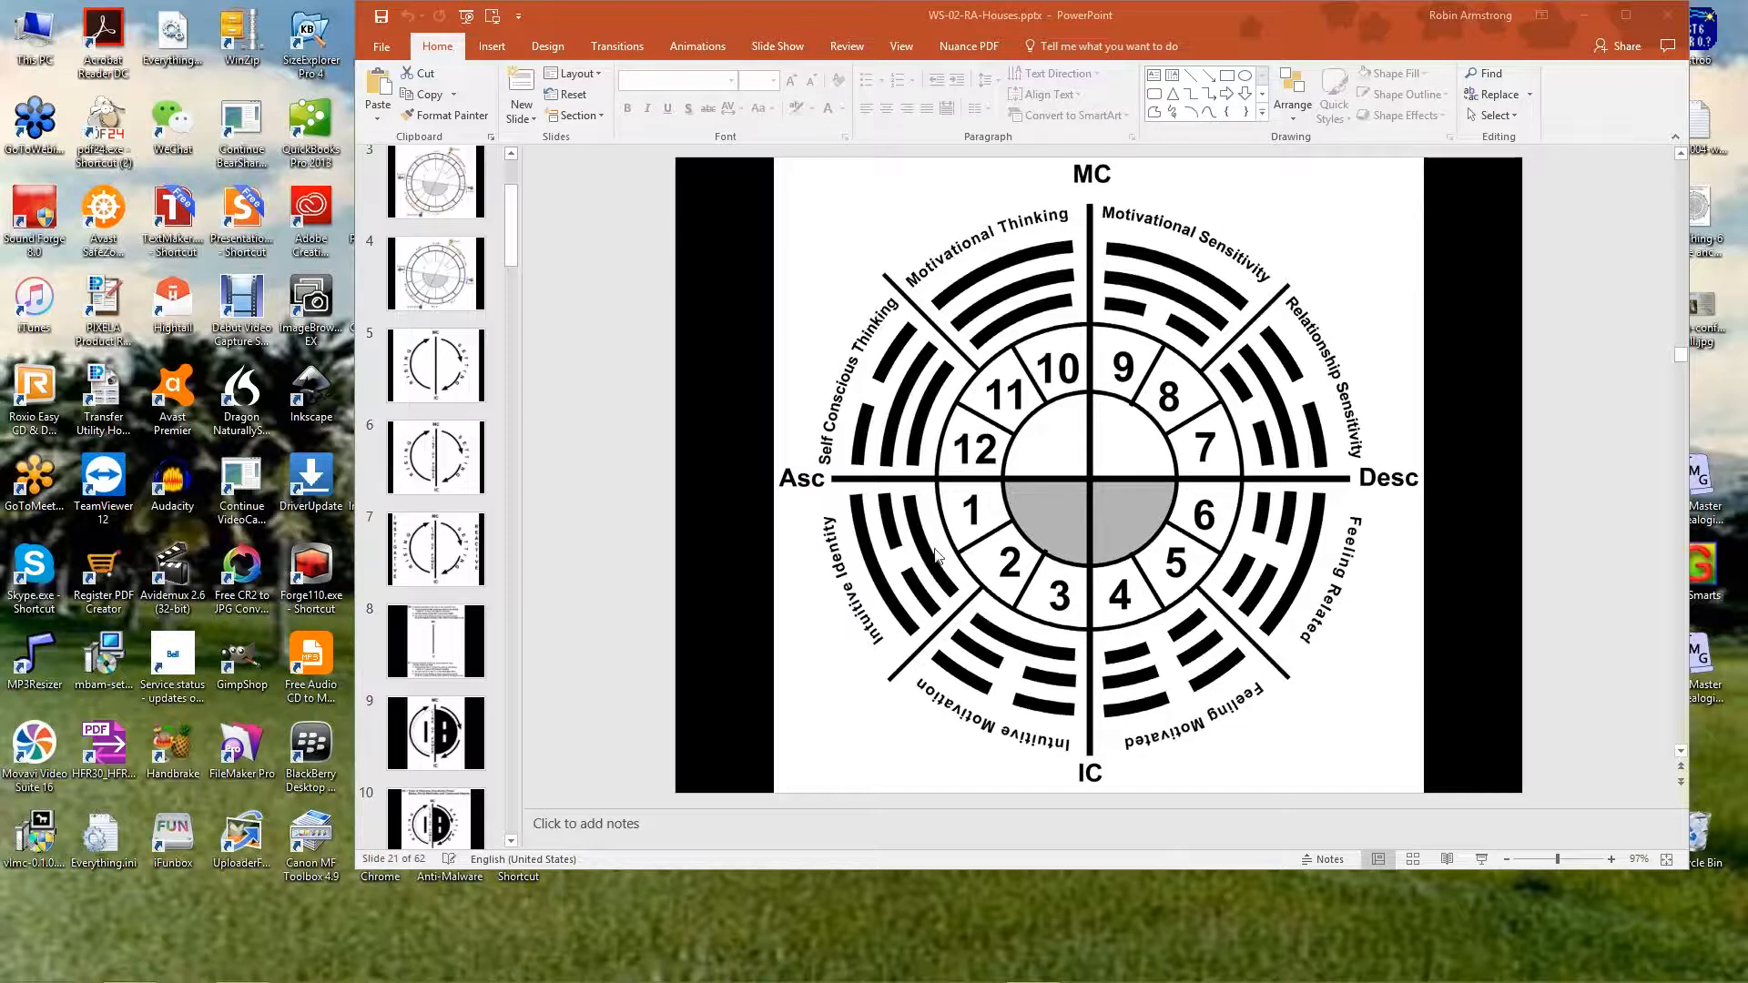
mouse_move(1124, 630)
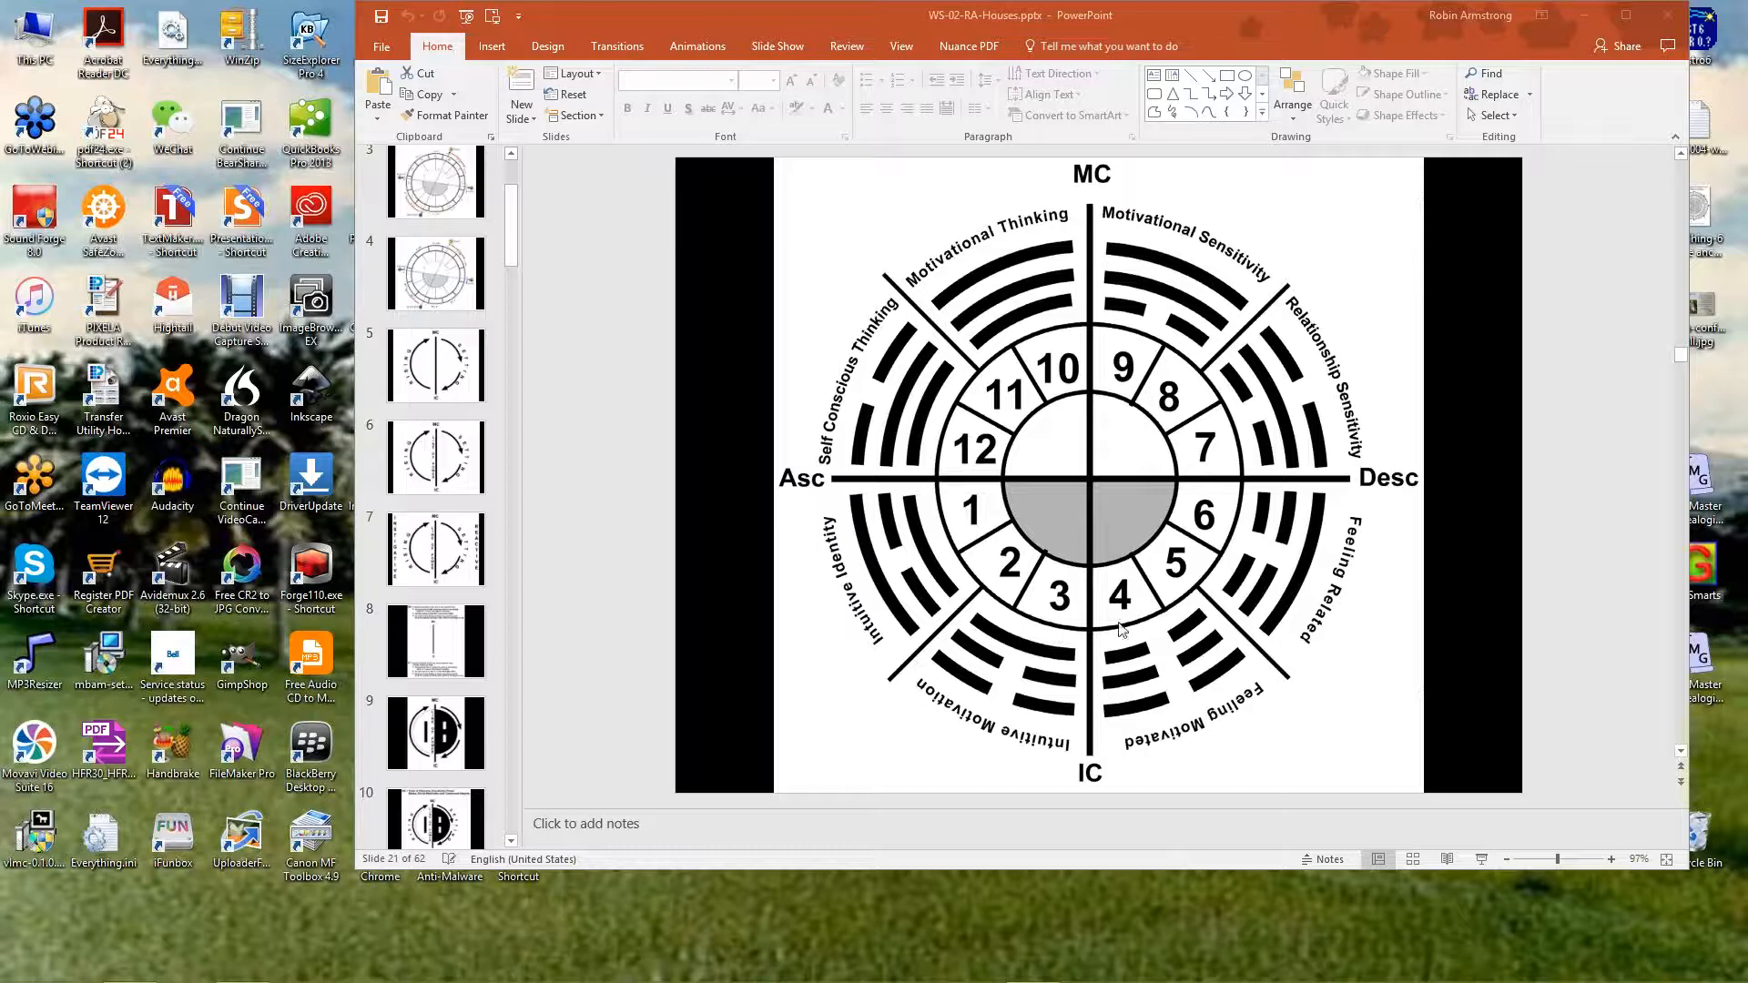
mouse_move(1123, 630)
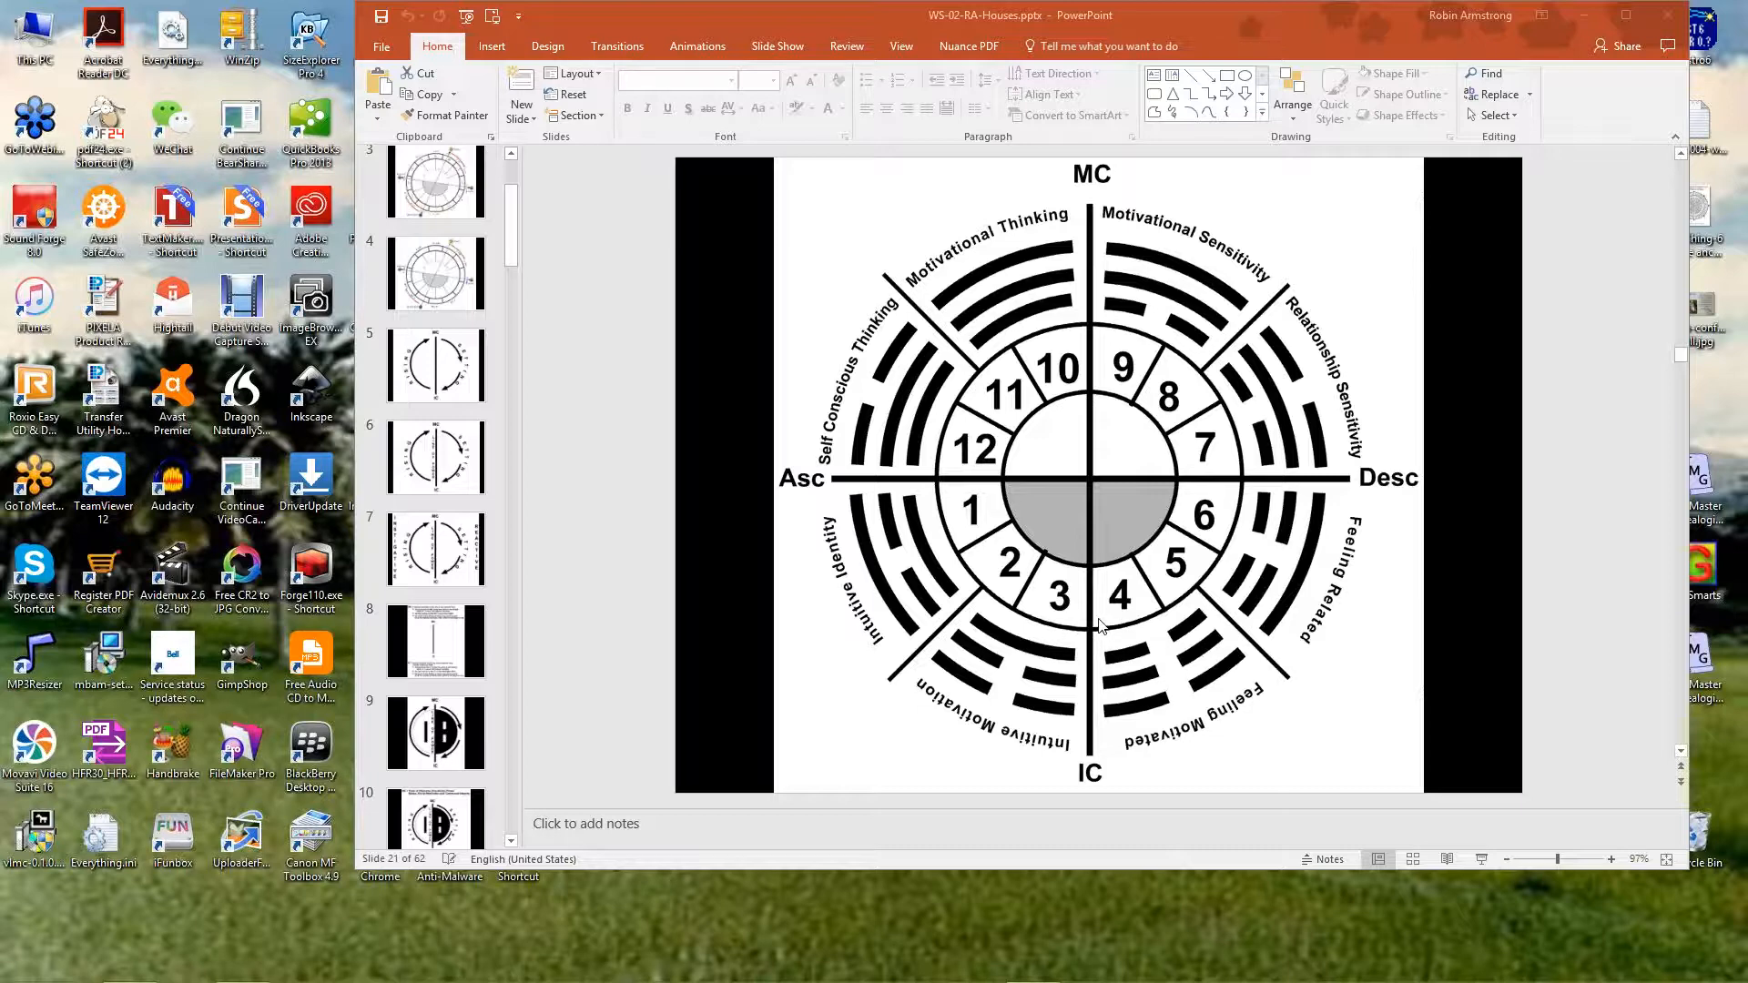
mouse_move(1091, 648)
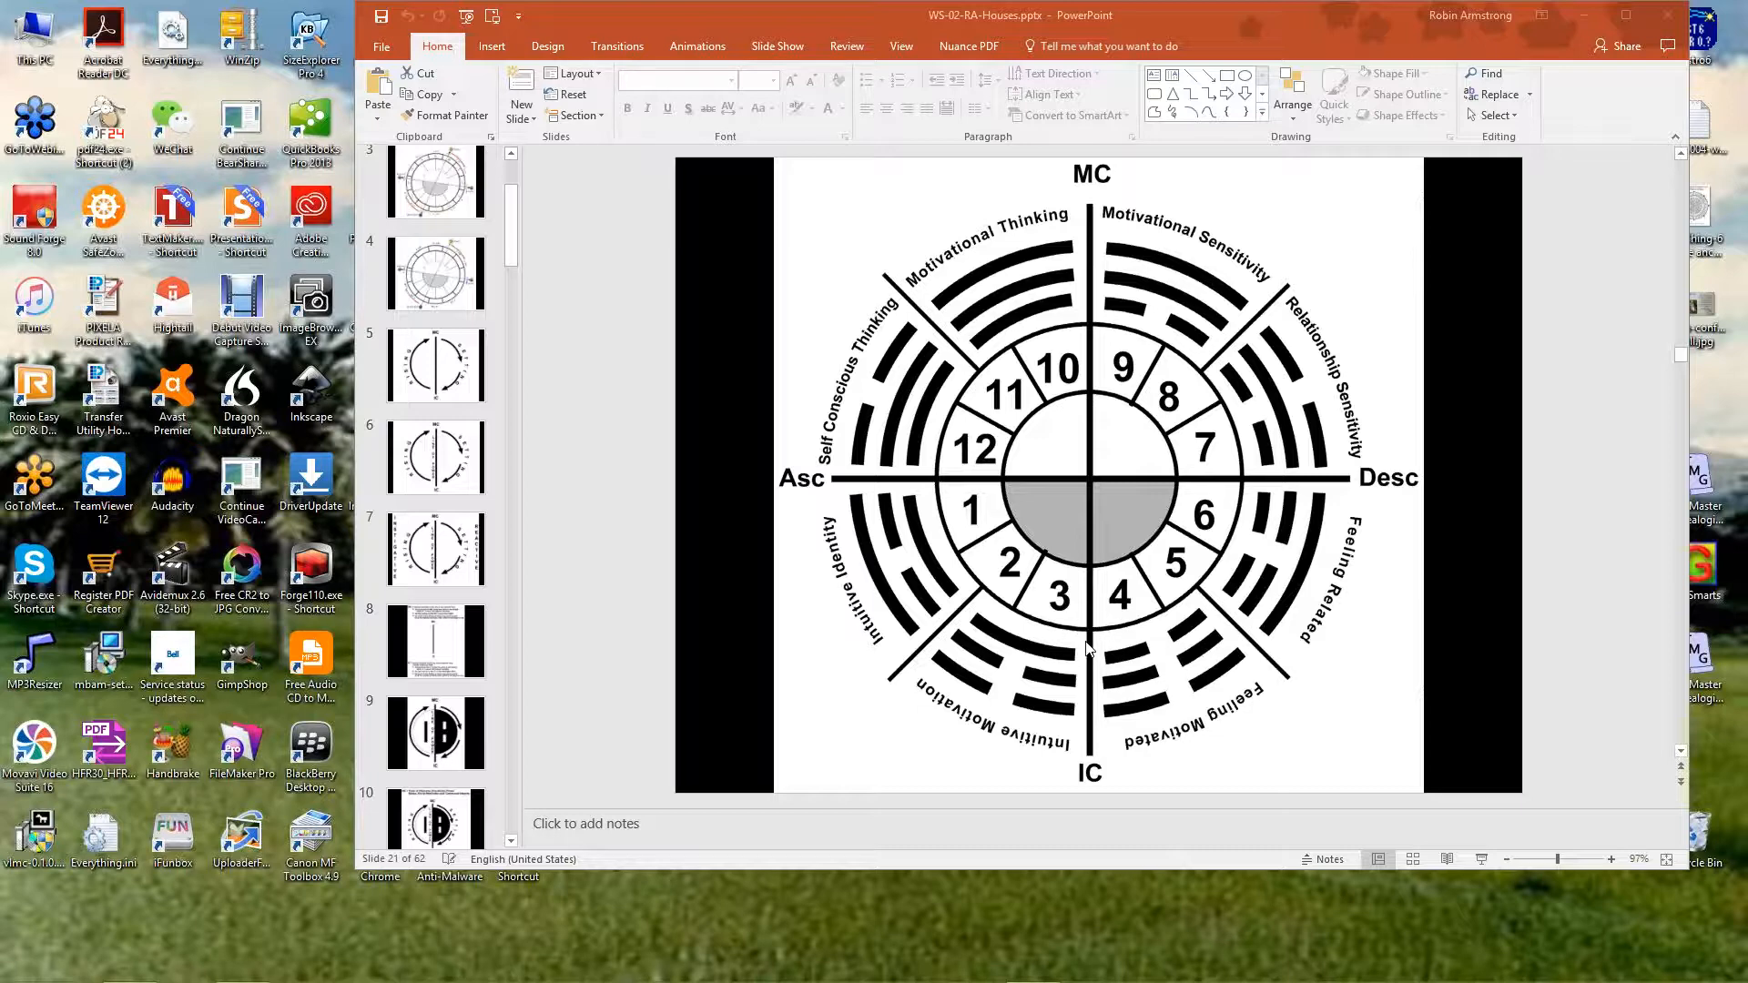
mouse_move(1126, 801)
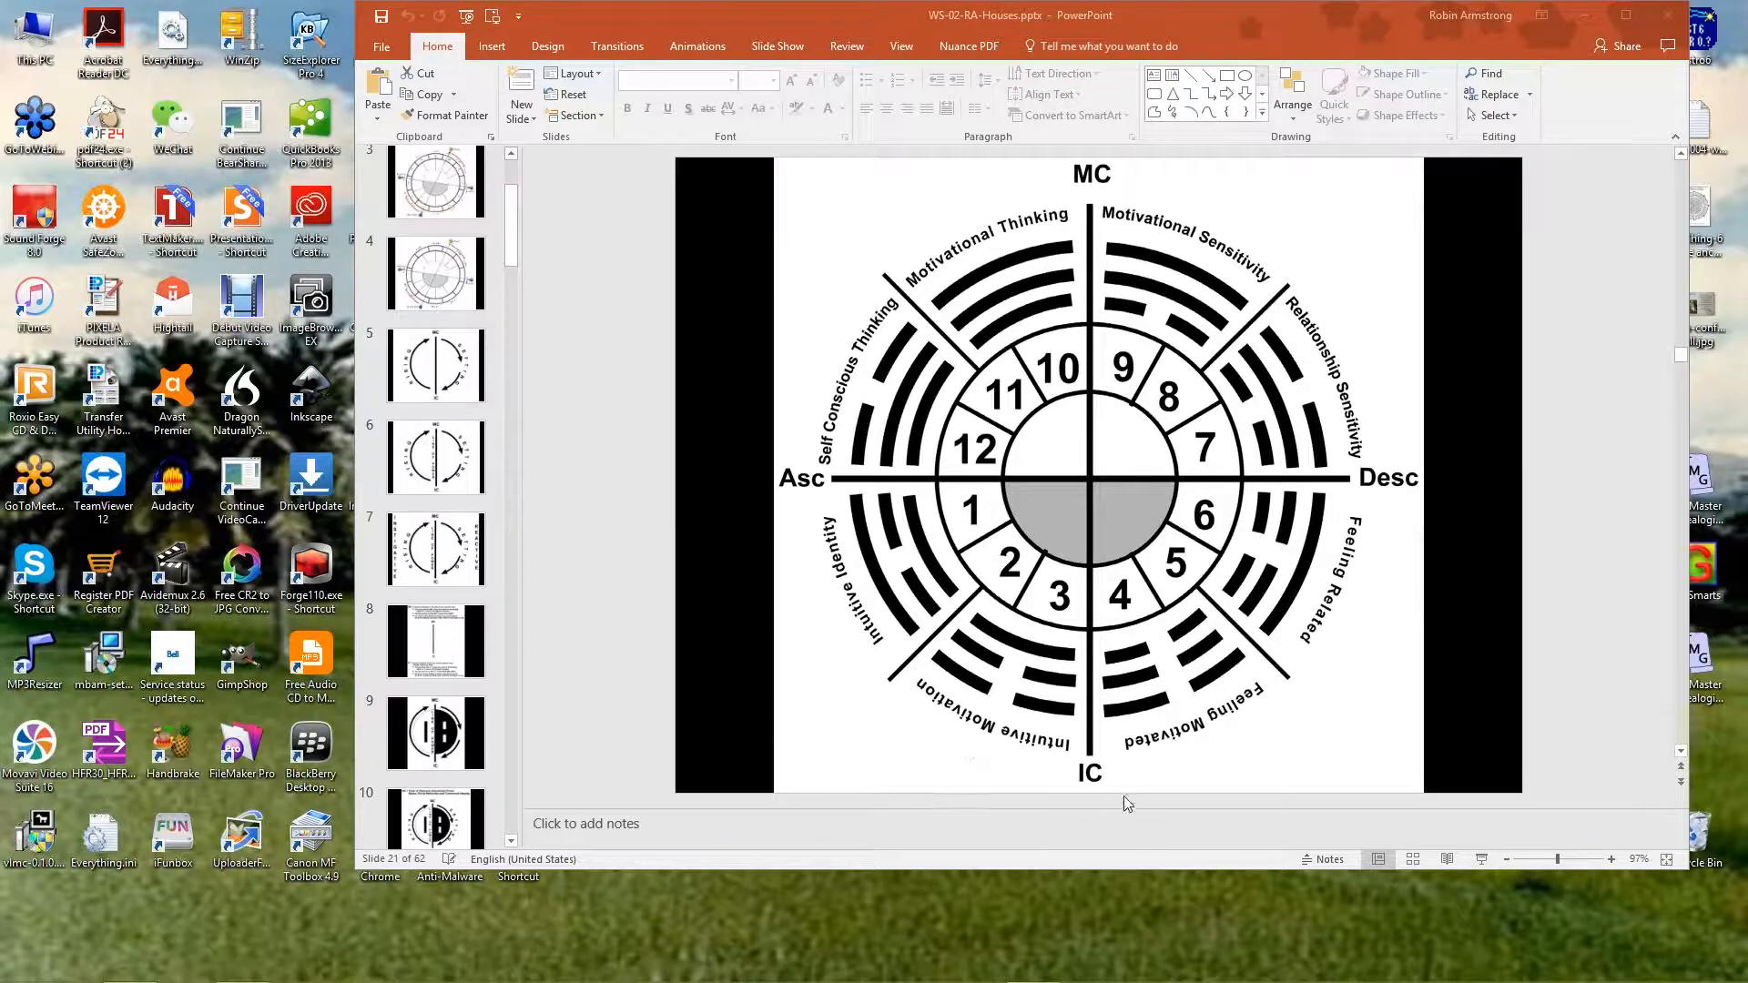
mouse_move(1128, 784)
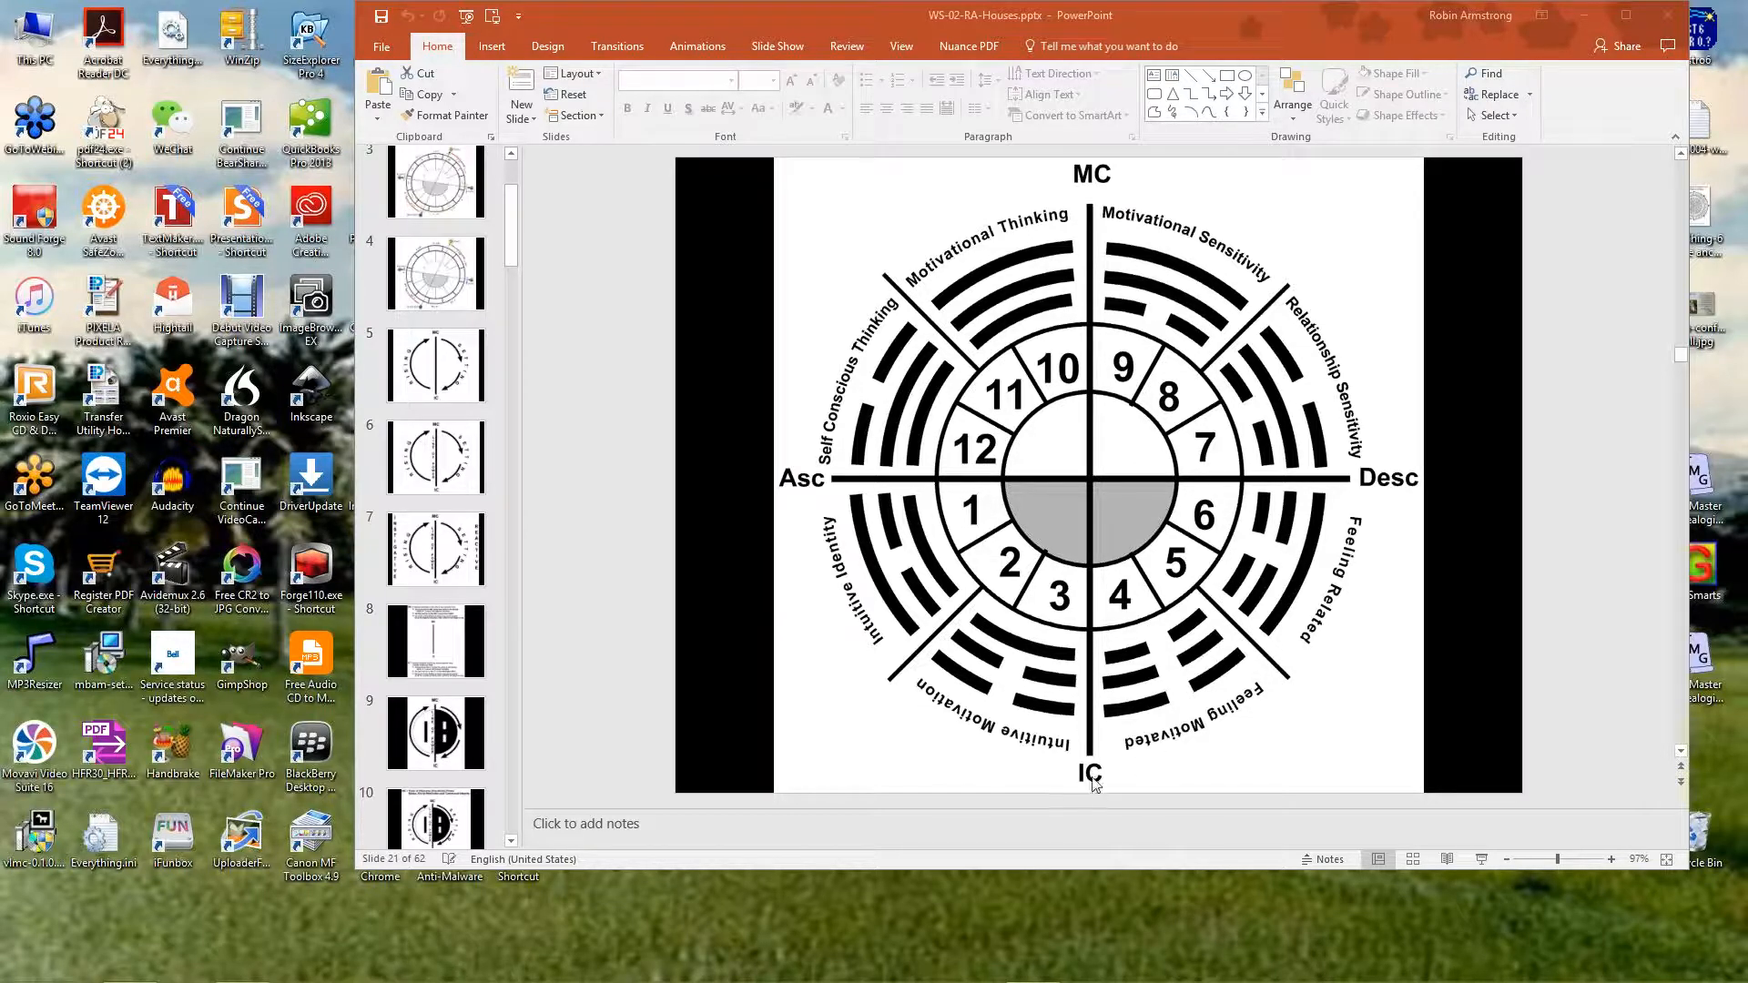
mouse_move(985, 356)
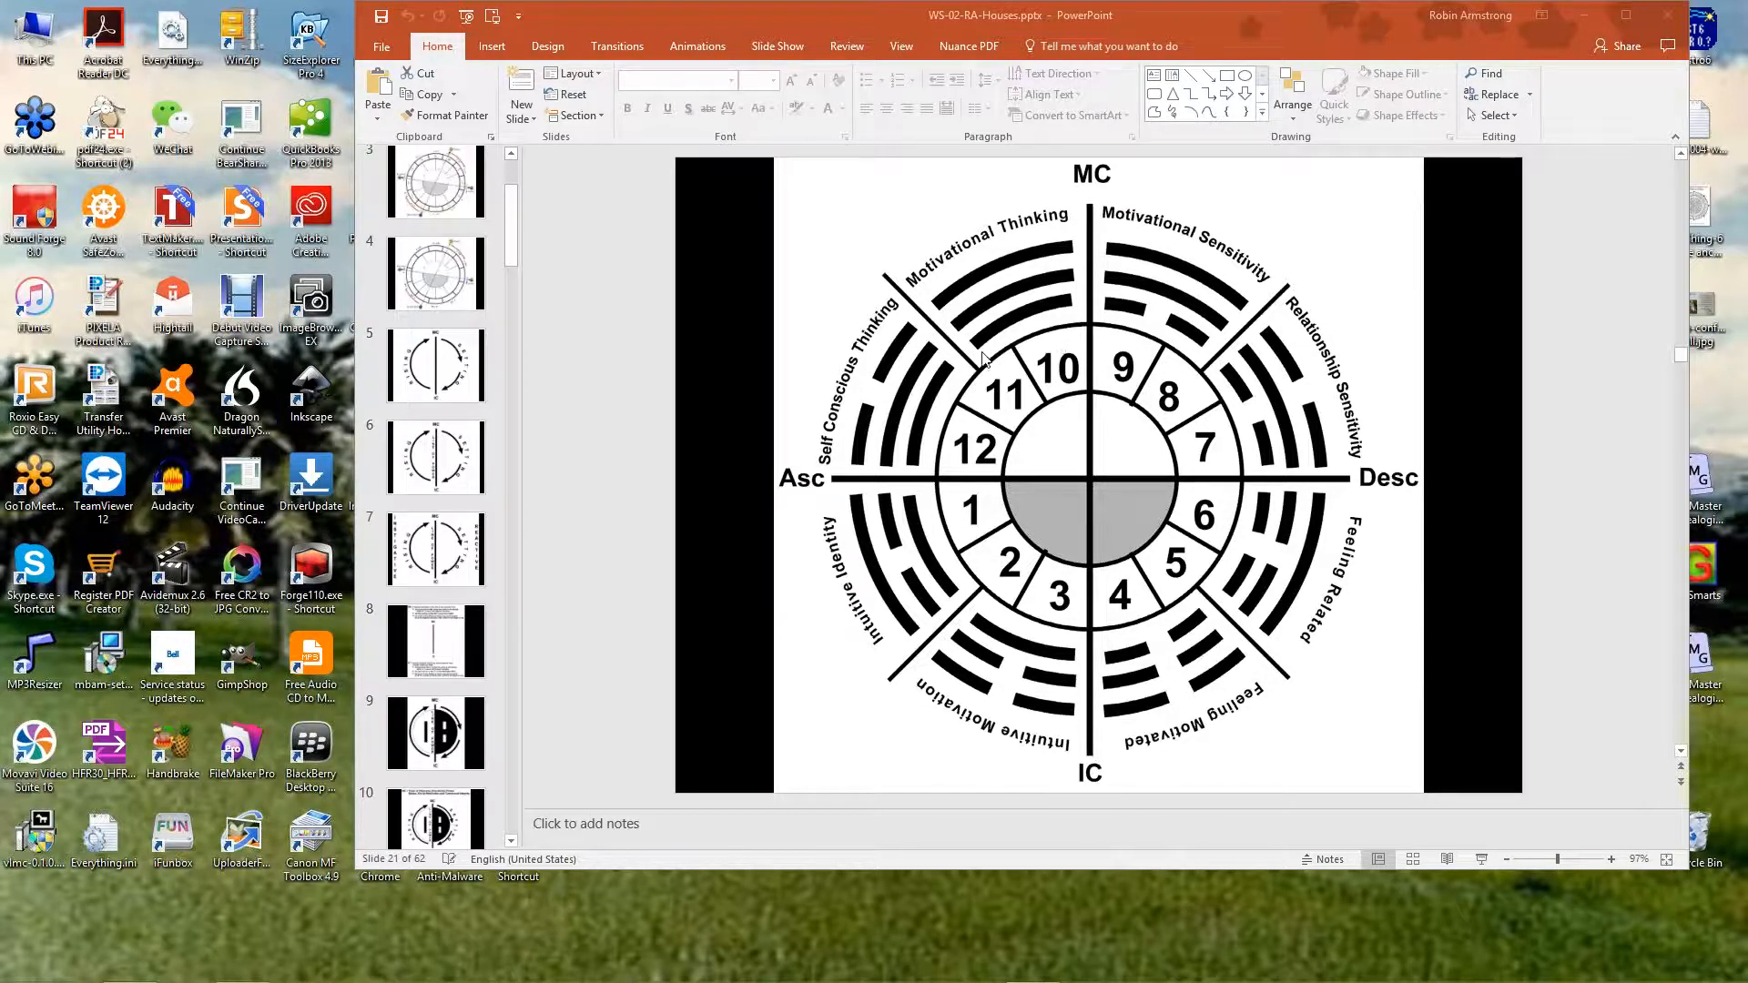
mouse_move(1139, 754)
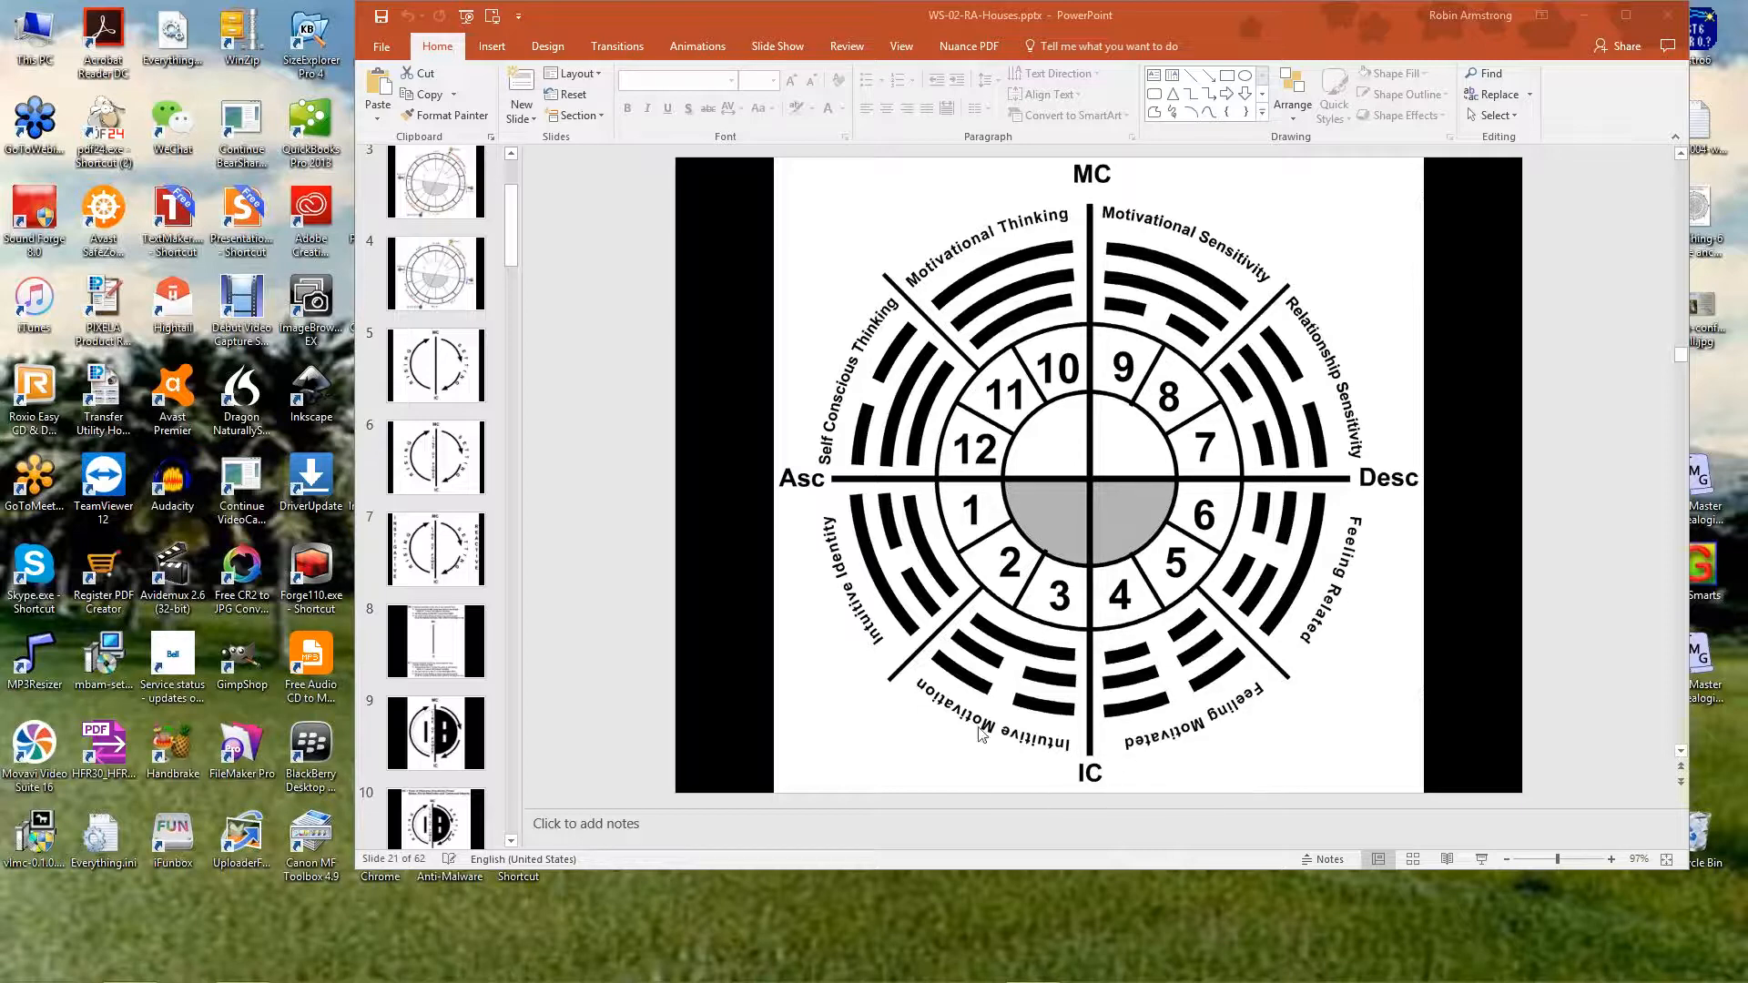
mouse_move(1082, 756)
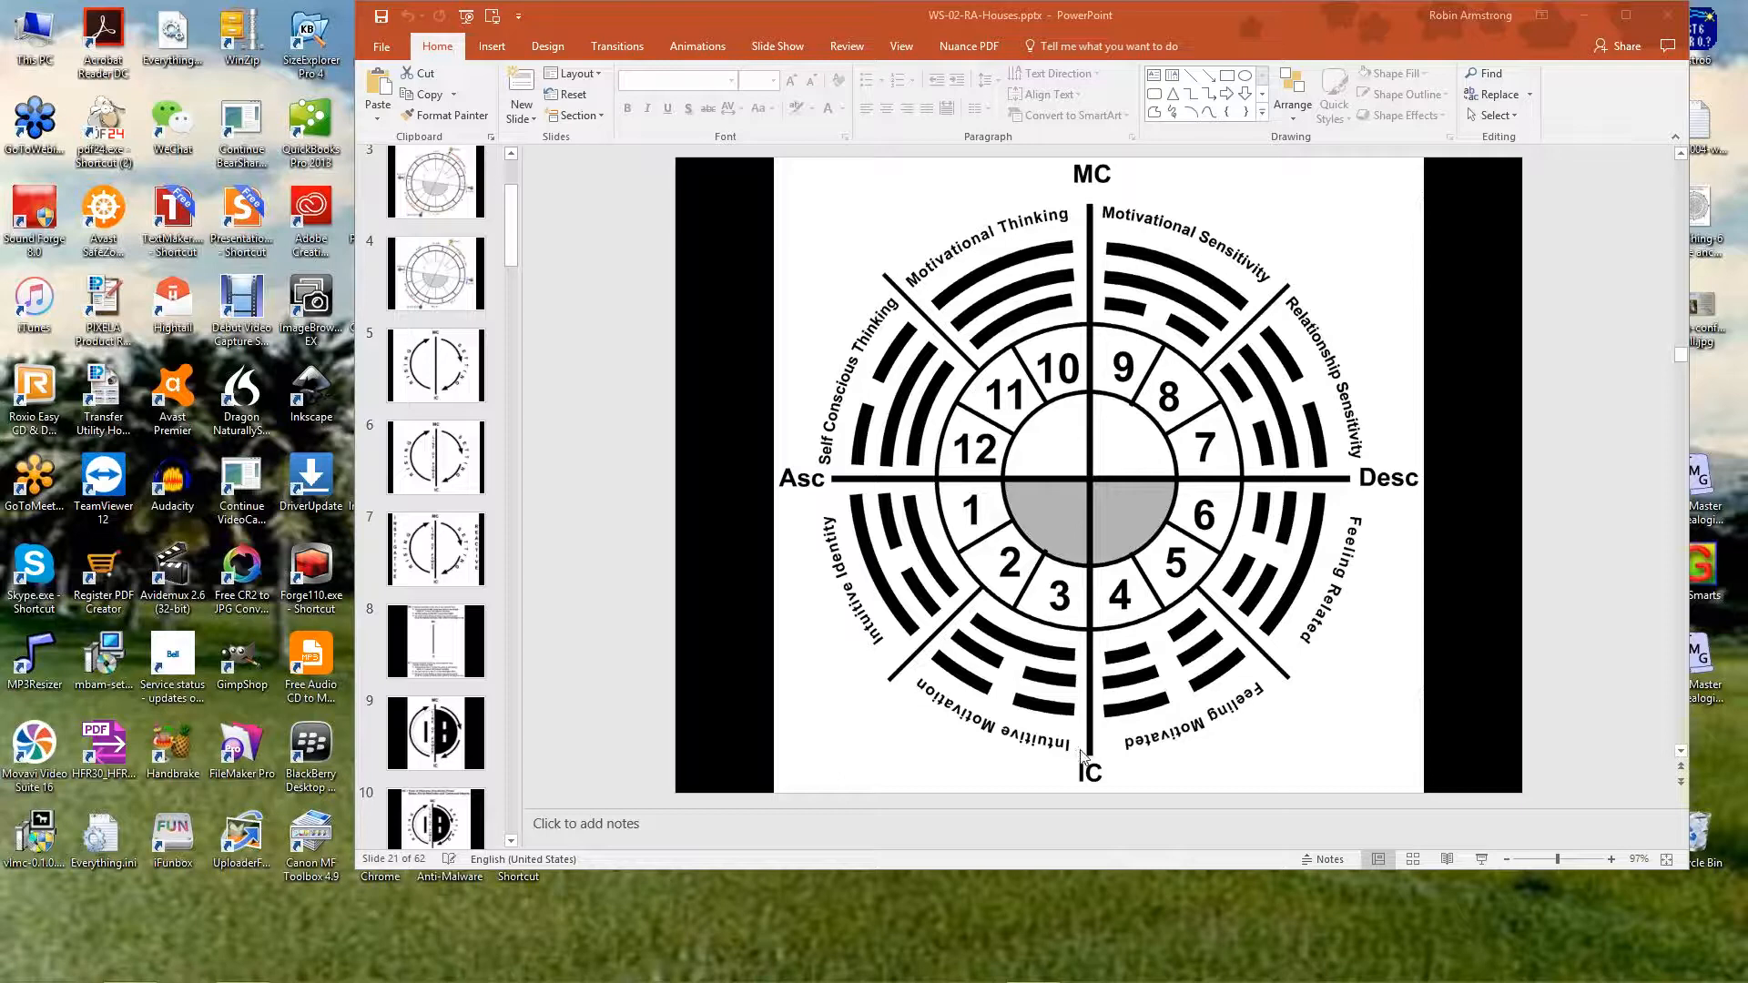
mouse_move(1098, 763)
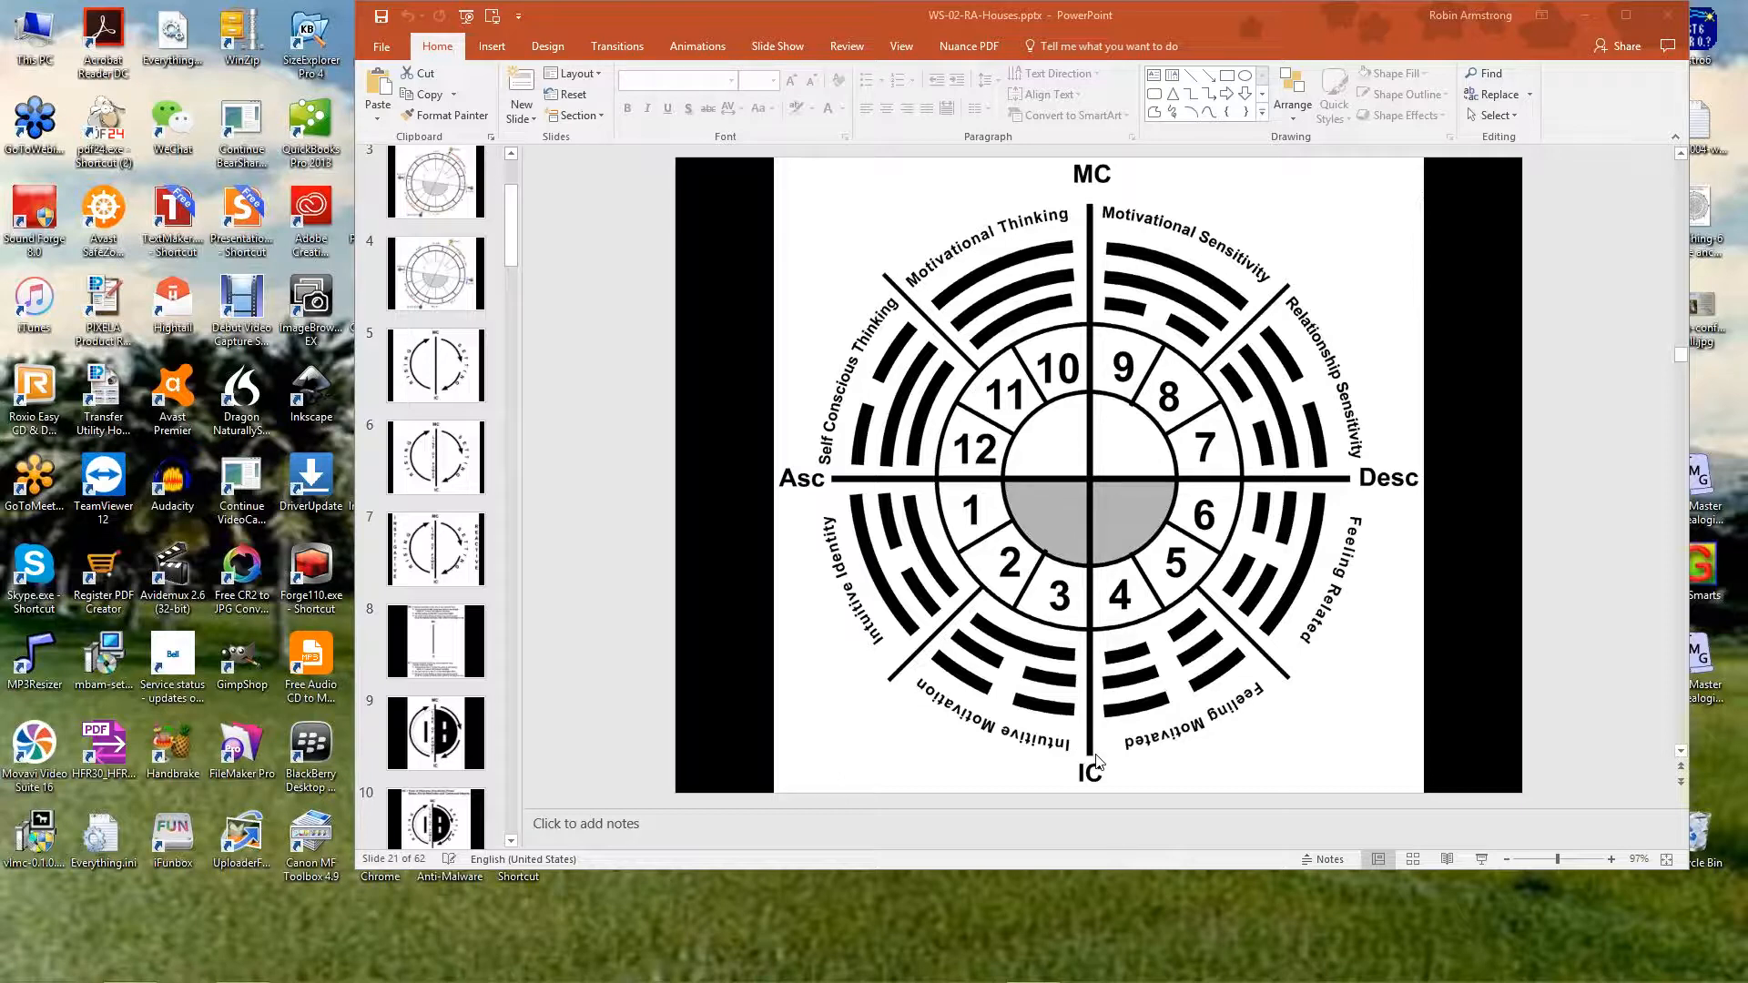
mouse_move(1198, 717)
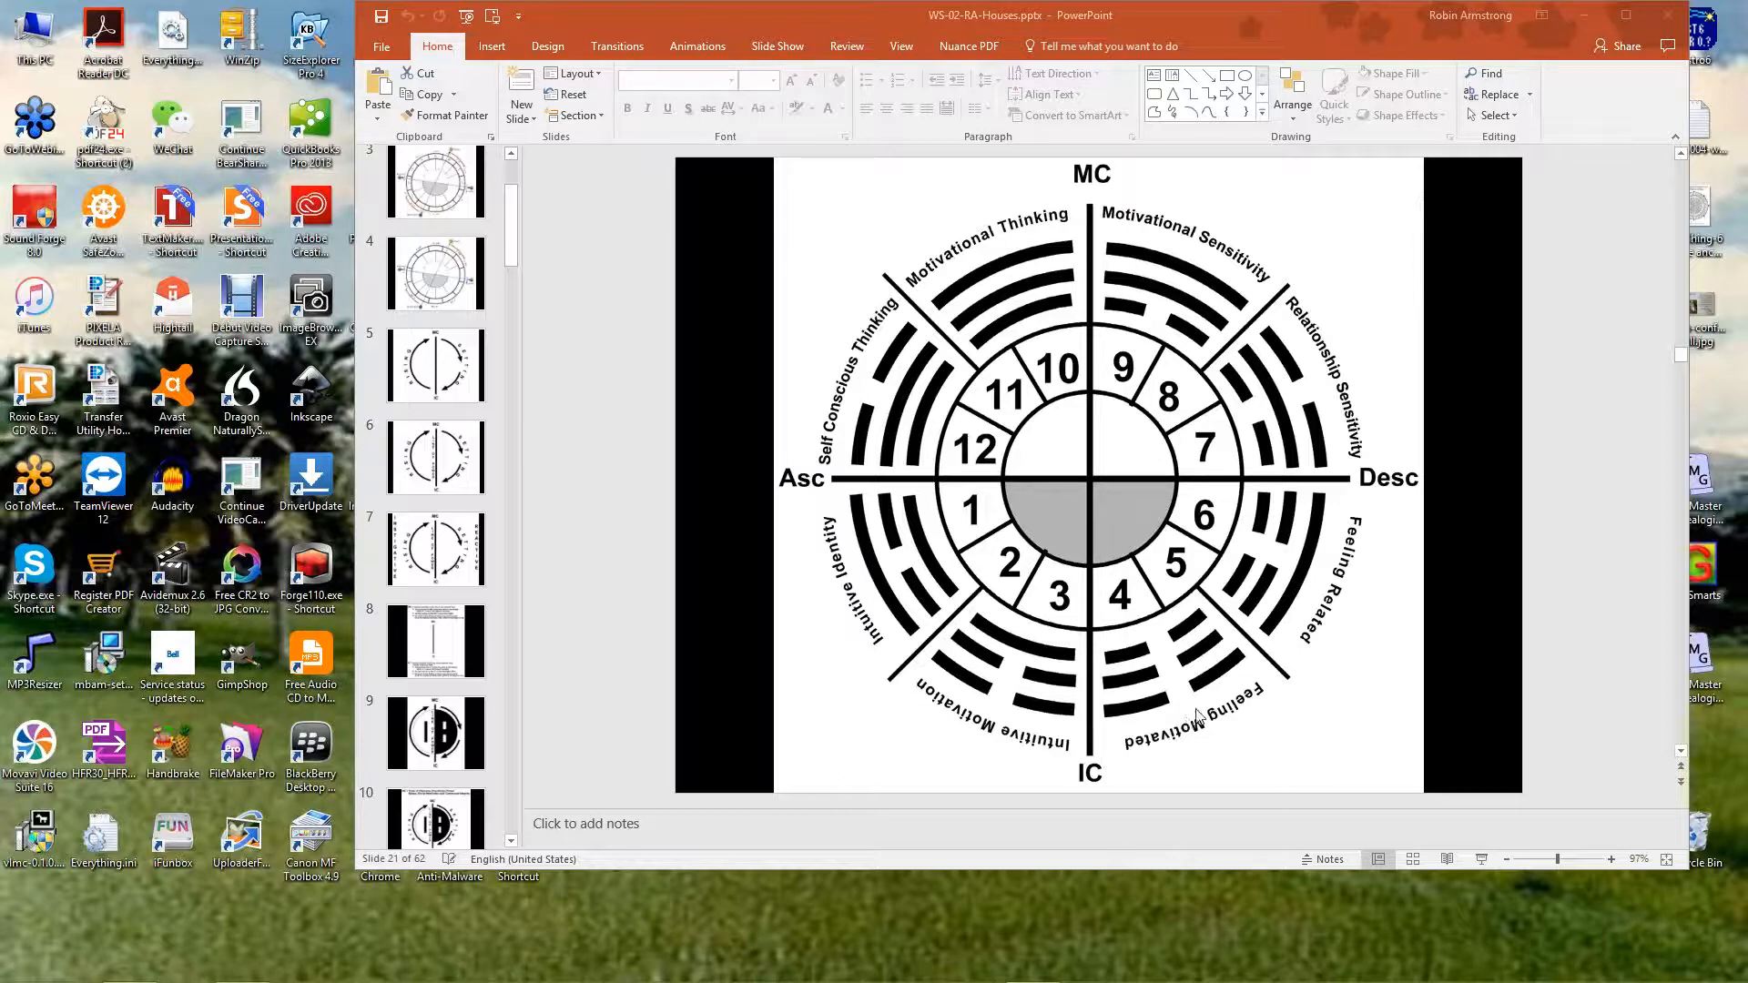
mouse_move(1107, 743)
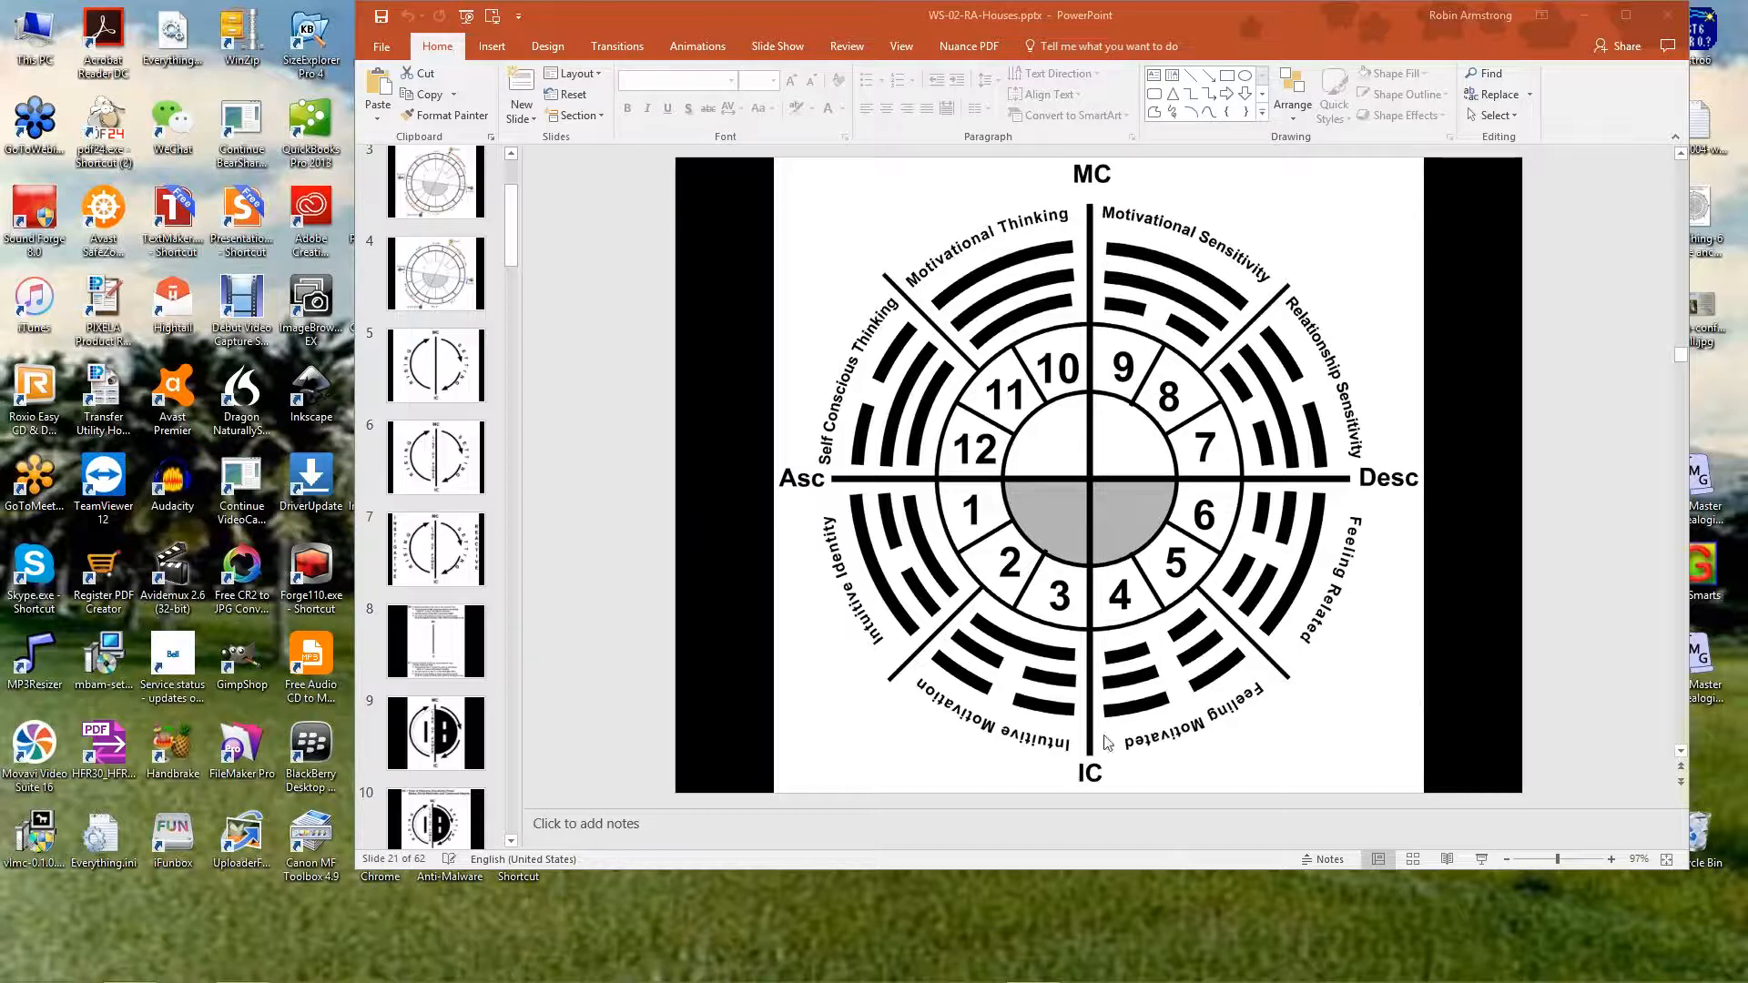
mouse_move(1023, 277)
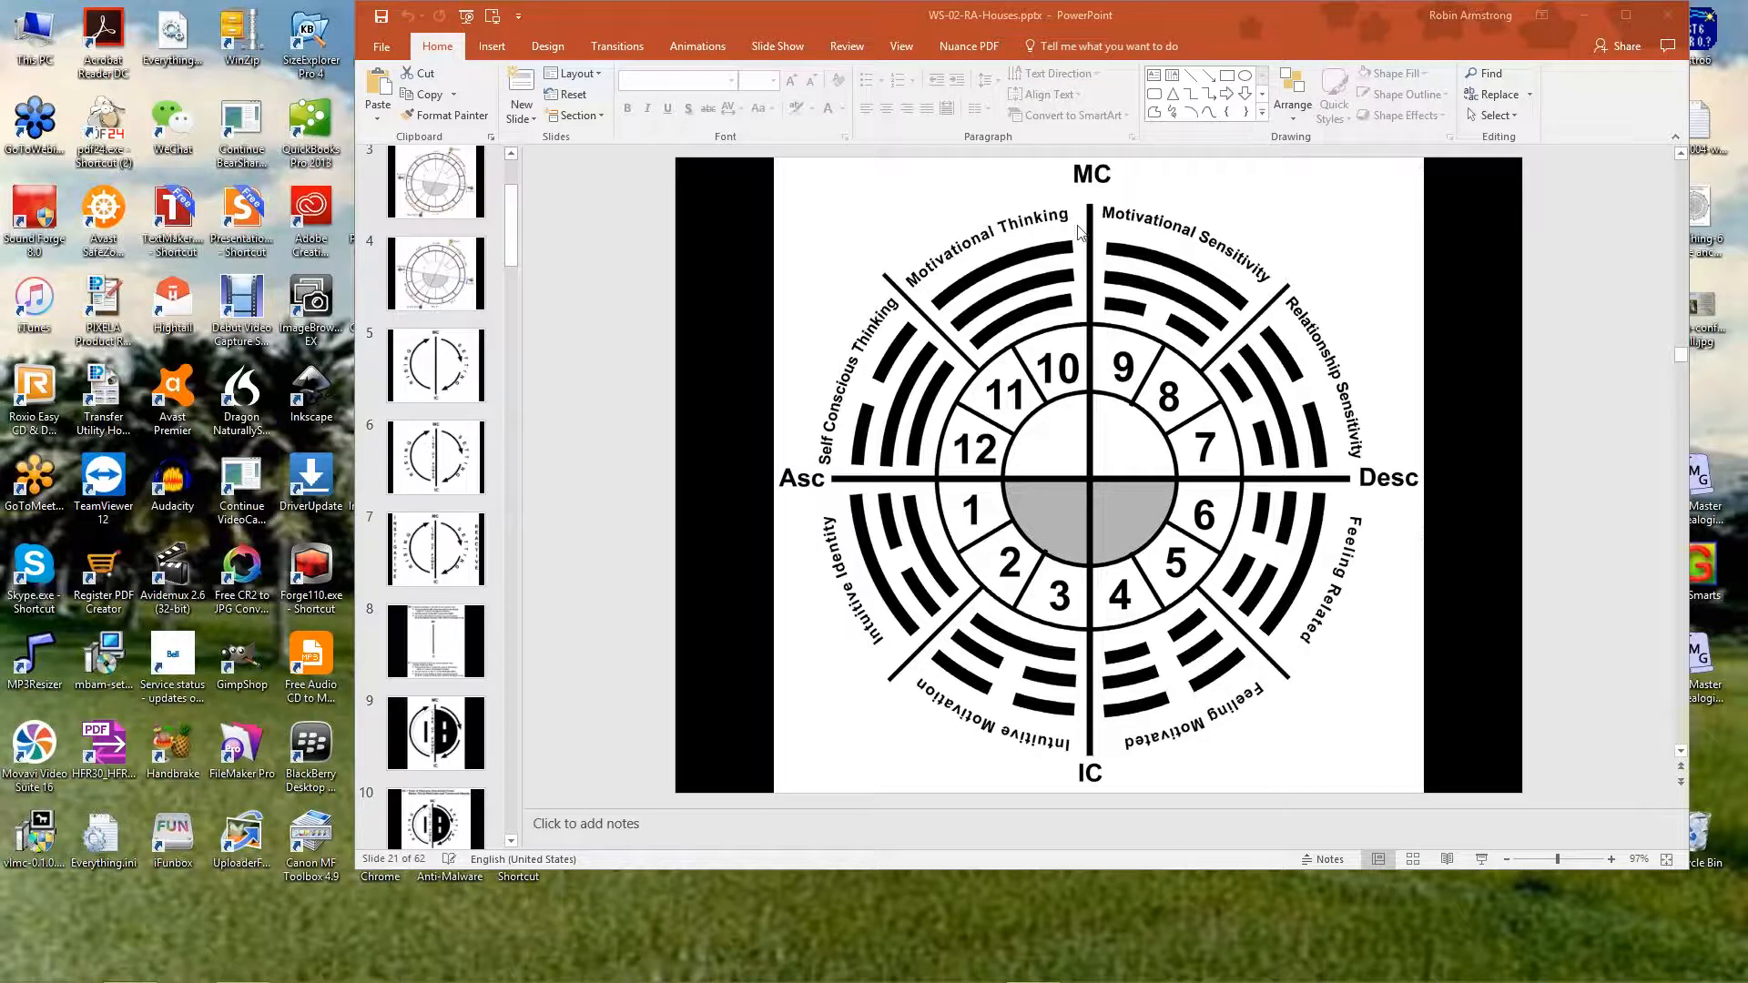
mouse_move(1030, 446)
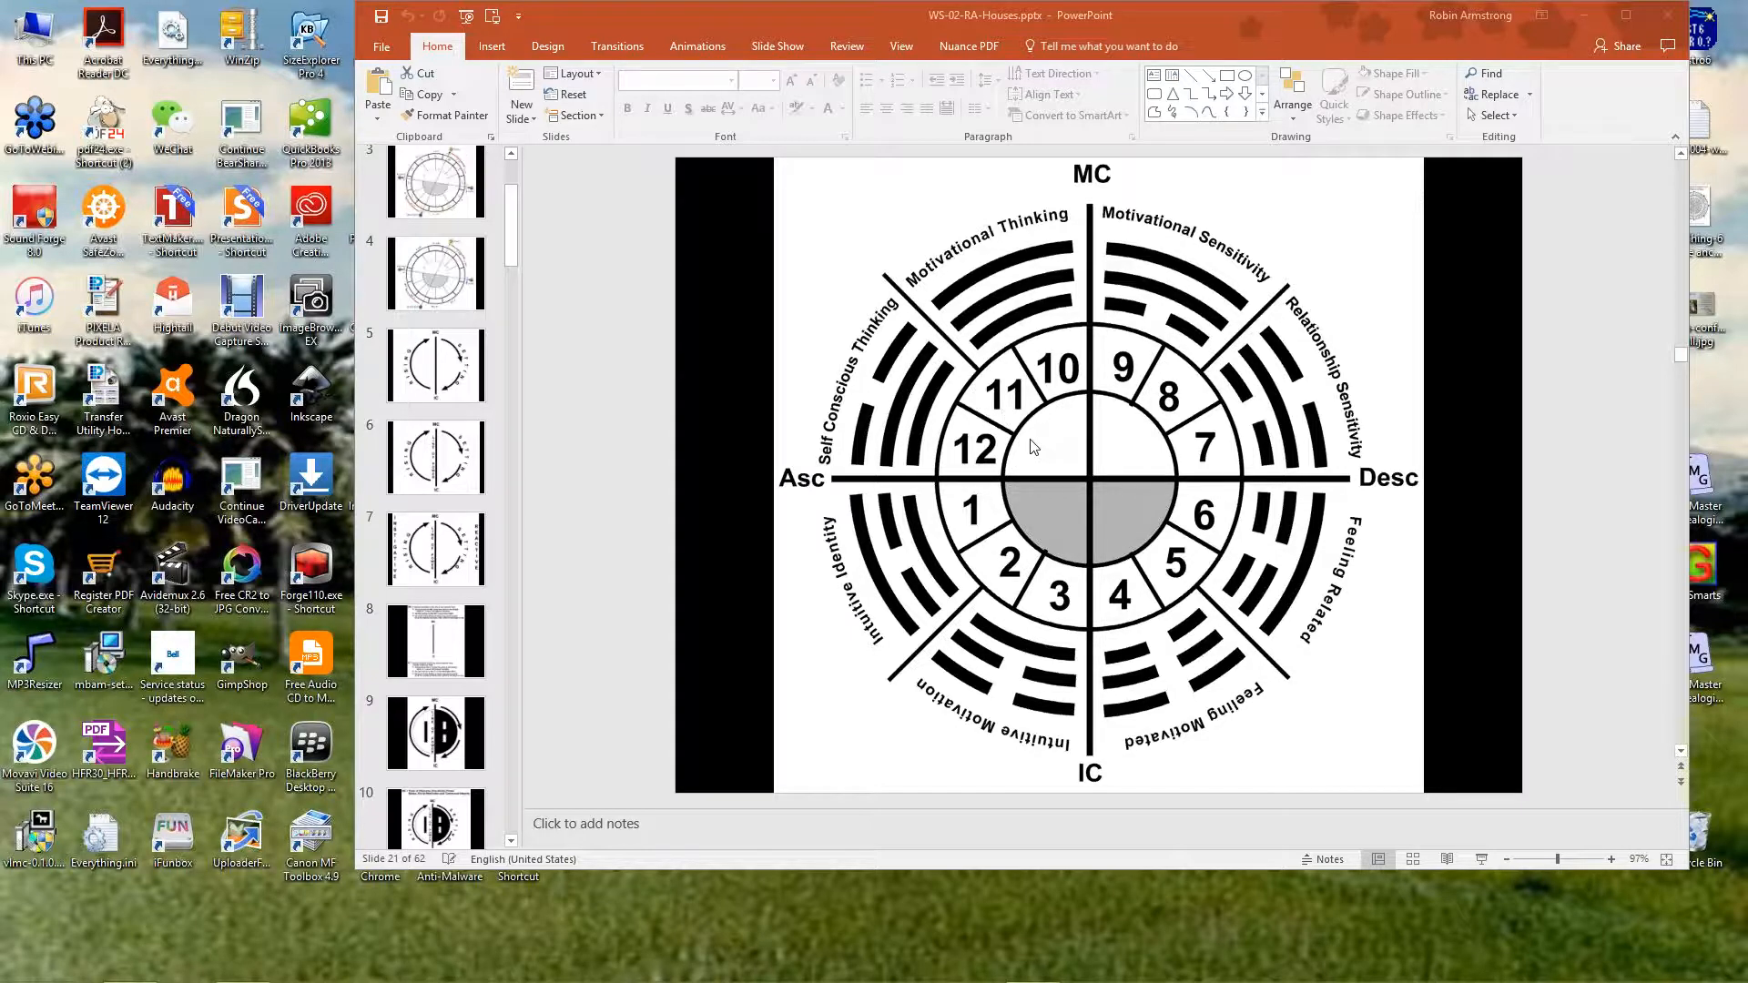
mouse_move(1003, 452)
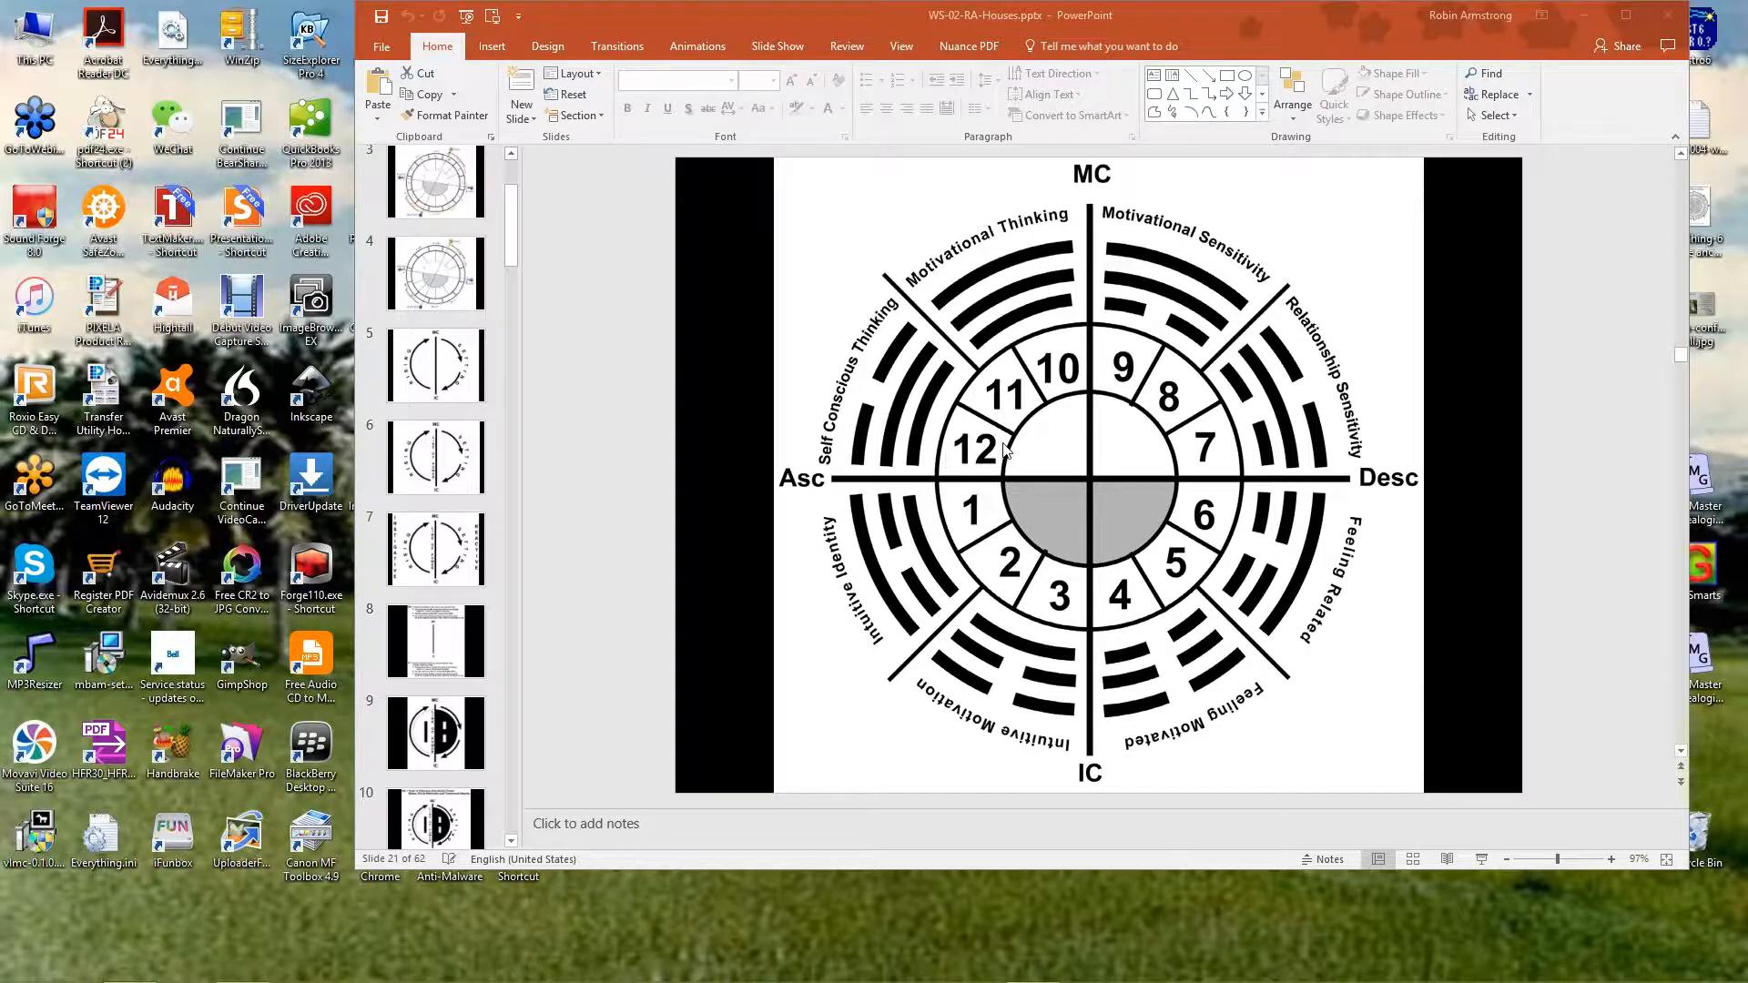
mouse_move(1035, 461)
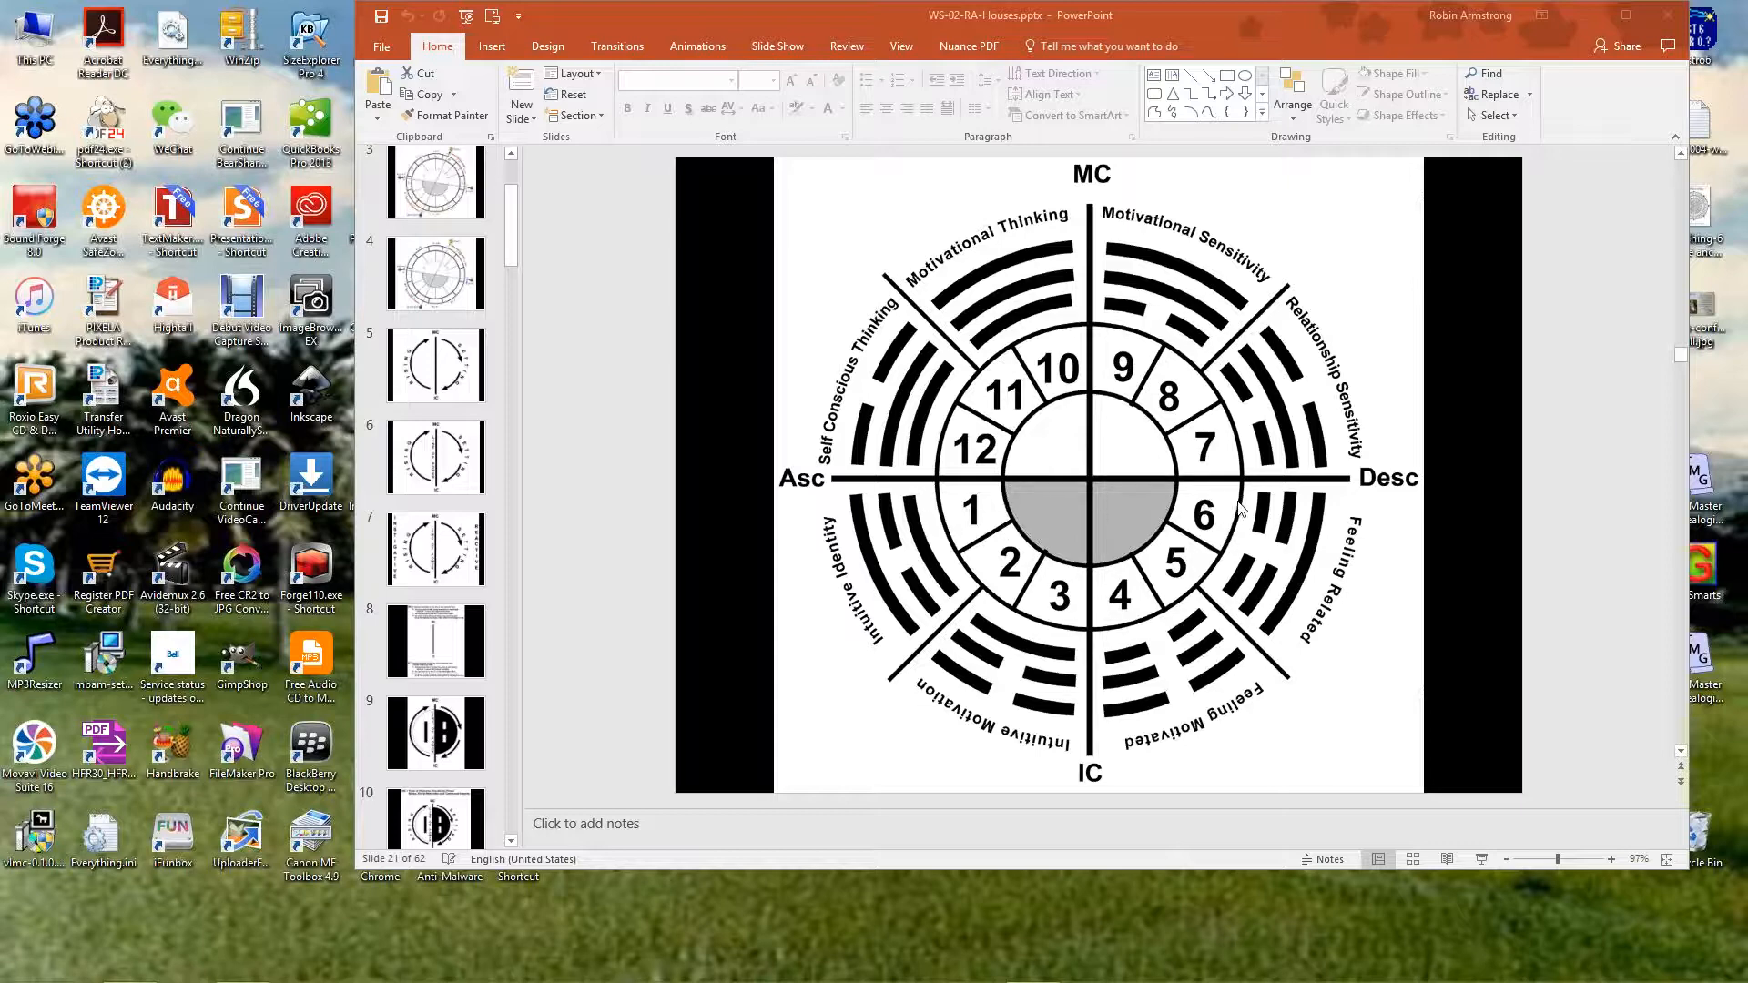
mouse_move(1176, 515)
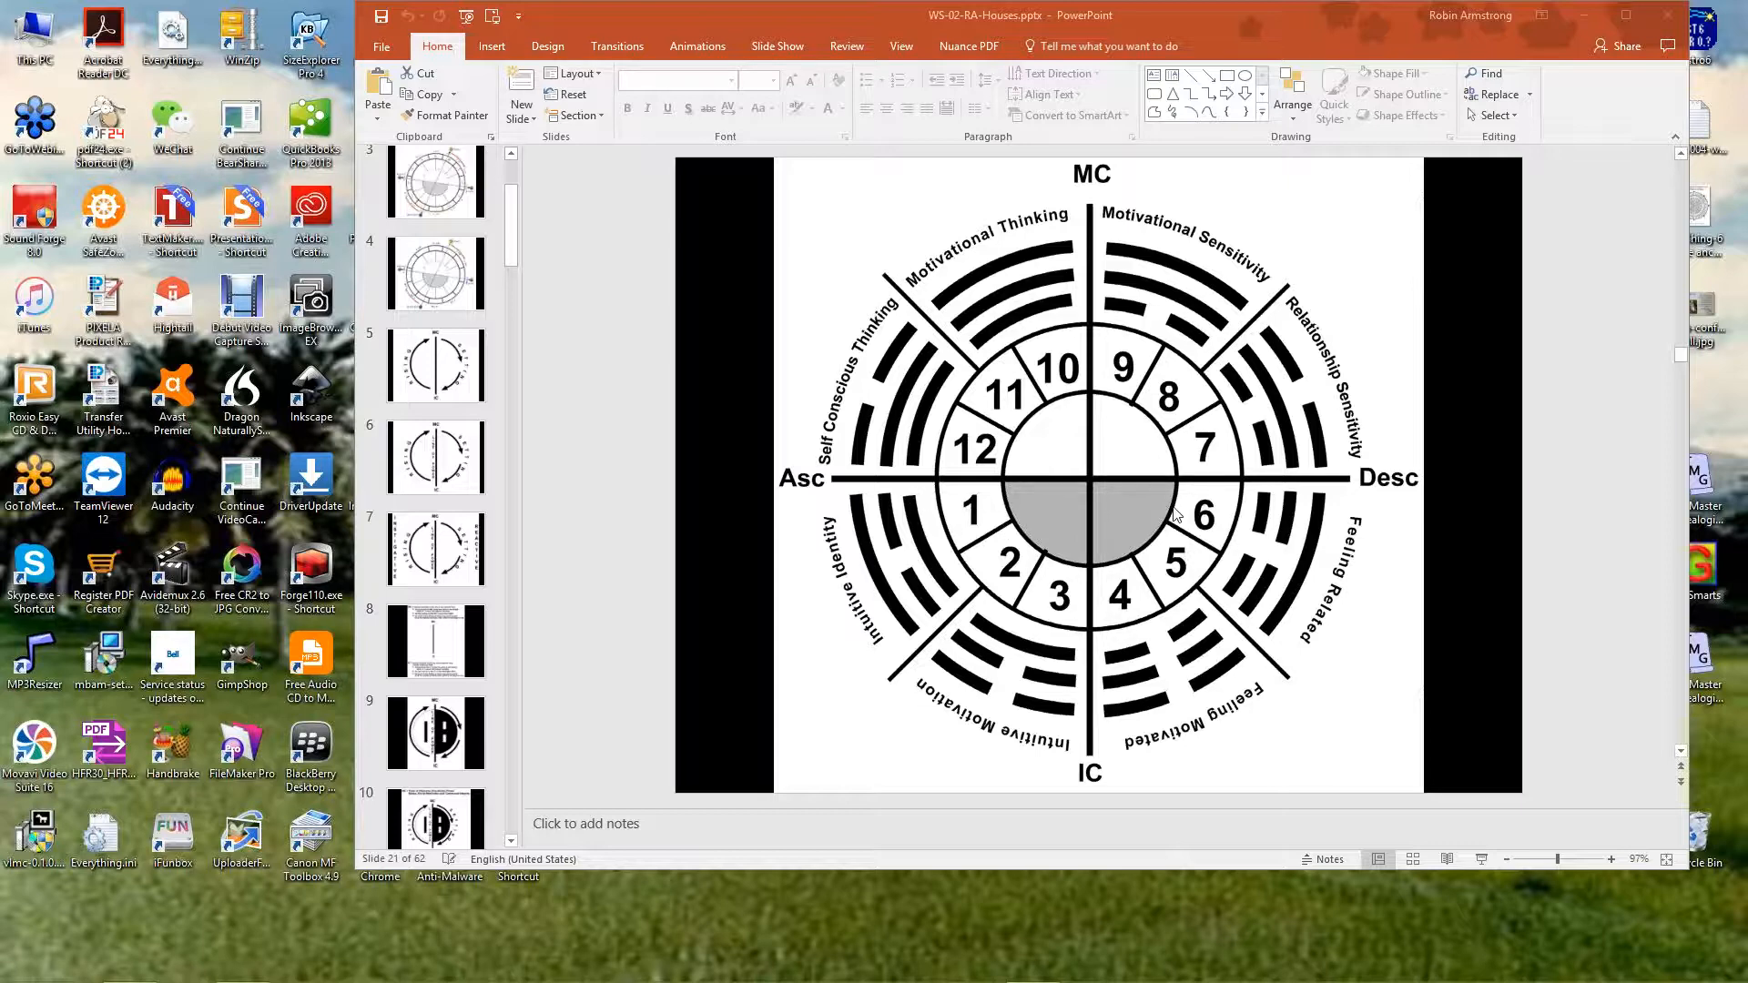
mouse_move(1096, 546)
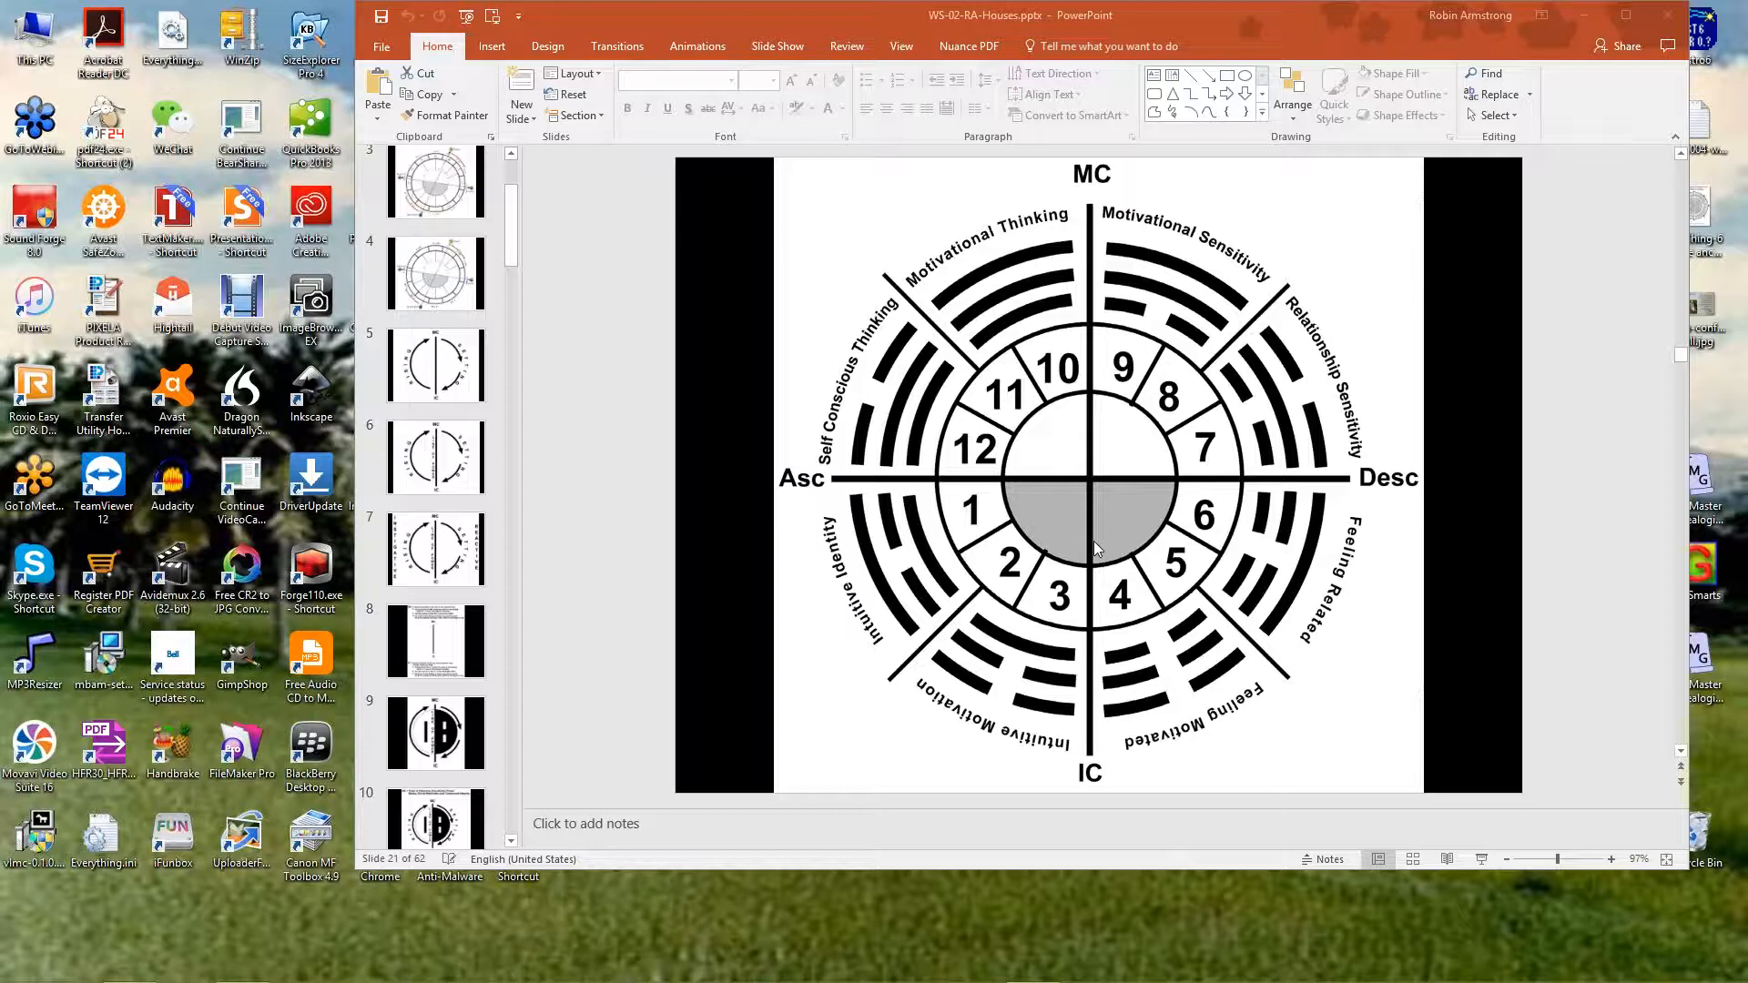
mouse_move(1069, 557)
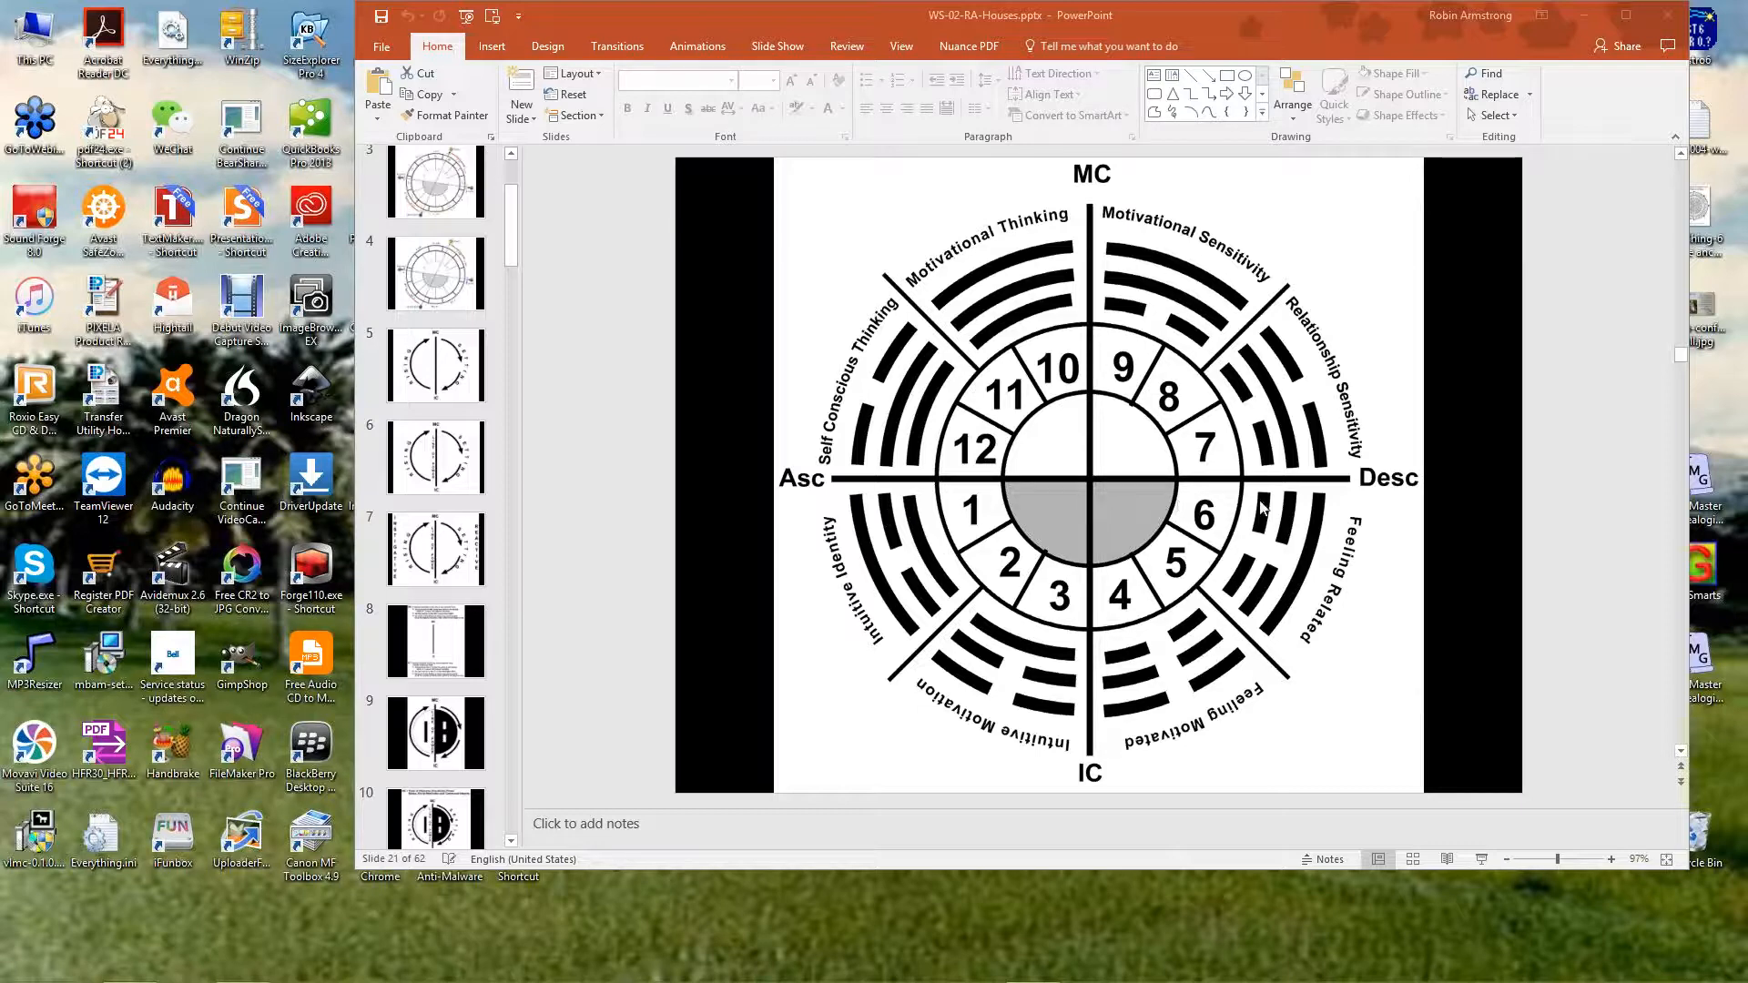
mouse_move(995, 589)
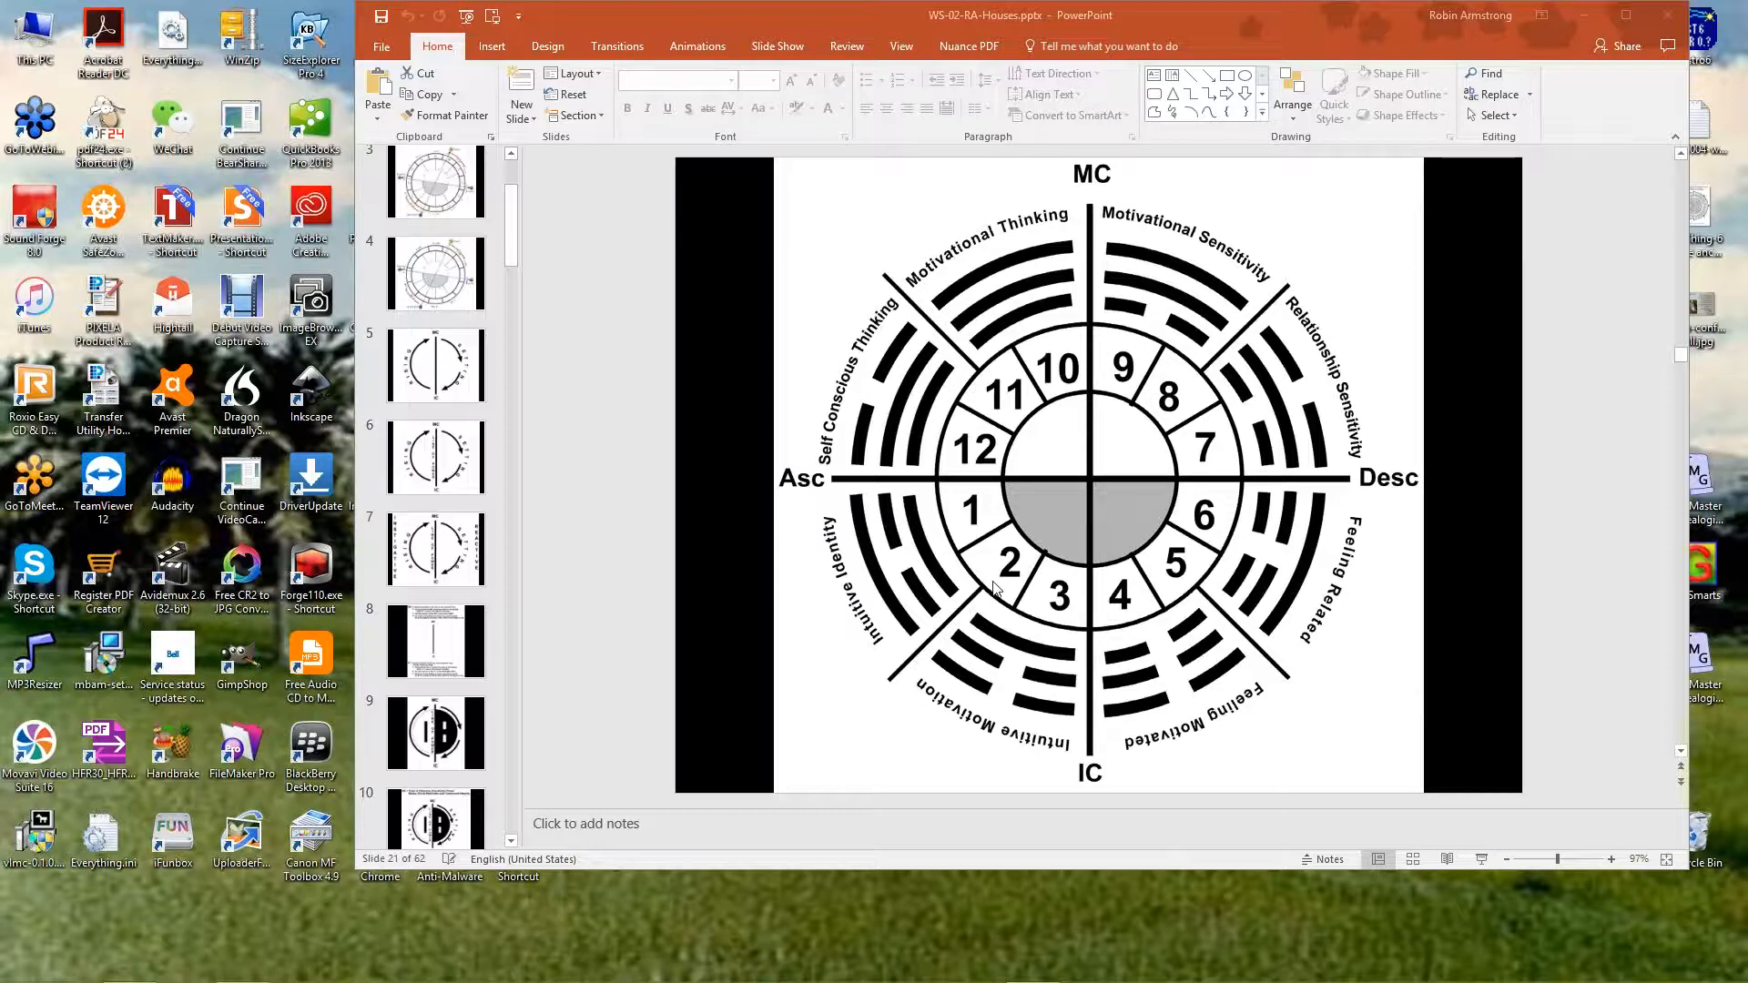
mouse_move(1094, 635)
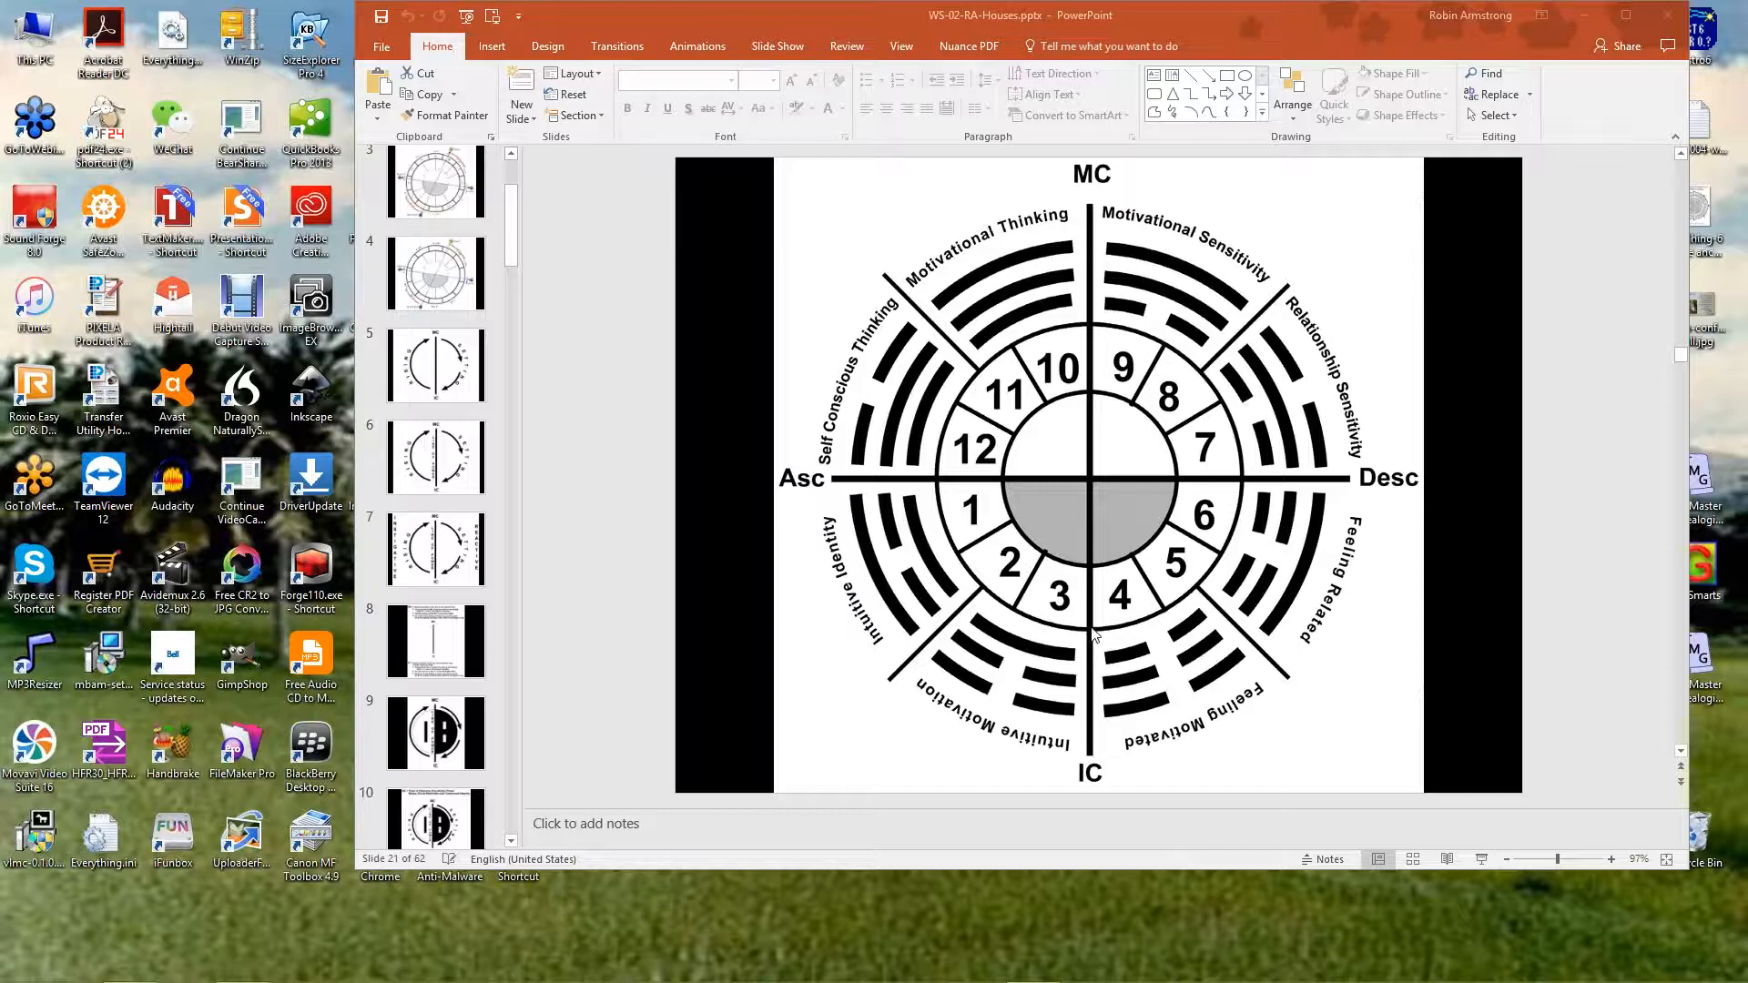
mouse_move(1140, 401)
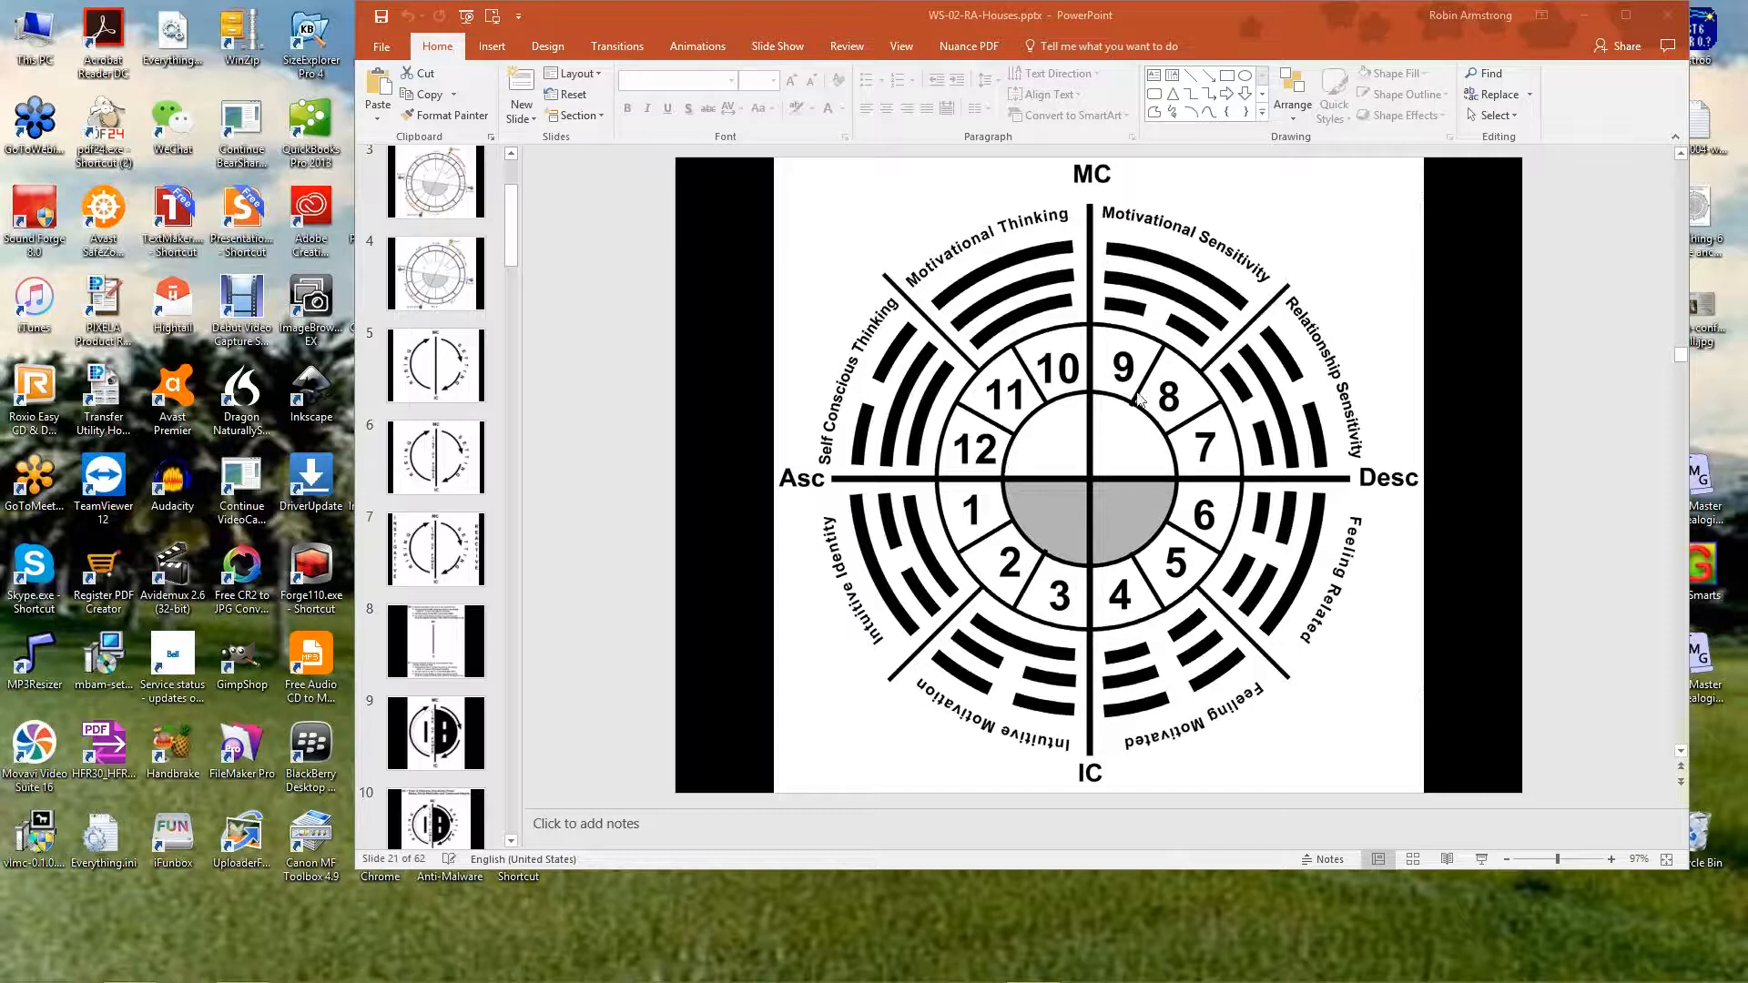
mouse_move(1107, 643)
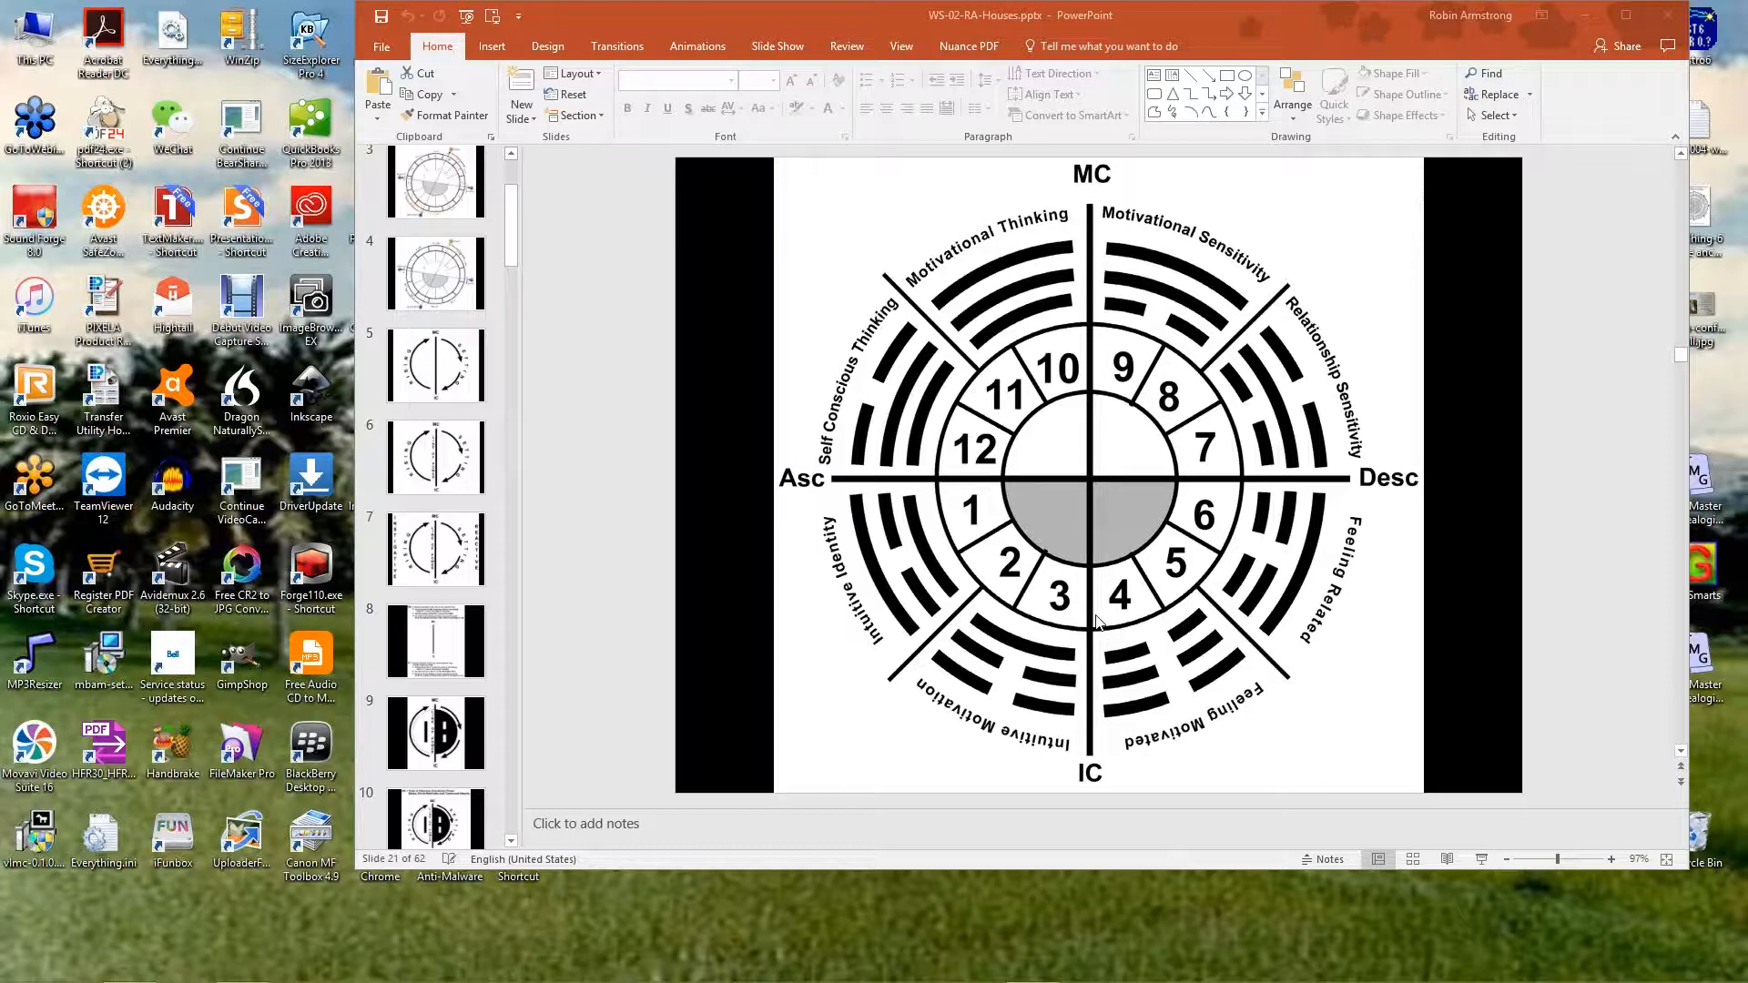
mouse_move(903, 420)
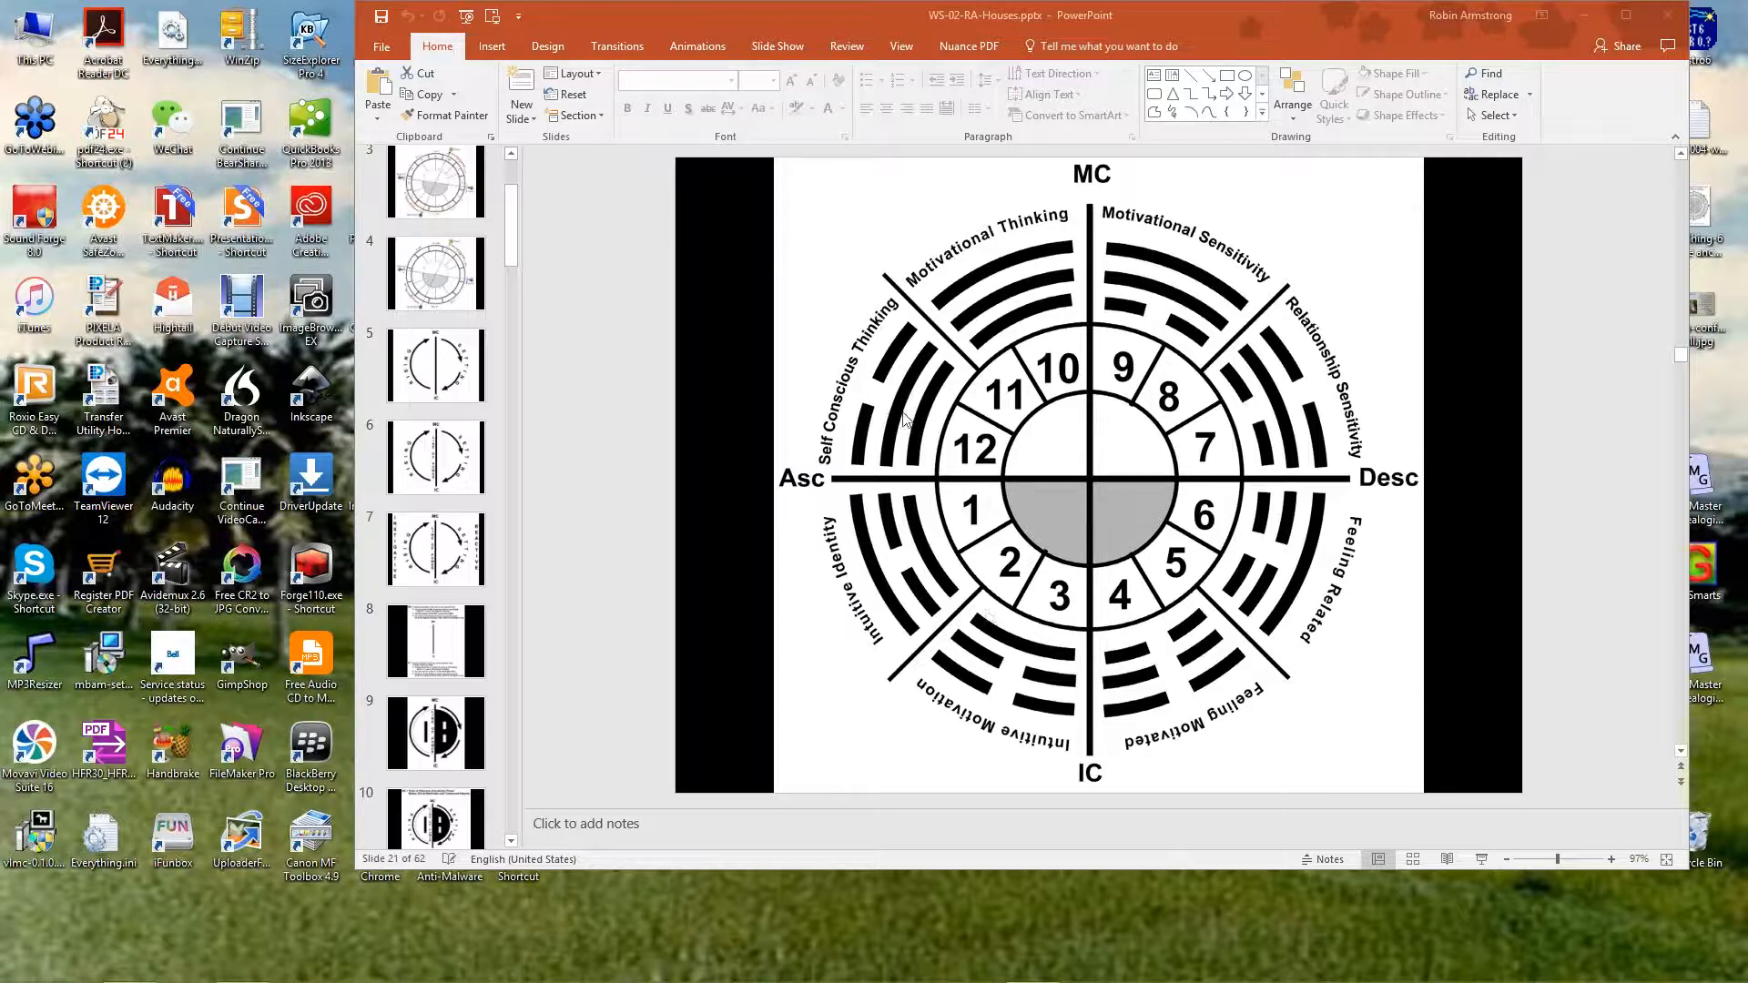
mouse_move(987, 399)
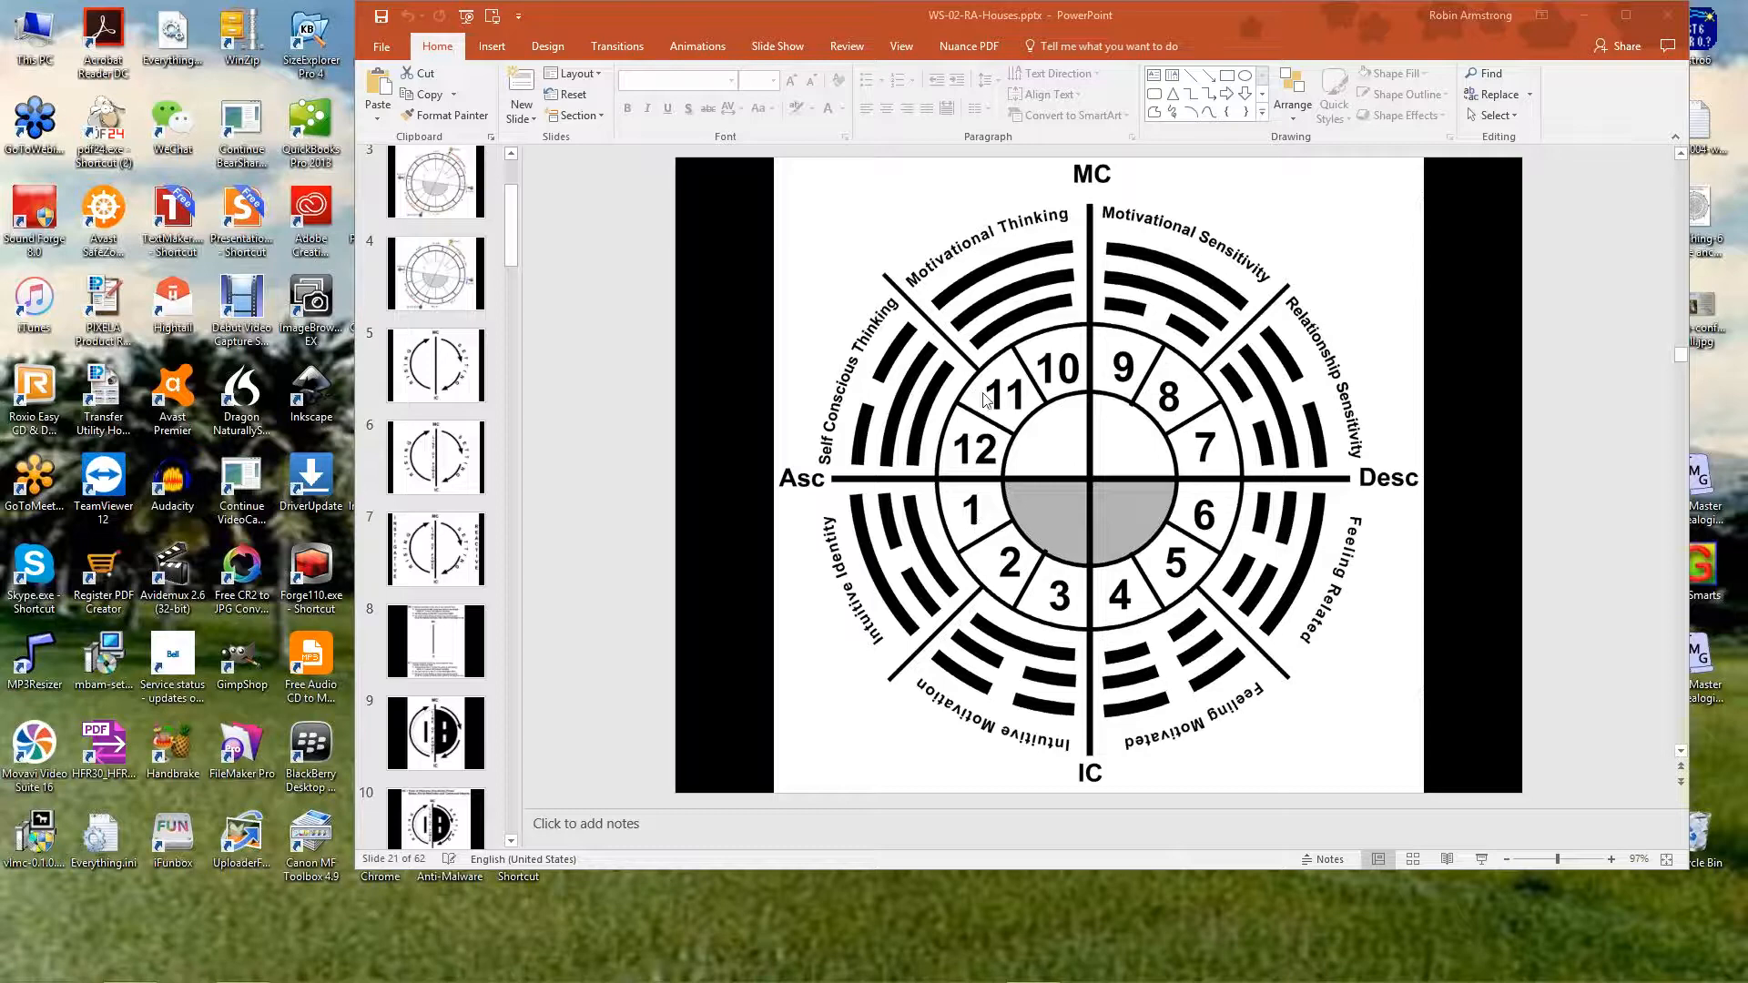
mouse_move(1059, 679)
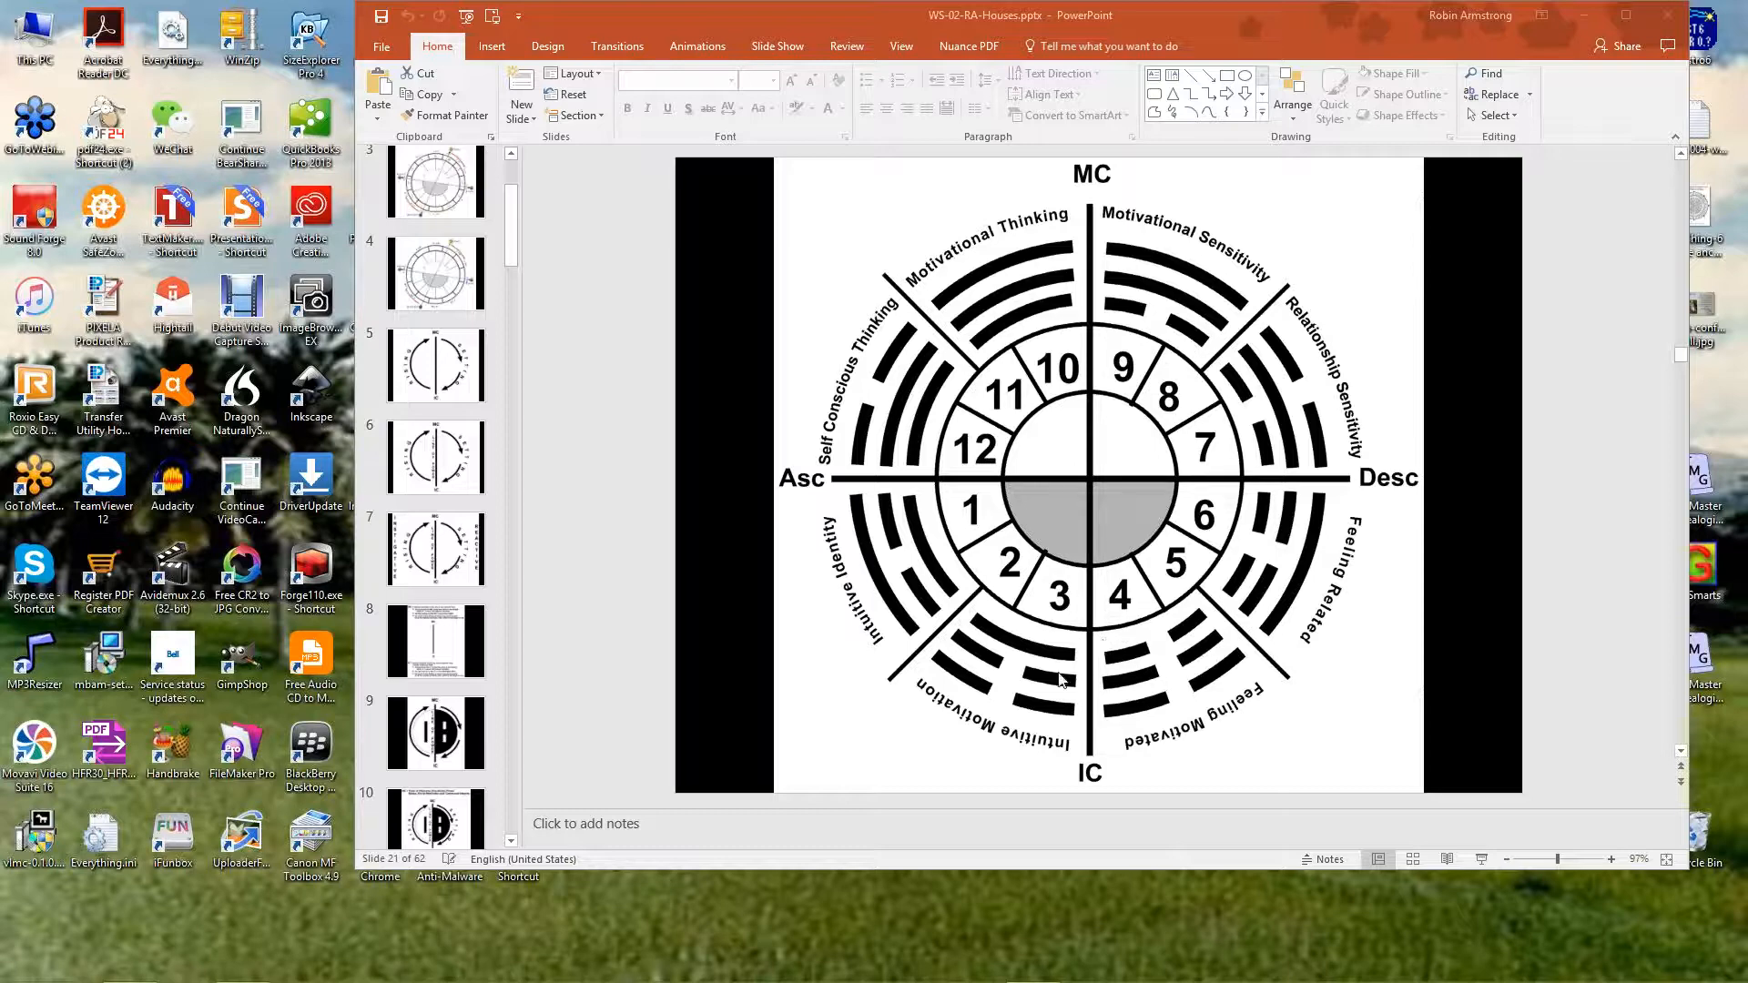
mouse_move(1060, 730)
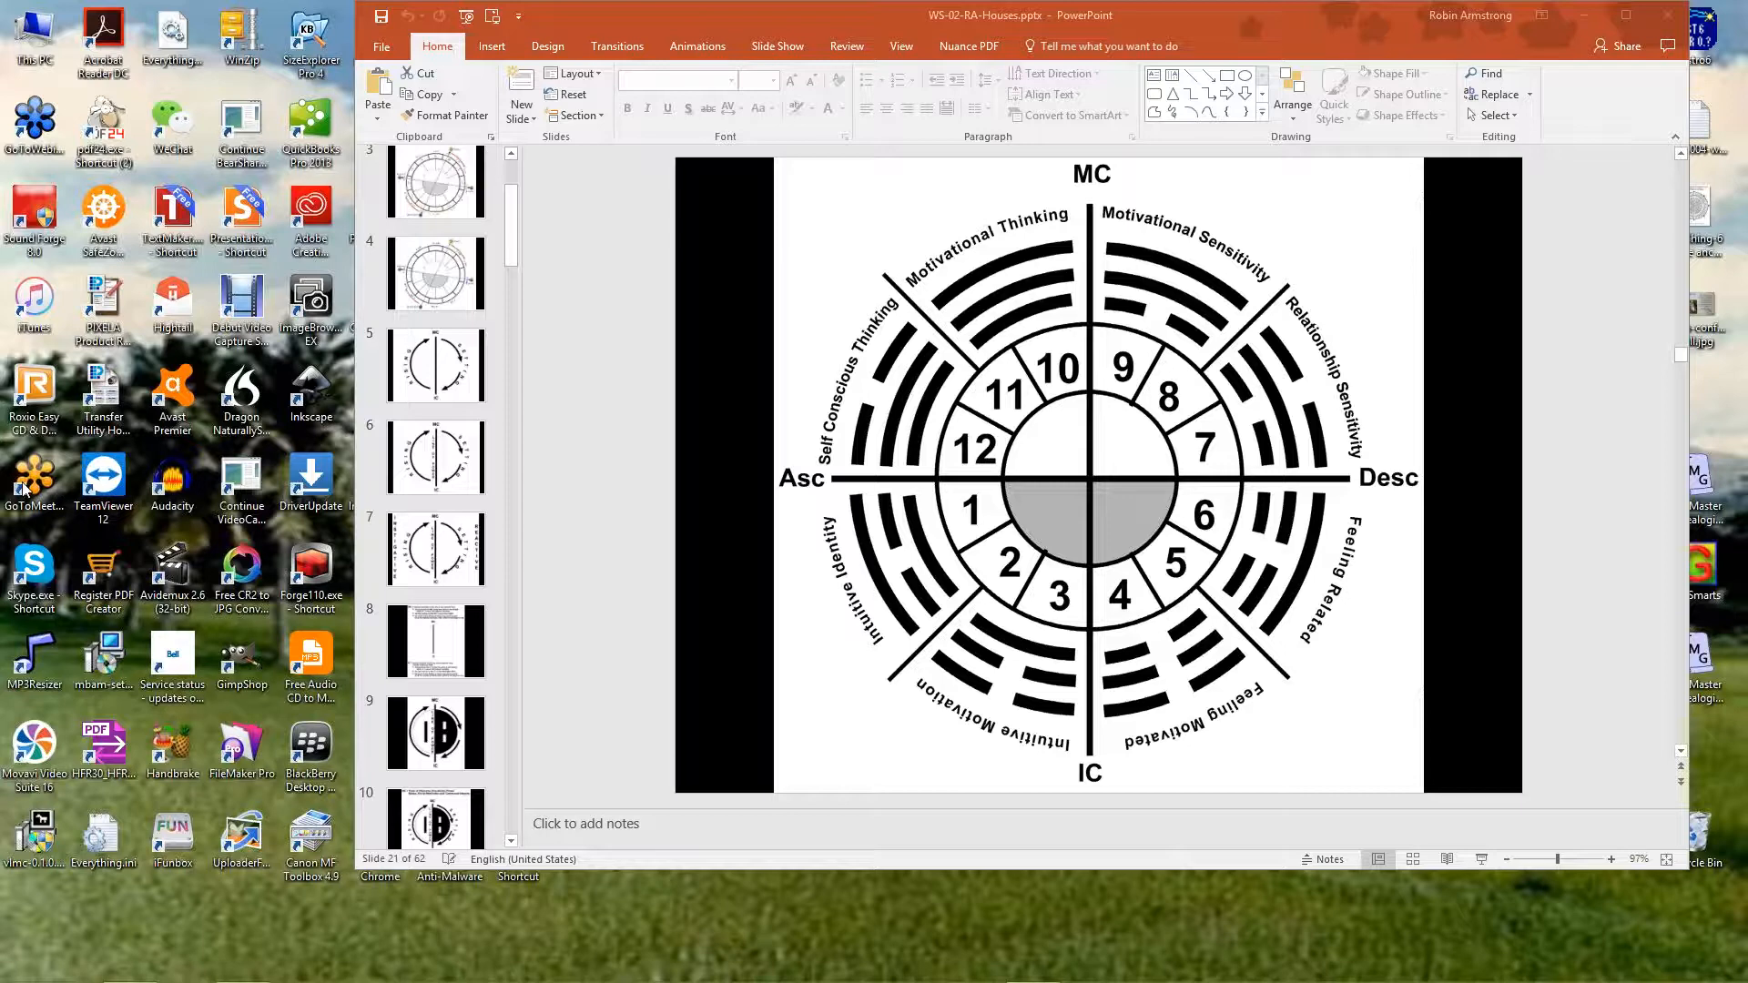
mouse_move(1048, 728)
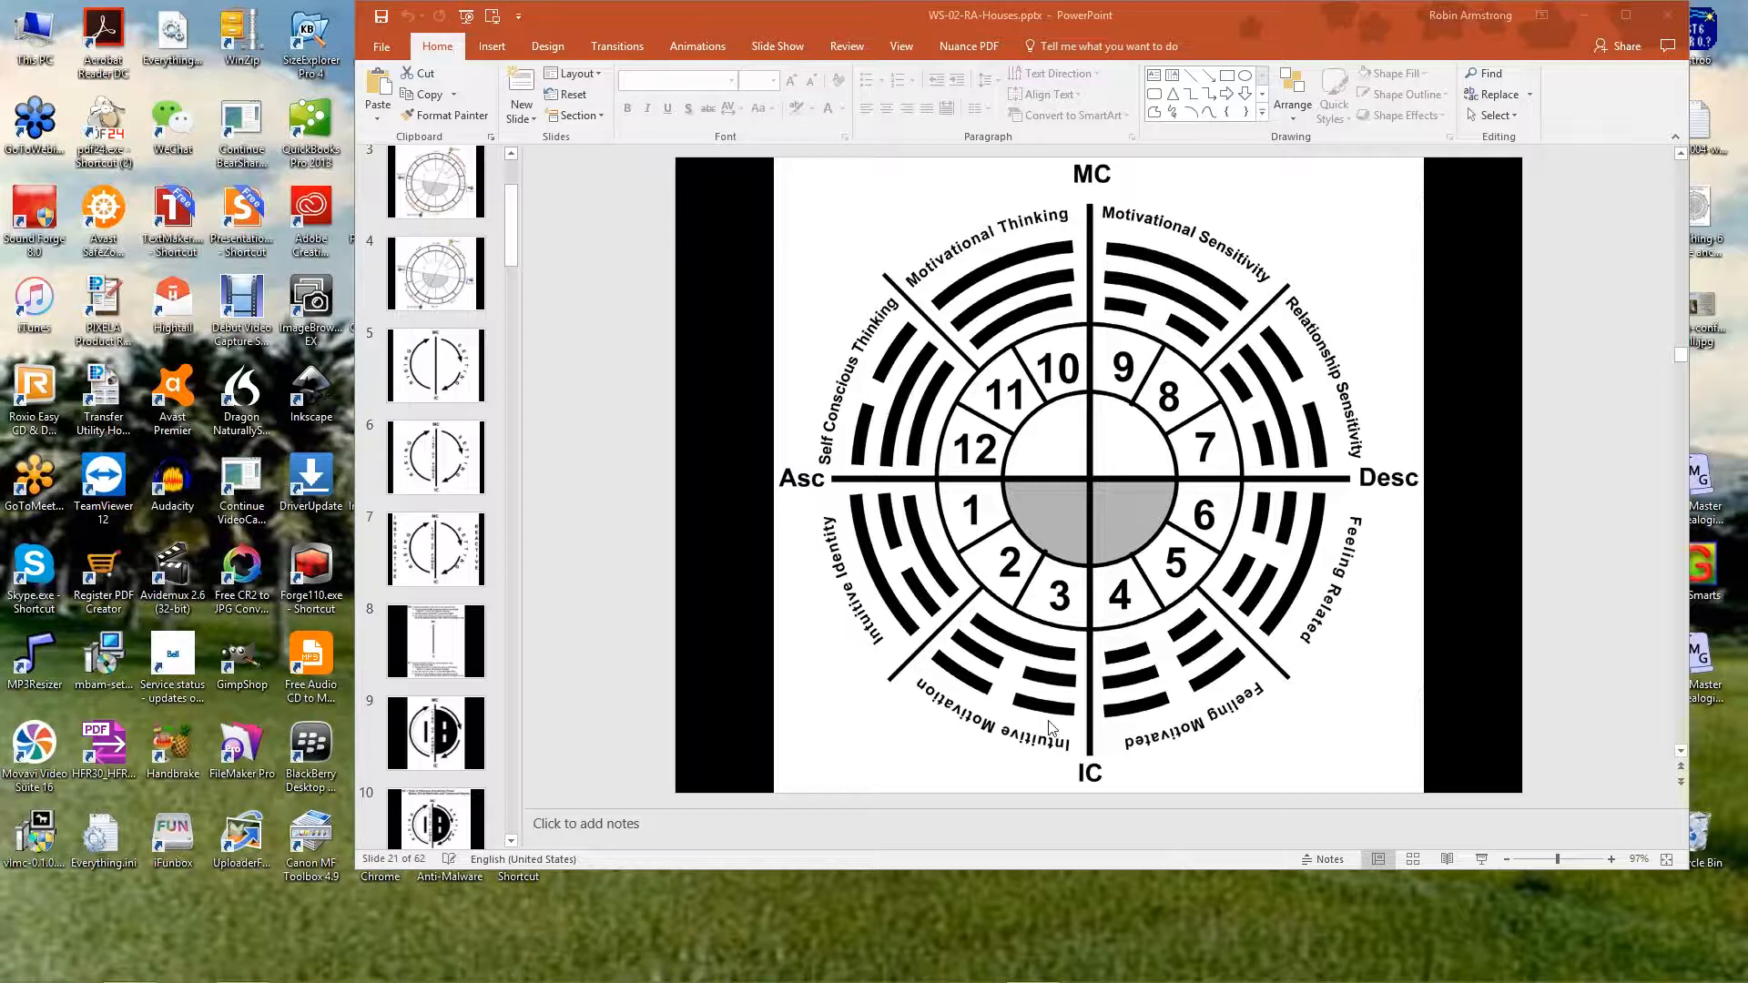
mouse_move(341, 724)
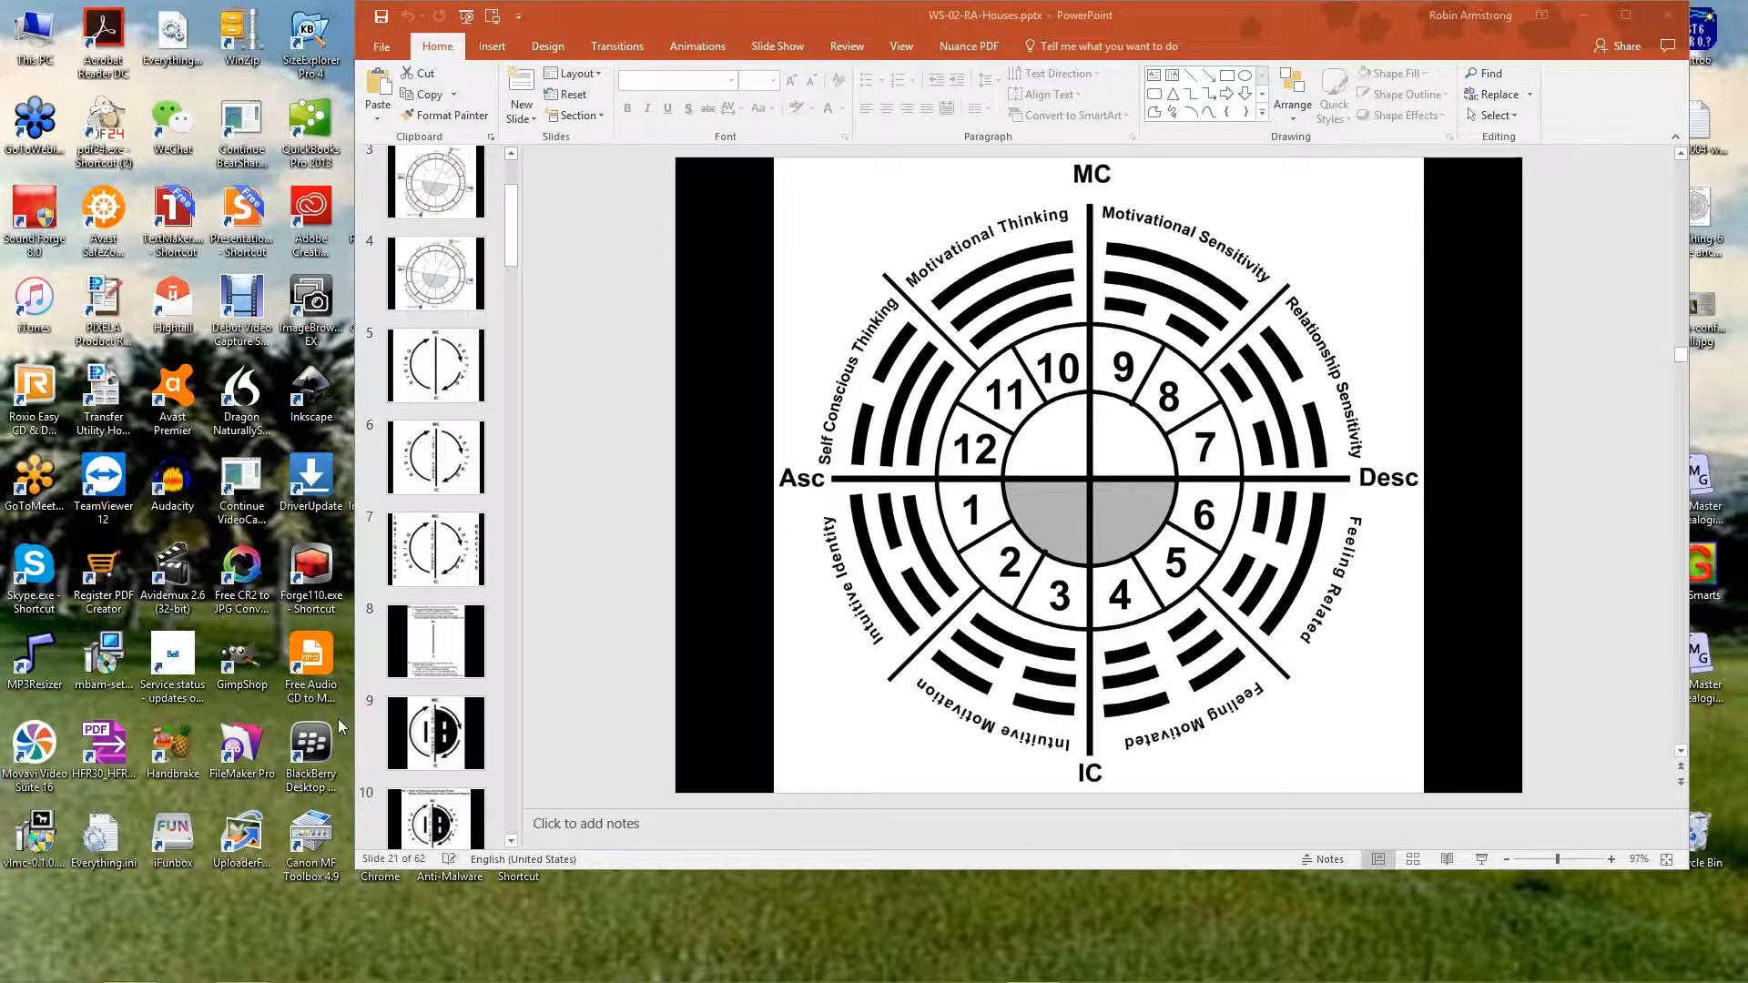
mouse_move(279, 768)
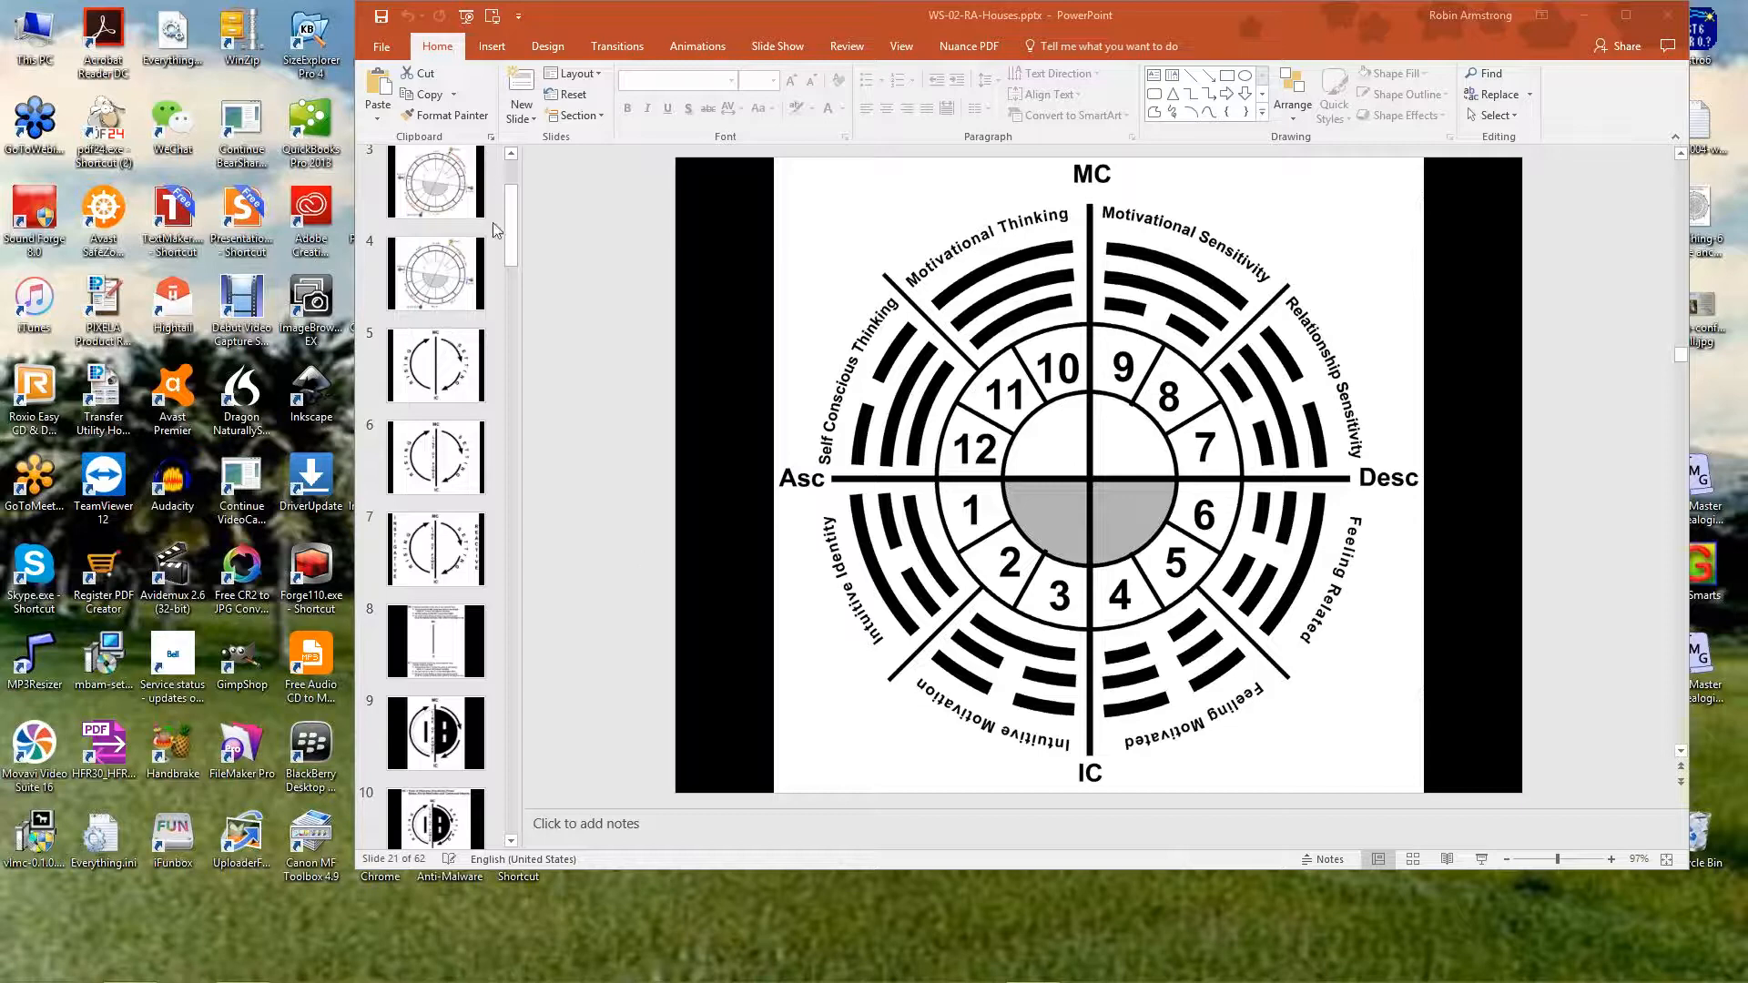
mouse_move(331, 693)
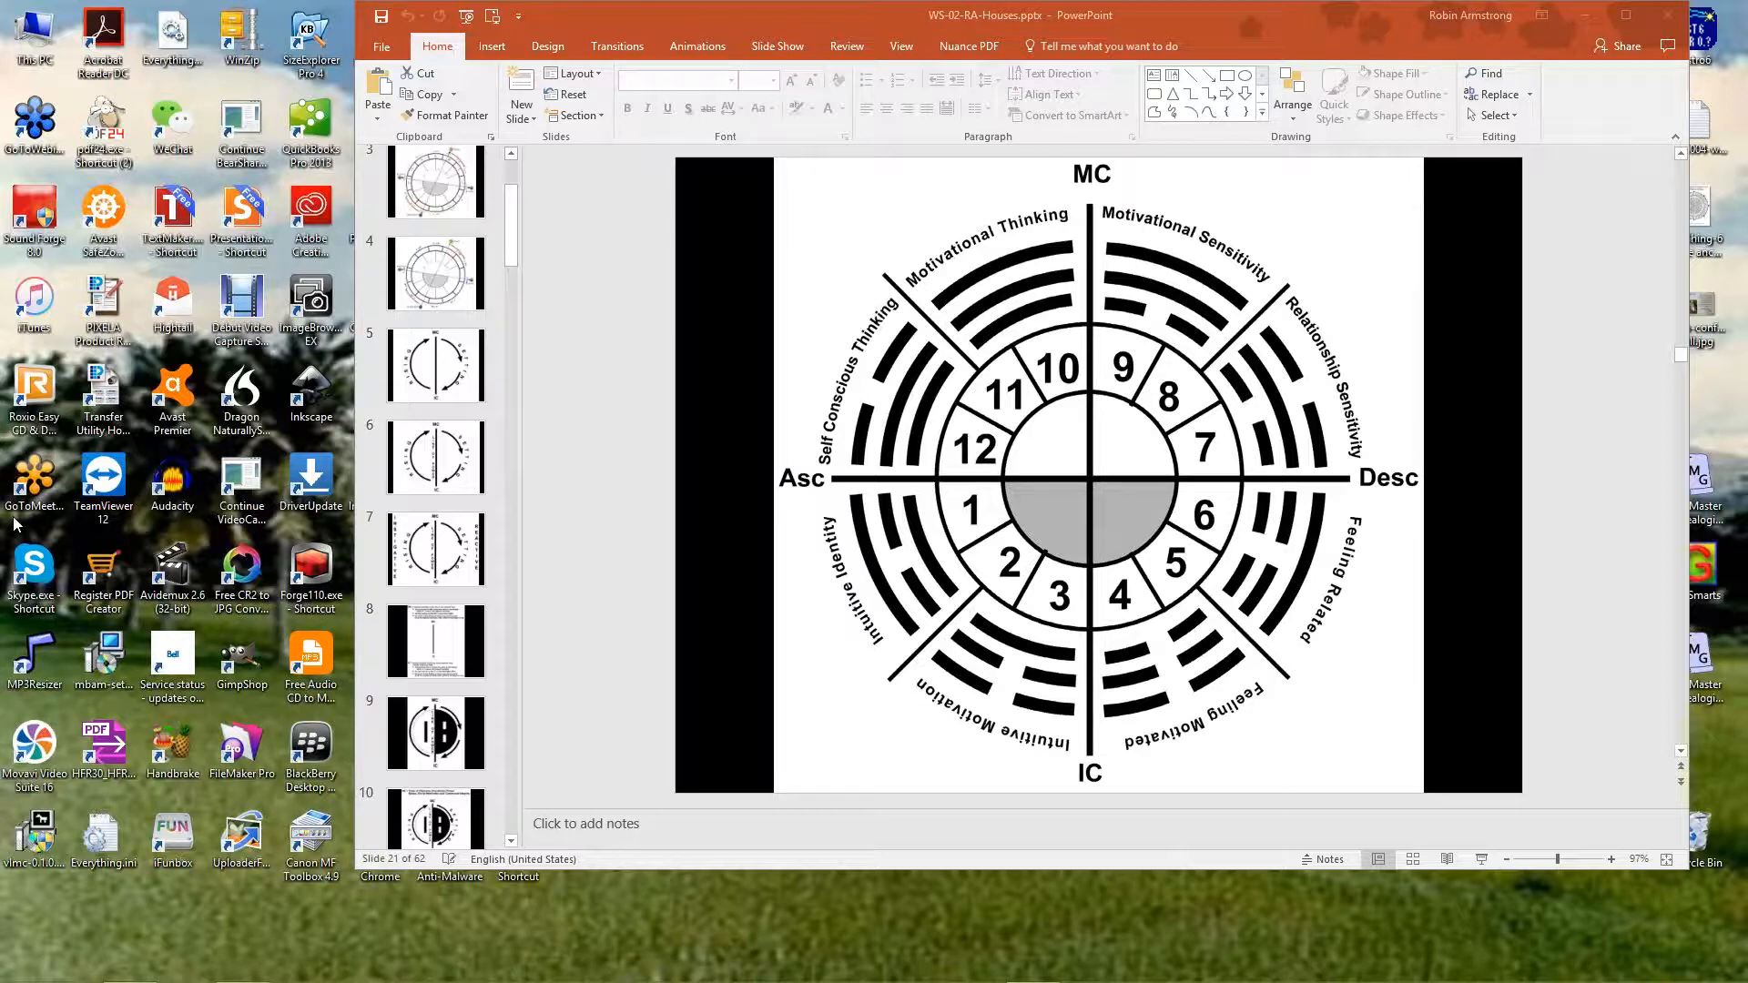
mouse_move(17, 488)
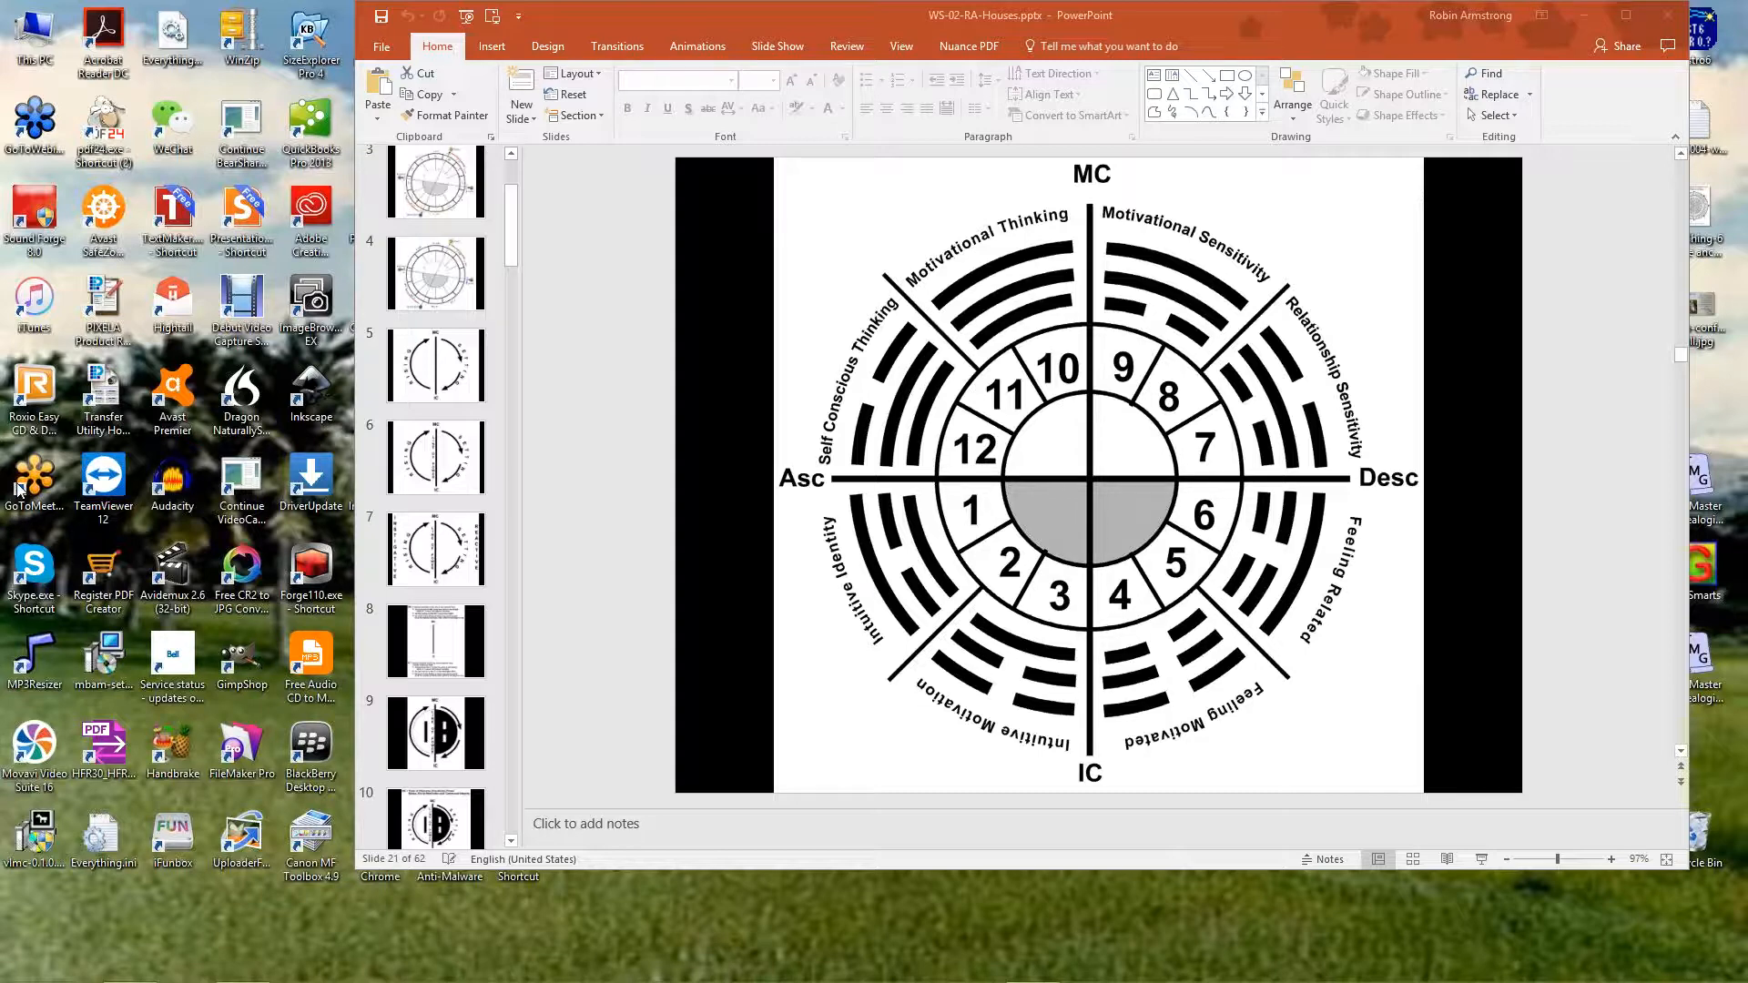
mouse_move(921, 728)
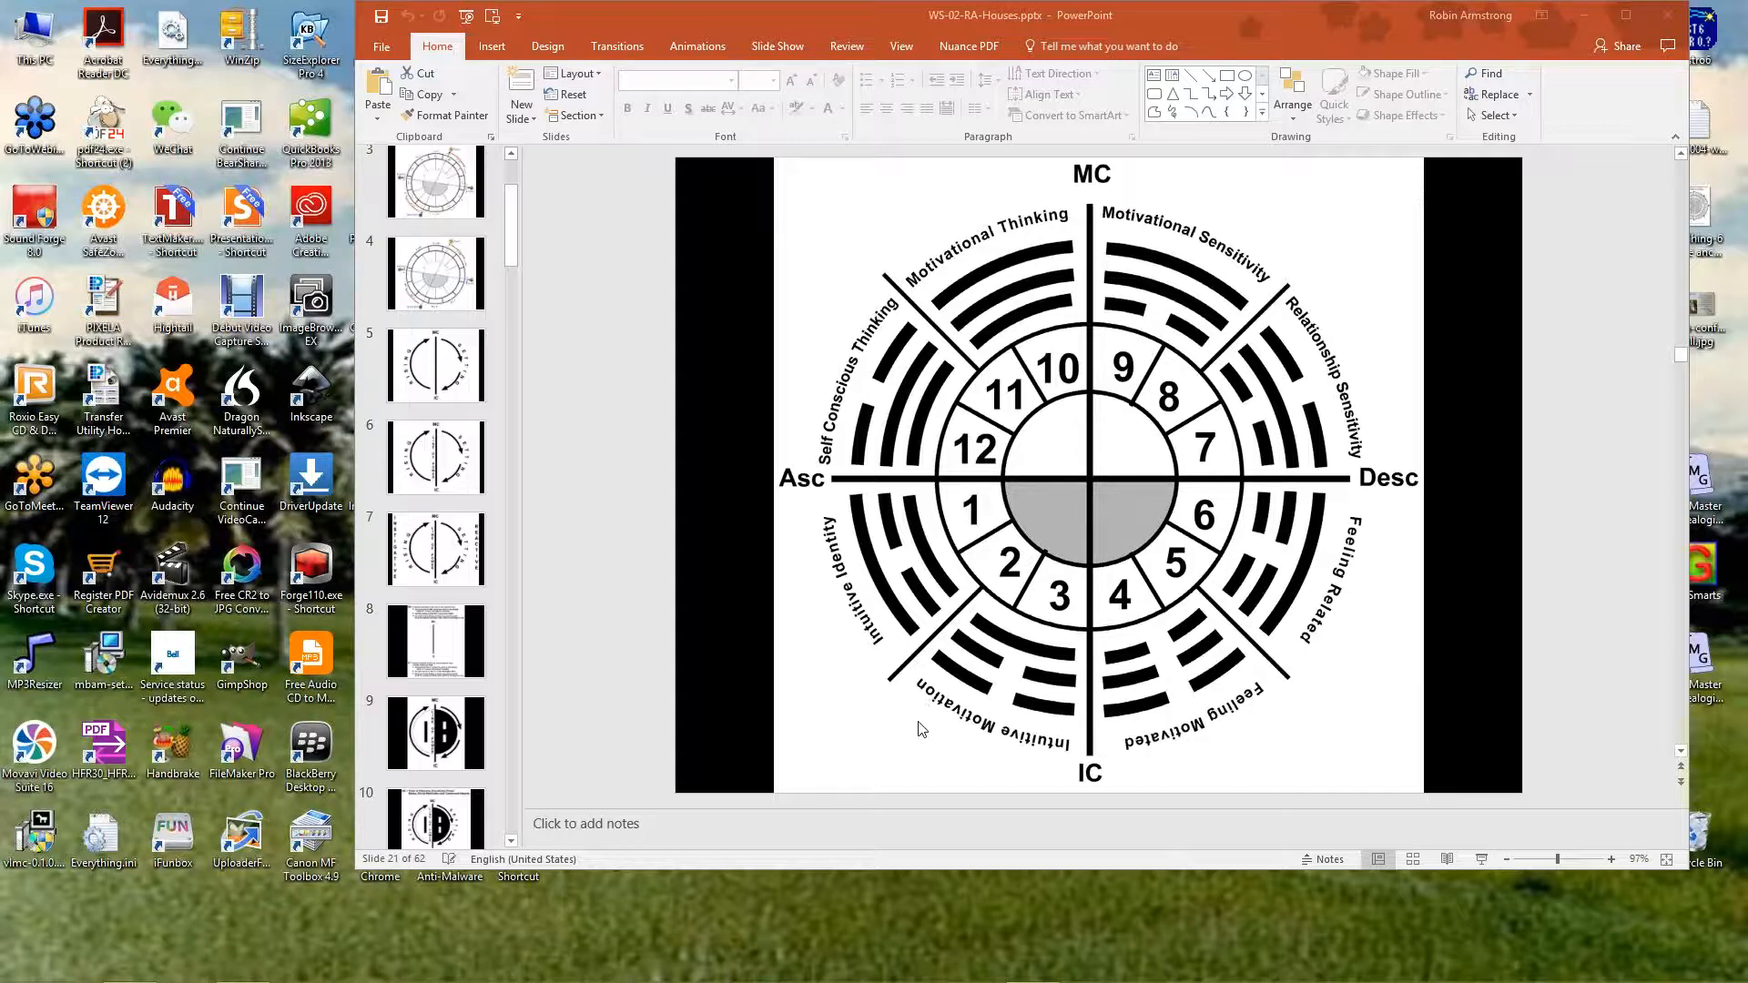
mouse_move(805, 781)
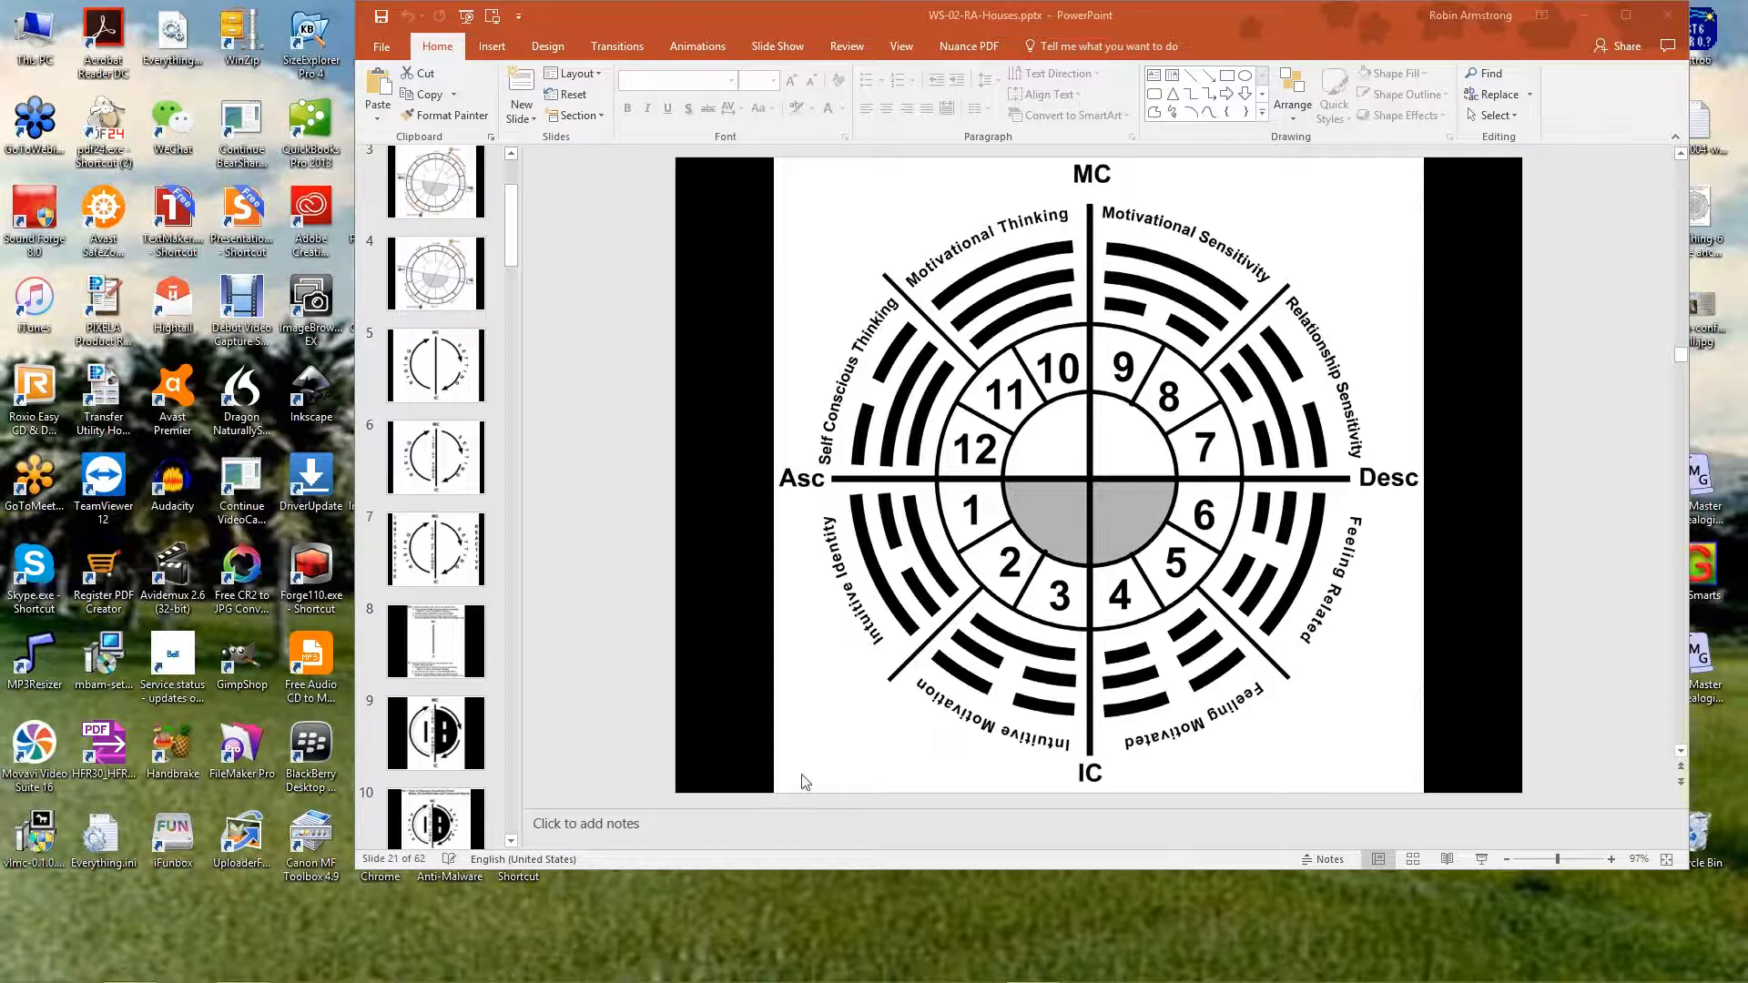
mouse_move(967, 816)
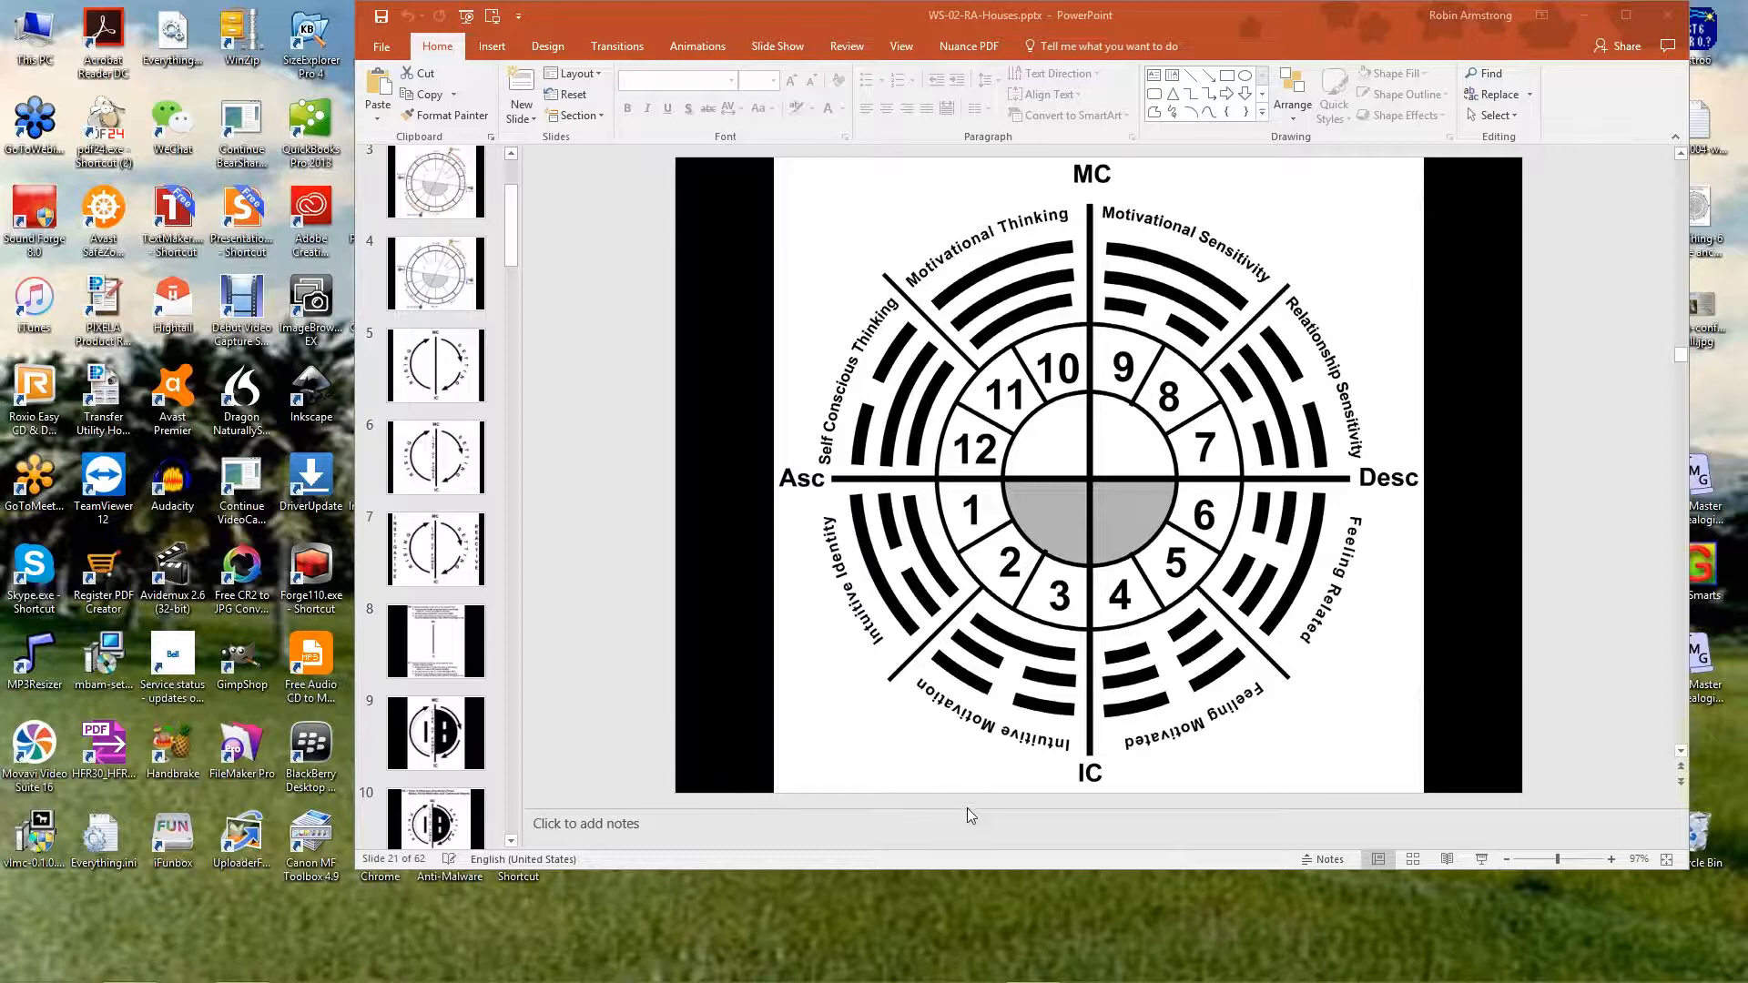
mouse_move(1240, 797)
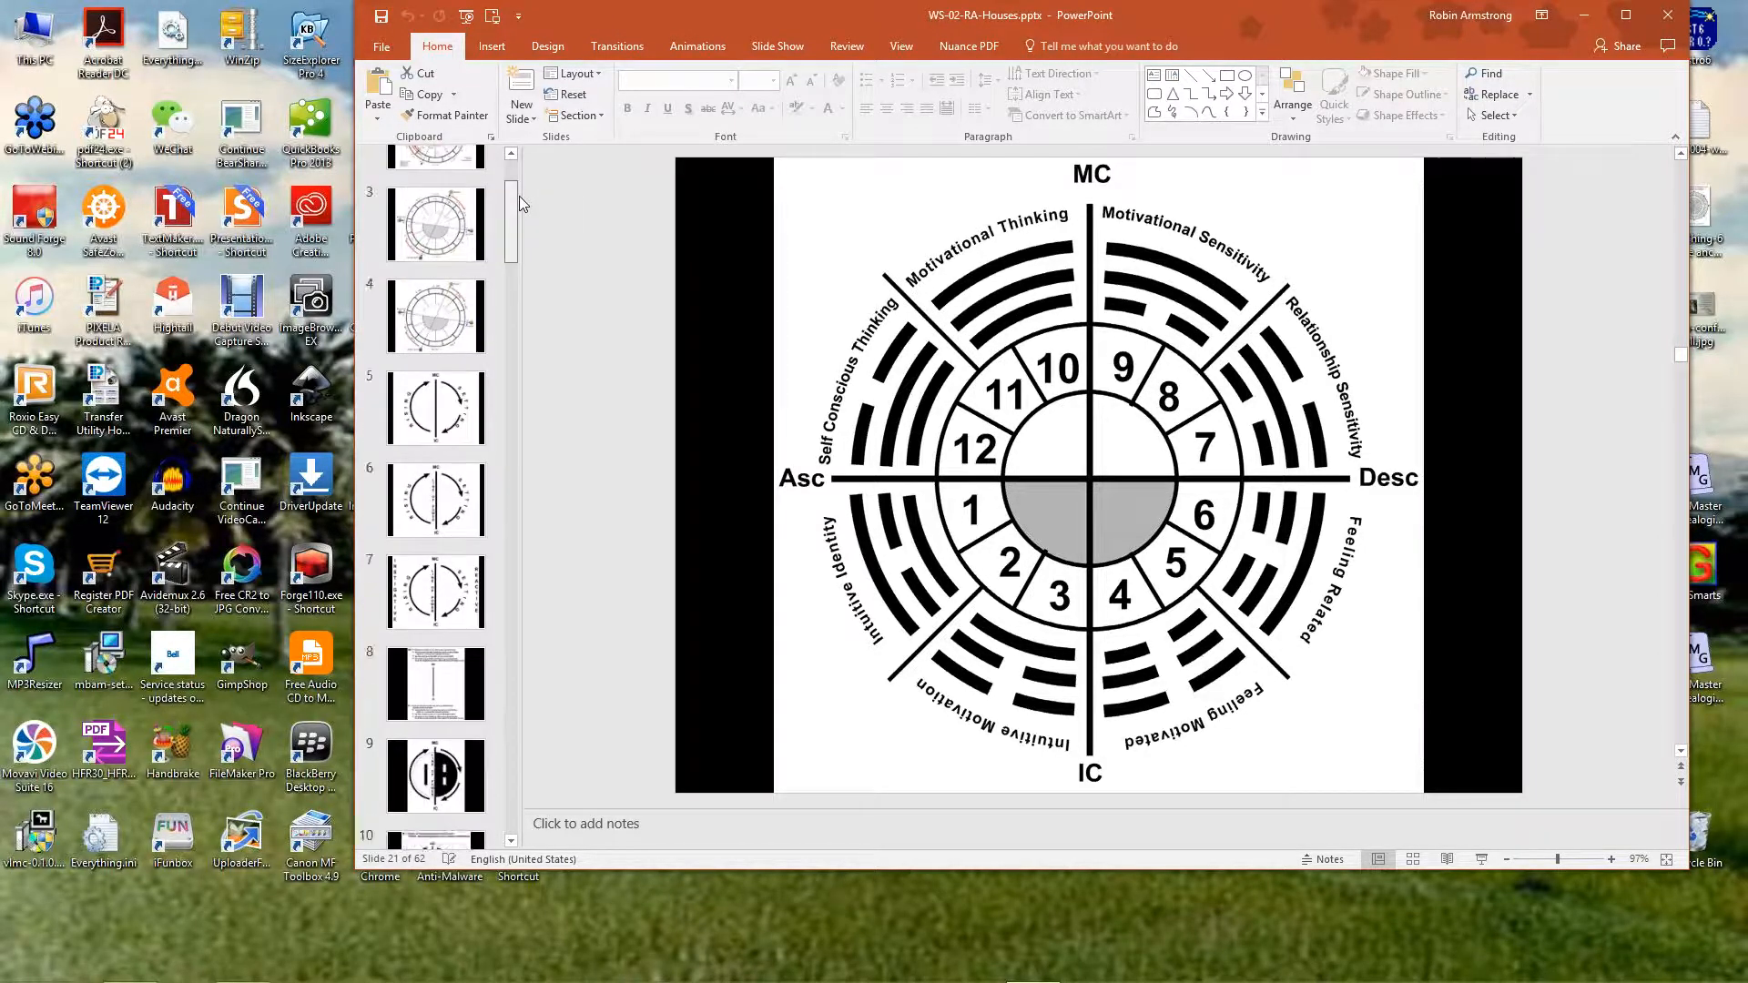
Return to slide 20 showing the coloured Thinking, Sensation, Feeling and Intuition wheel
scroll("down", 3)
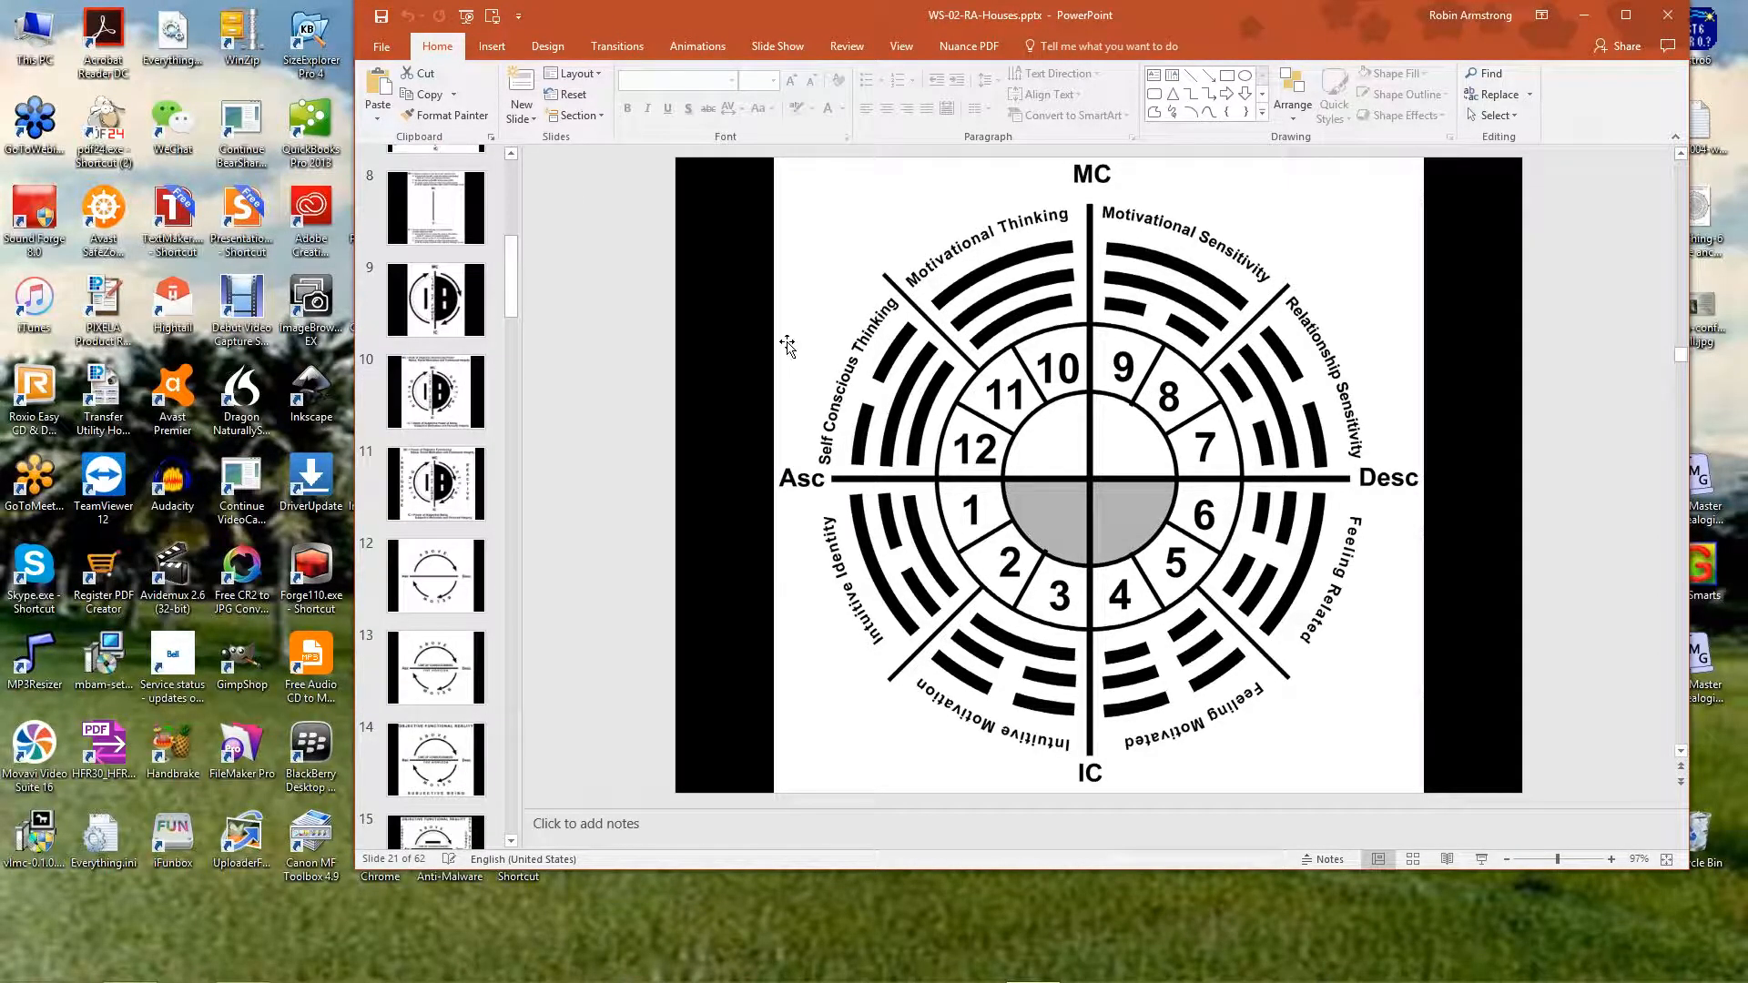
mouse_move(503, 293)
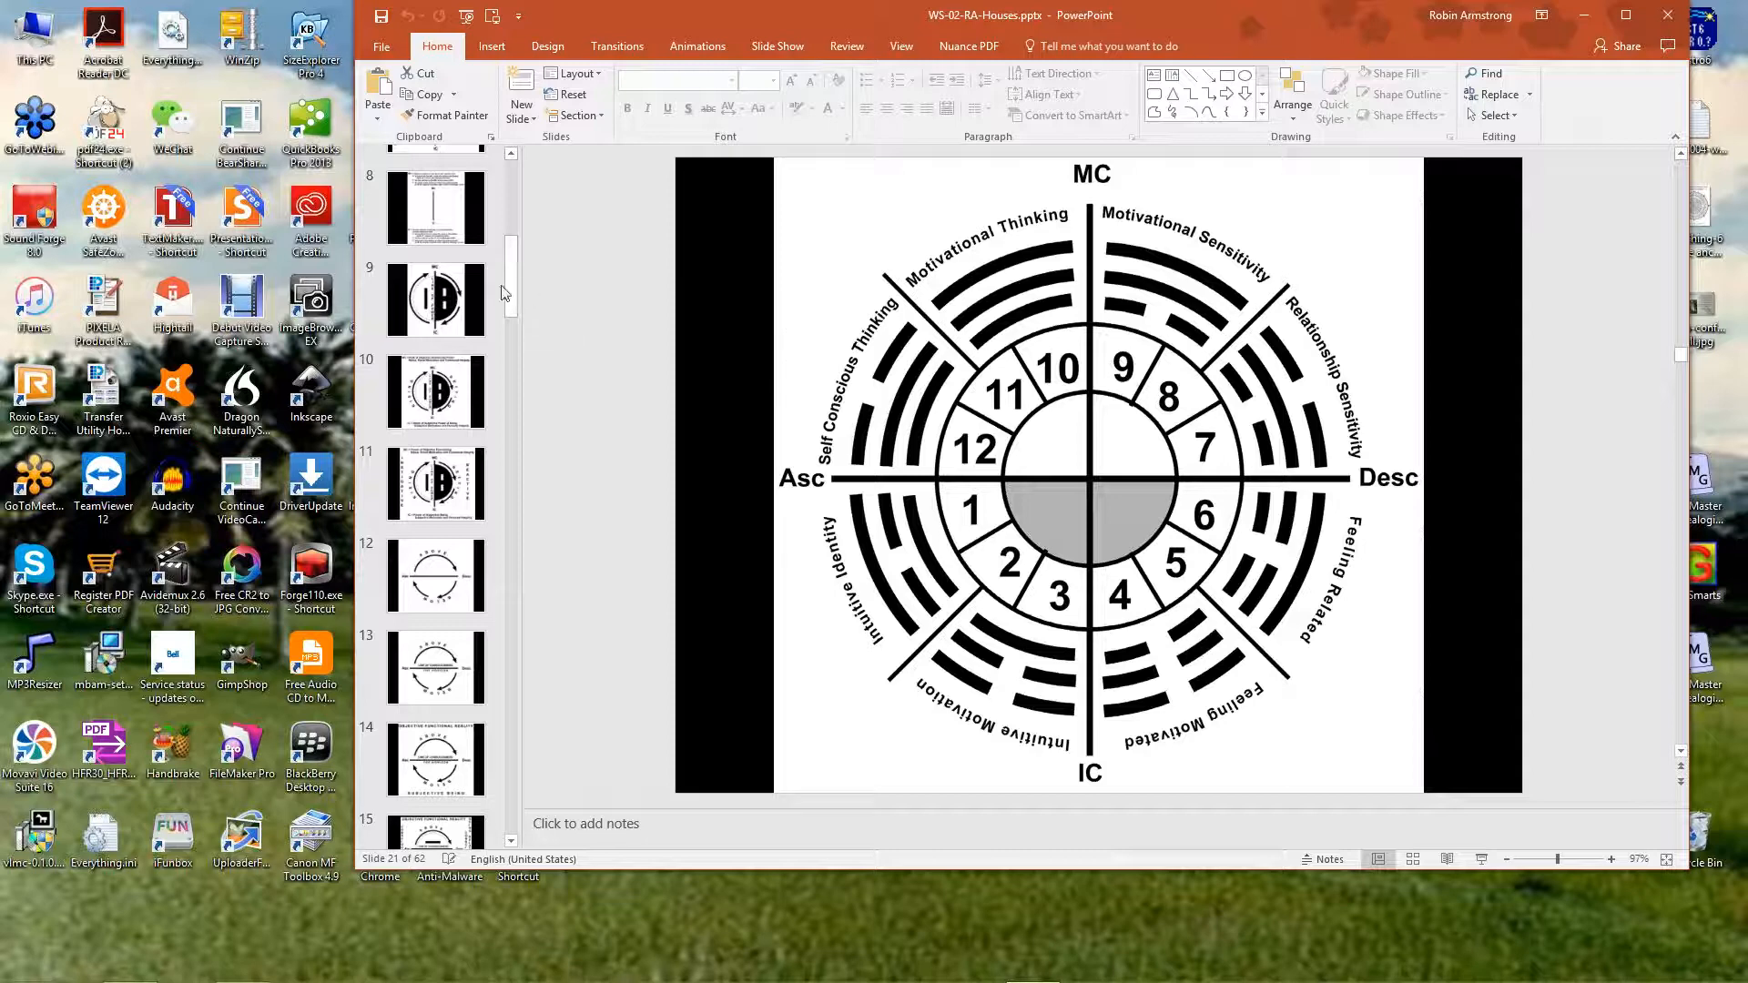
scroll("down", 3)
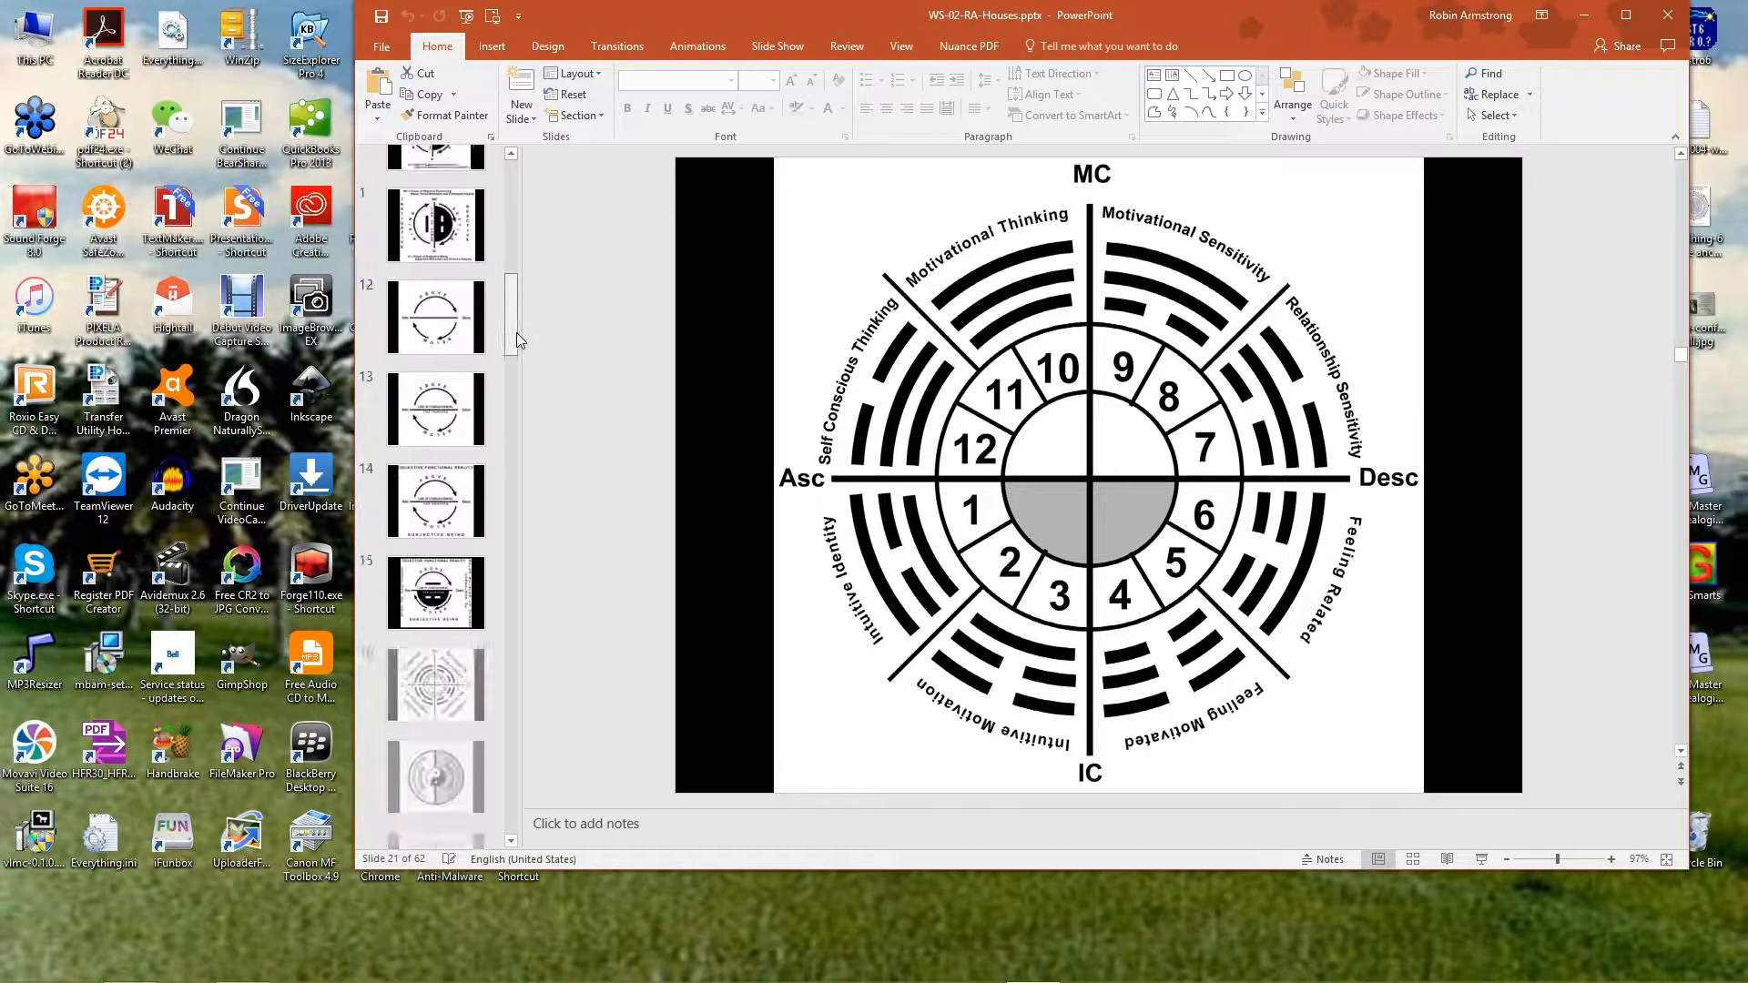
scroll("down", 3)
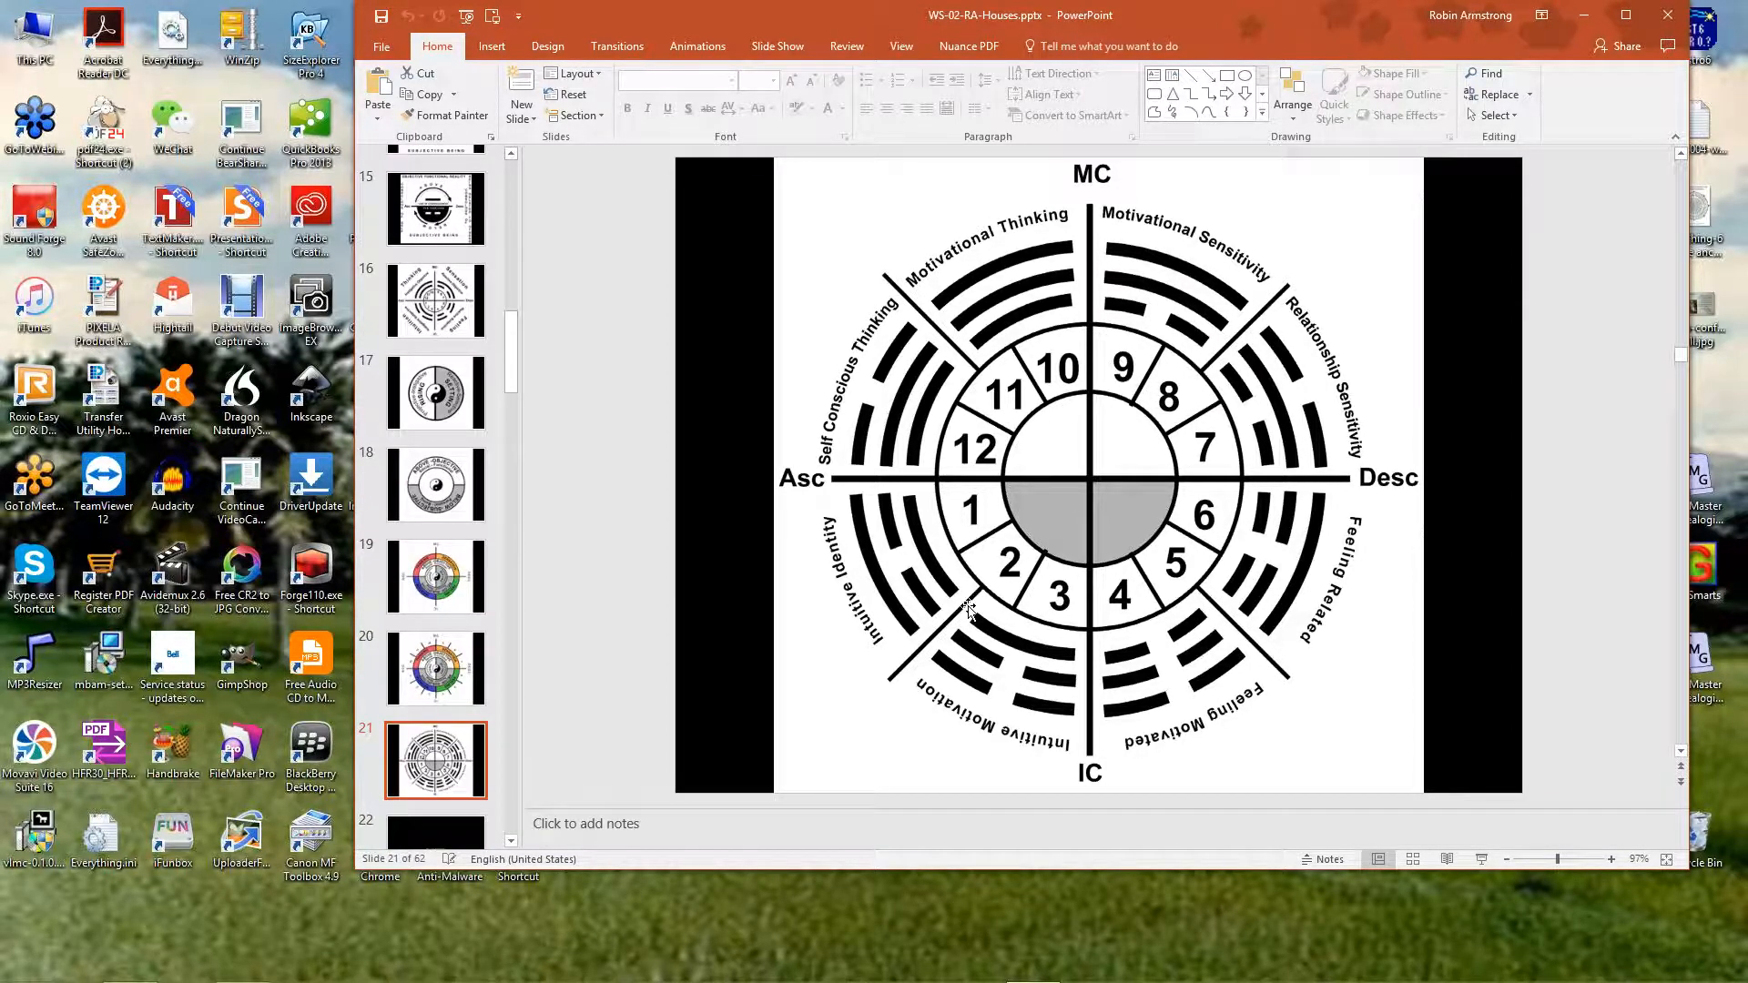
mouse_move(924, 624)
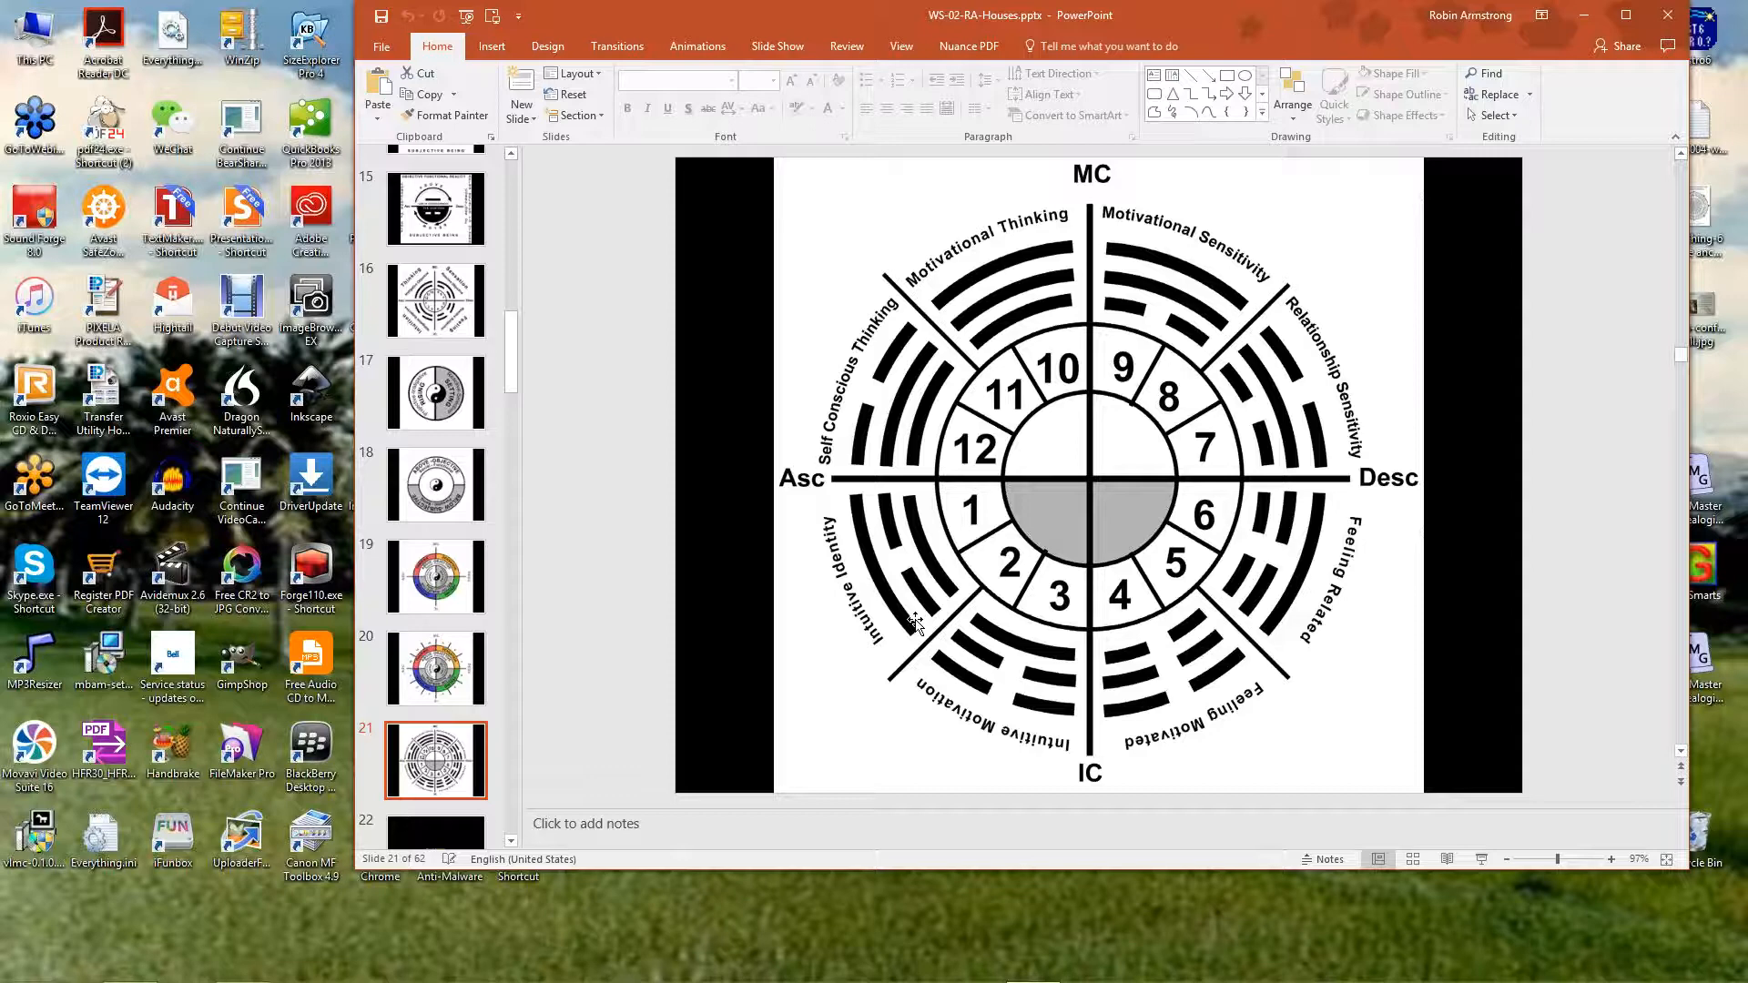
mouse_move(912, 368)
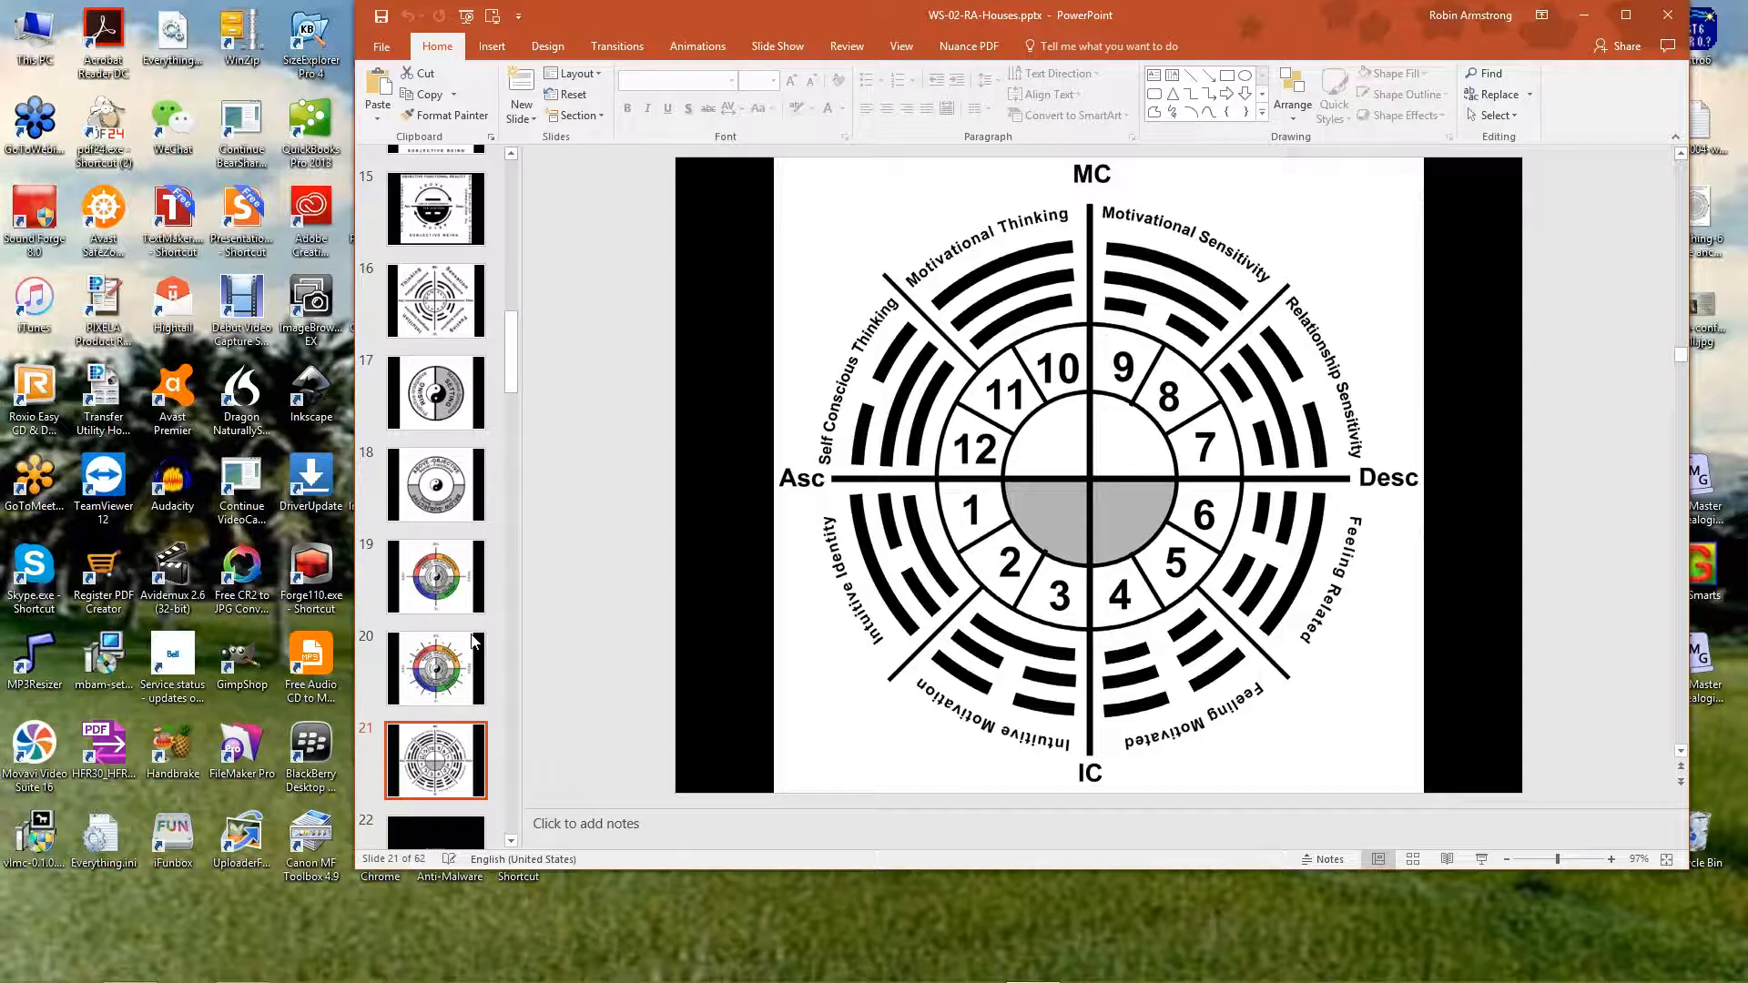
left_click(435, 668)
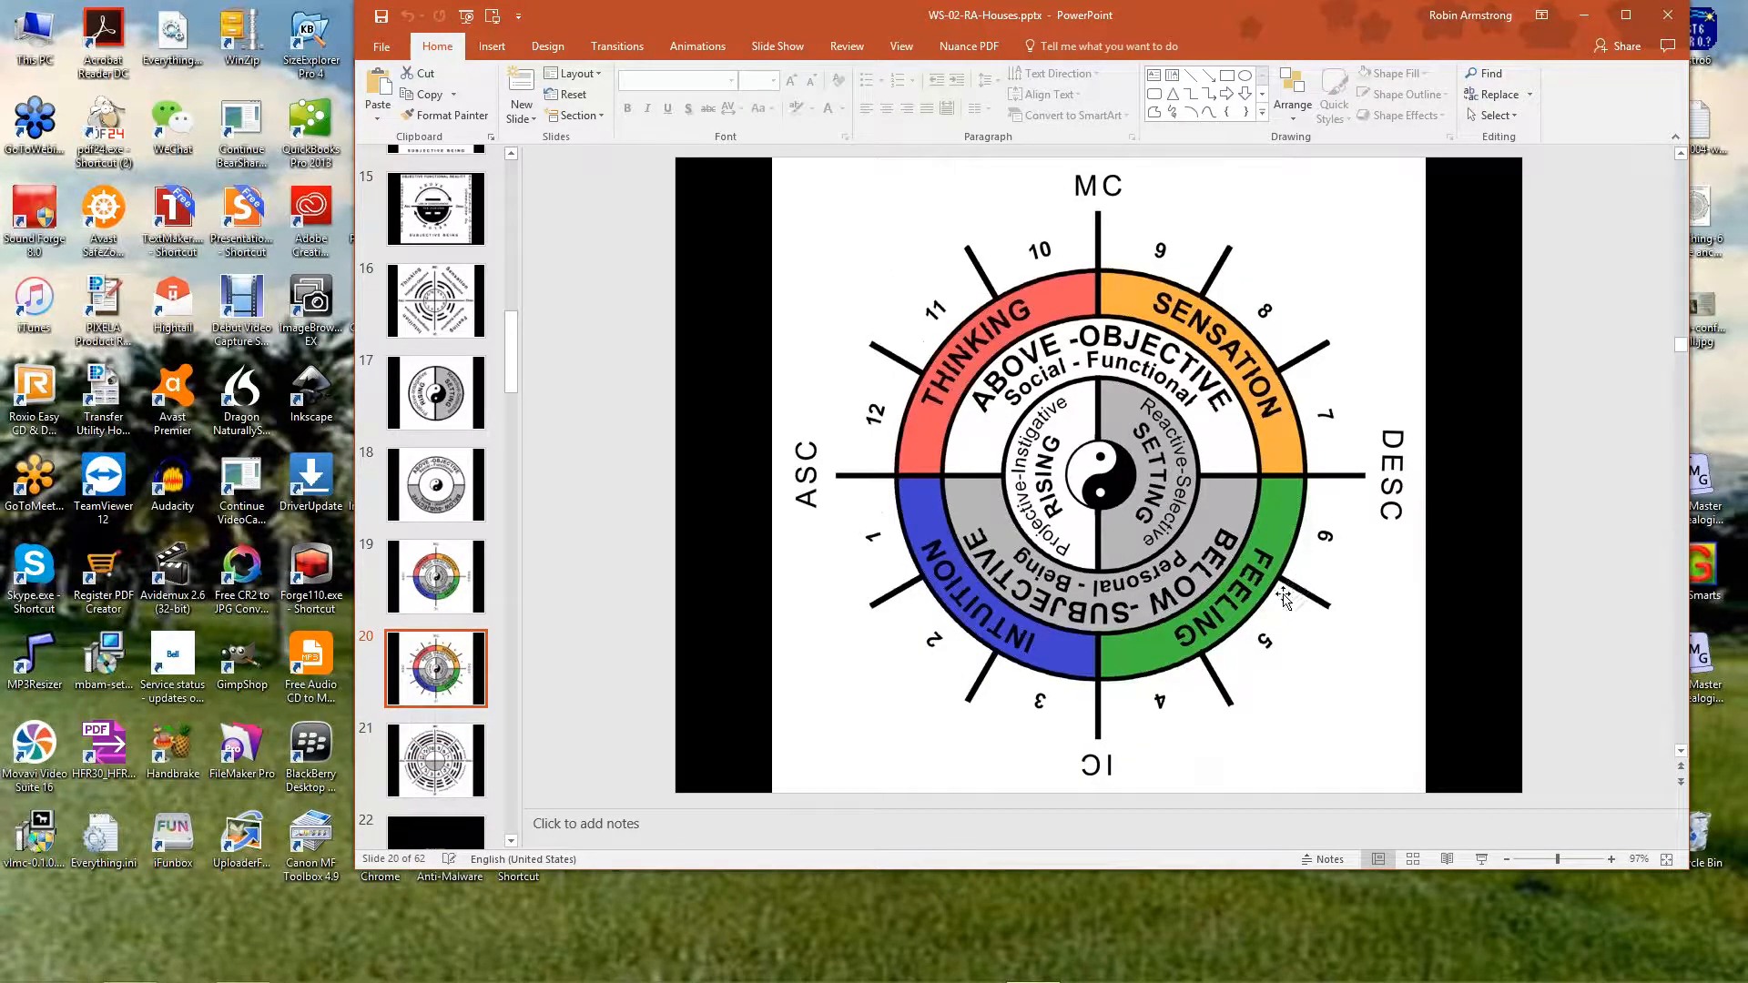
mouse_move(965, 630)
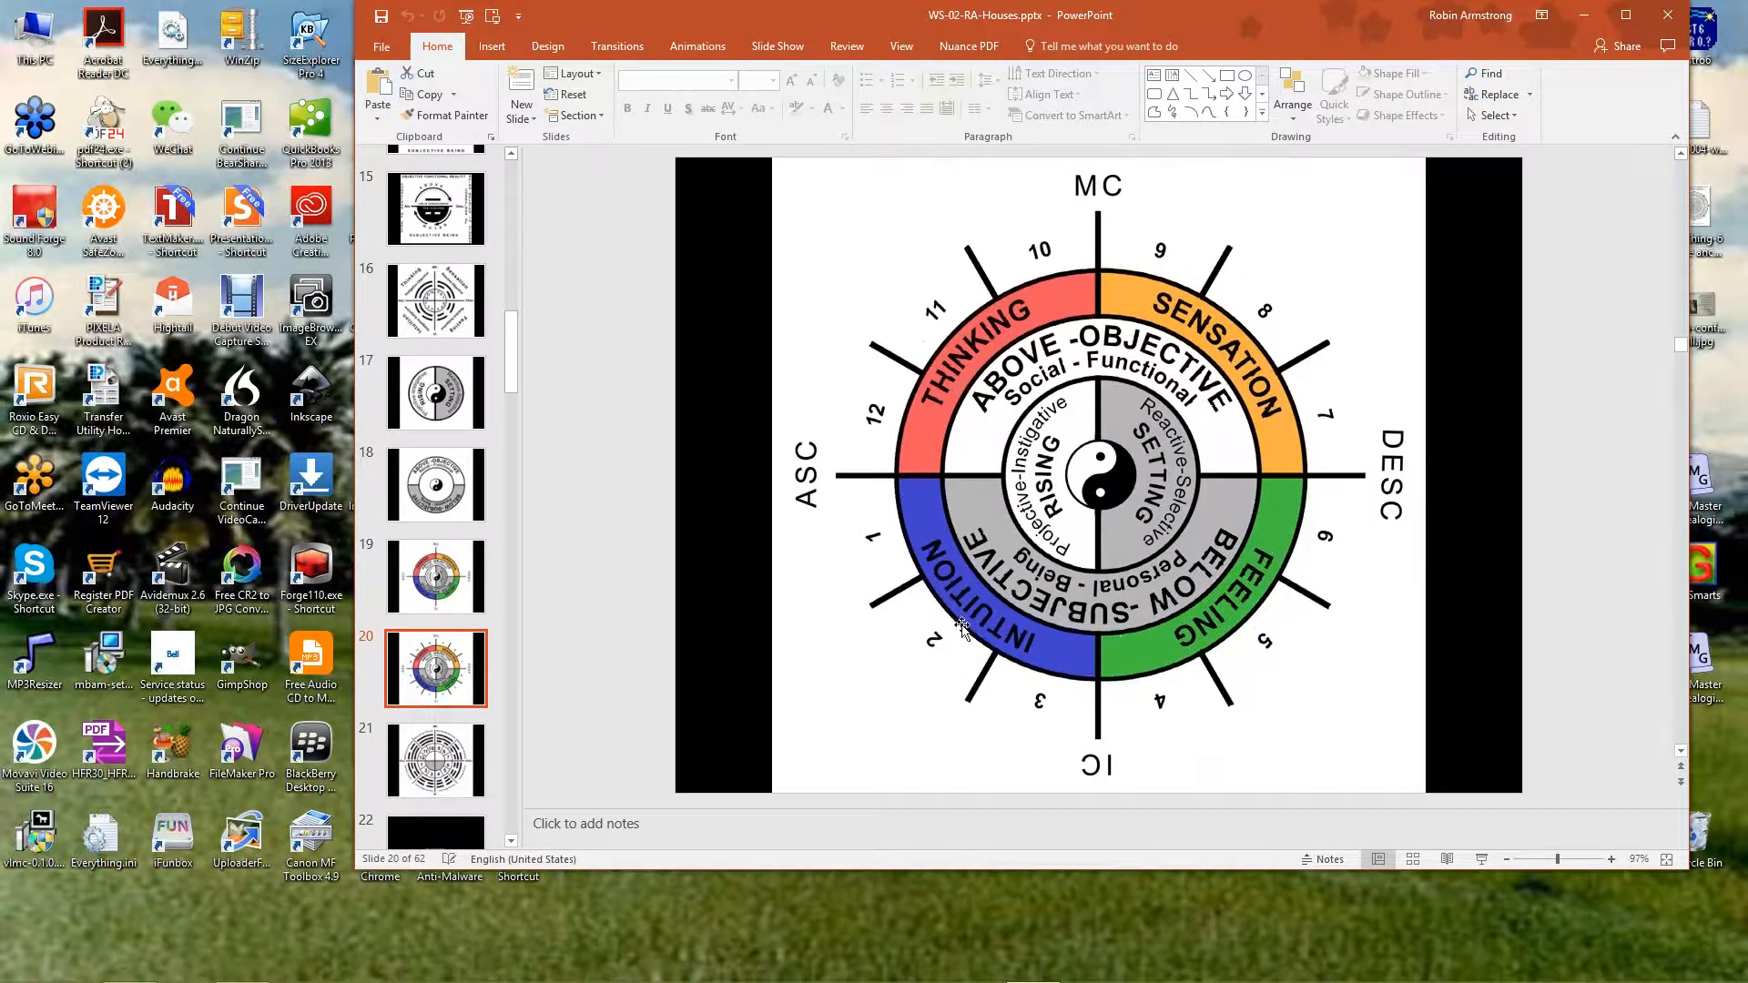
mouse_move(914, 525)
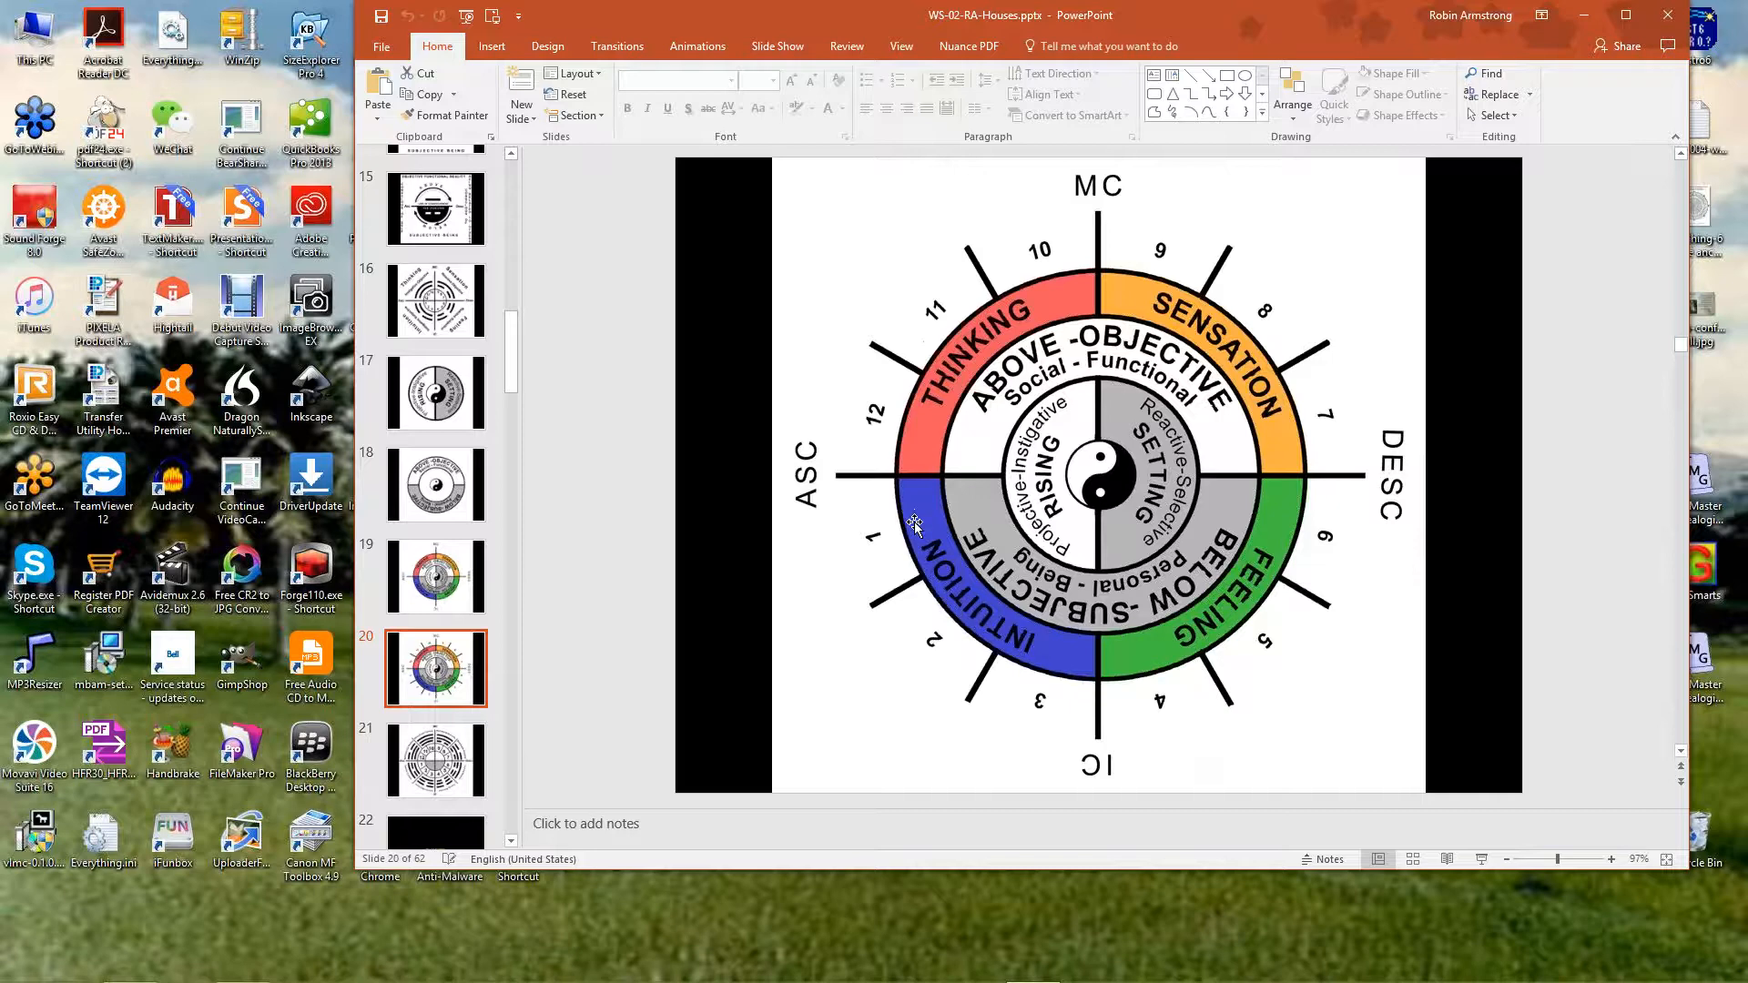
mouse_move(997, 602)
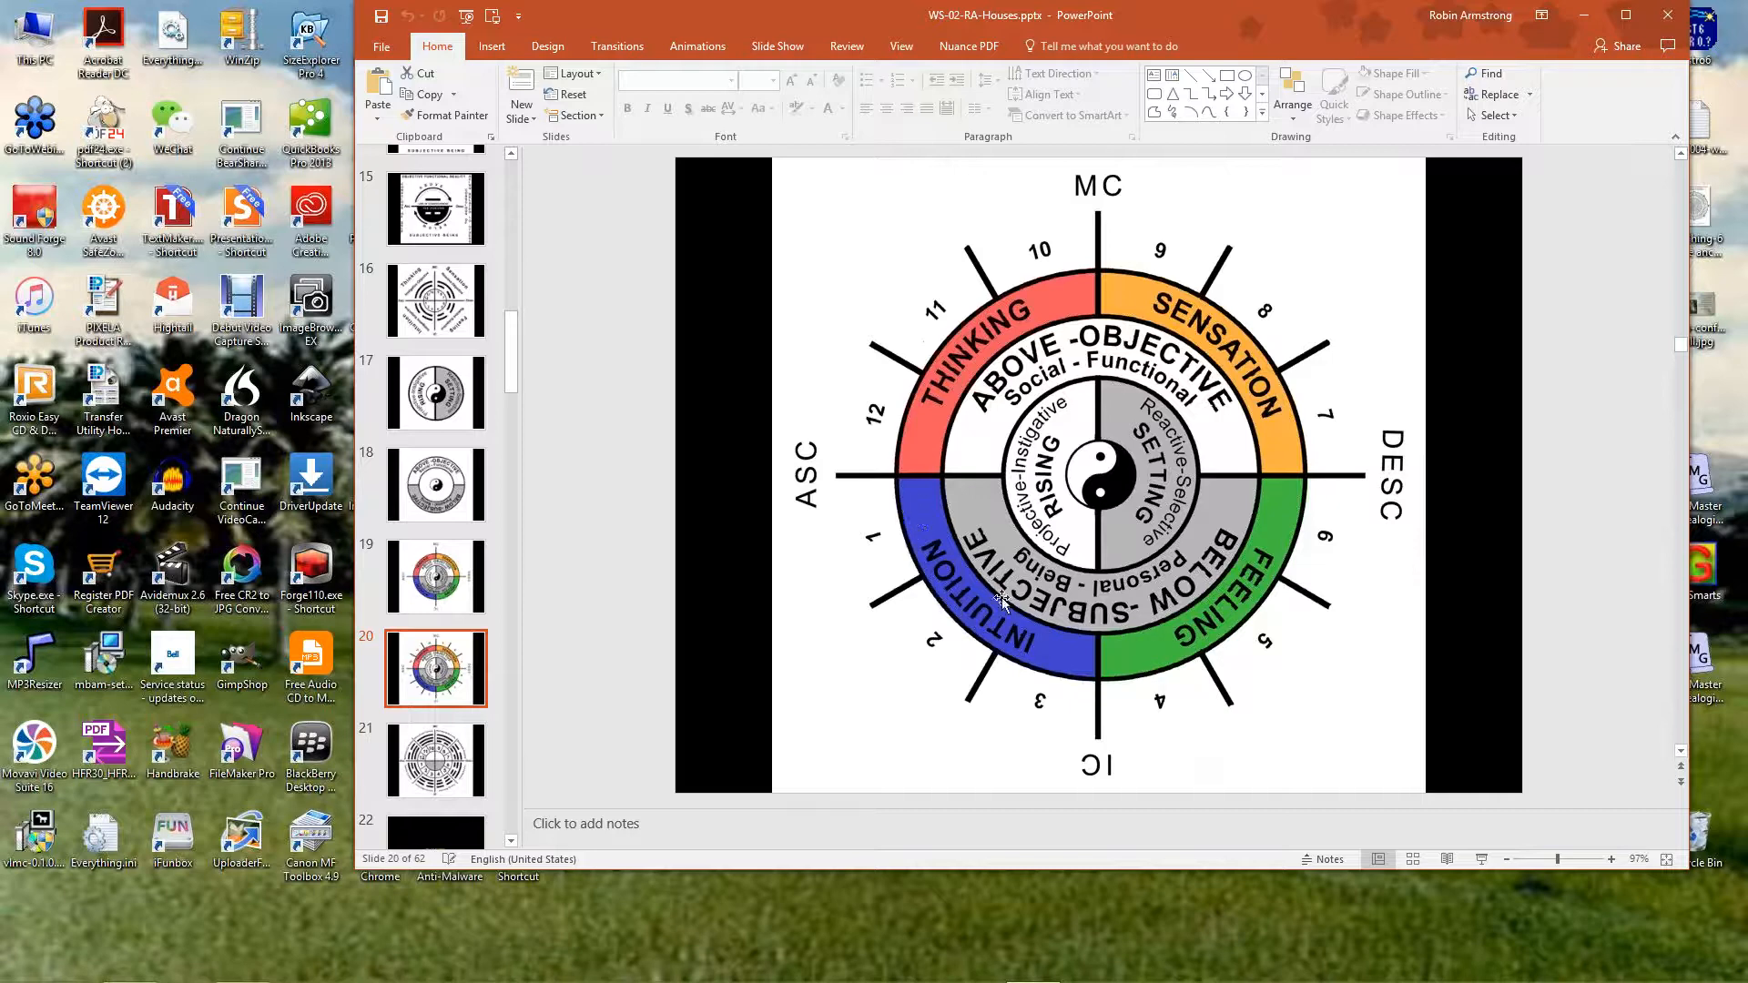
mouse_move(934, 389)
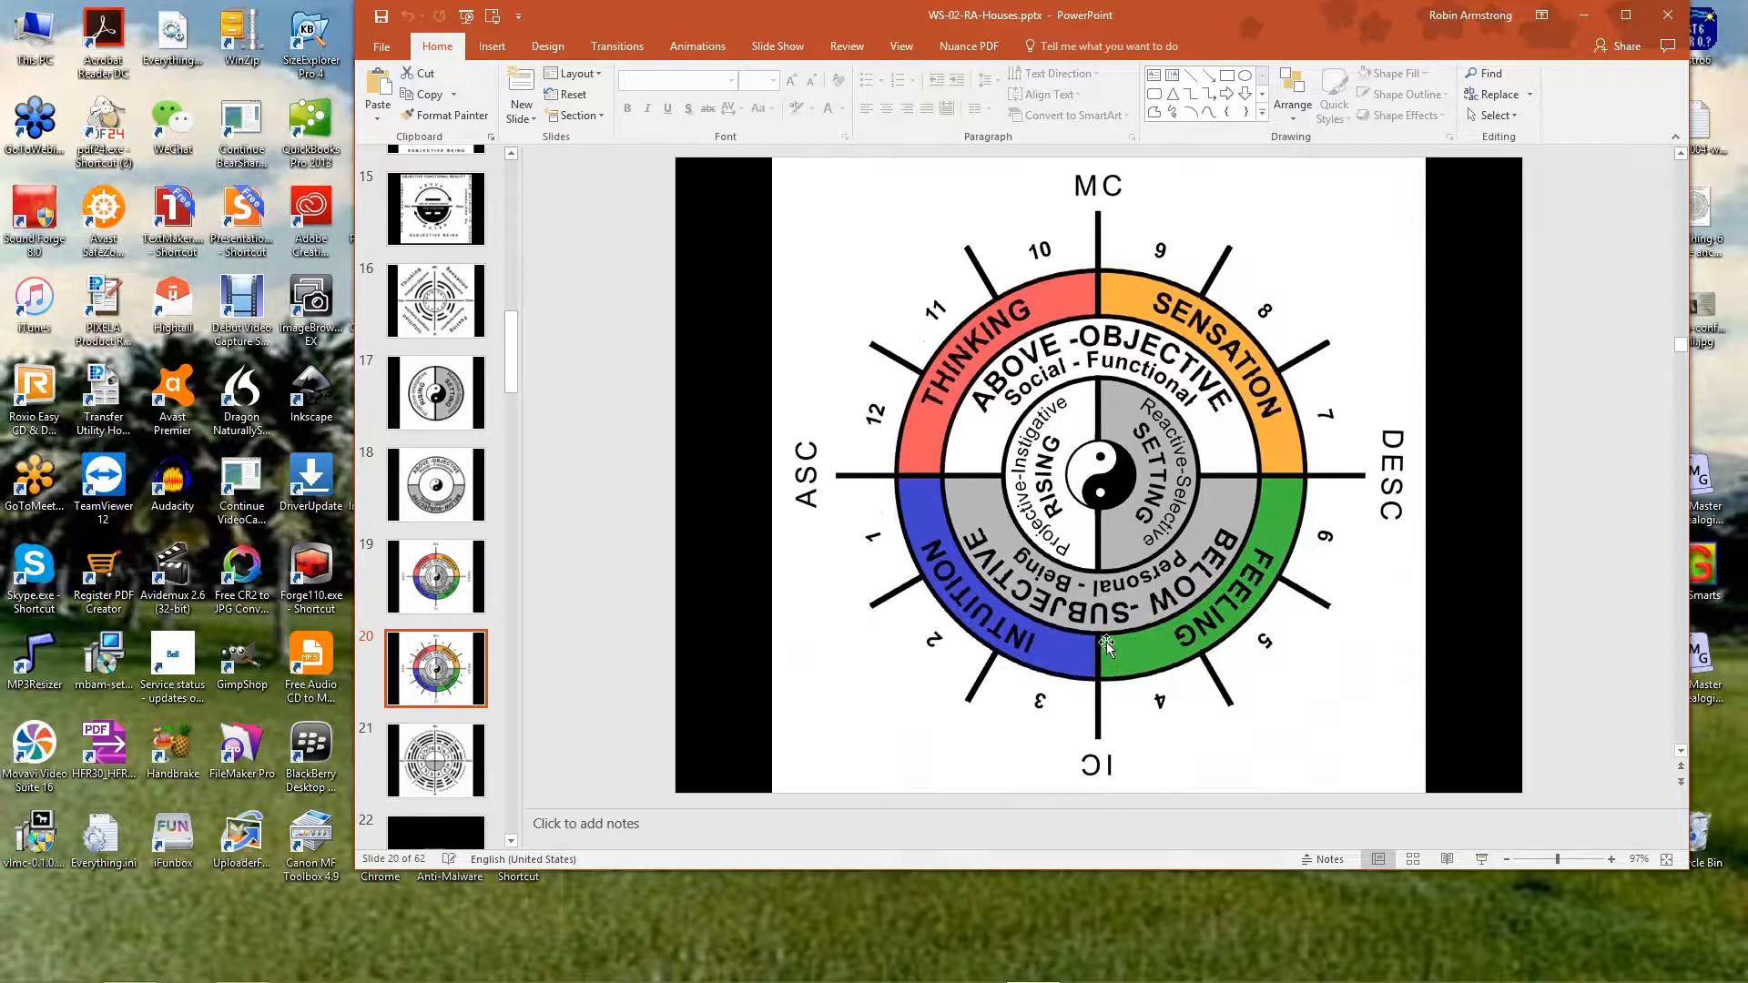
mouse_move(1098, 669)
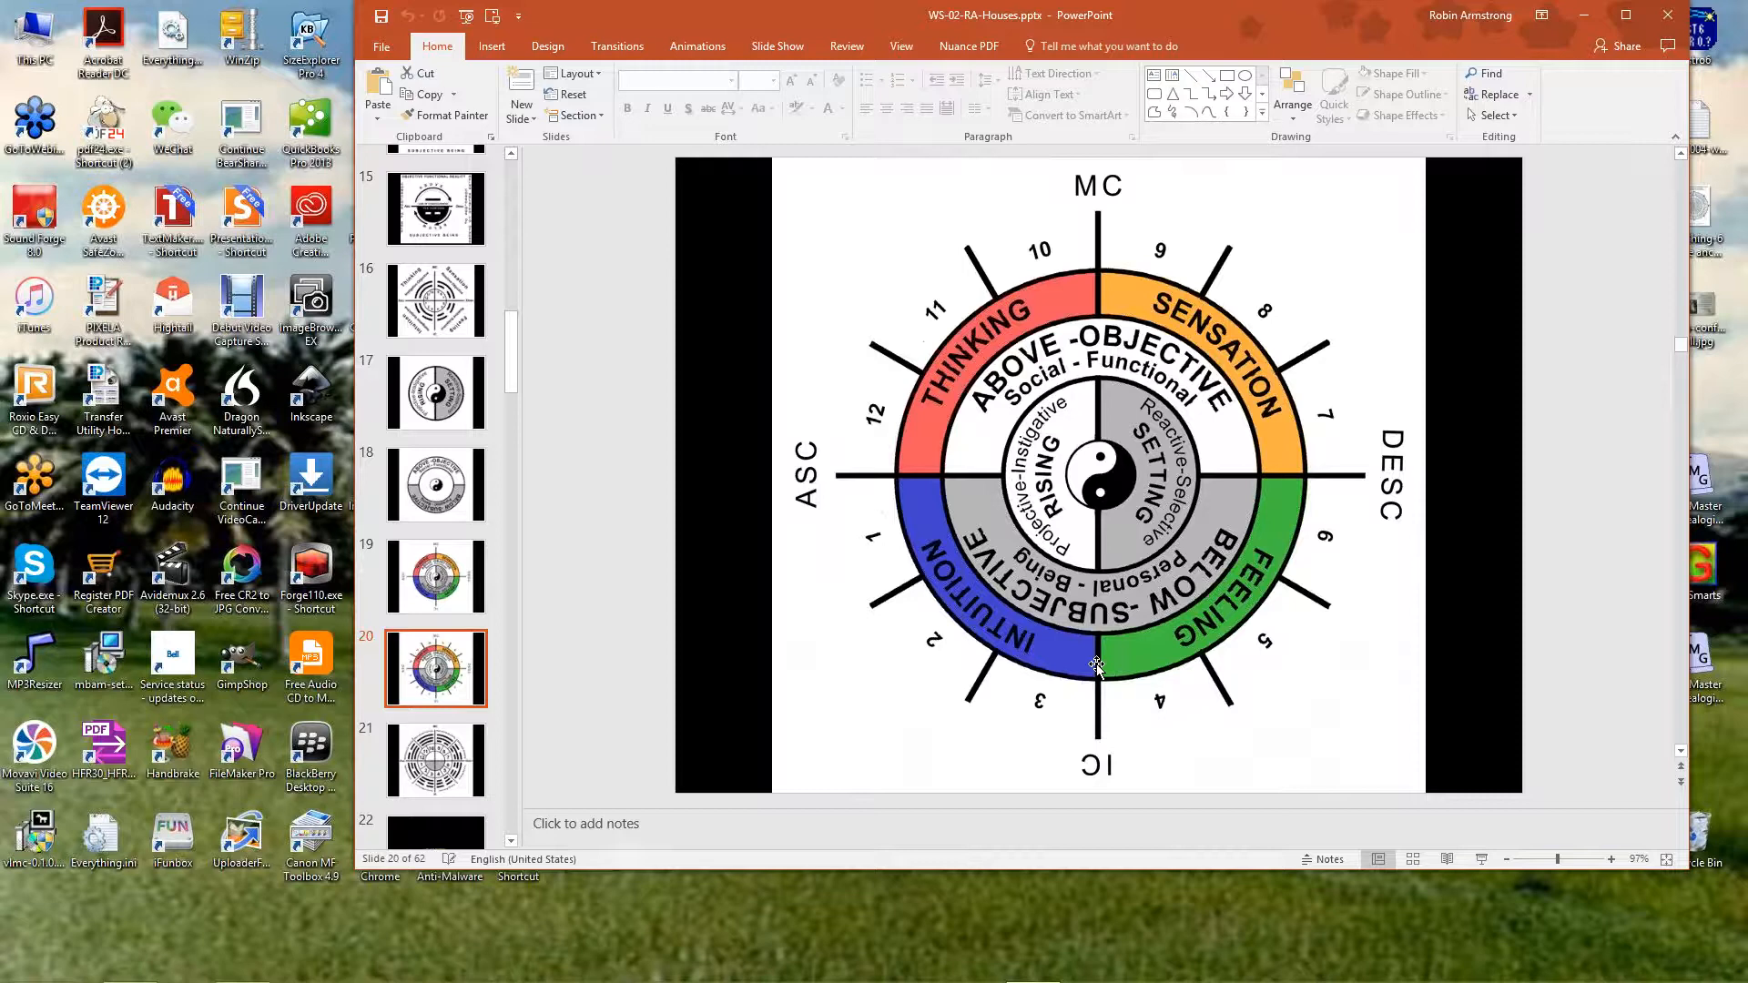
mouse_move(1125, 370)
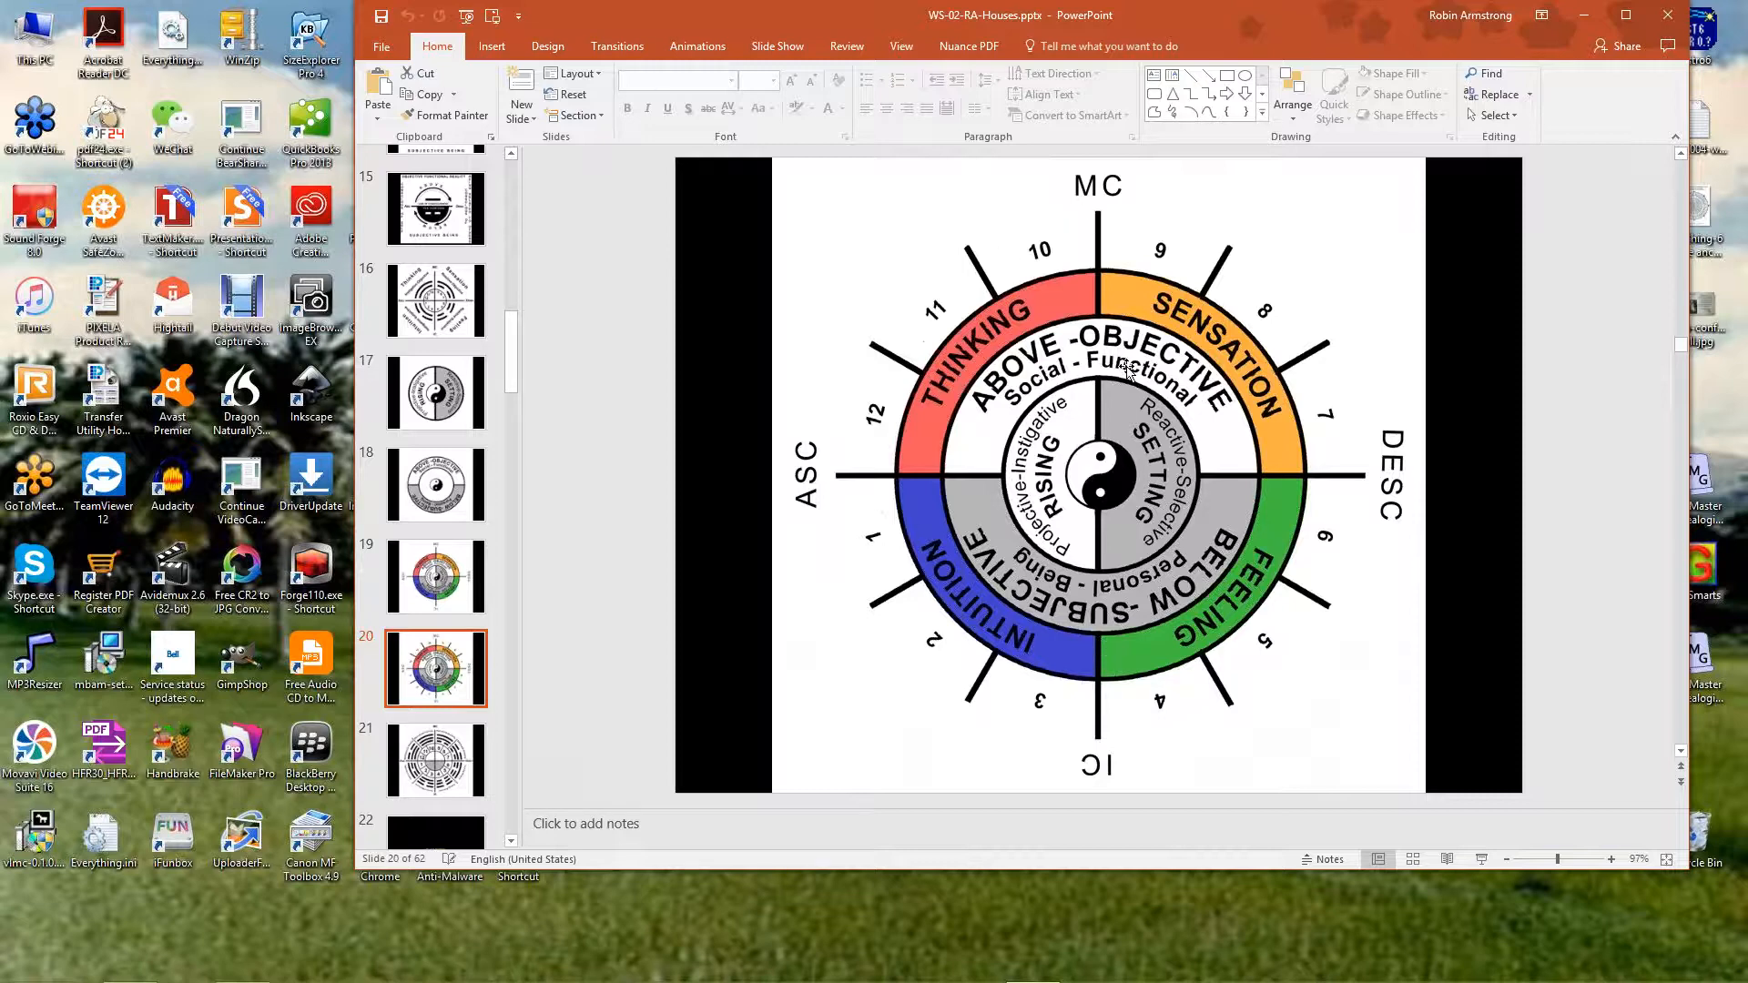
mouse_move(1198, 614)
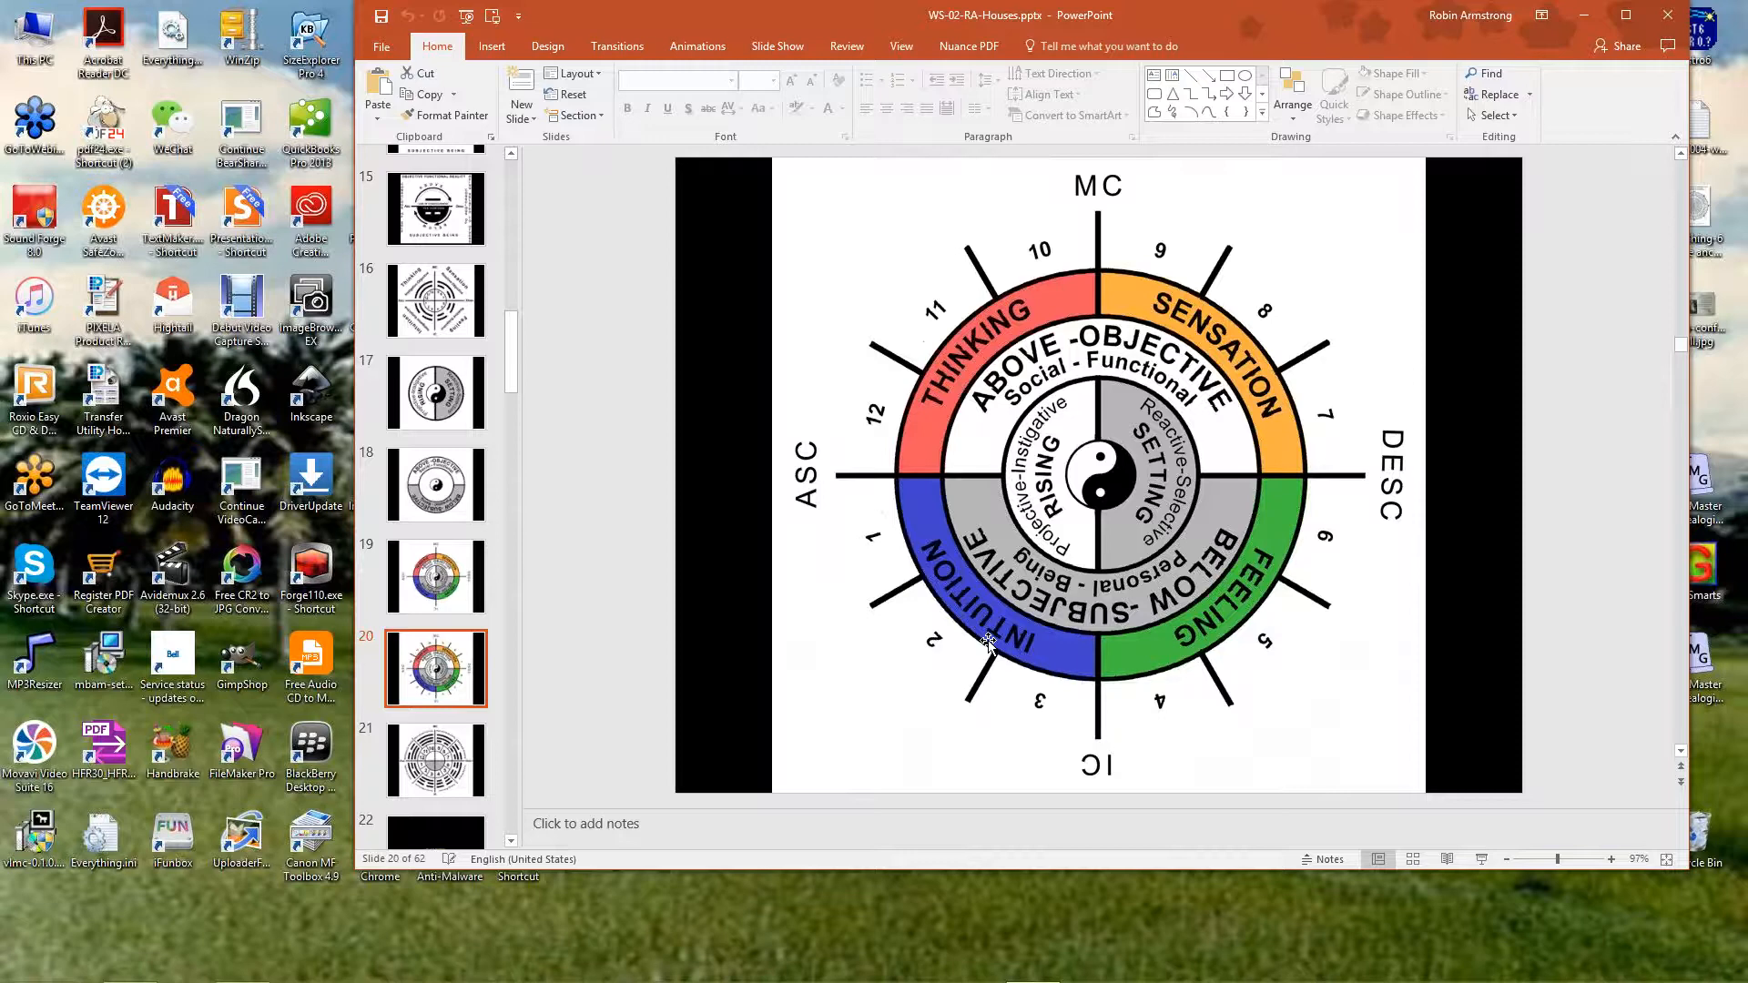
mouse_move(943, 688)
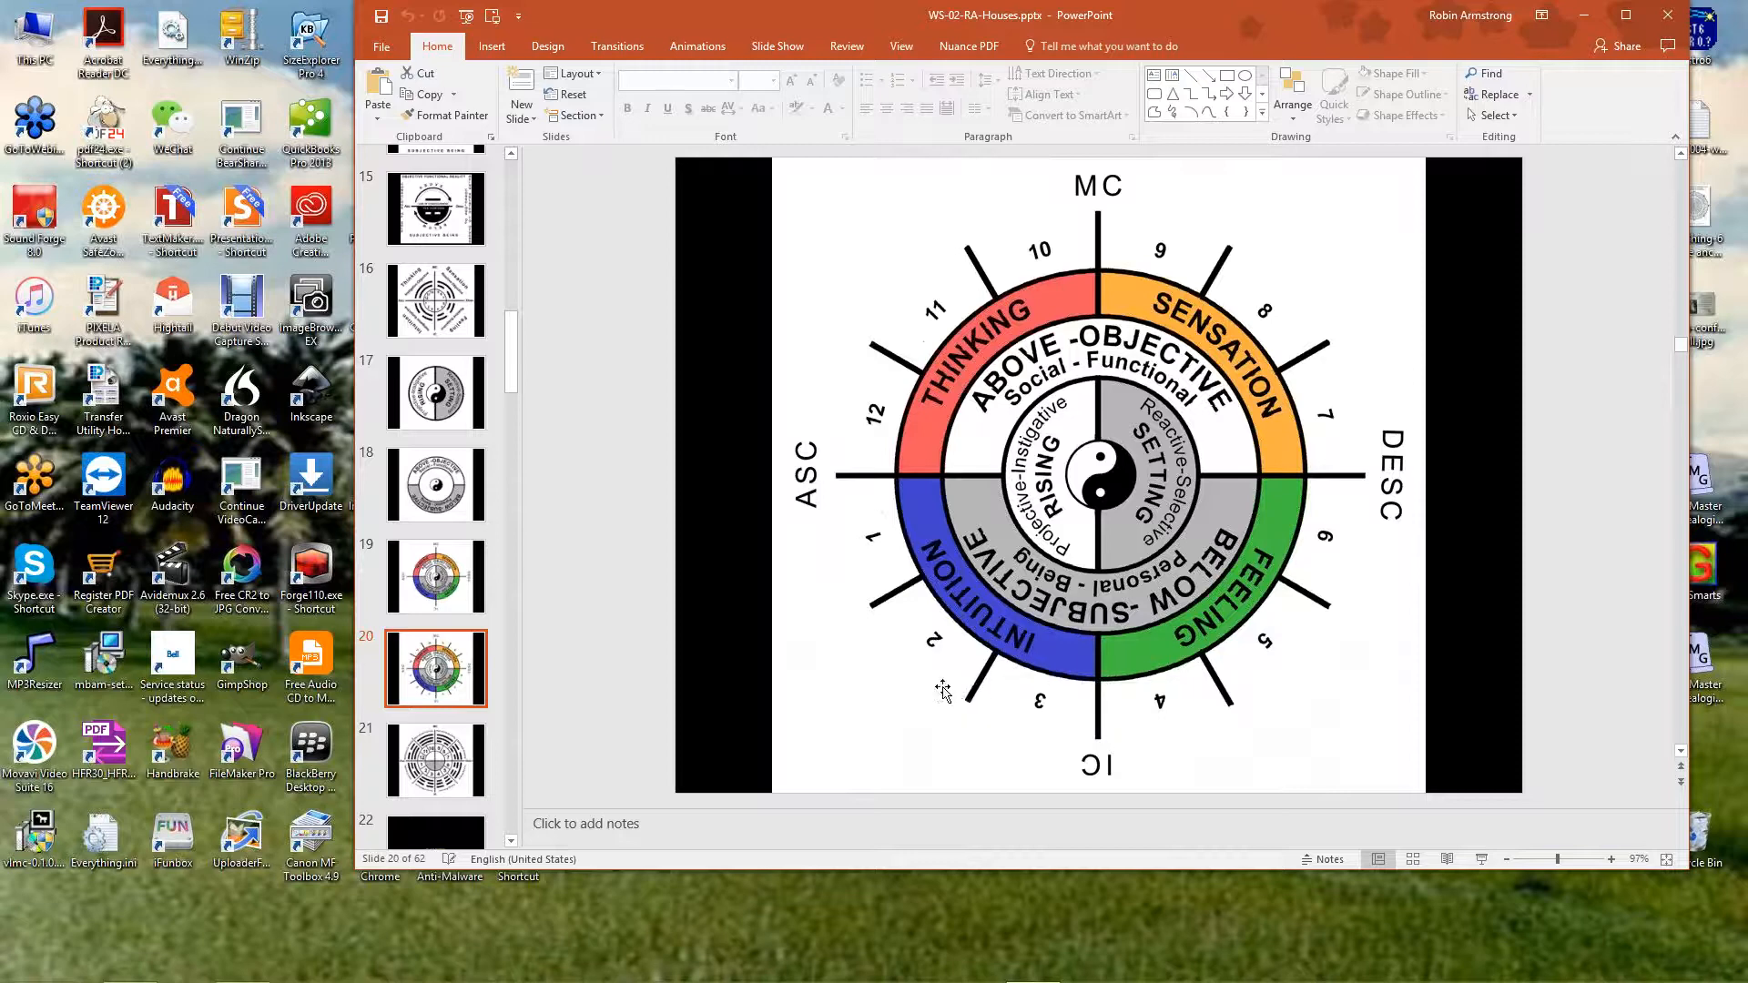
mouse_move(943, 723)
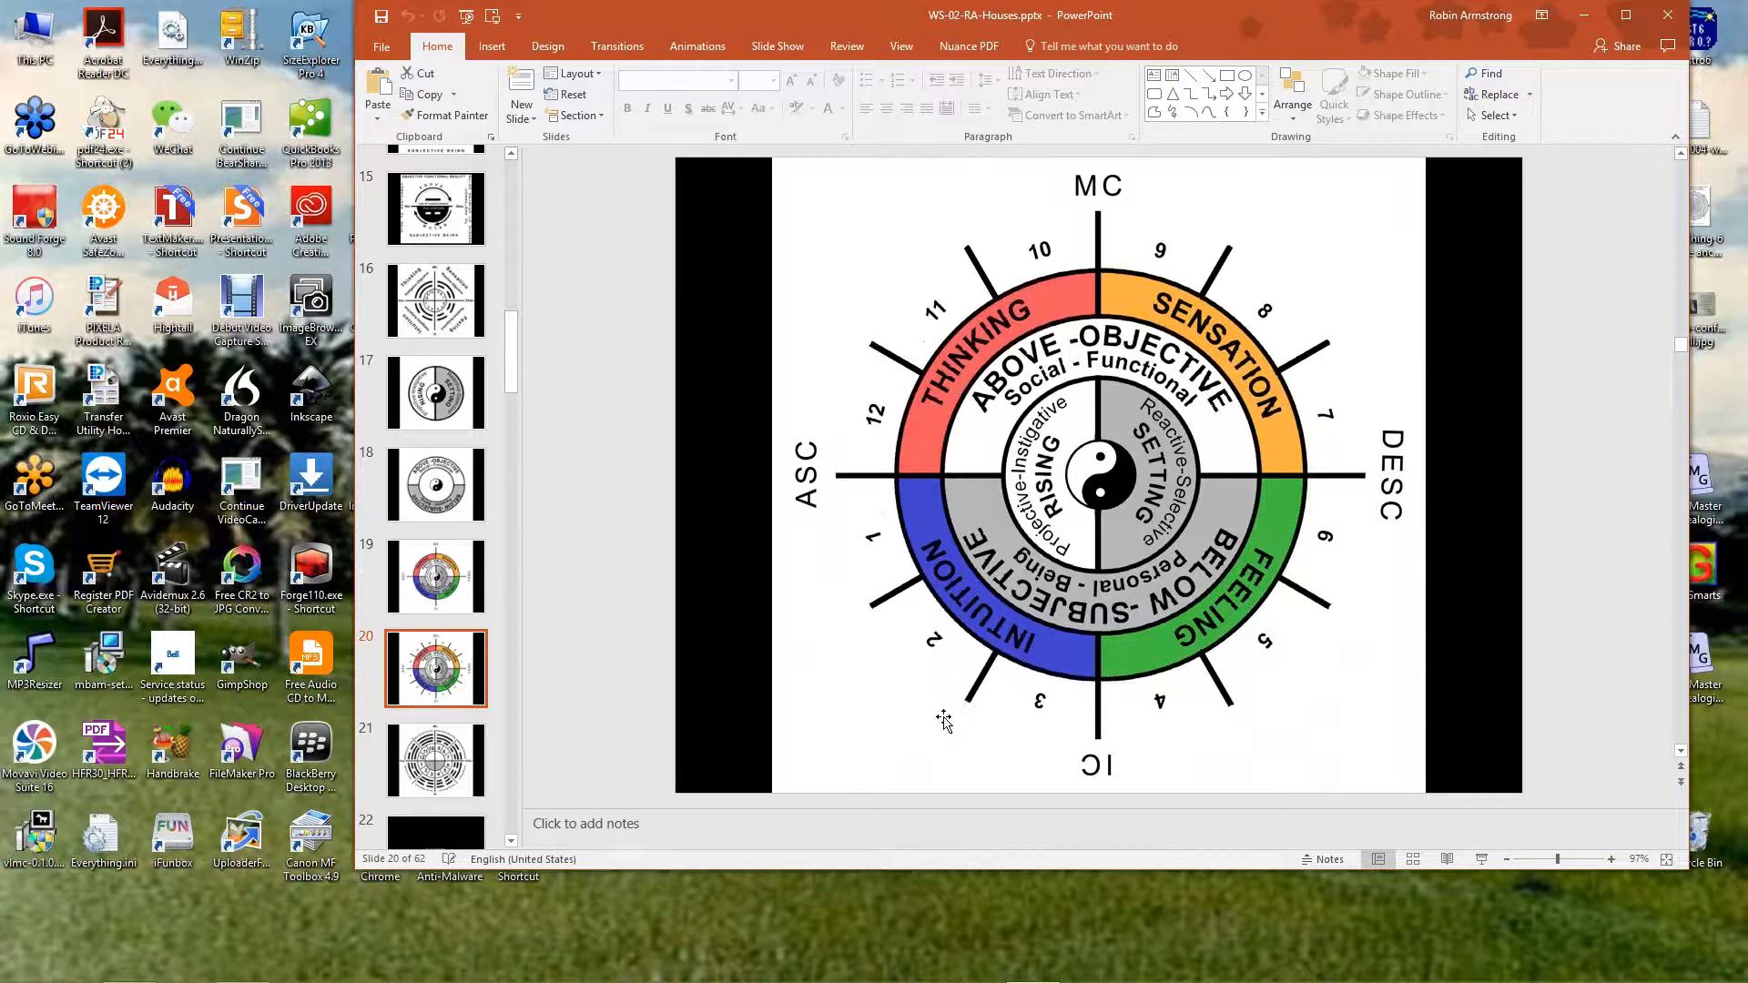
mouse_move(1016, 870)
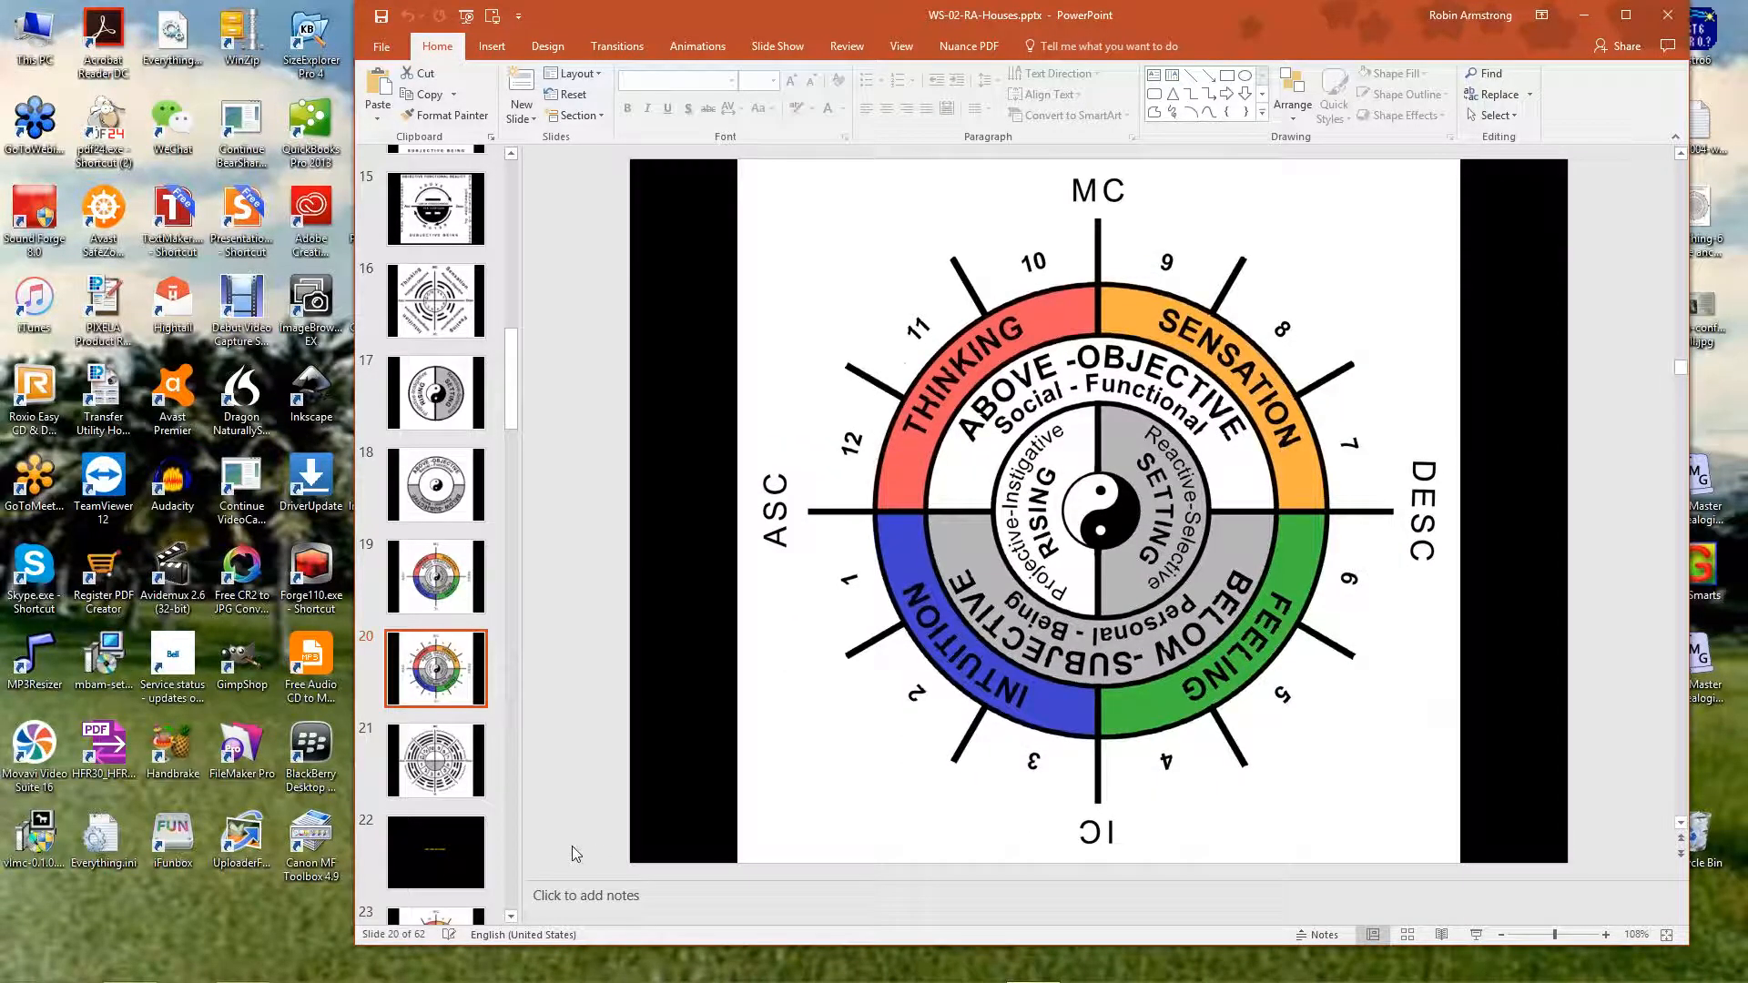
Advance to slide 22, the black 'The End of Part A' slide
left_click(435, 761)
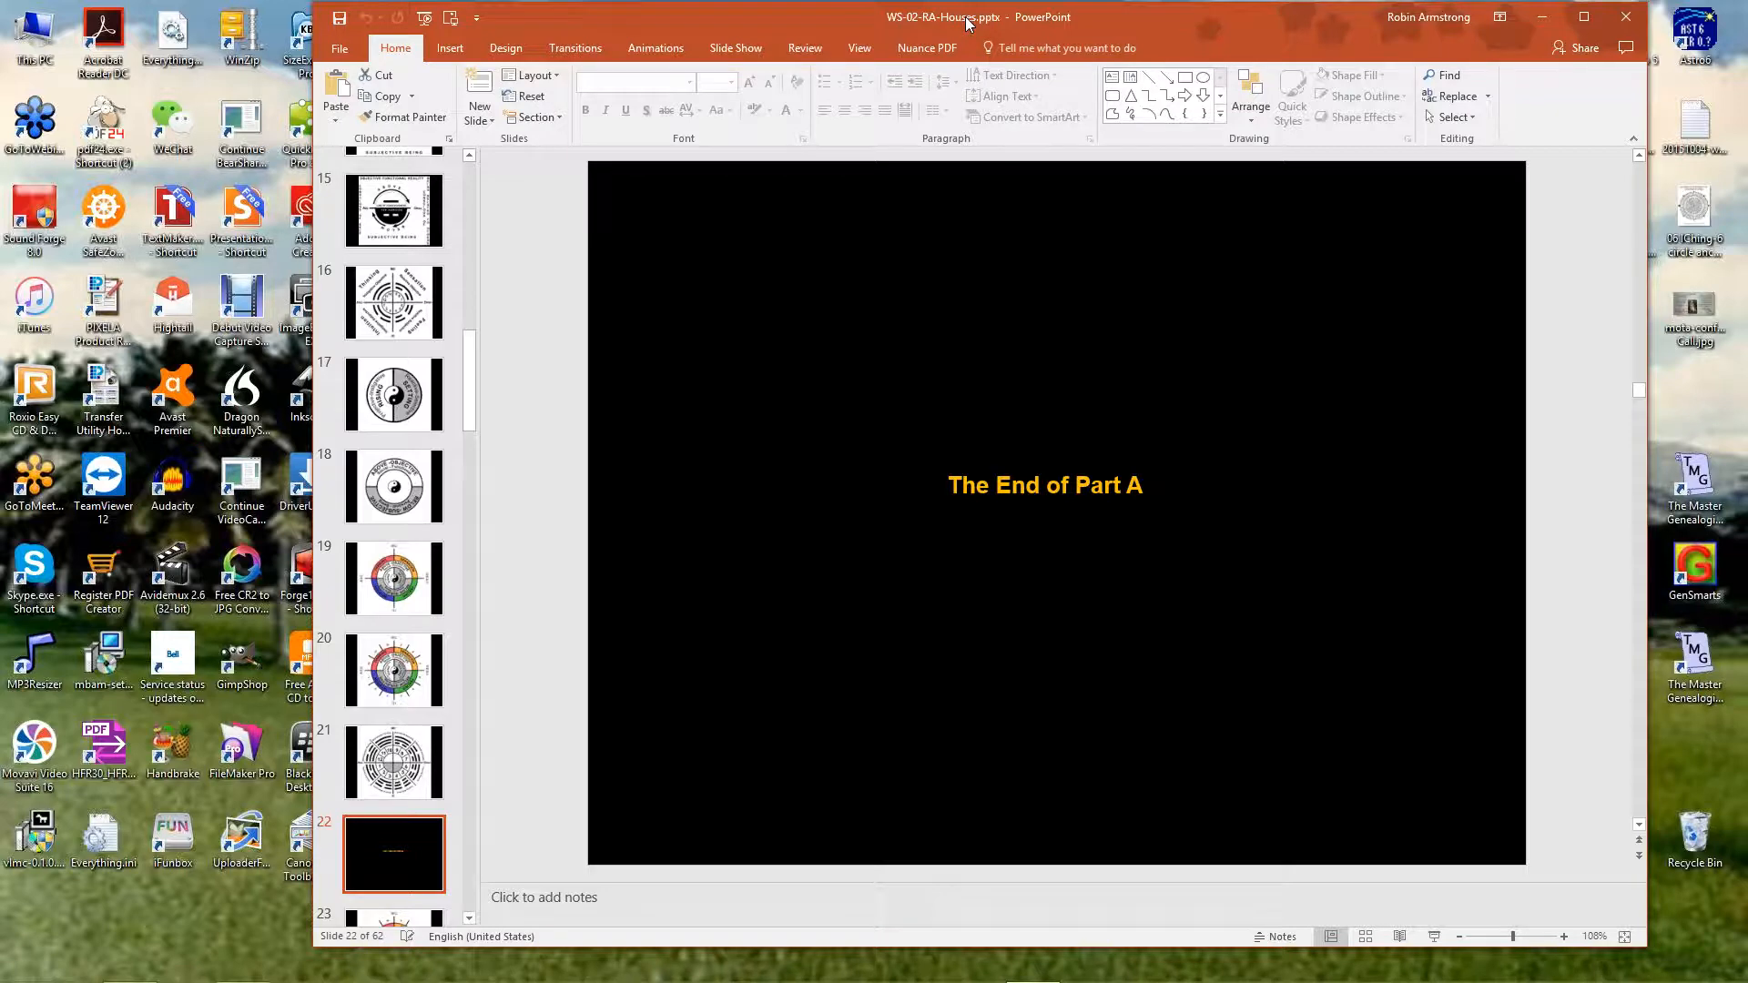
mouse_move(921, 294)
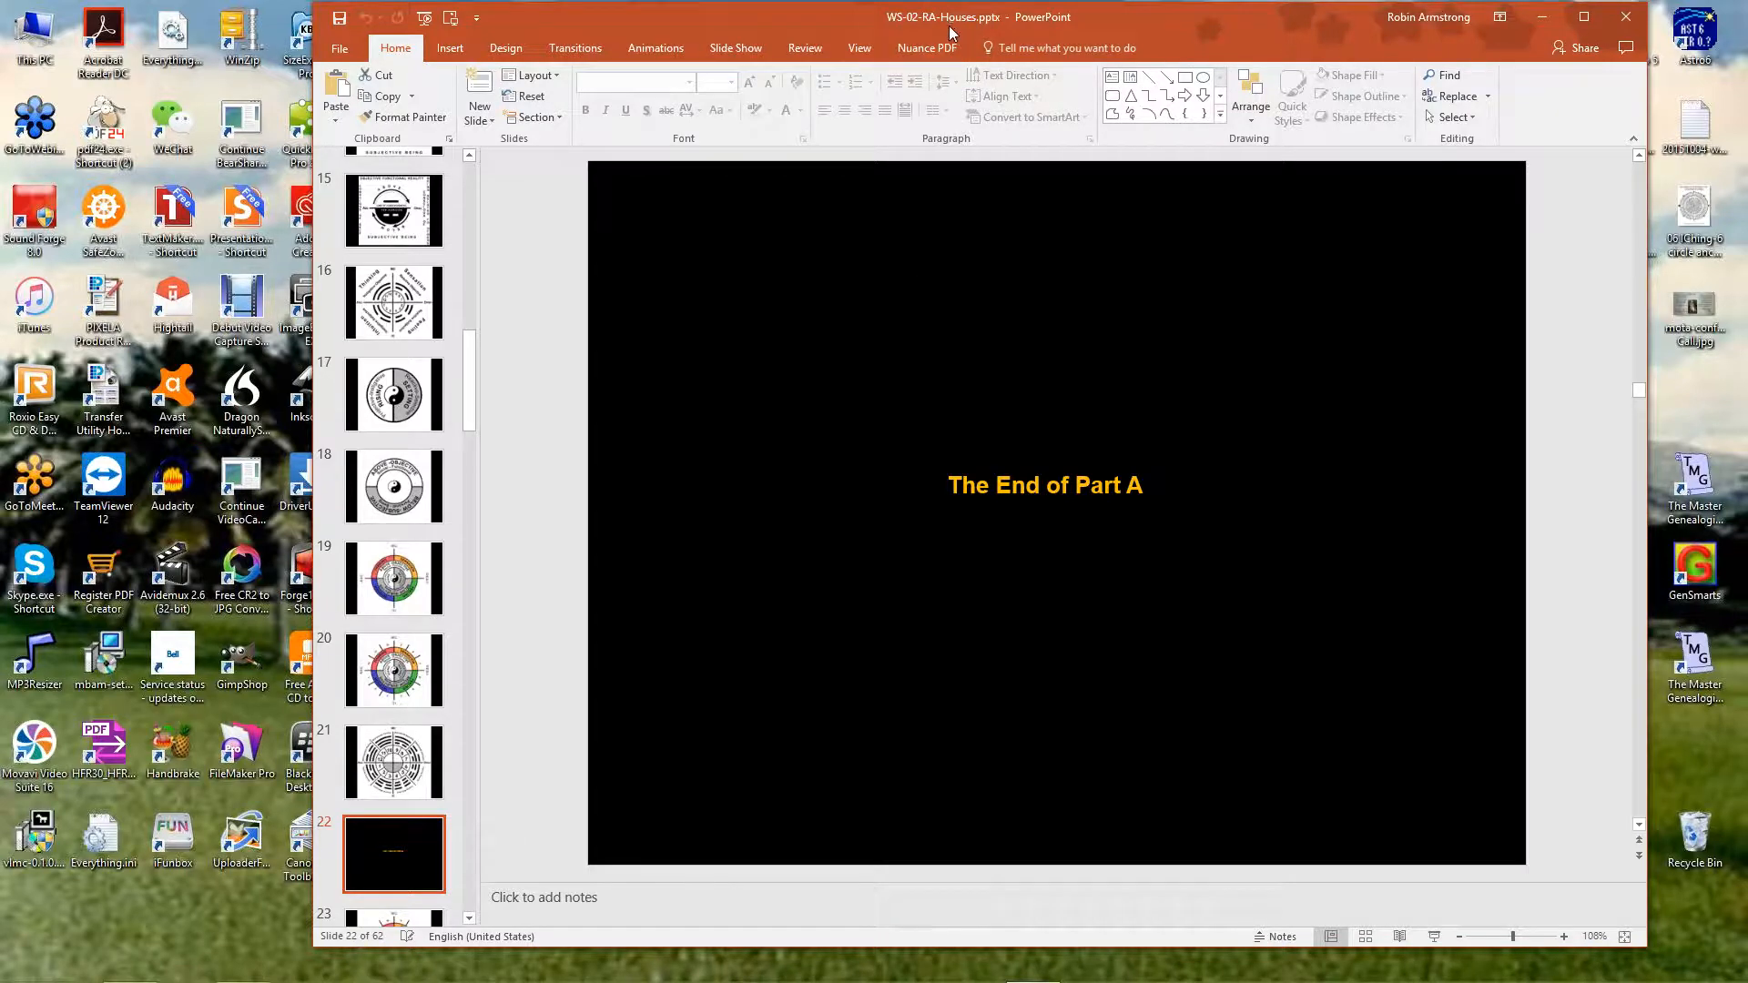
mouse_move(857, 329)
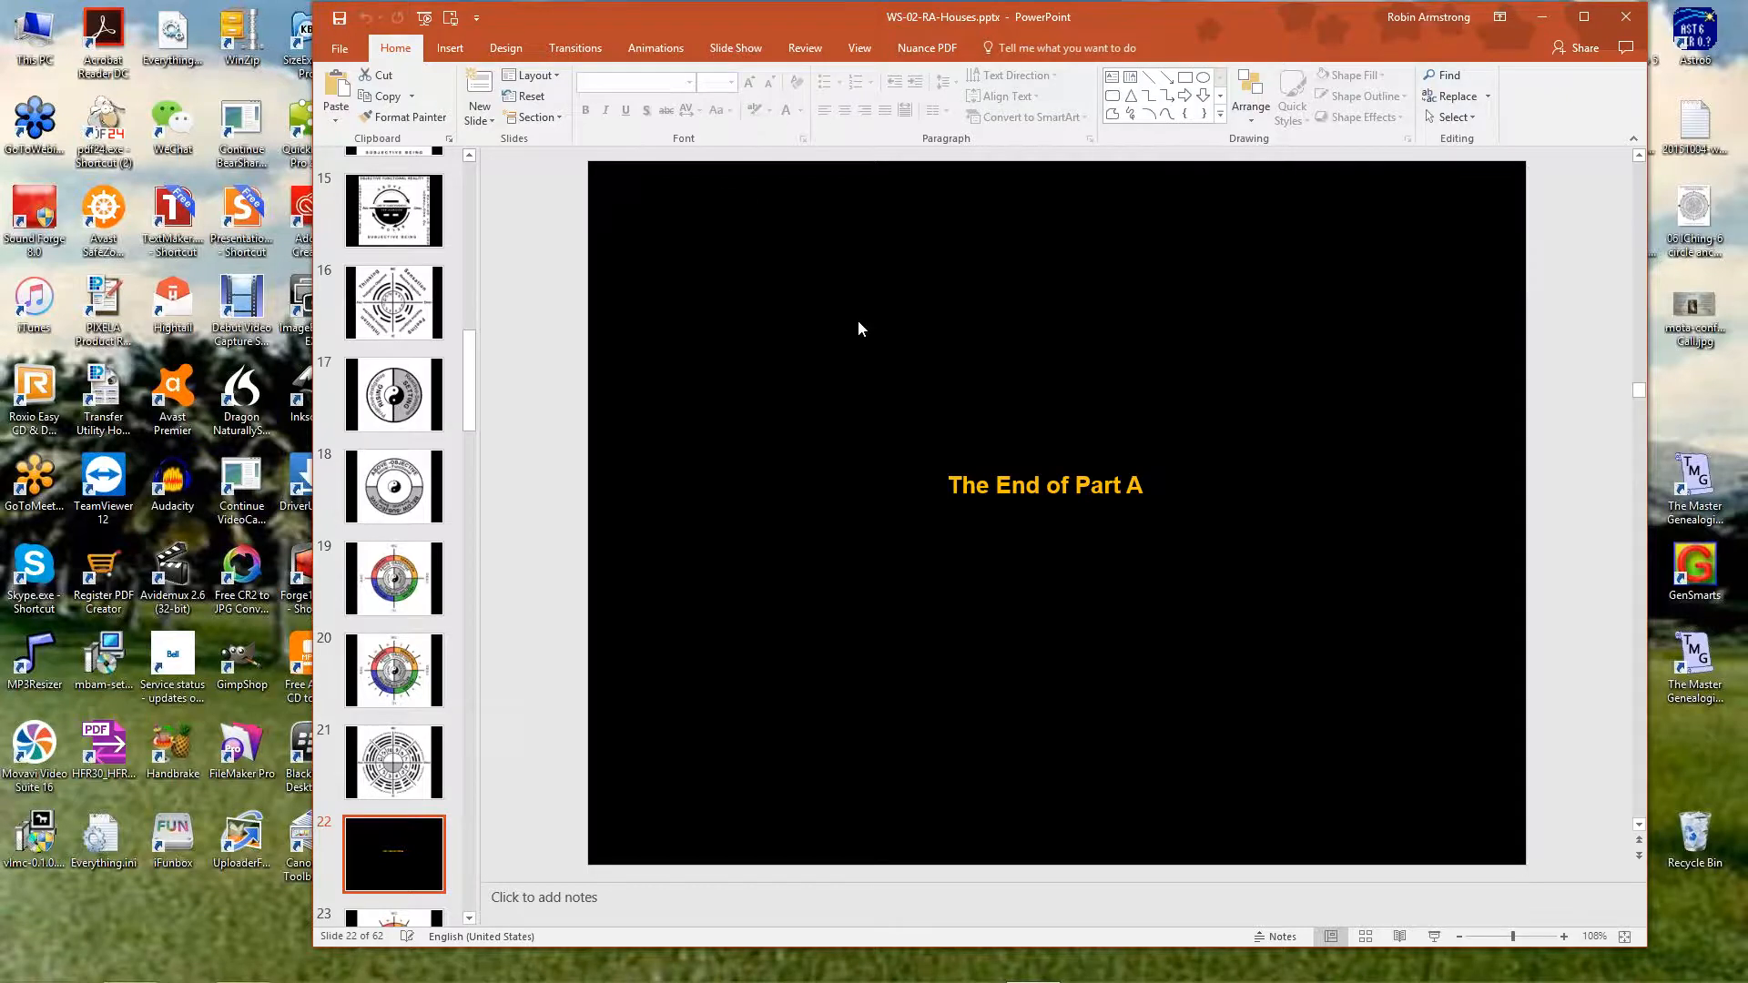